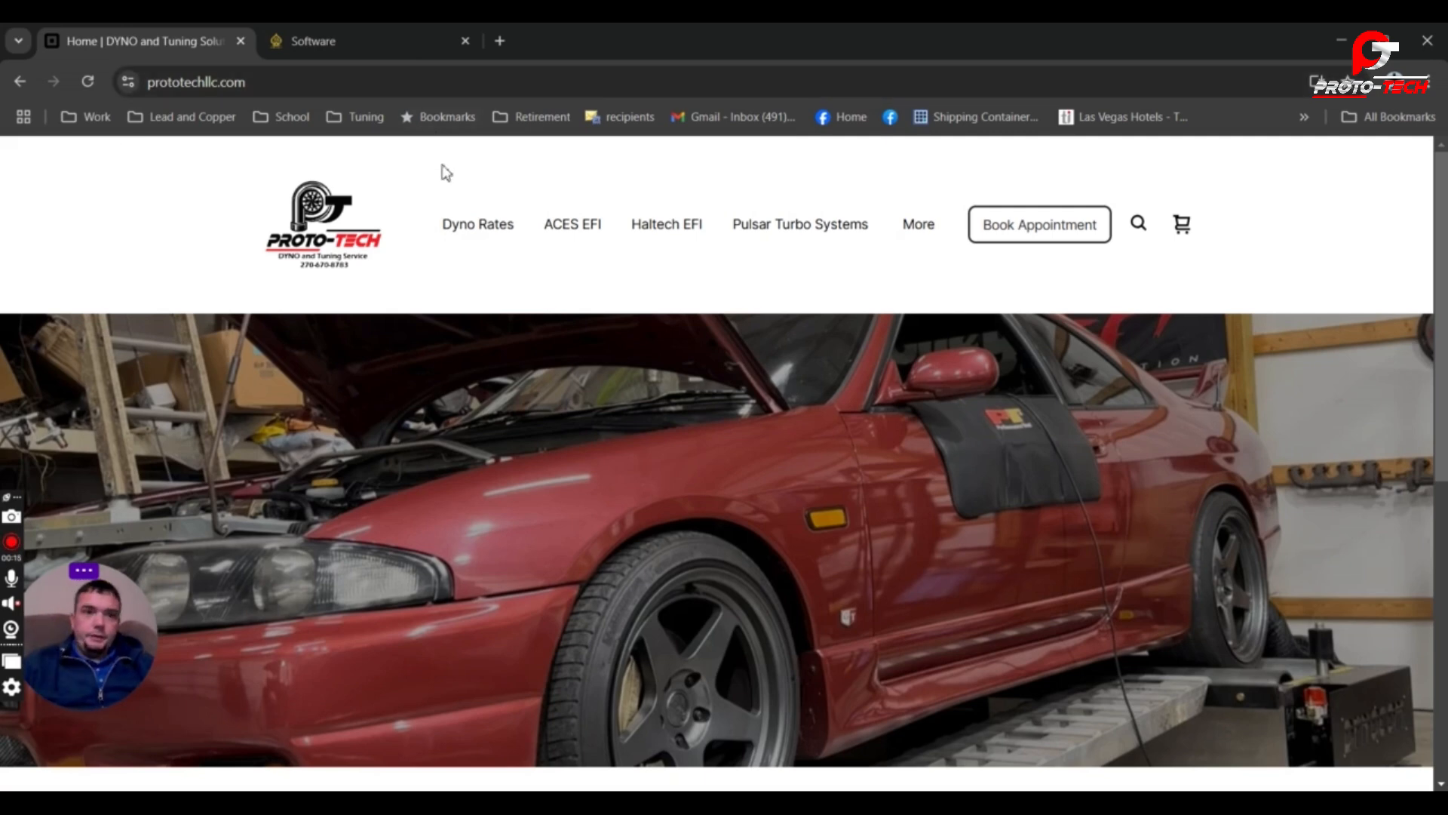
{"action": "mouse_move", "coordinate": [568, 291]}
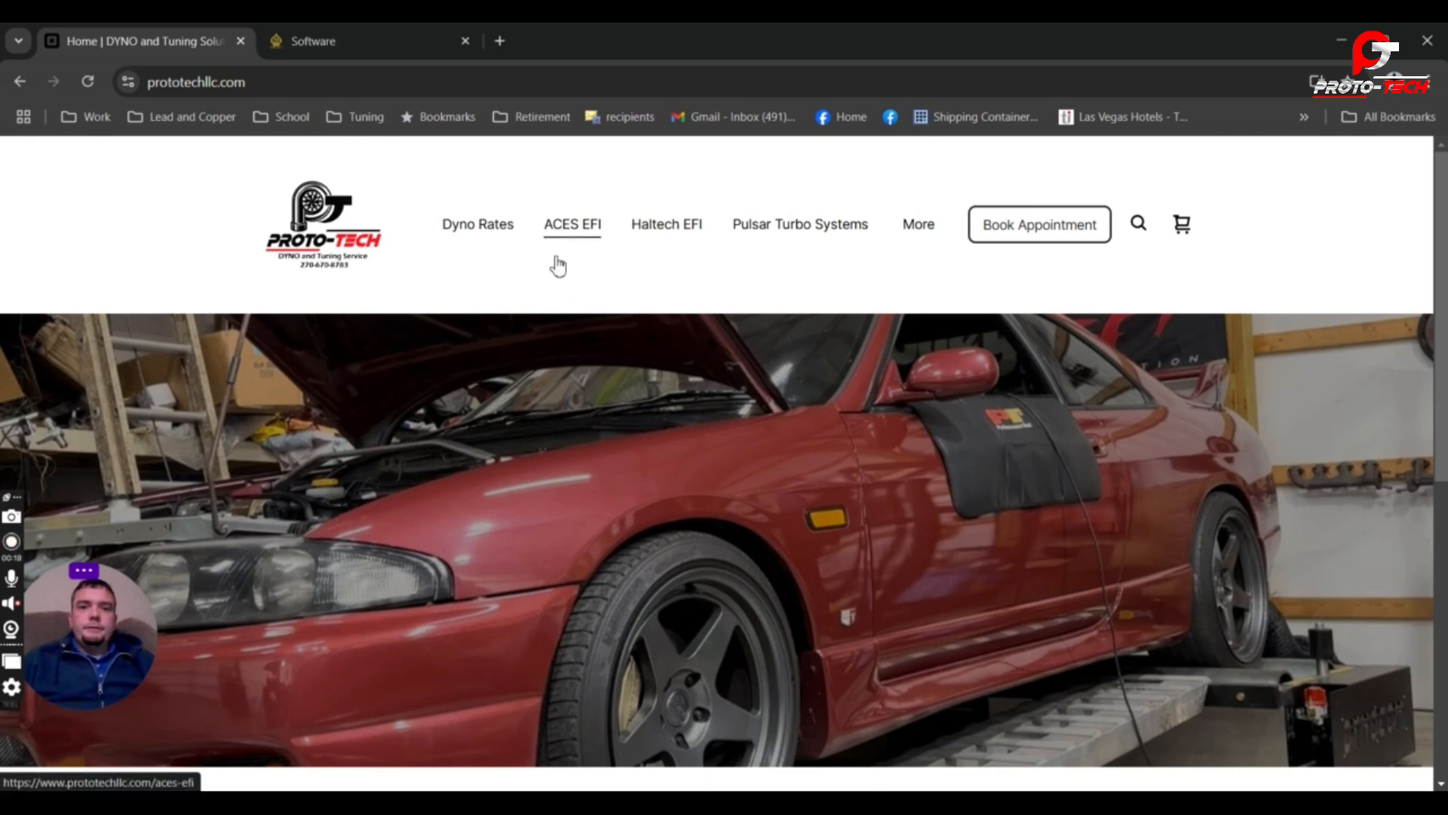
Open Proto-Tech's ACES EFI page and scroll down to the ACES WIKI Drive link.
{"action": "left_click", "coordinate": [571, 224]}
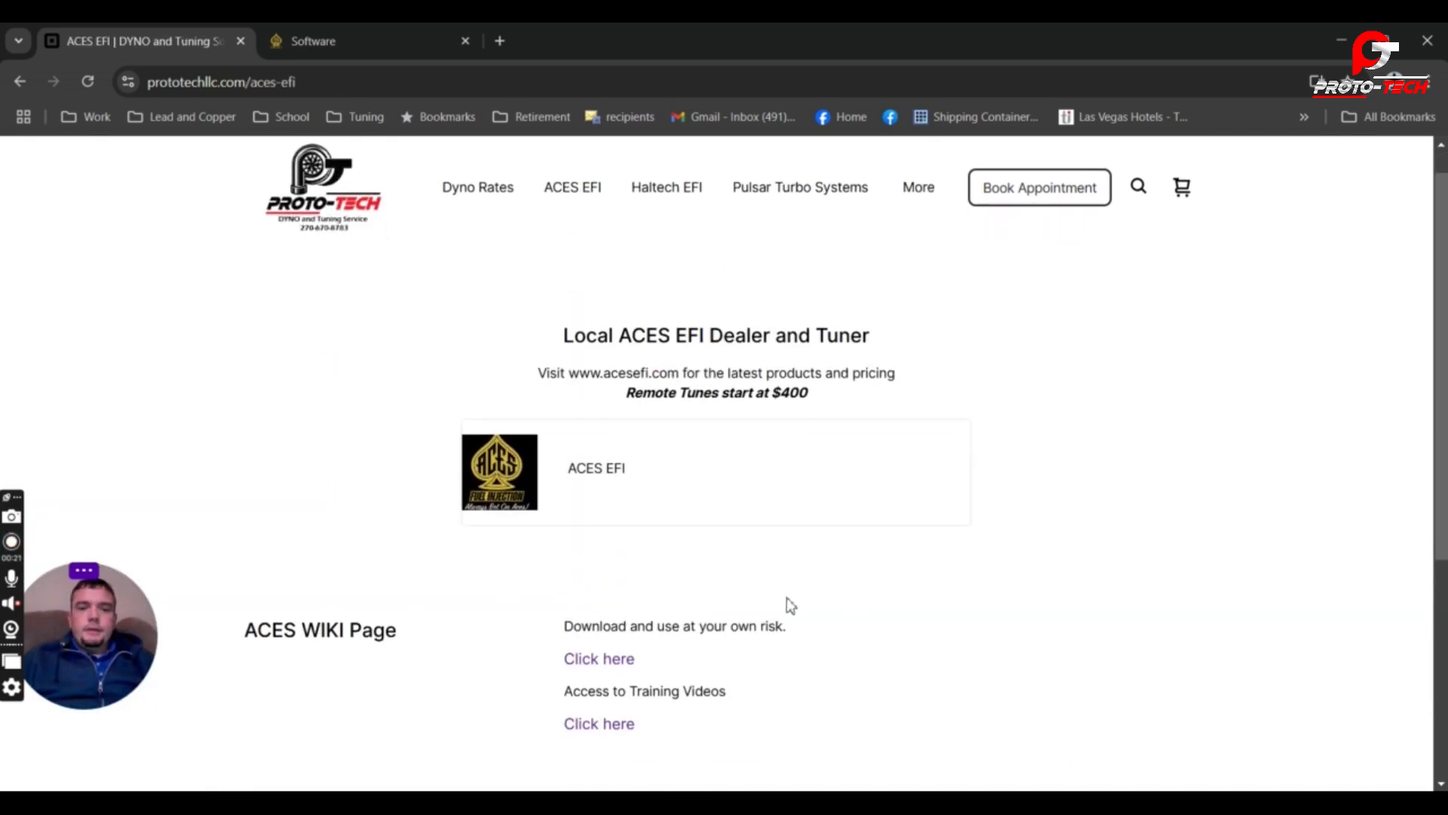
{"action": "scroll", "scroll_direction": "down", "scroll_amount": 3}
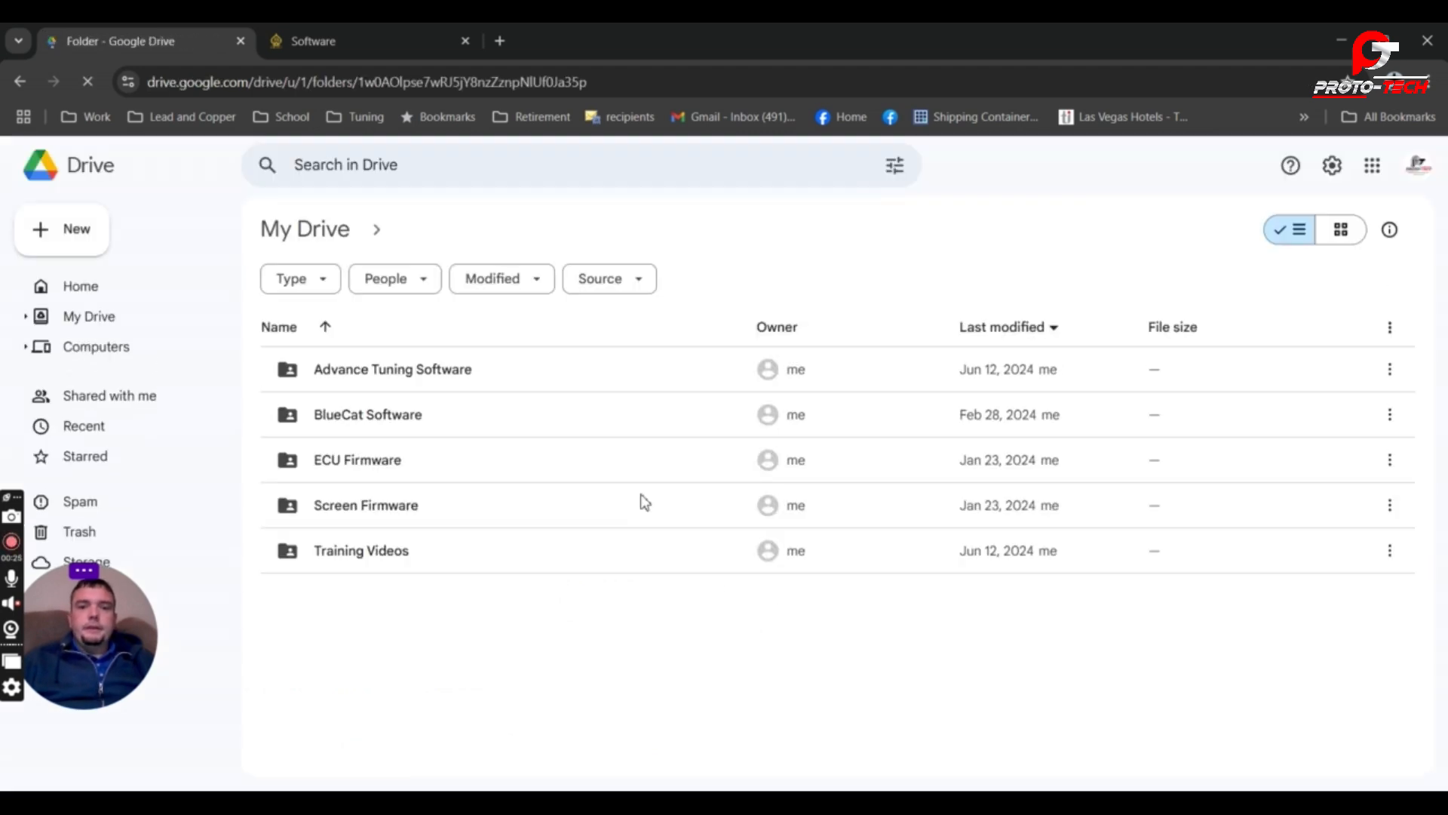
Open the BlueCat Software folder, star BC_Trans.zip and download it.
{"action": "left_click", "coordinate": [367, 414]}
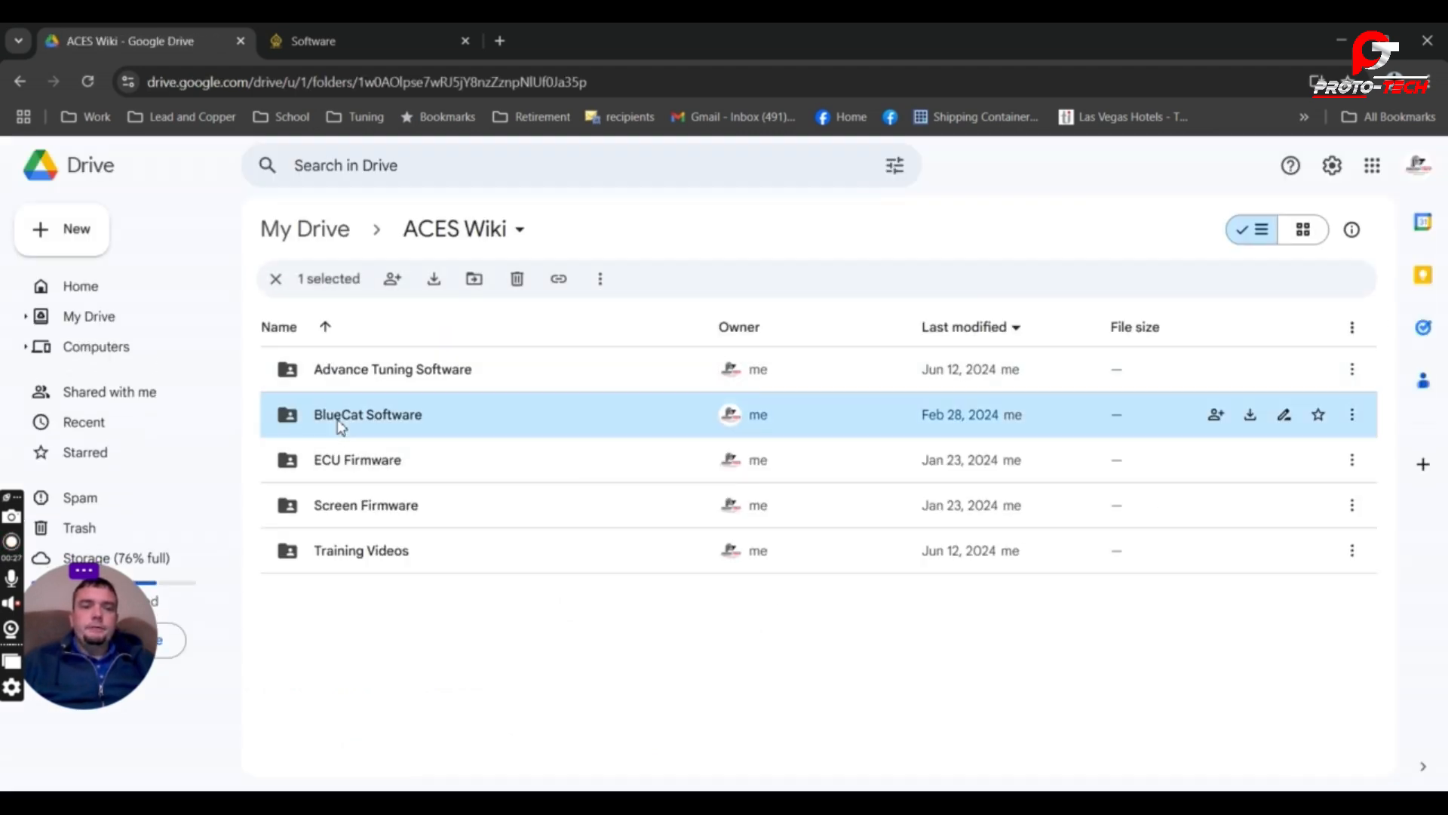
{"action": "double_click", "coordinate": [367, 414]}
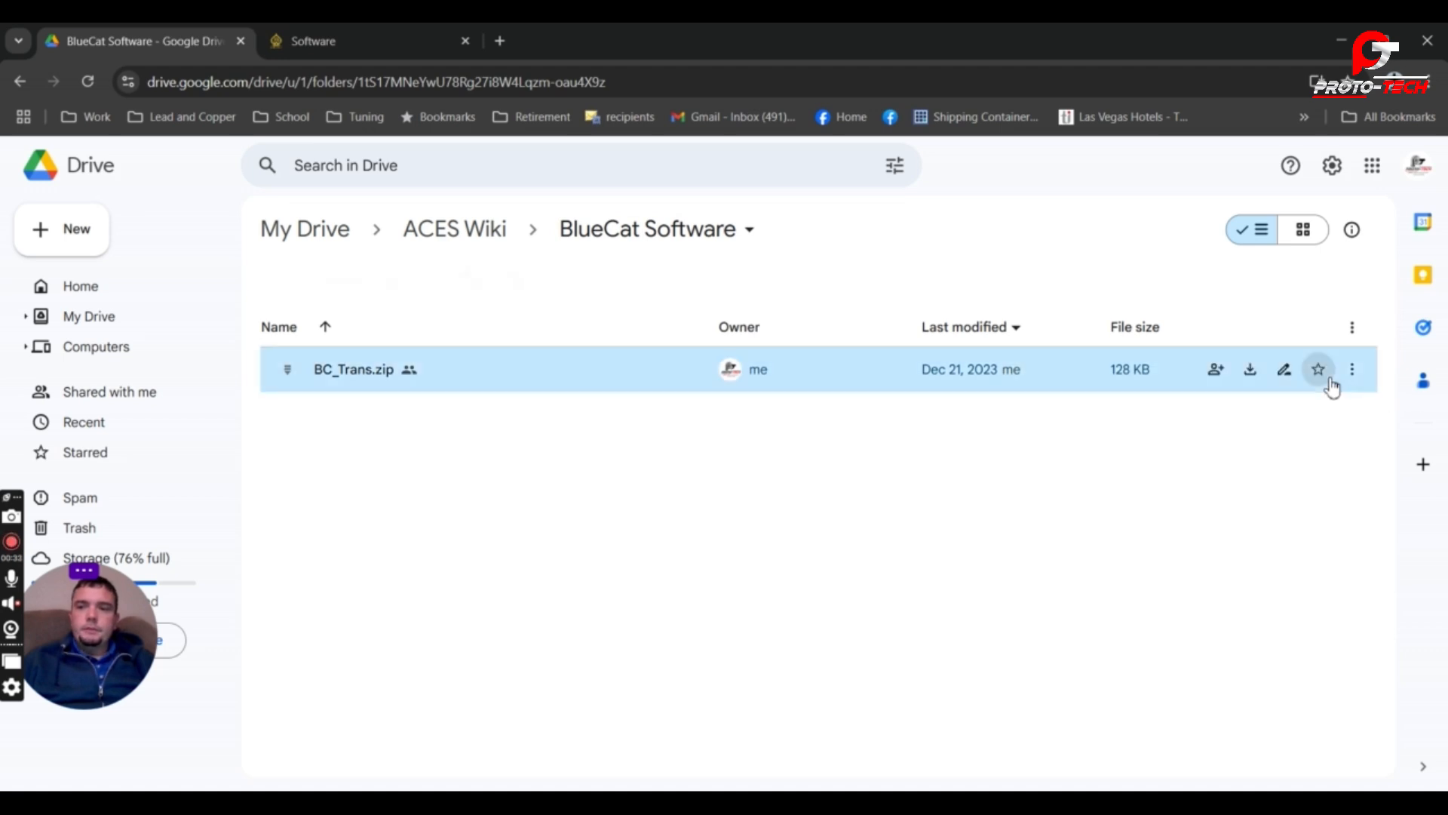
{"action": "left_click", "coordinate": [1318, 369]}
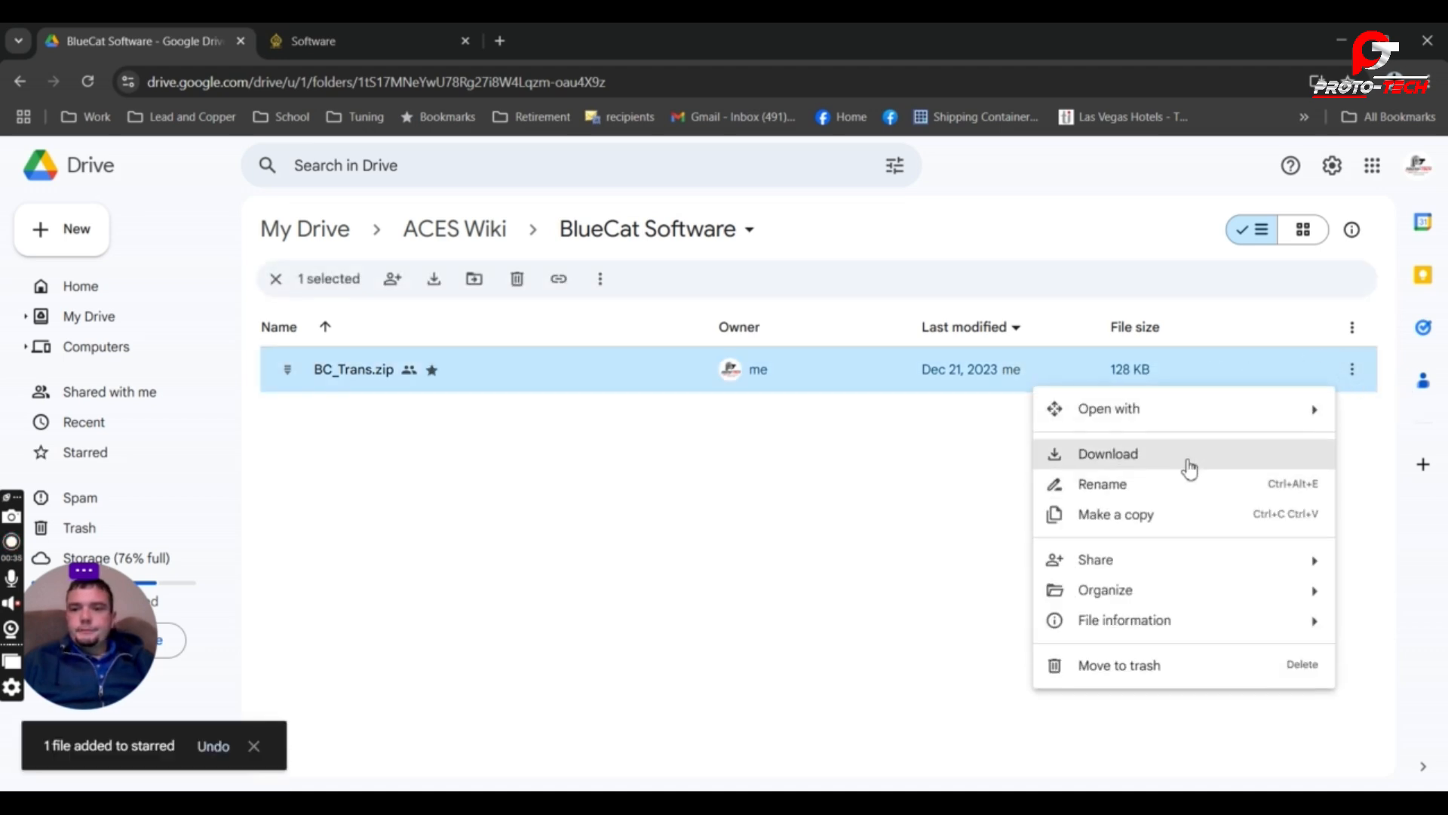
{"action": "left_click", "coordinate": [1107, 453]}
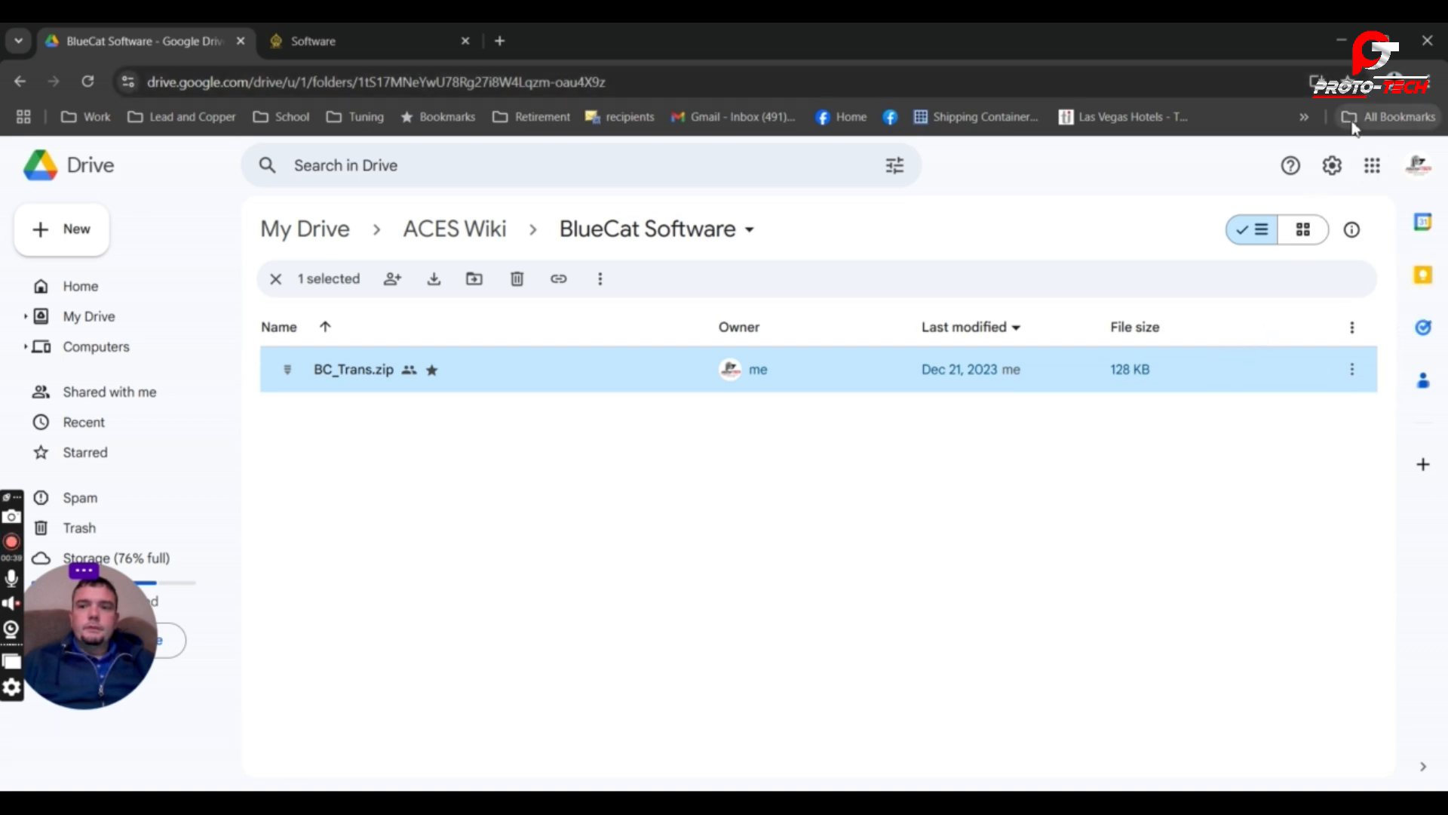
{"action": "mouse_move", "coordinate": [868, 372]}
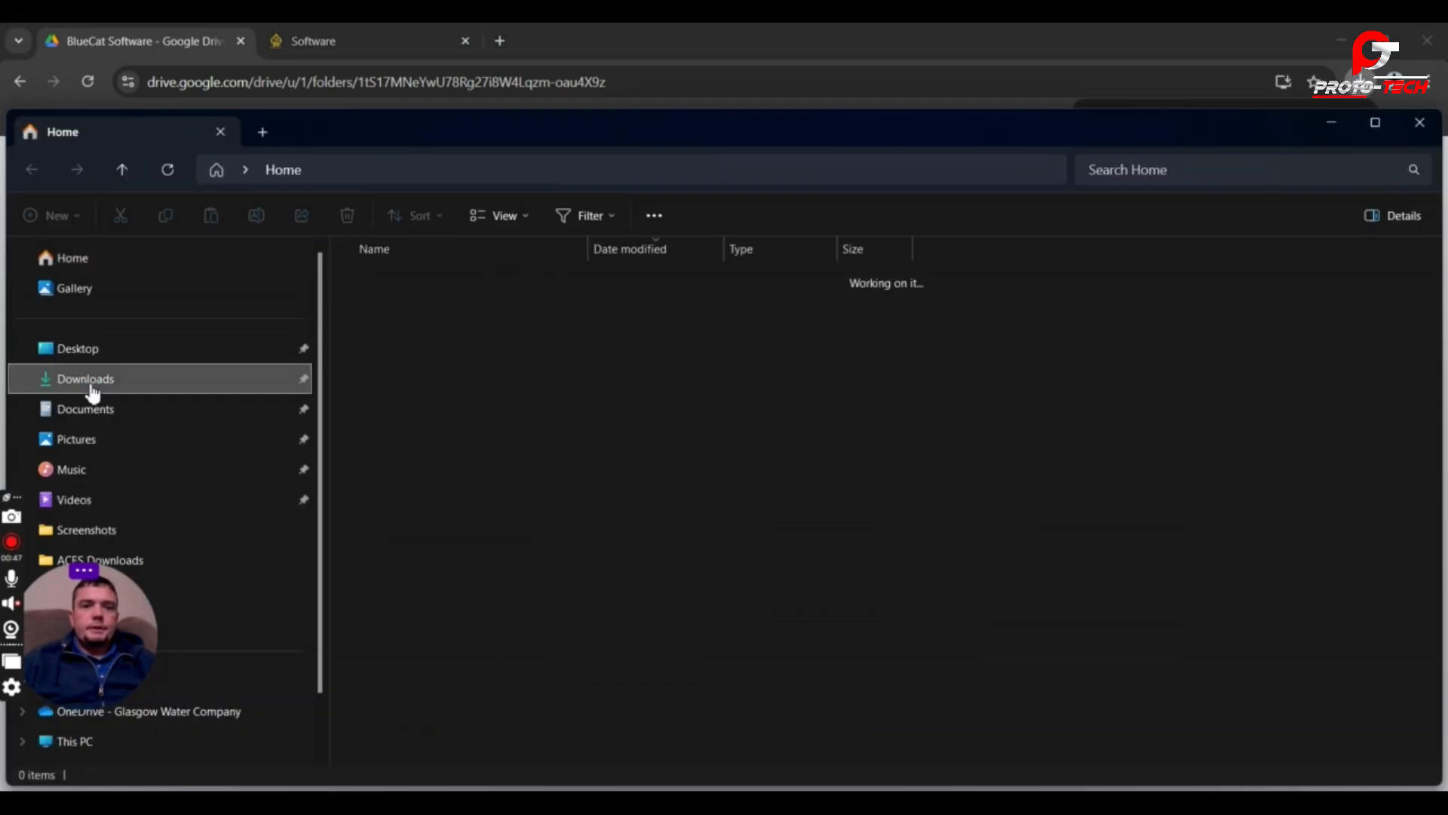
Extract BC_Trans.zip from Downloads into a BC_Trans folder.
{"action": "left_click", "coordinate": [83, 378]}
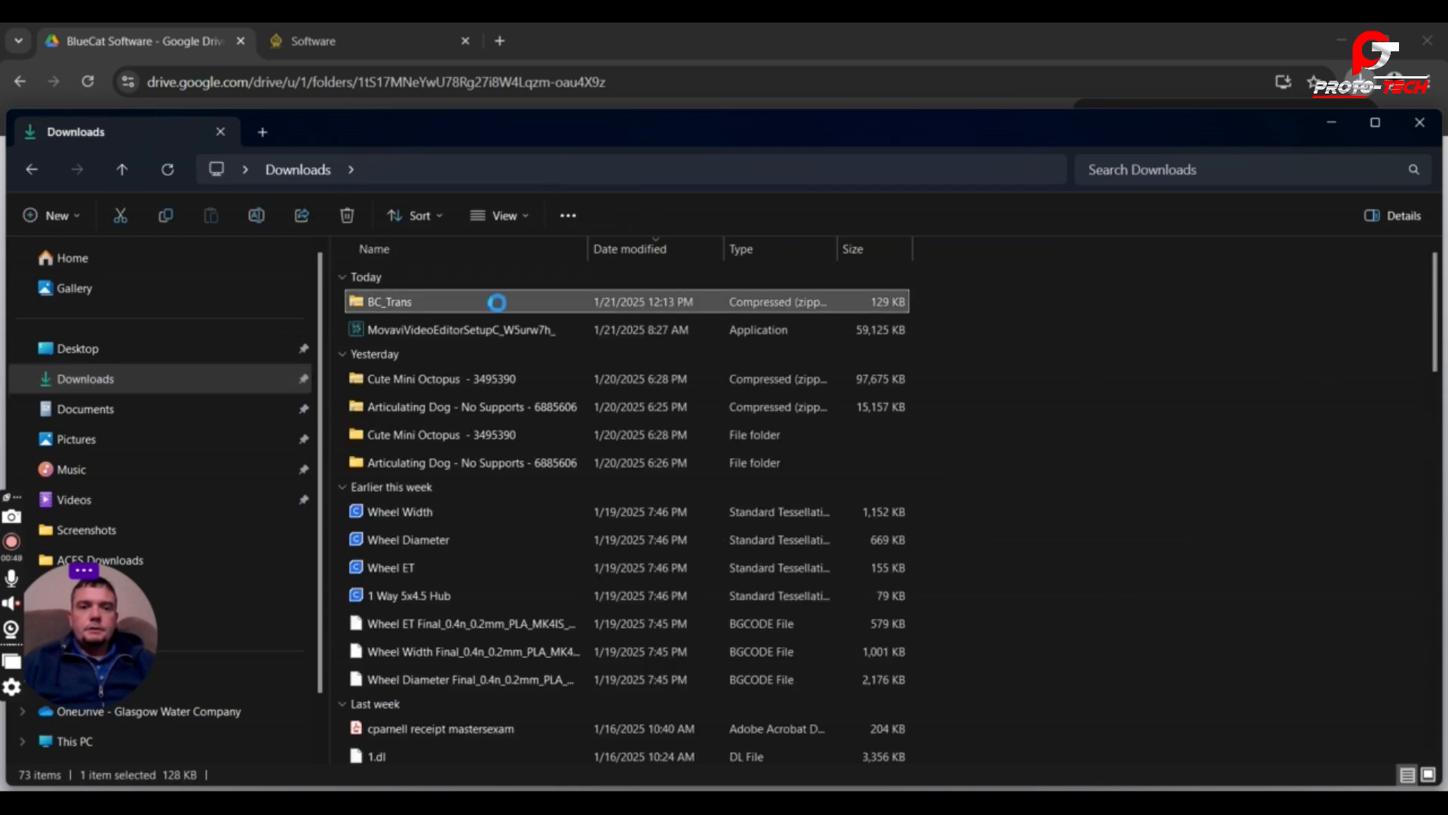
{"action": "right_click", "coordinate": [389, 301]}
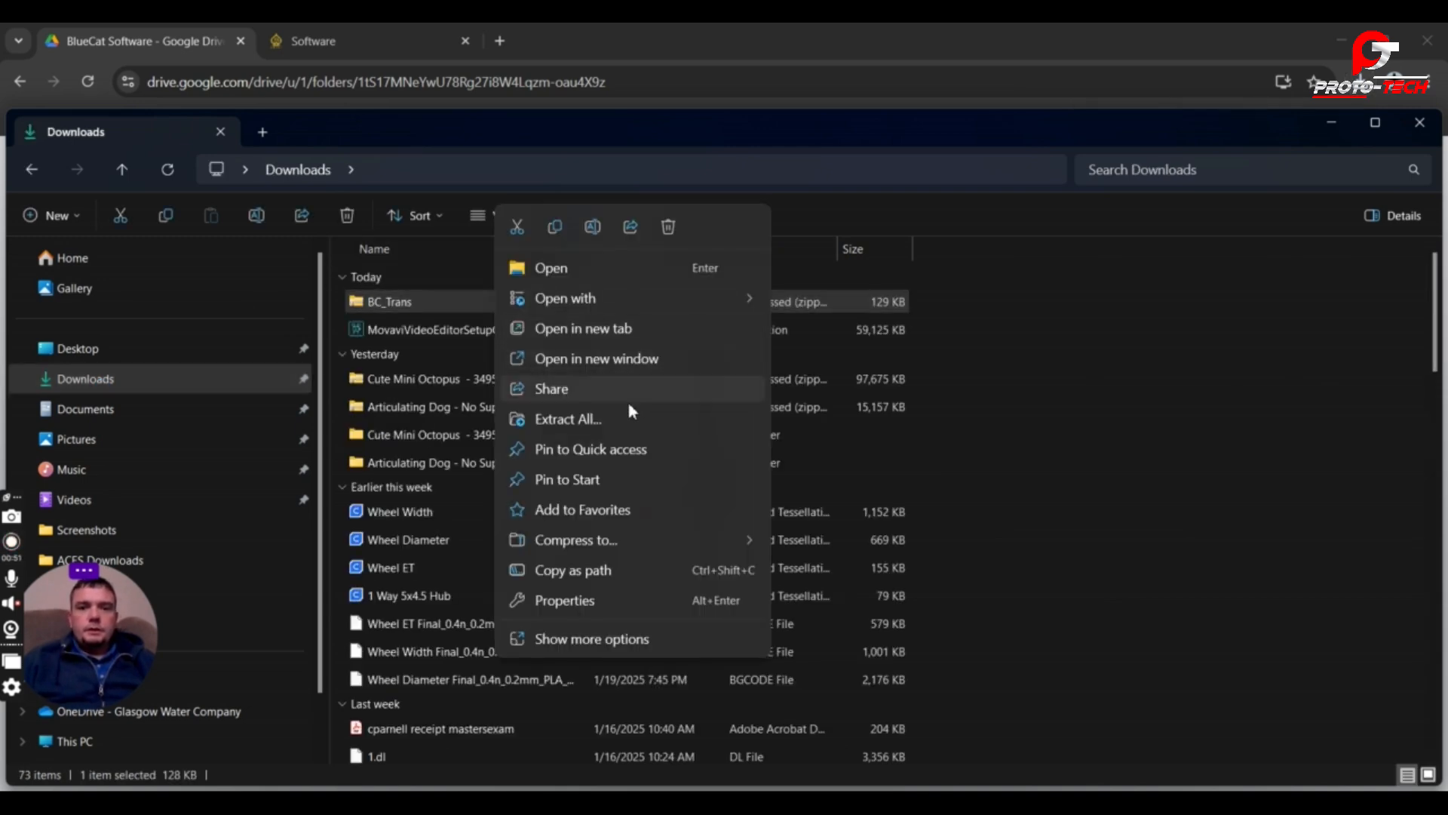
{"action": "left_click", "coordinate": [568, 418]}
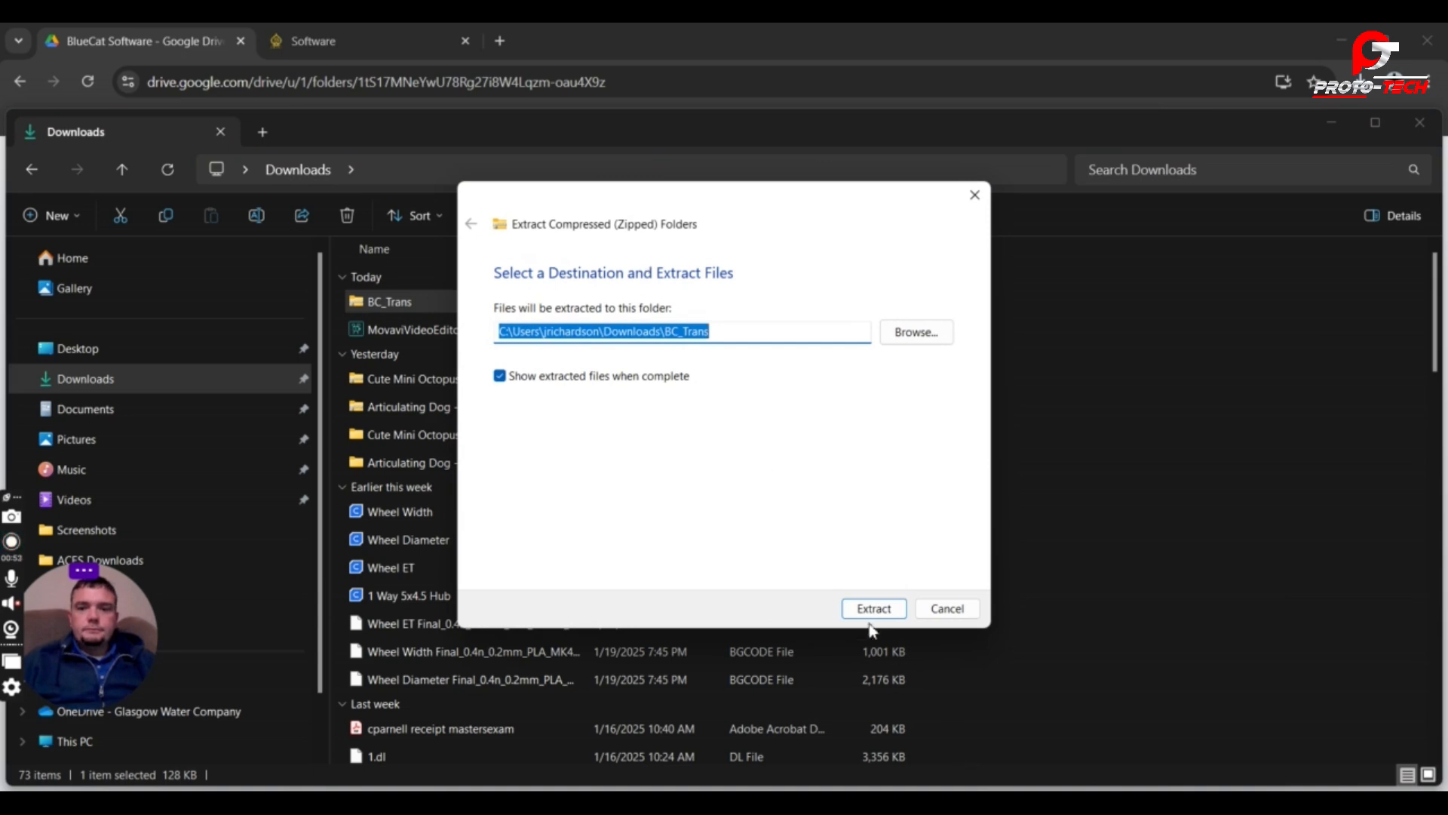
{"action": "left_click", "coordinate": [872, 608]}
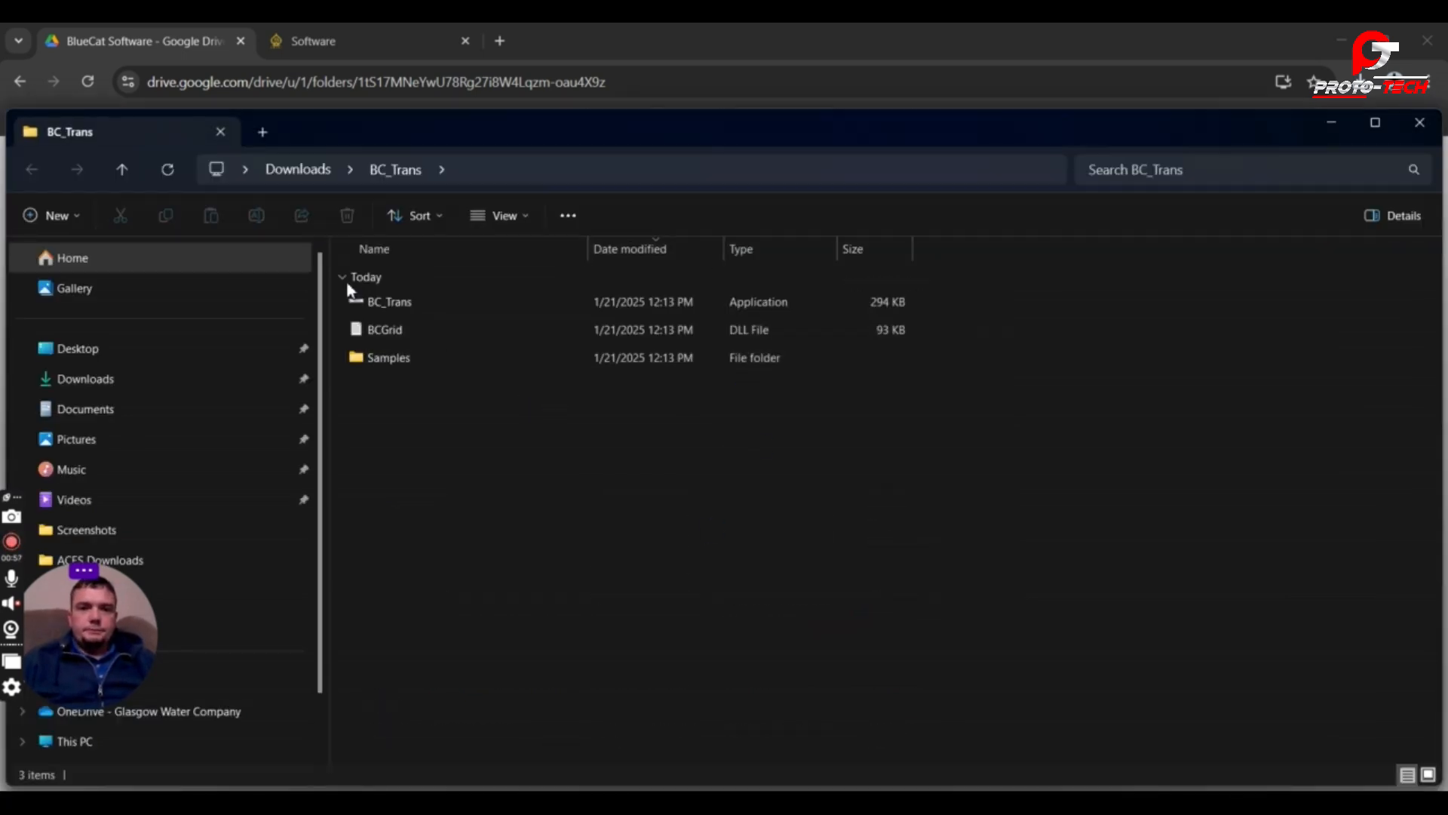
Launch the BC_Trans application, allowing it past the unrecognised-app warning.
{"action": "left_click", "coordinate": [387, 301]}
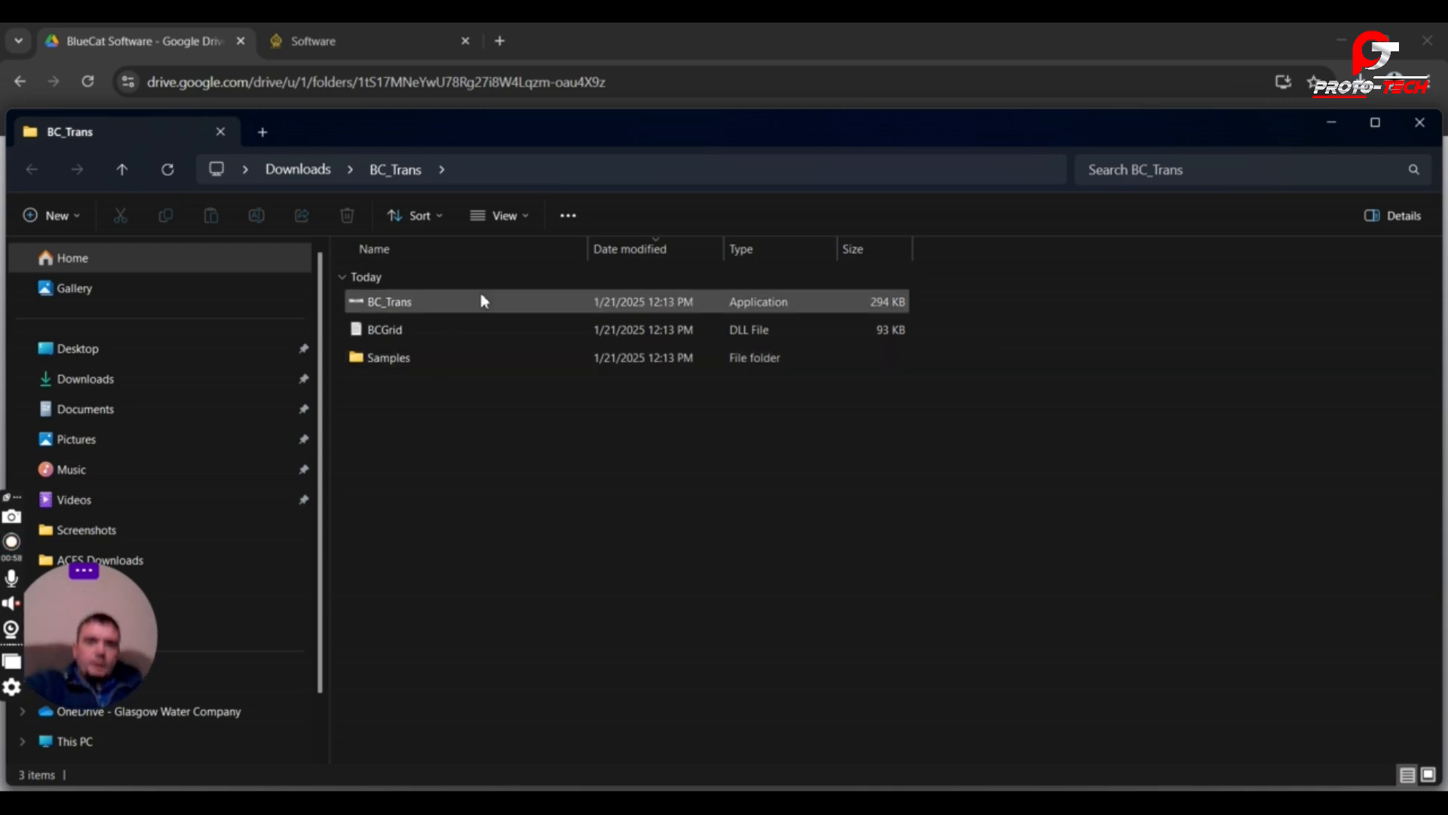
{"action": "mouse_move", "coordinate": [457, 314]}
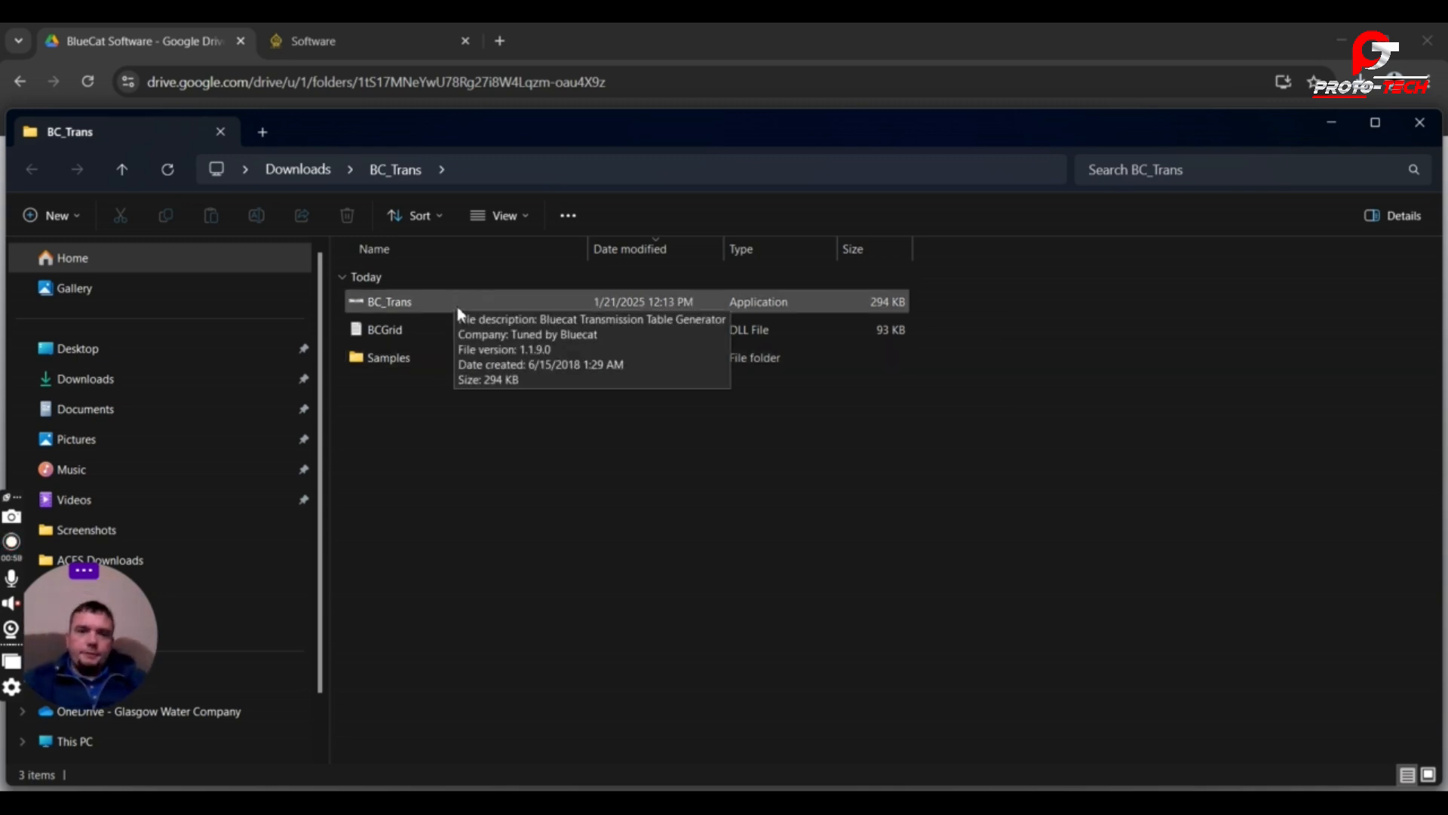
{"action": "left_click", "coordinate": [390, 301]}
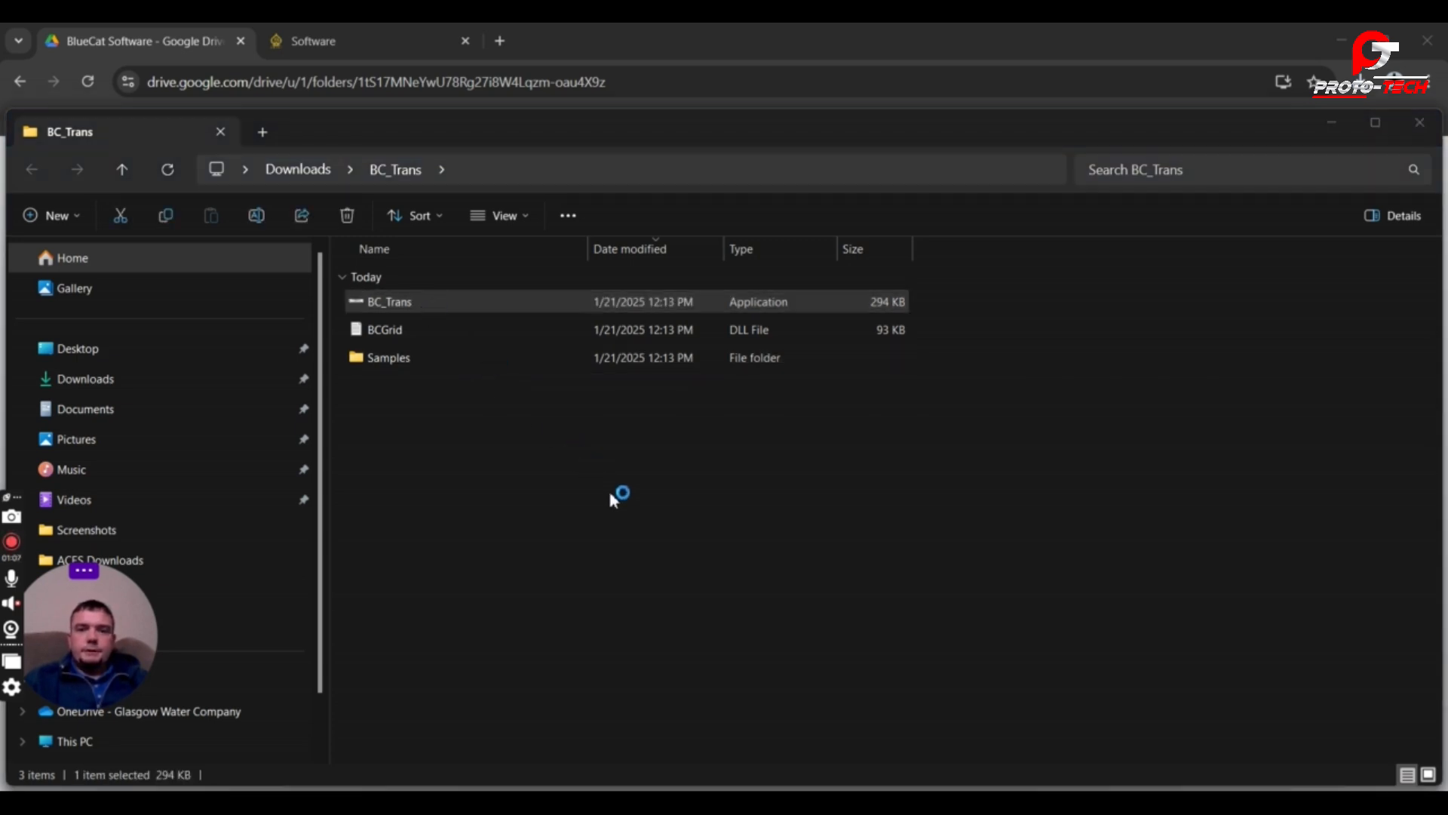
{"action": "double_click", "coordinate": [389, 301]}
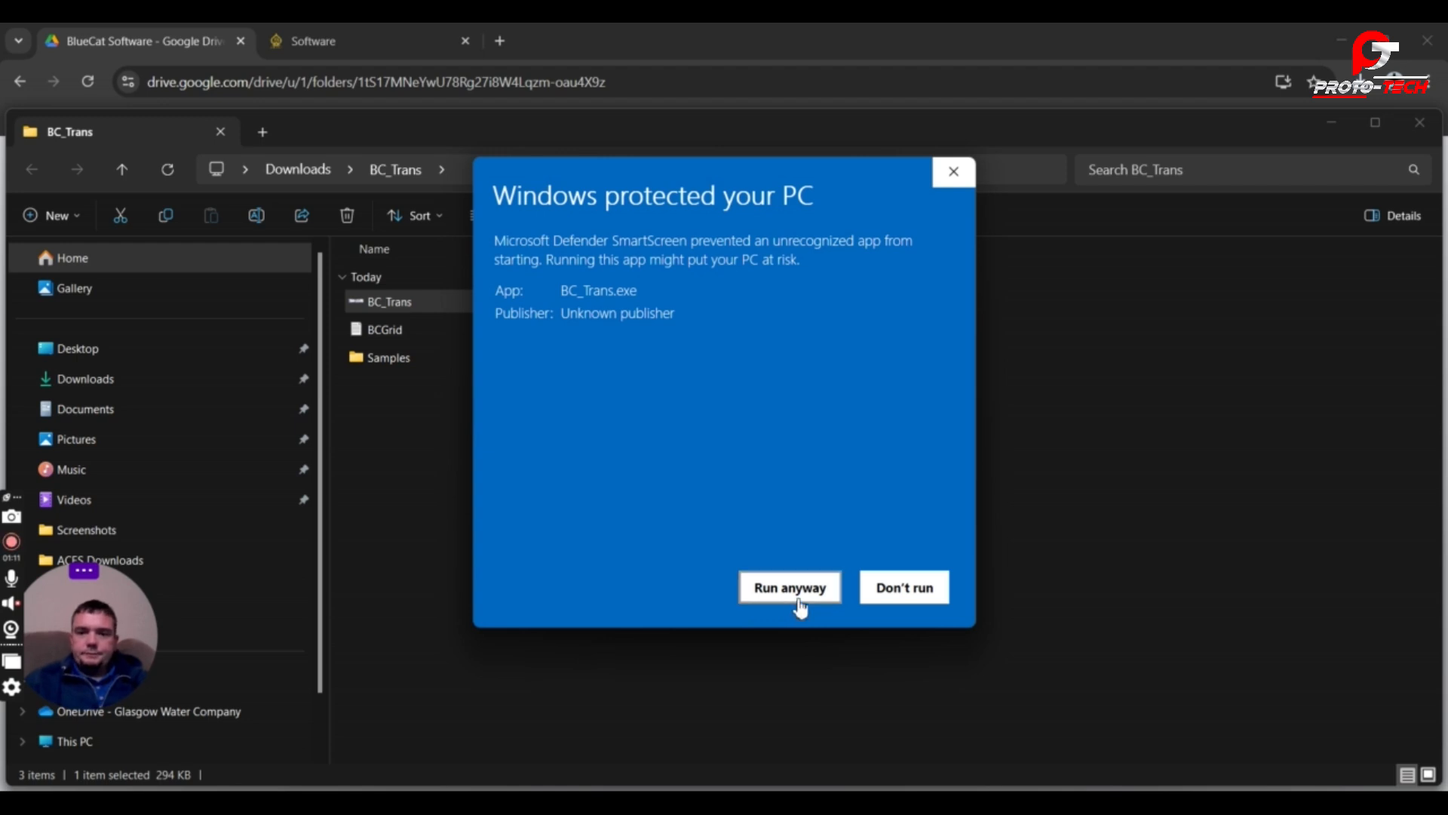
{"action": "left_click", "coordinate": [789, 587]}
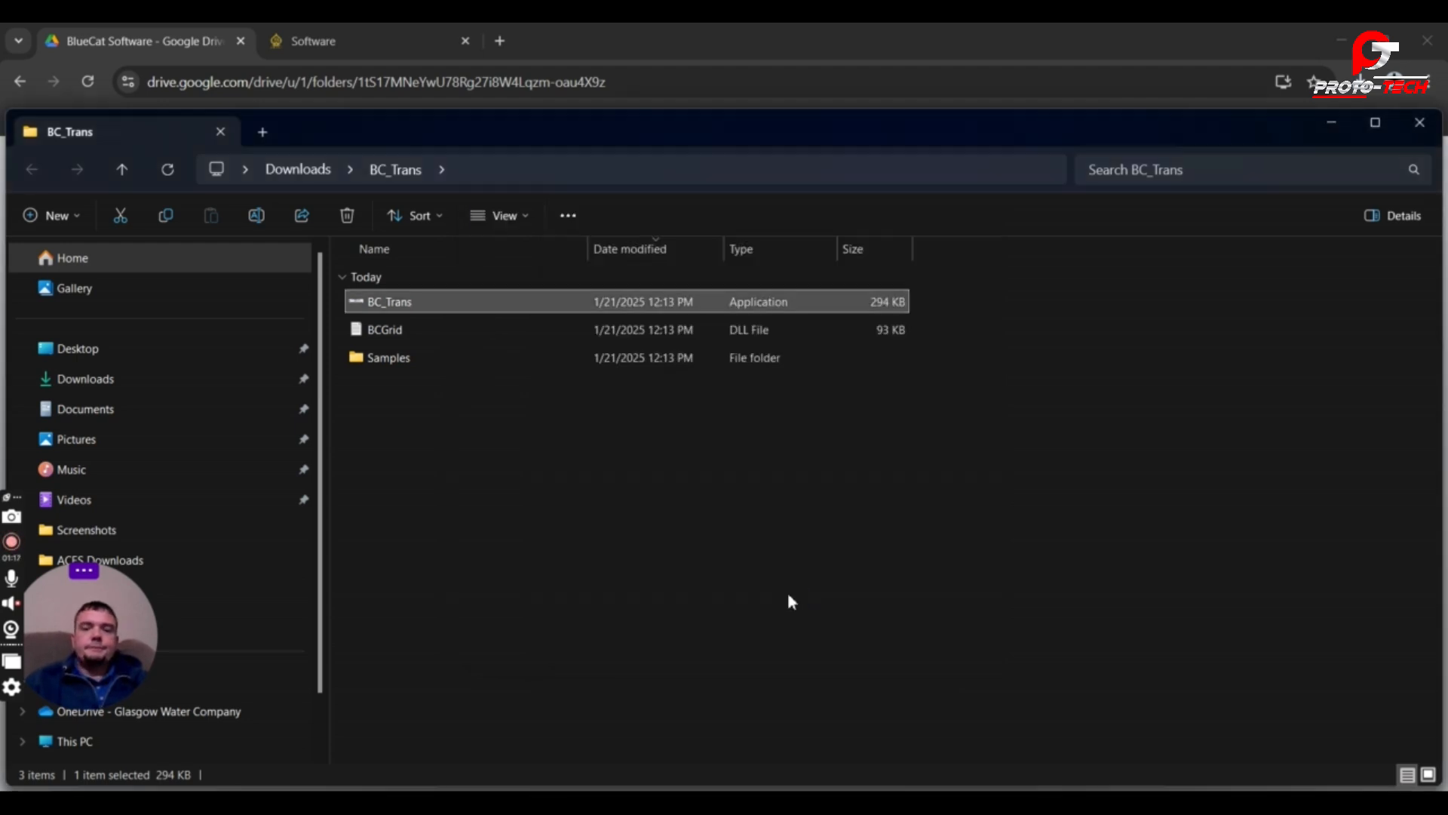
{"action": "double_click", "coordinate": [390, 301]}
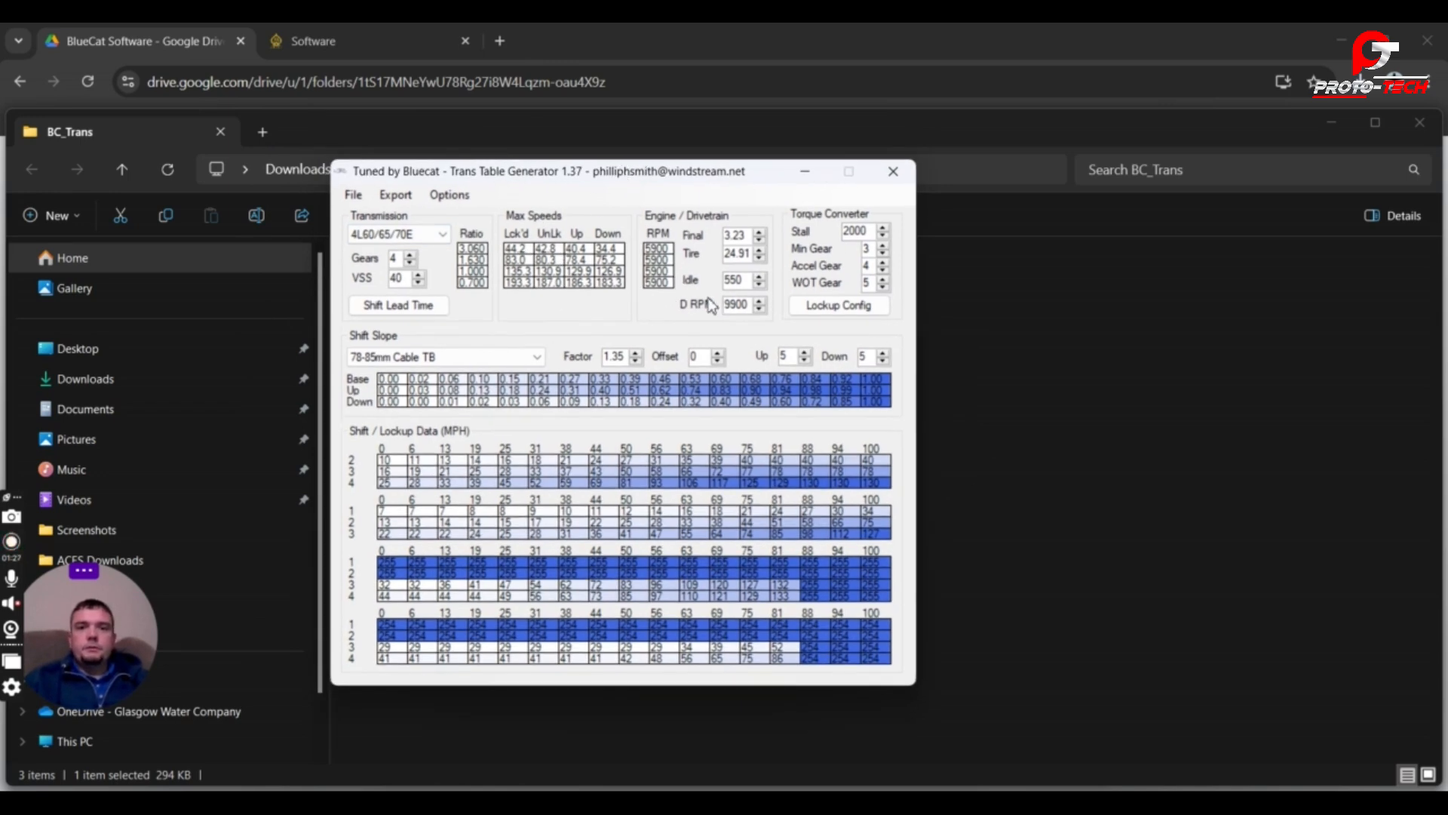
{"action": "mouse_move", "coordinate": [669, 374]}
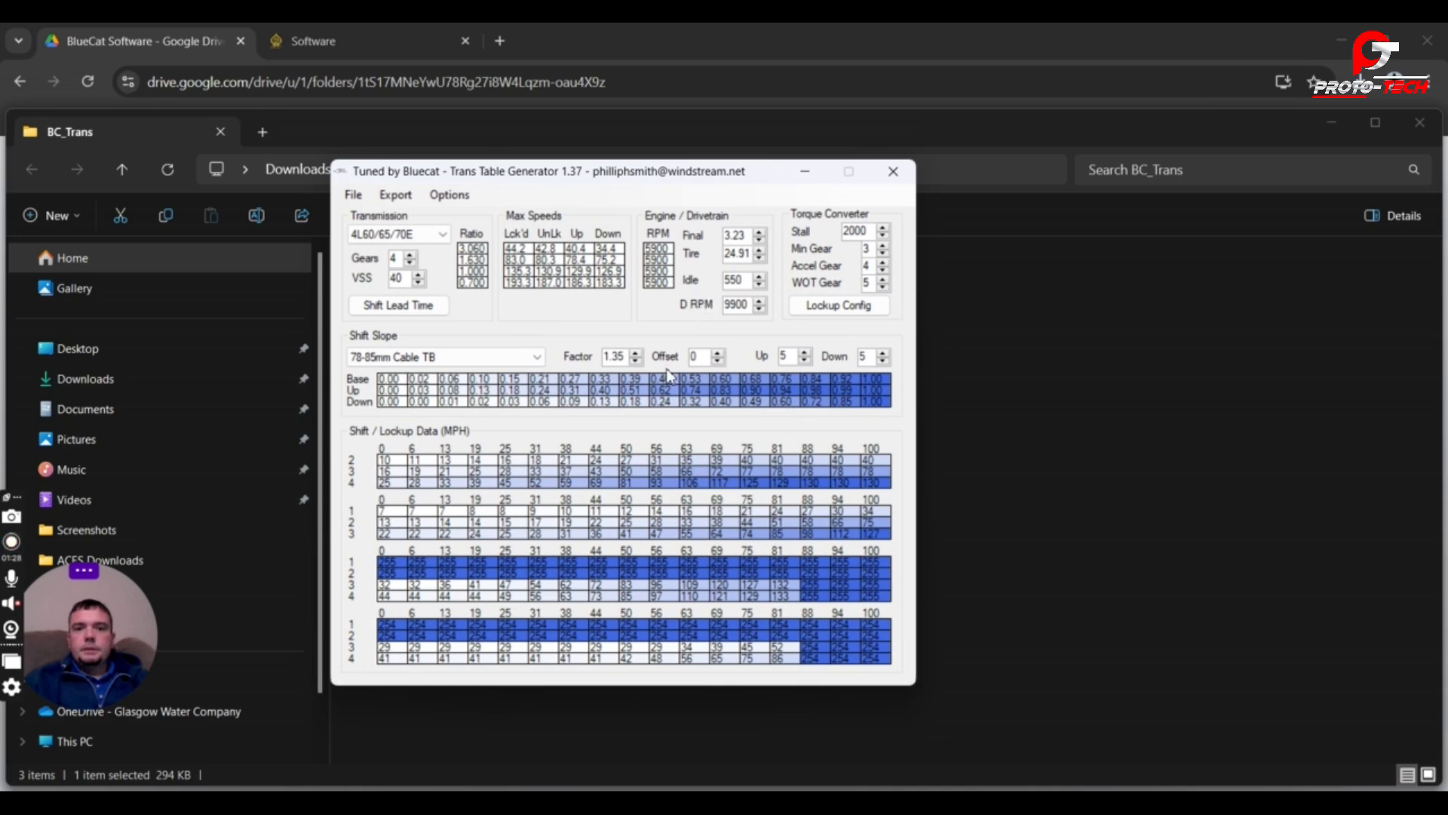
Keep the 4L60/65/70E transmission and try 97-04 Vette ETC, then 78-85mm Cable TB shift slopes.
{"action": "left_click", "coordinate": [391, 379]}
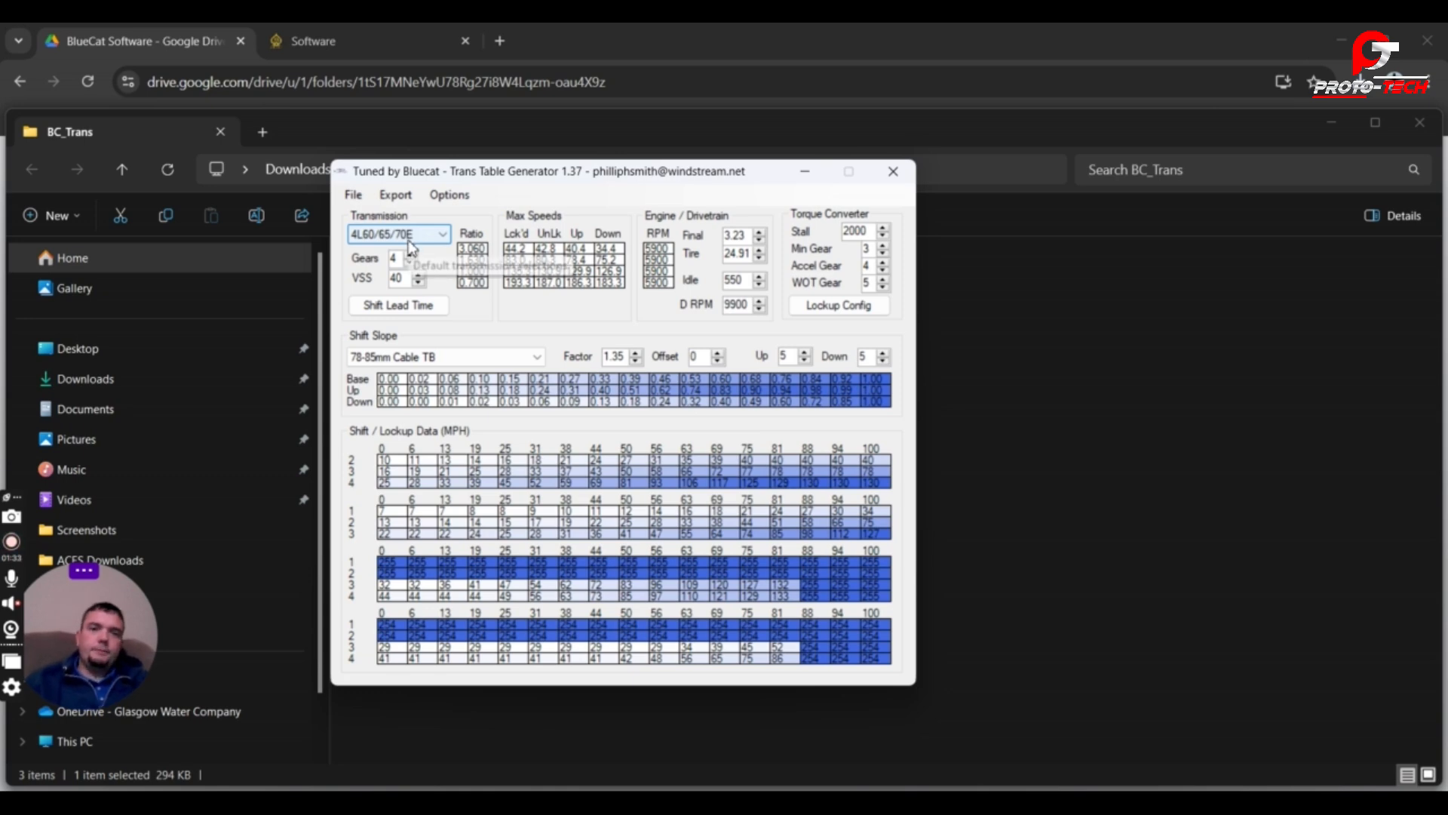
{"action": "left_click", "coordinate": [439, 234]}
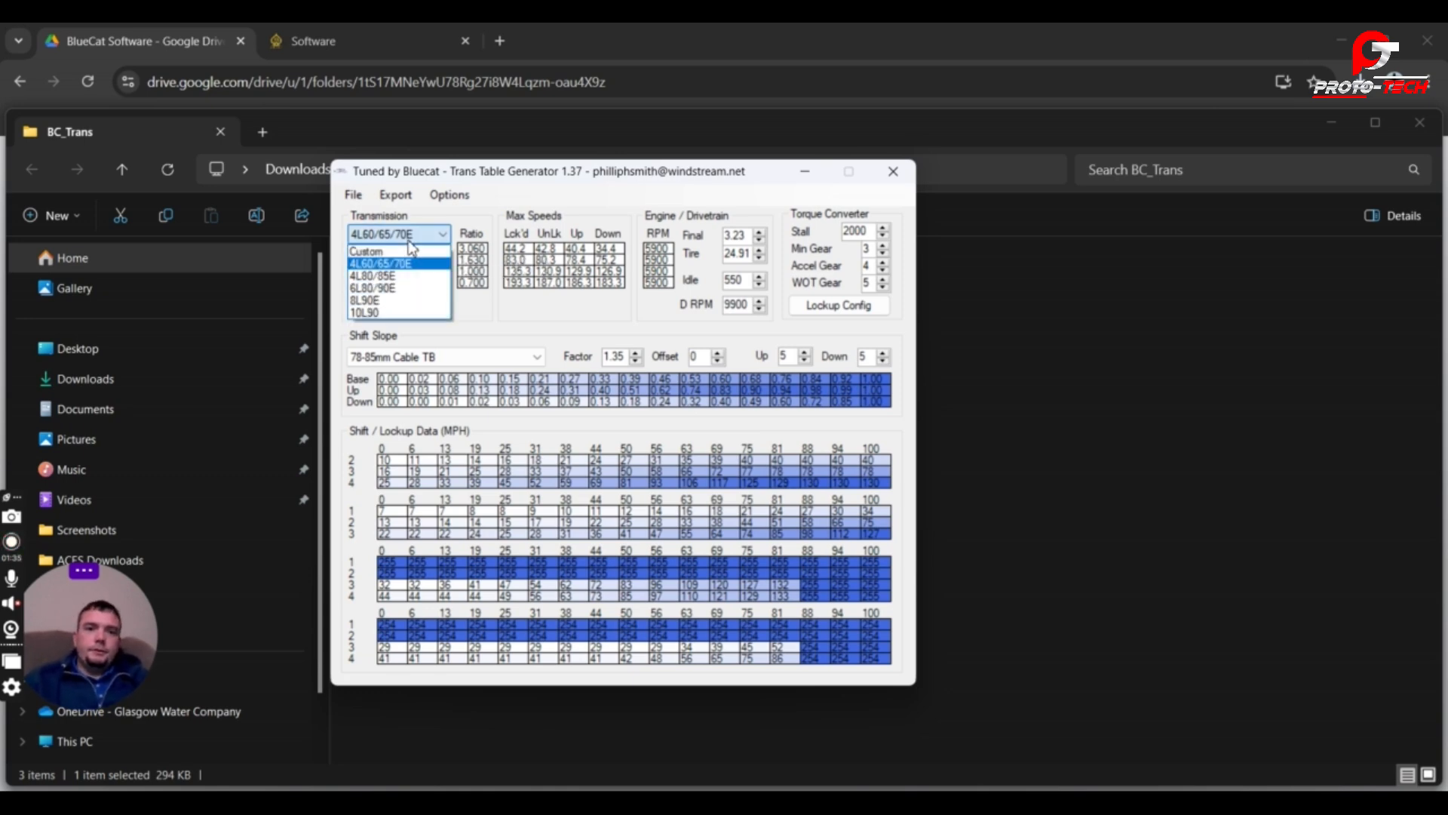
{"action": "left_click", "coordinate": [398, 263]}
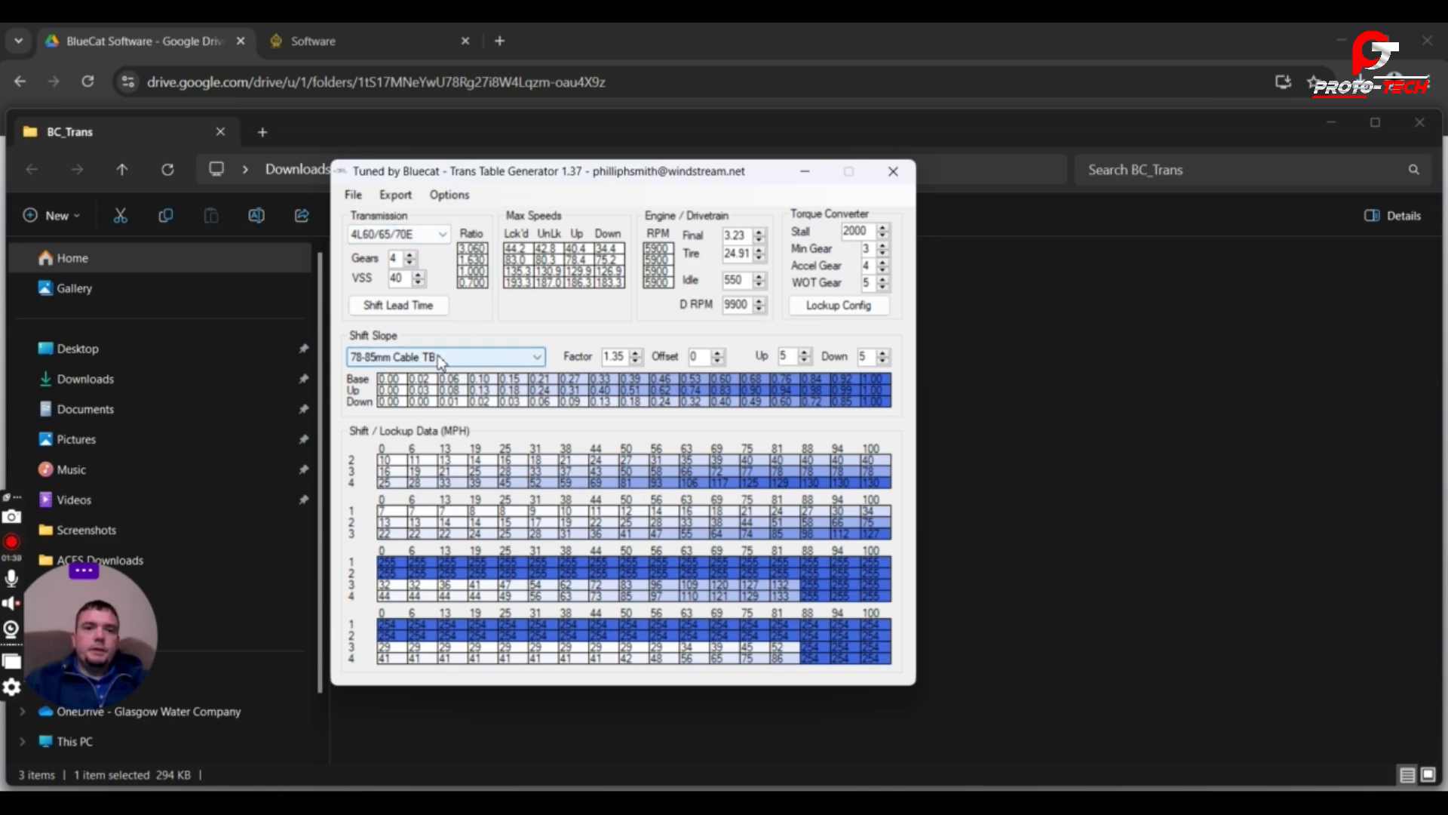
{"action": "left_click", "coordinate": [444, 357]}
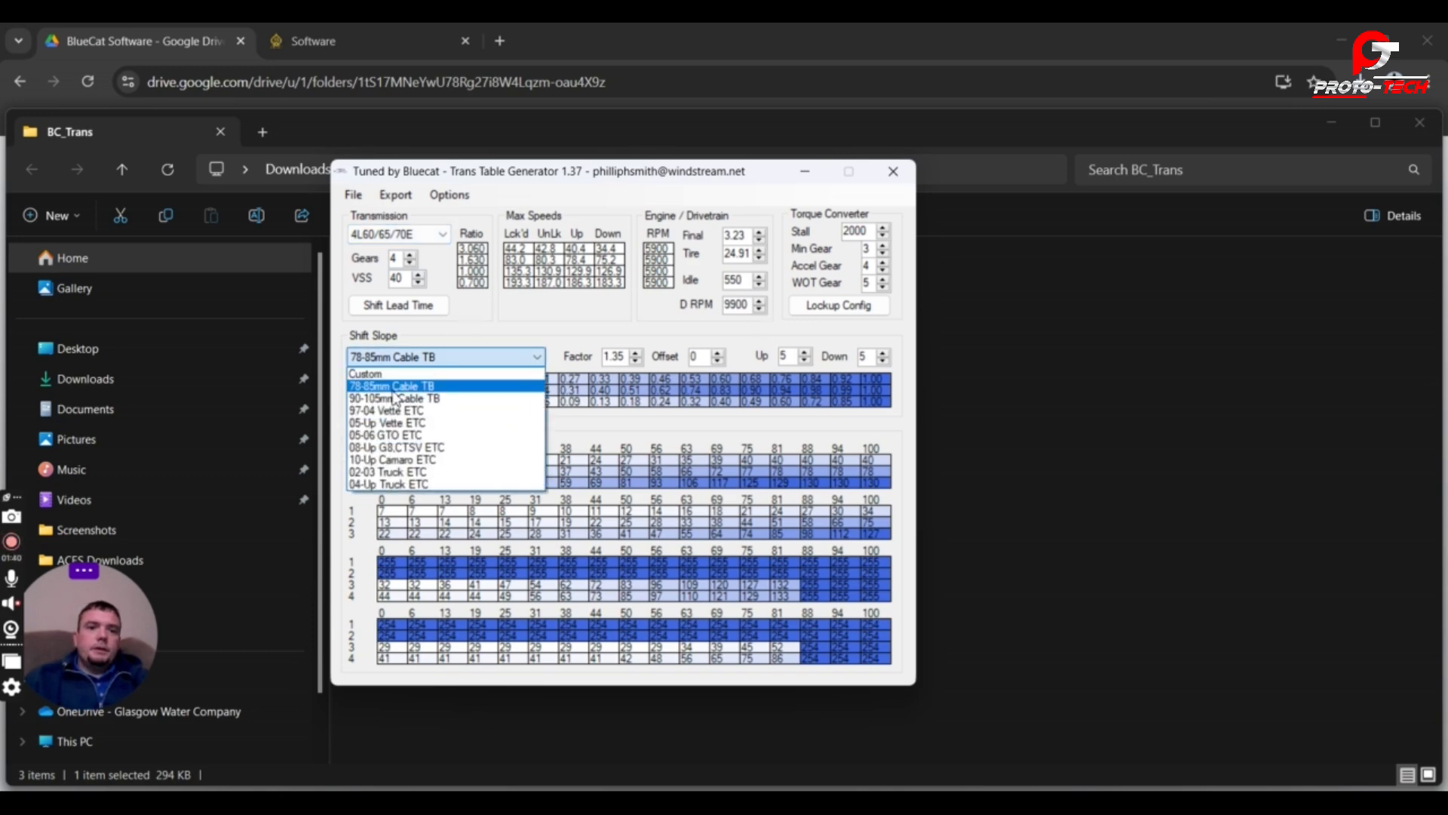
{"action": "mouse_move", "coordinate": [397, 398]}
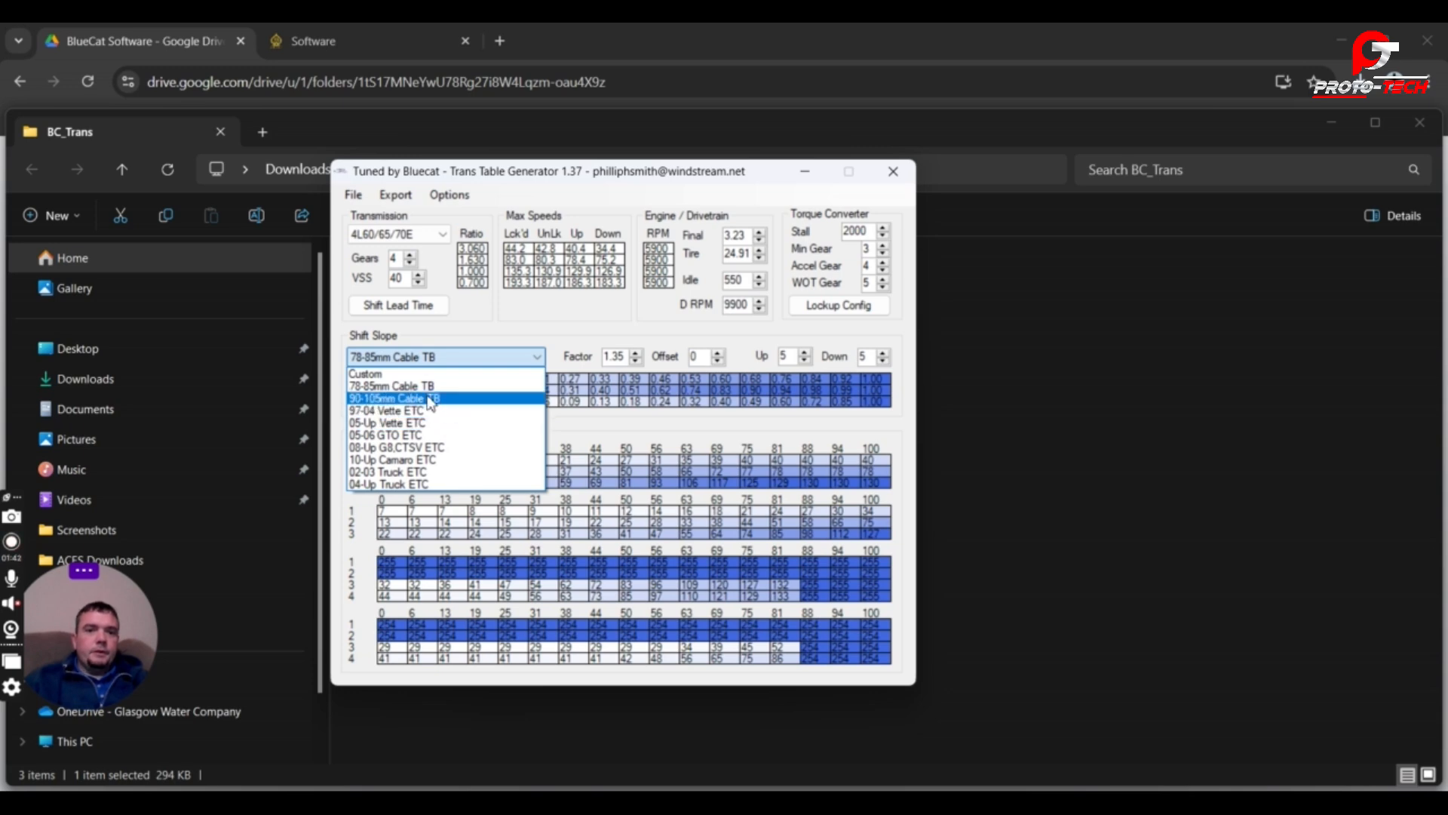
{"action": "mouse_move", "coordinate": [444, 412]}
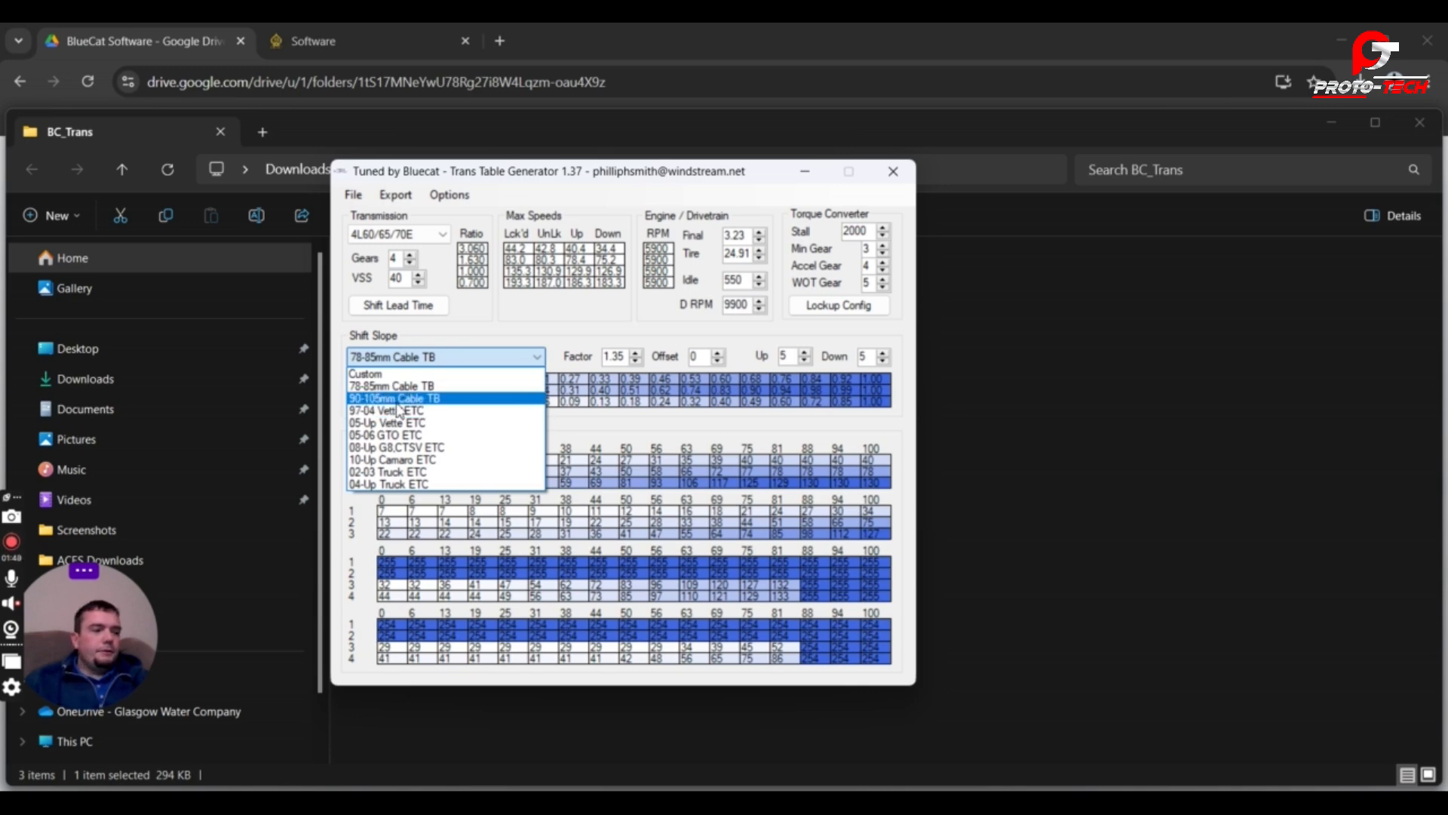
{"action": "mouse_move", "coordinate": [448, 448]}
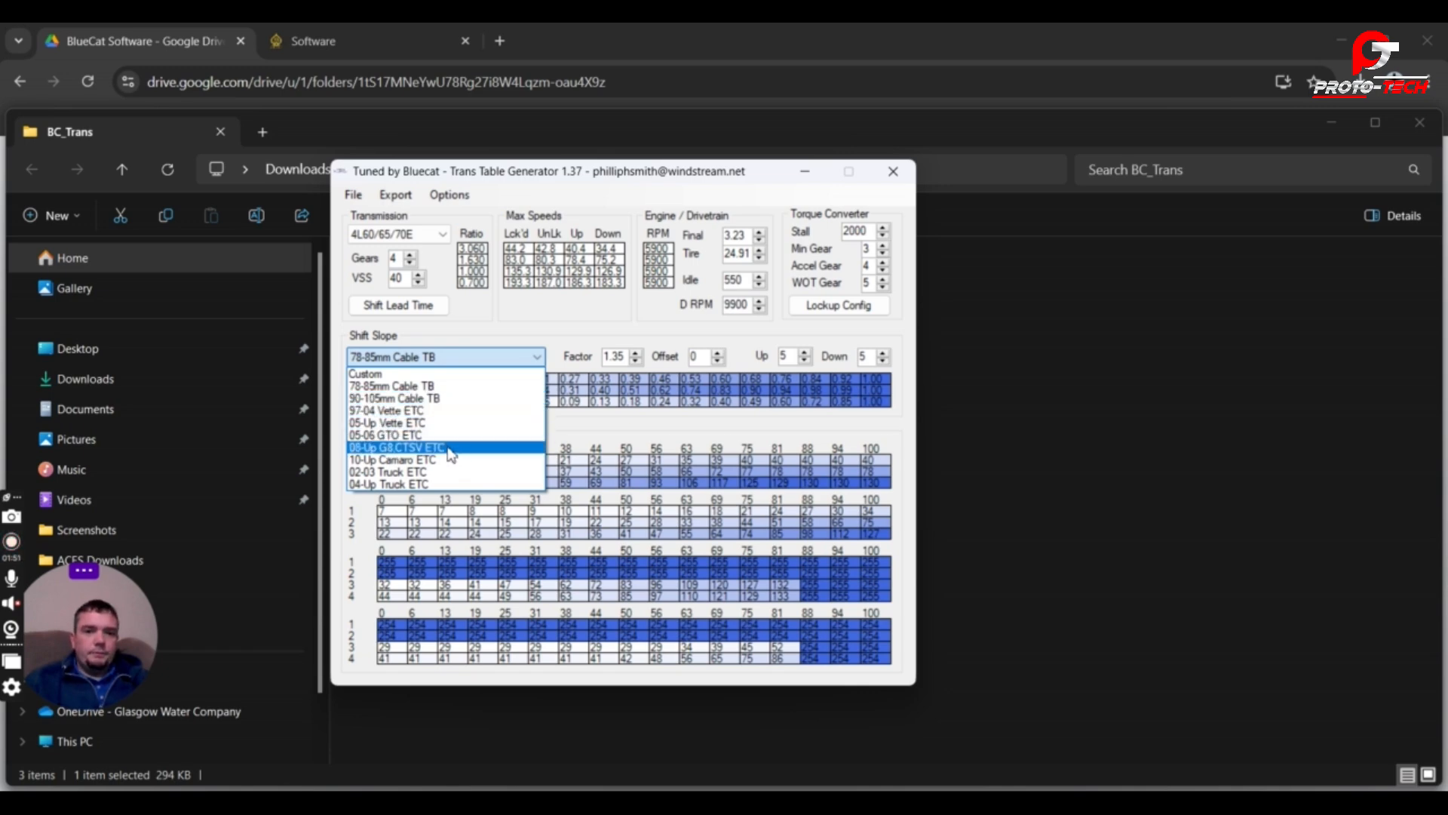
{"action": "mouse_move", "coordinate": [444, 423]}
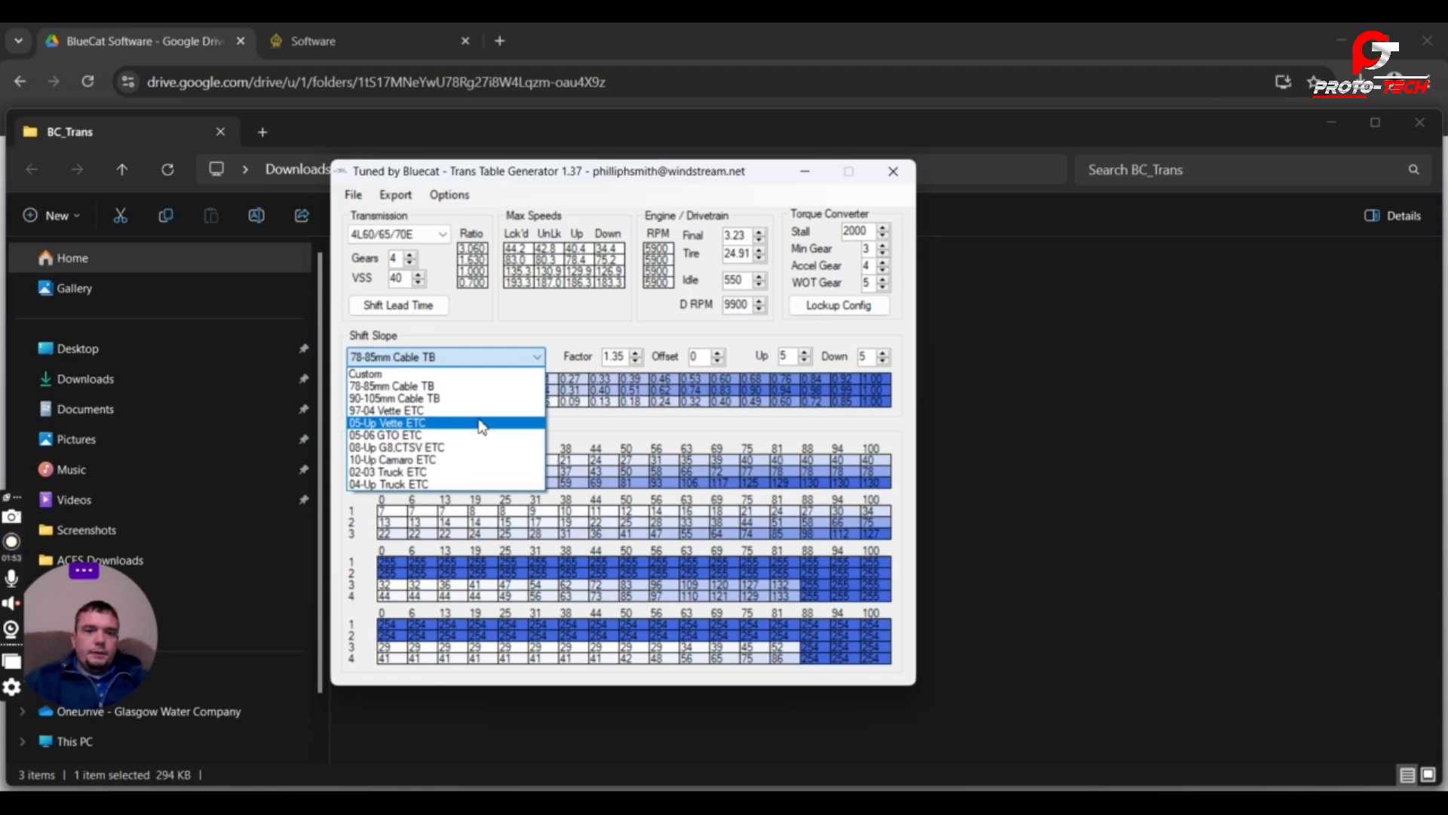
{"action": "left_click", "coordinate": [388, 423]}
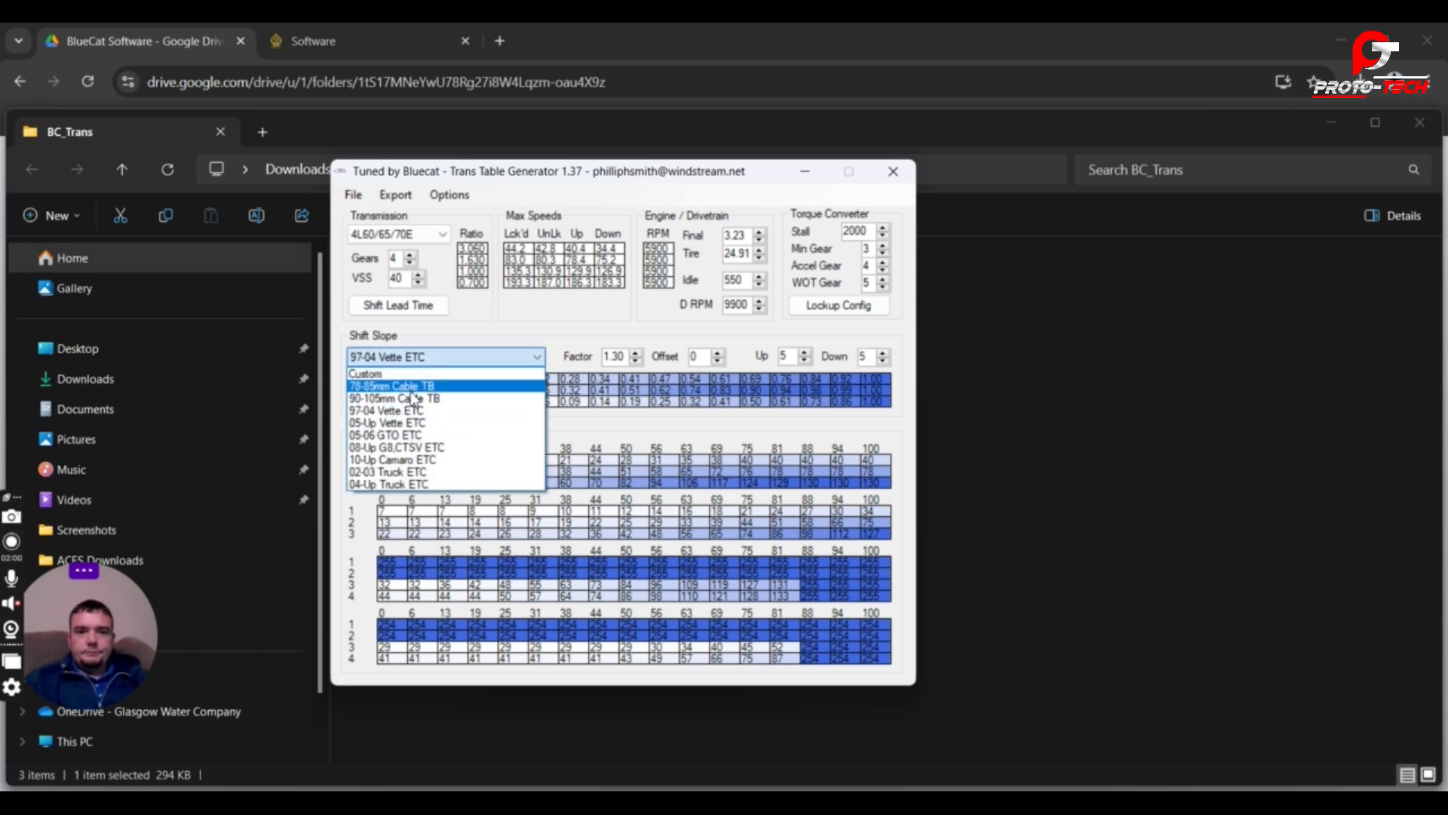
{"action": "left_click", "coordinate": [393, 398]}
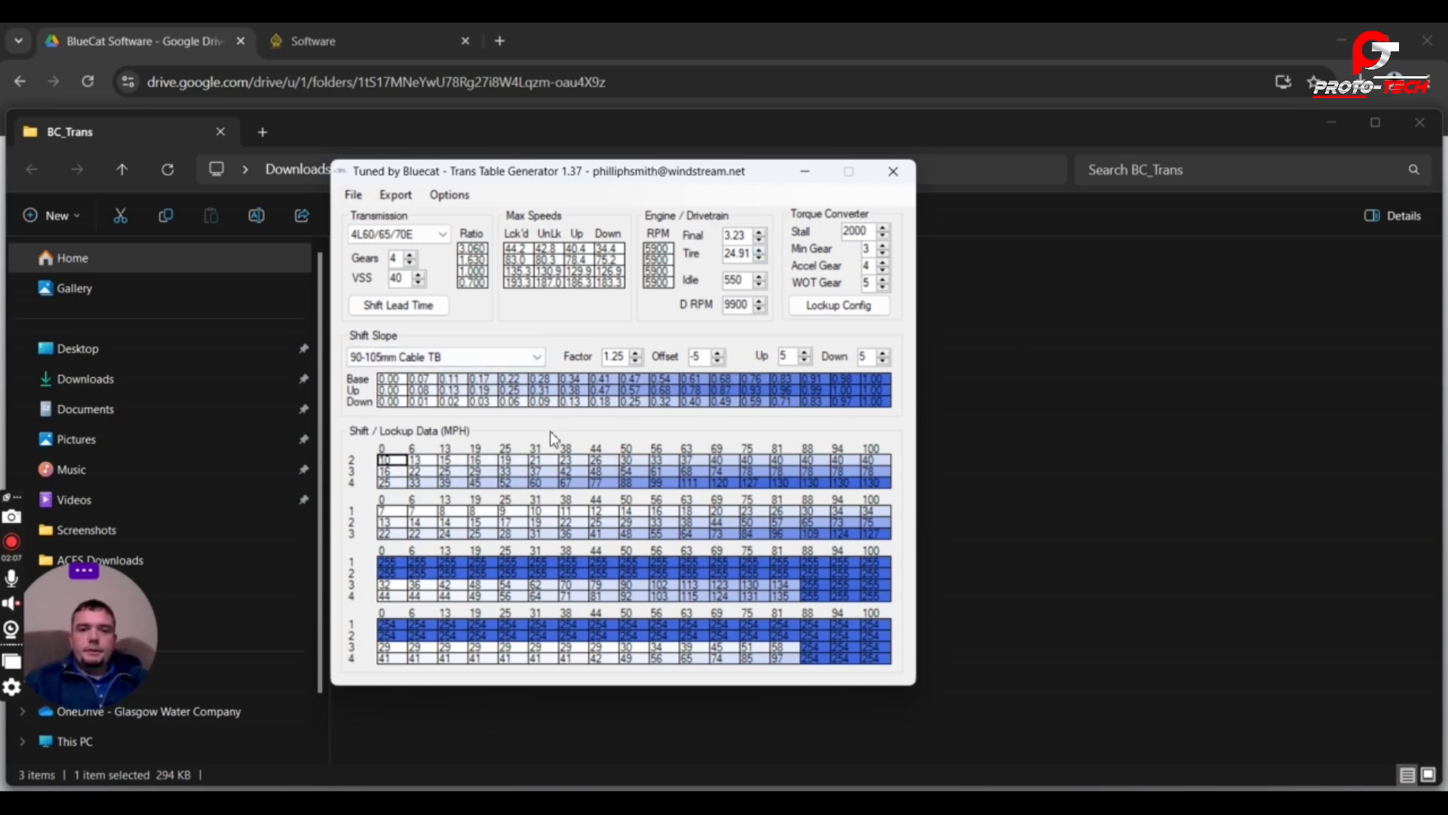
{"action": "mouse_move", "coordinate": [395, 506]}
{"action": "type", "text": "26"}
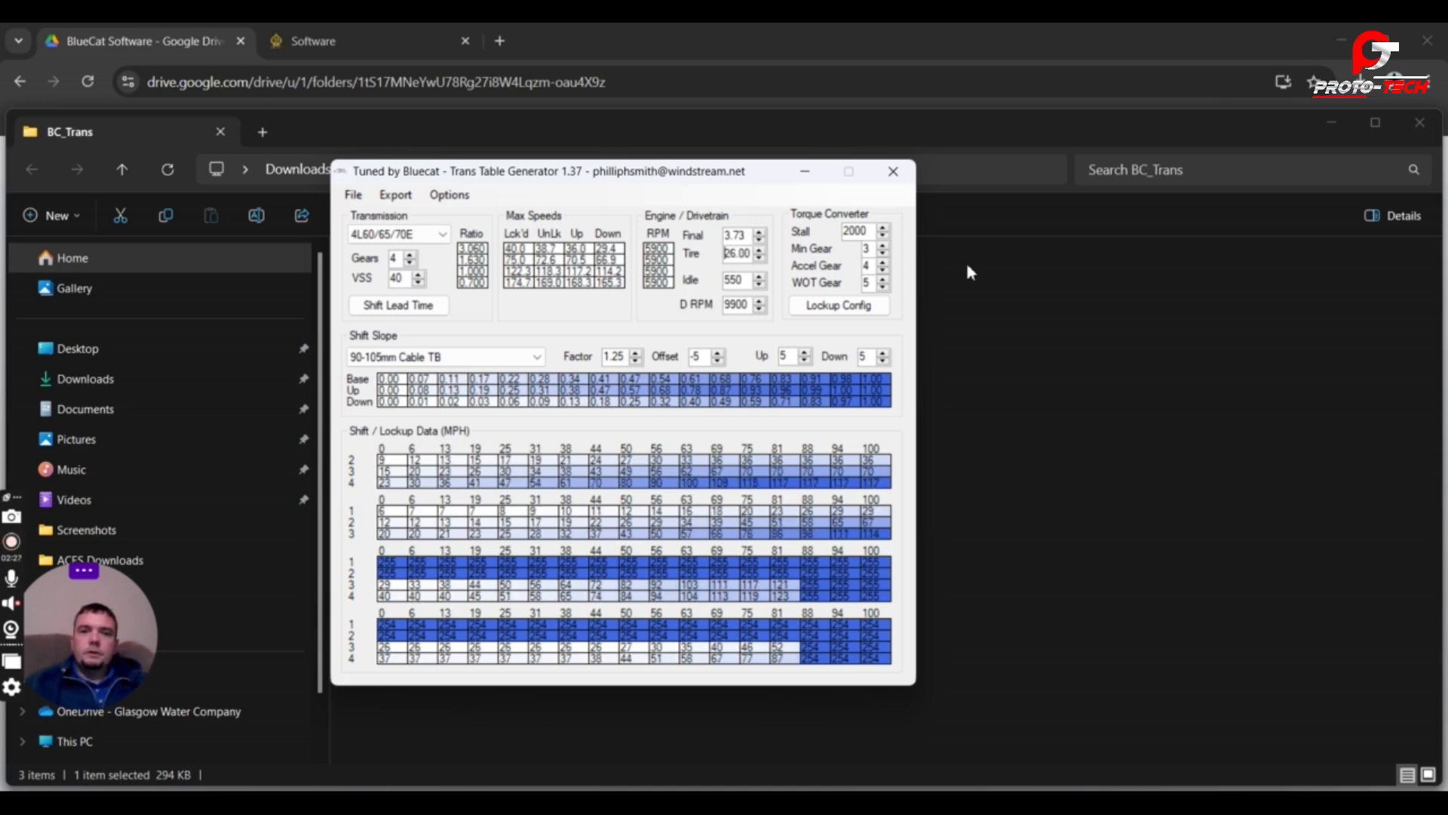
Enter 280 in the idle RPM field of the drivetrain settings.
{"action": "left_click", "coordinate": [737, 280]}
{"action": "type", "text": "750"}
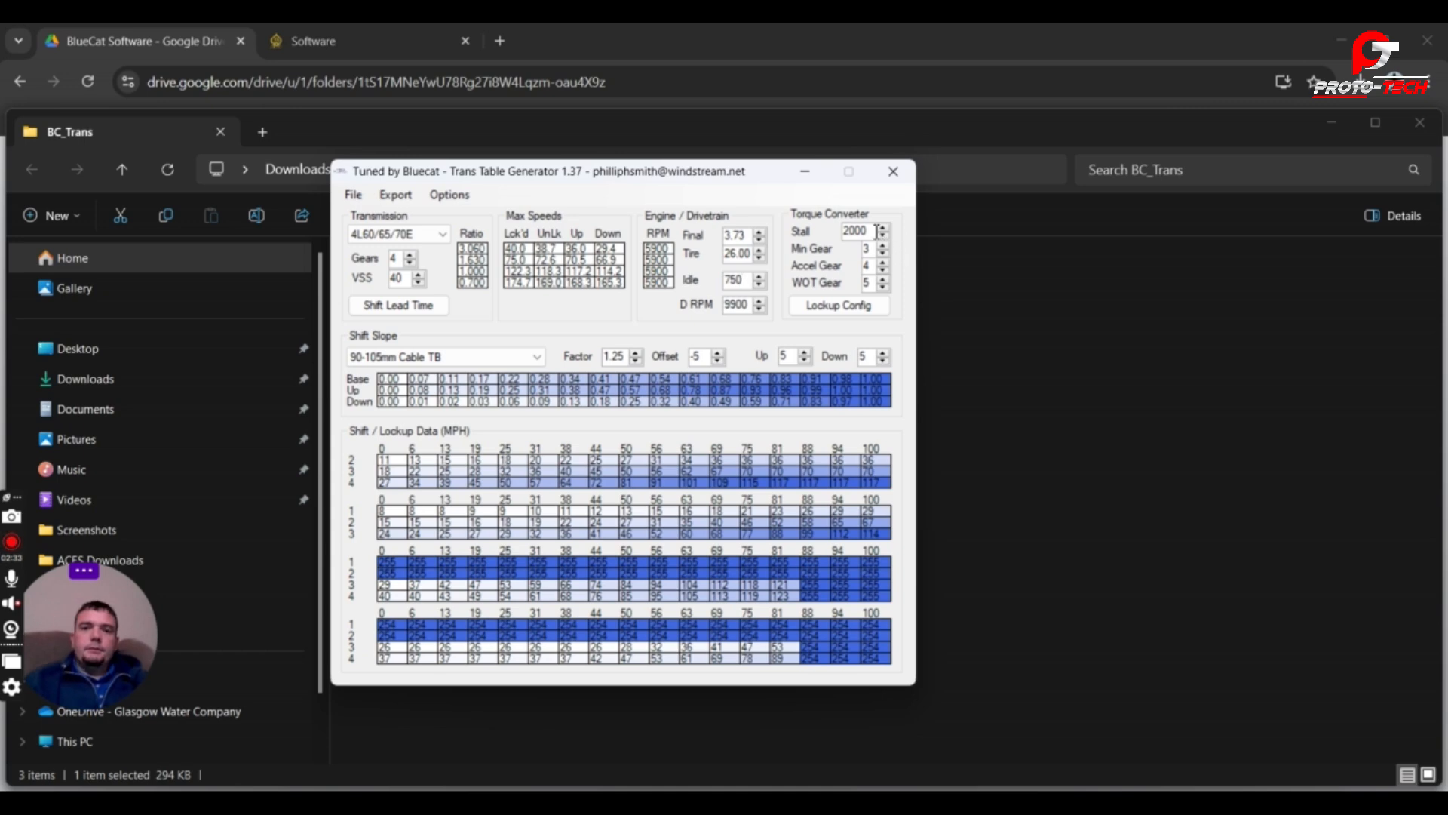
{"action": "type", "text": "280"}
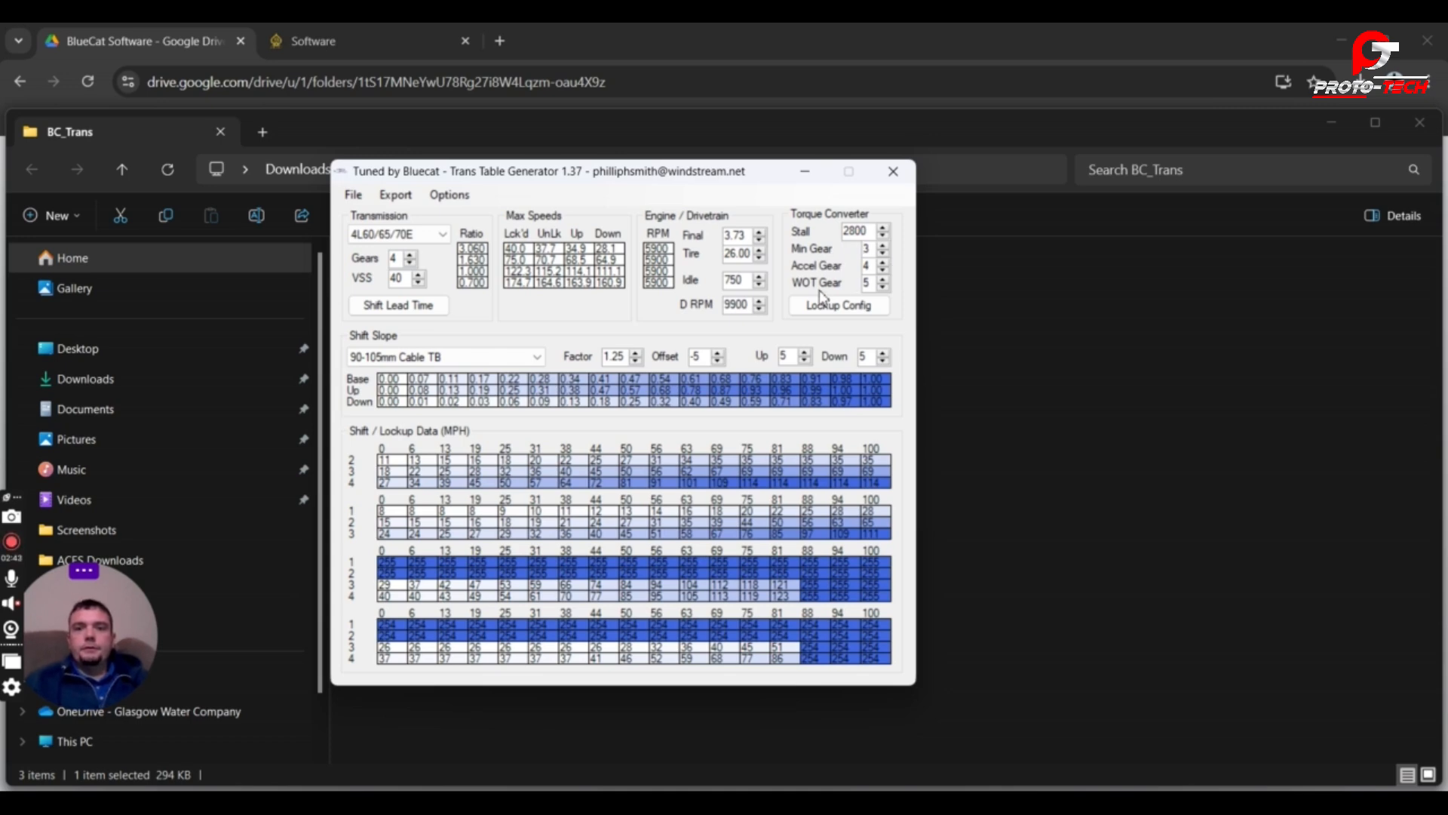
{"action": "mouse_move", "coordinate": [866, 282]}
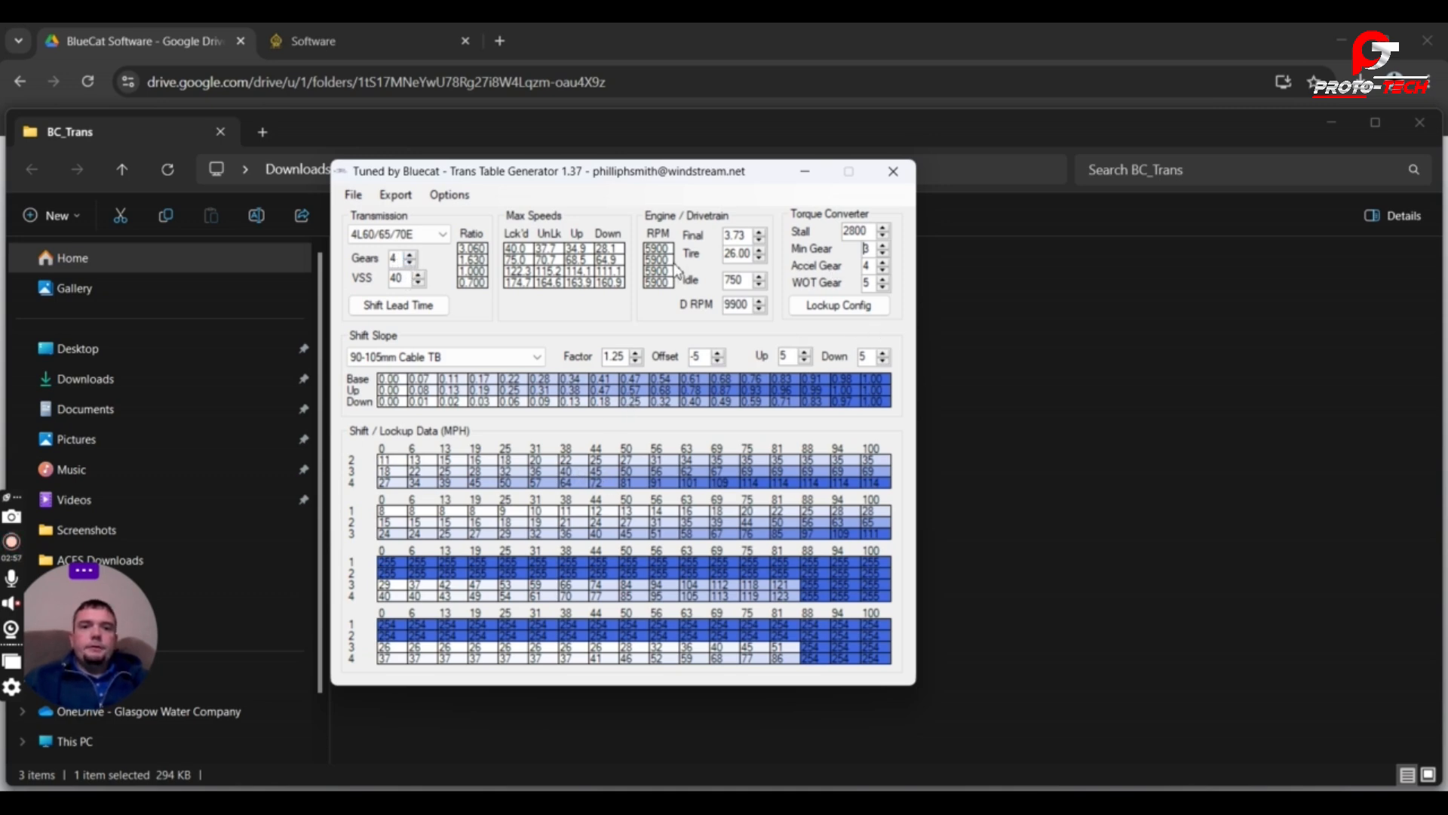
{"action": "mouse_move", "coordinate": [559, 329]}
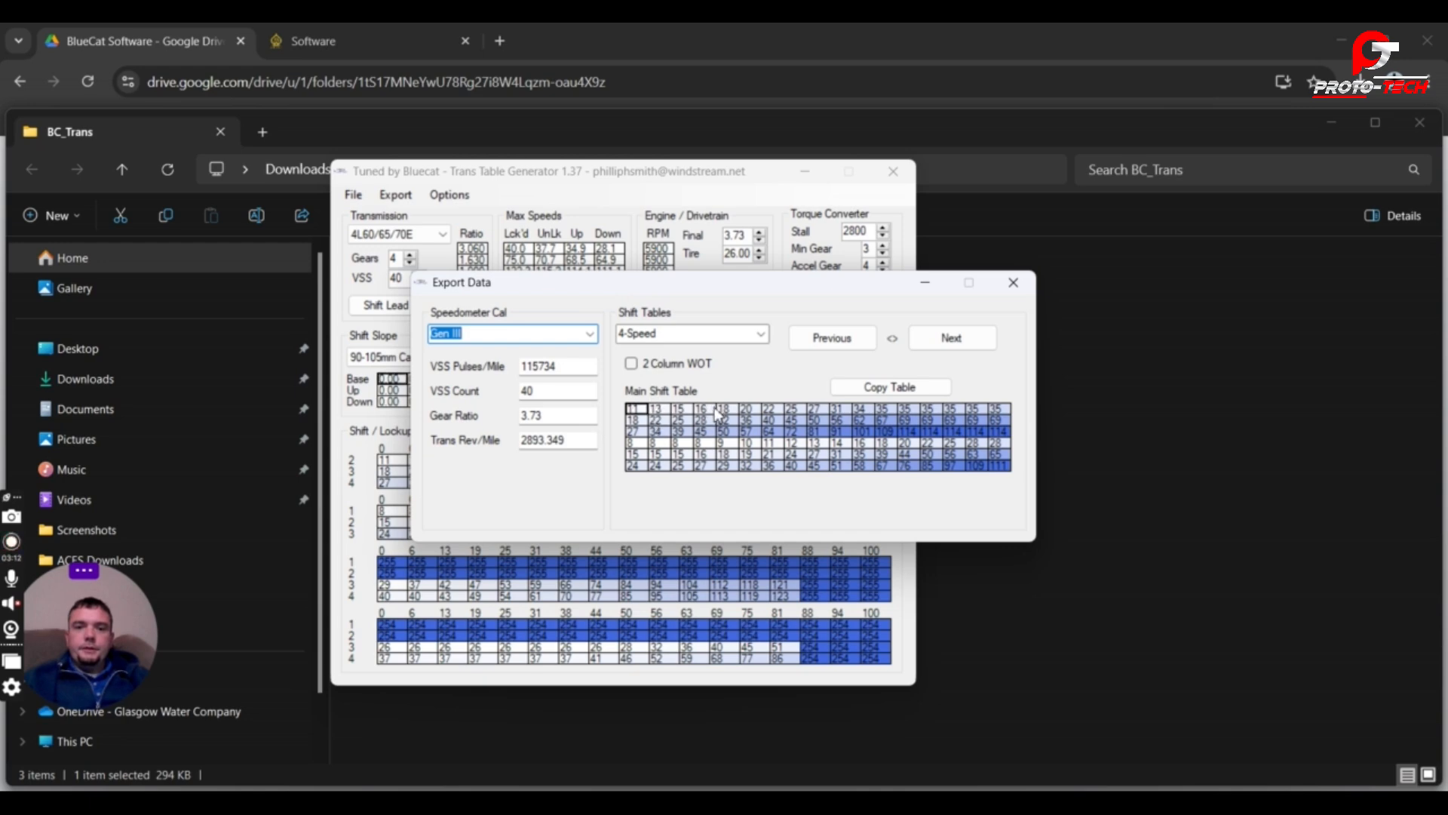
{"action": "mouse_move", "coordinate": [691, 434]}
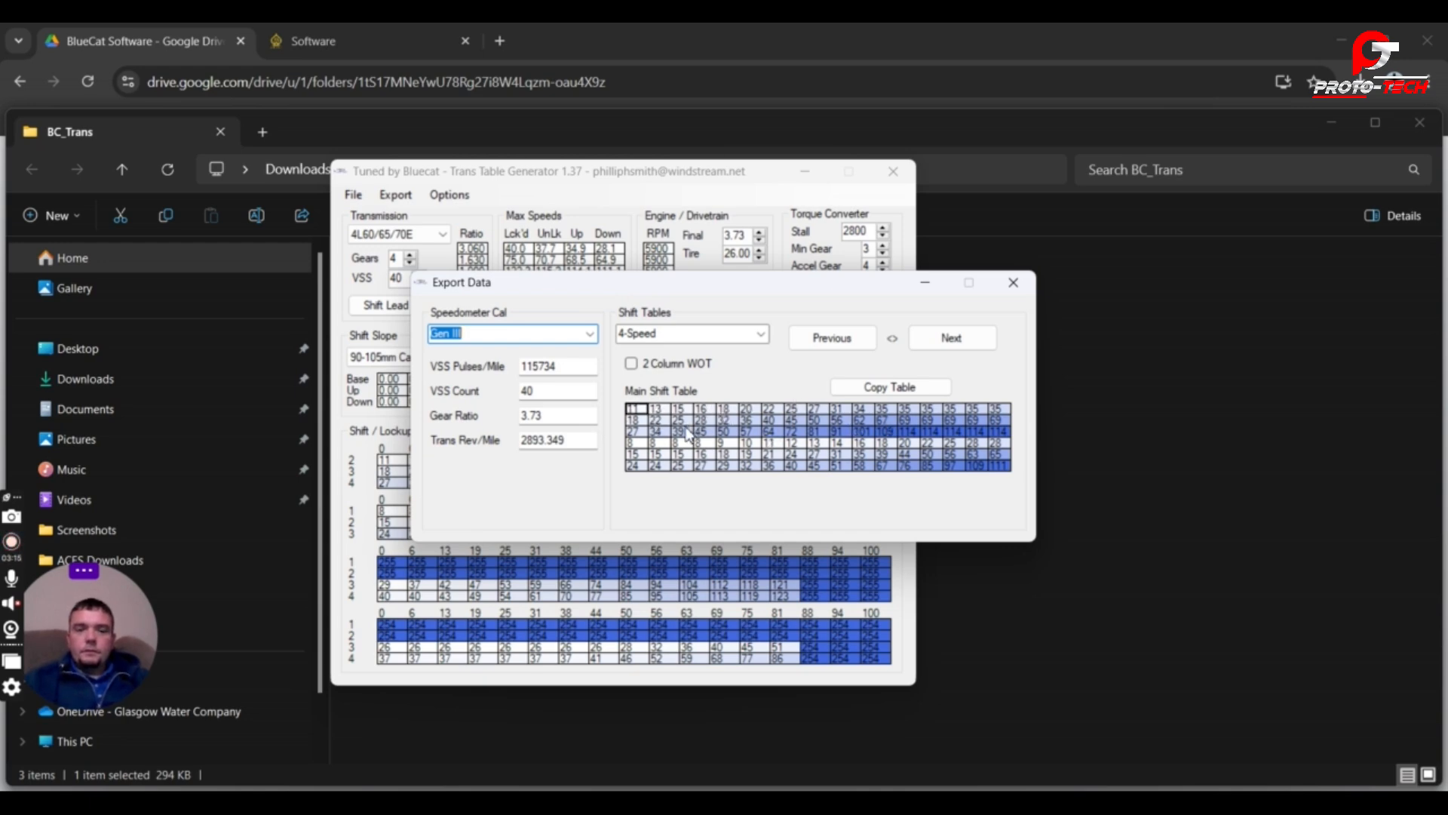
Page through the export data's WOT Shift, WOT RPM and TCC tables, ending on WOT RPM.
{"action": "left_click", "coordinate": [951, 337]}
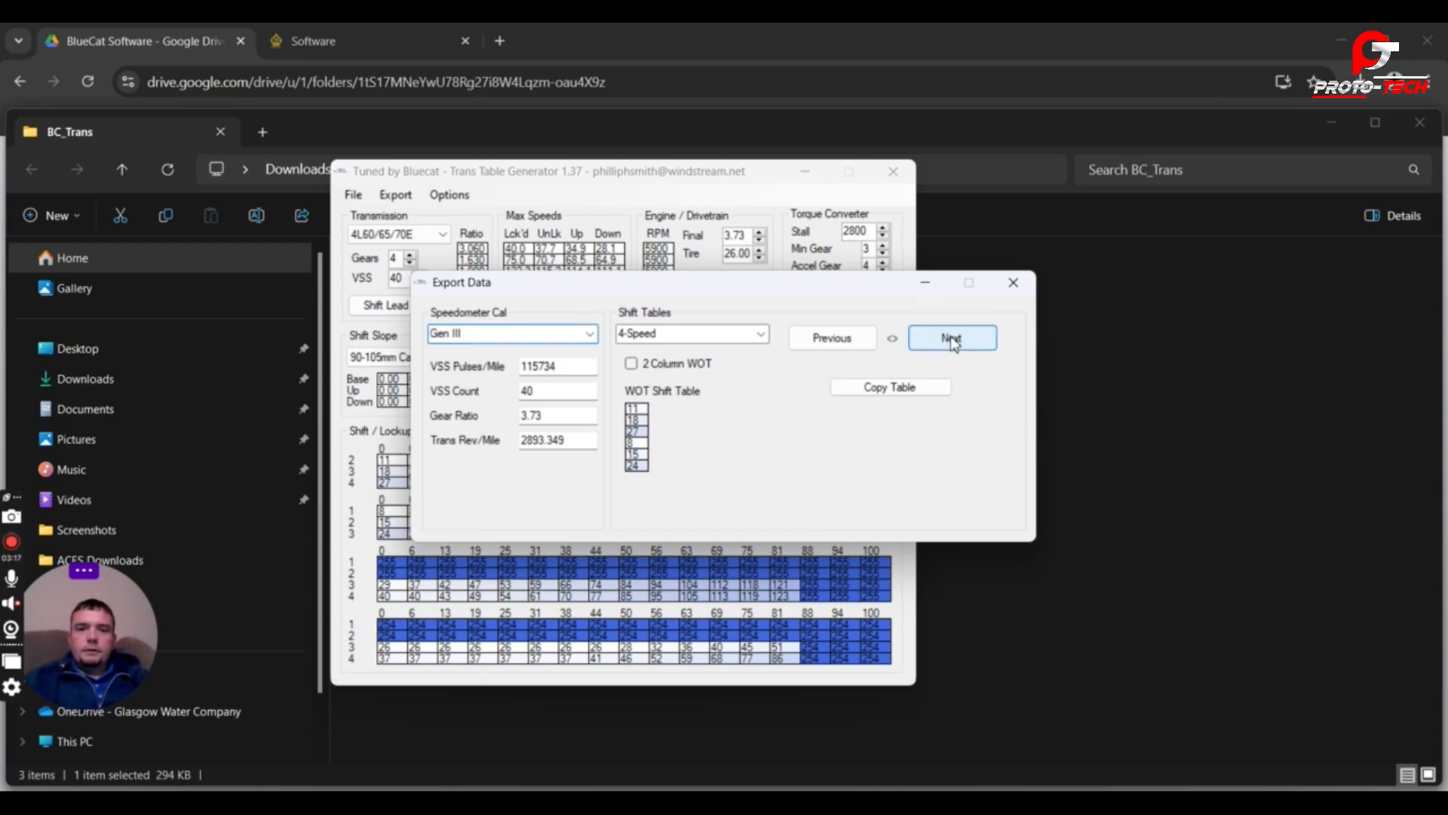
{"action": "left_click", "coordinate": [951, 338]}
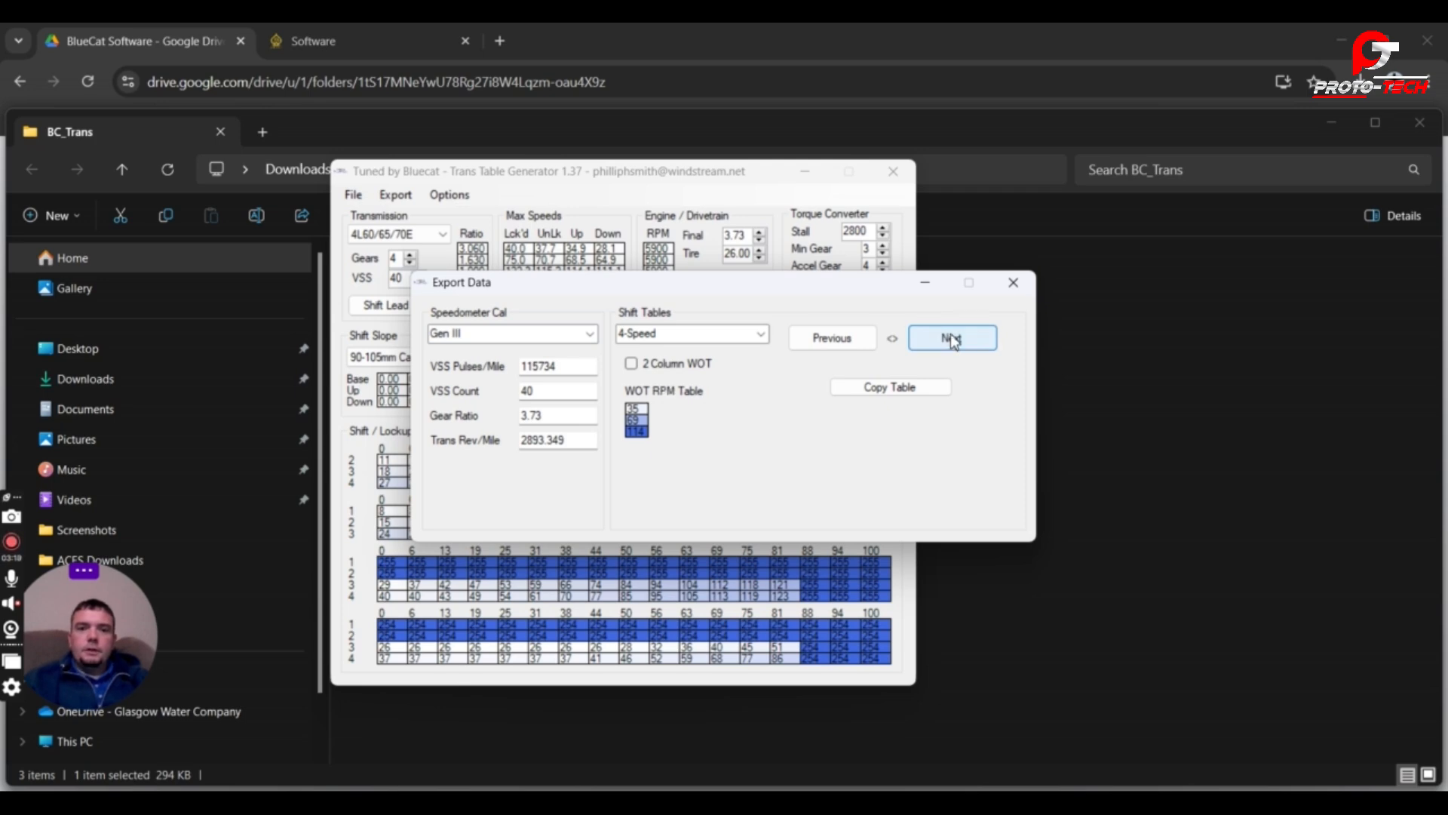
{"action": "left_click", "coordinate": [951, 337]}
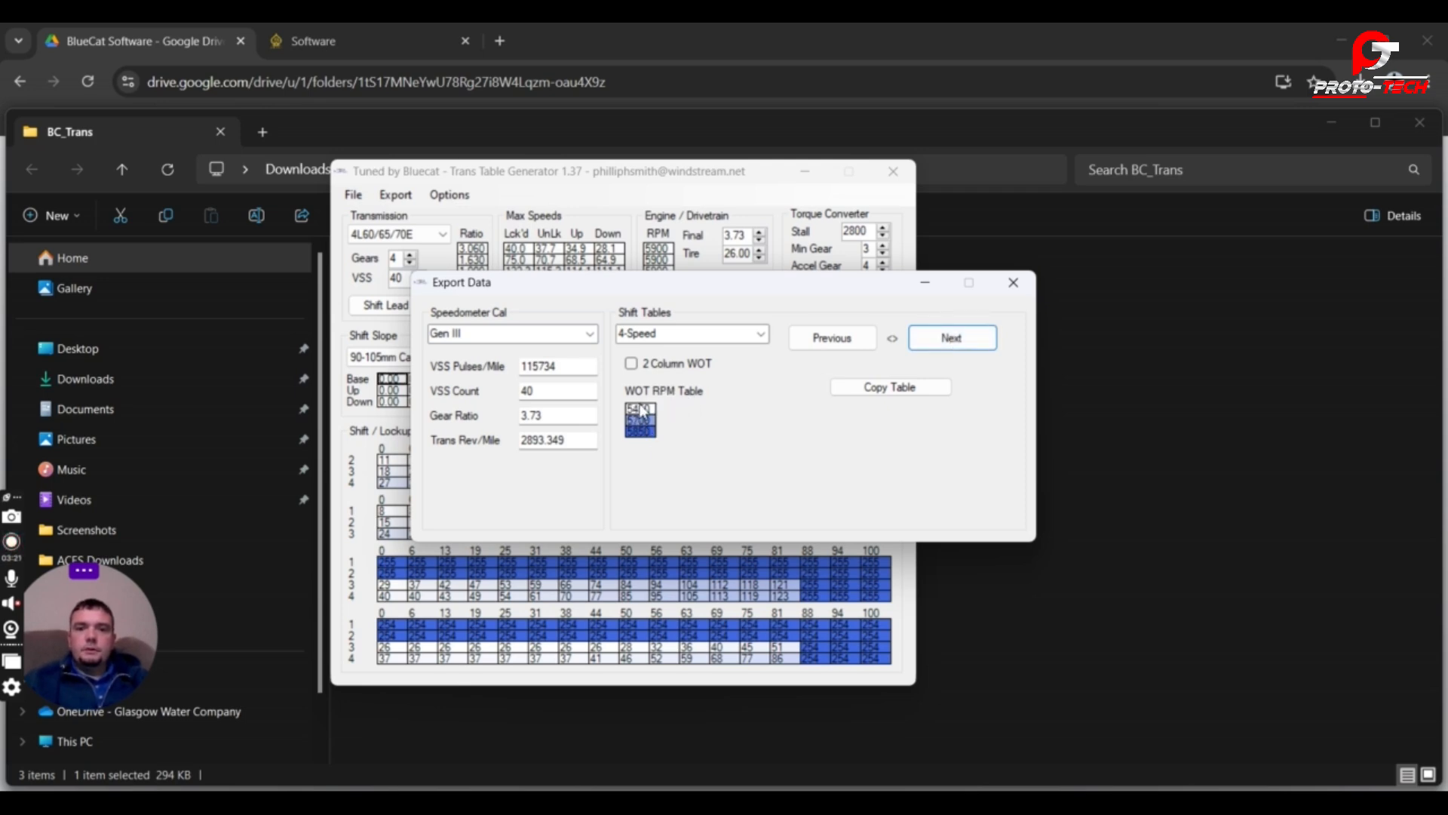
{"action": "left_click", "coordinate": [951, 337]}
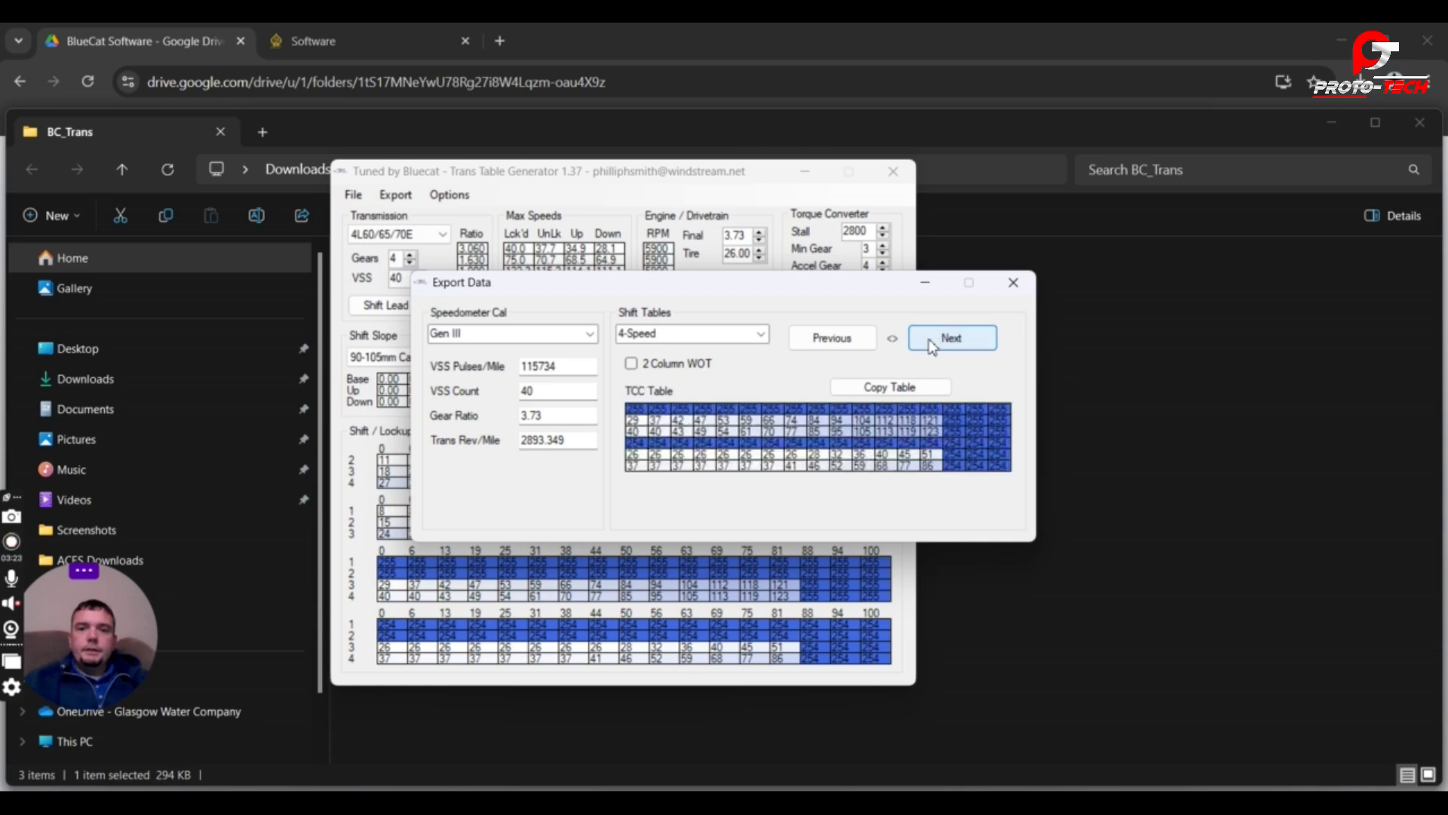
{"action": "left_click", "coordinate": [951, 337]}
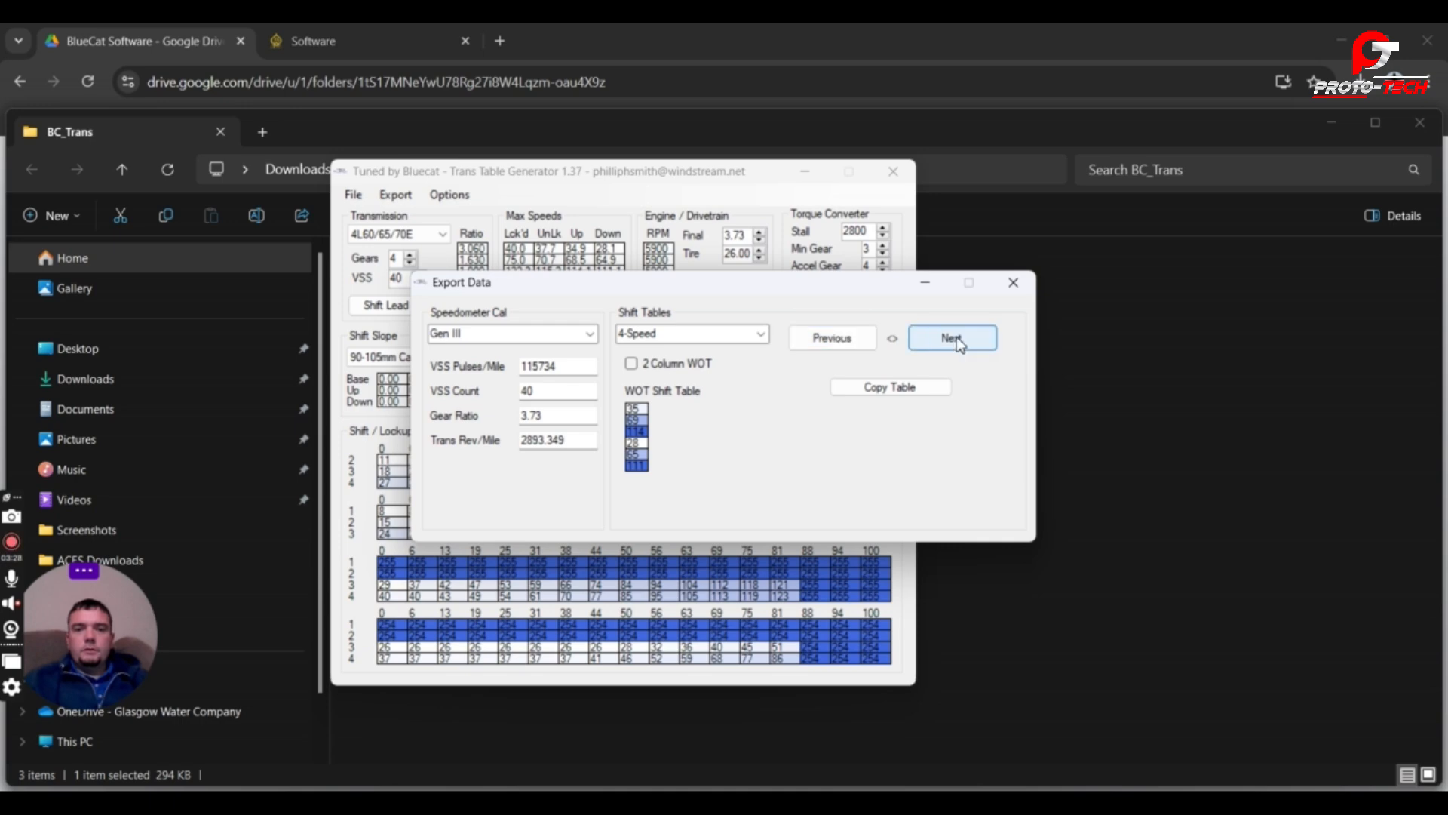
{"action": "left_click", "coordinate": [951, 337]}
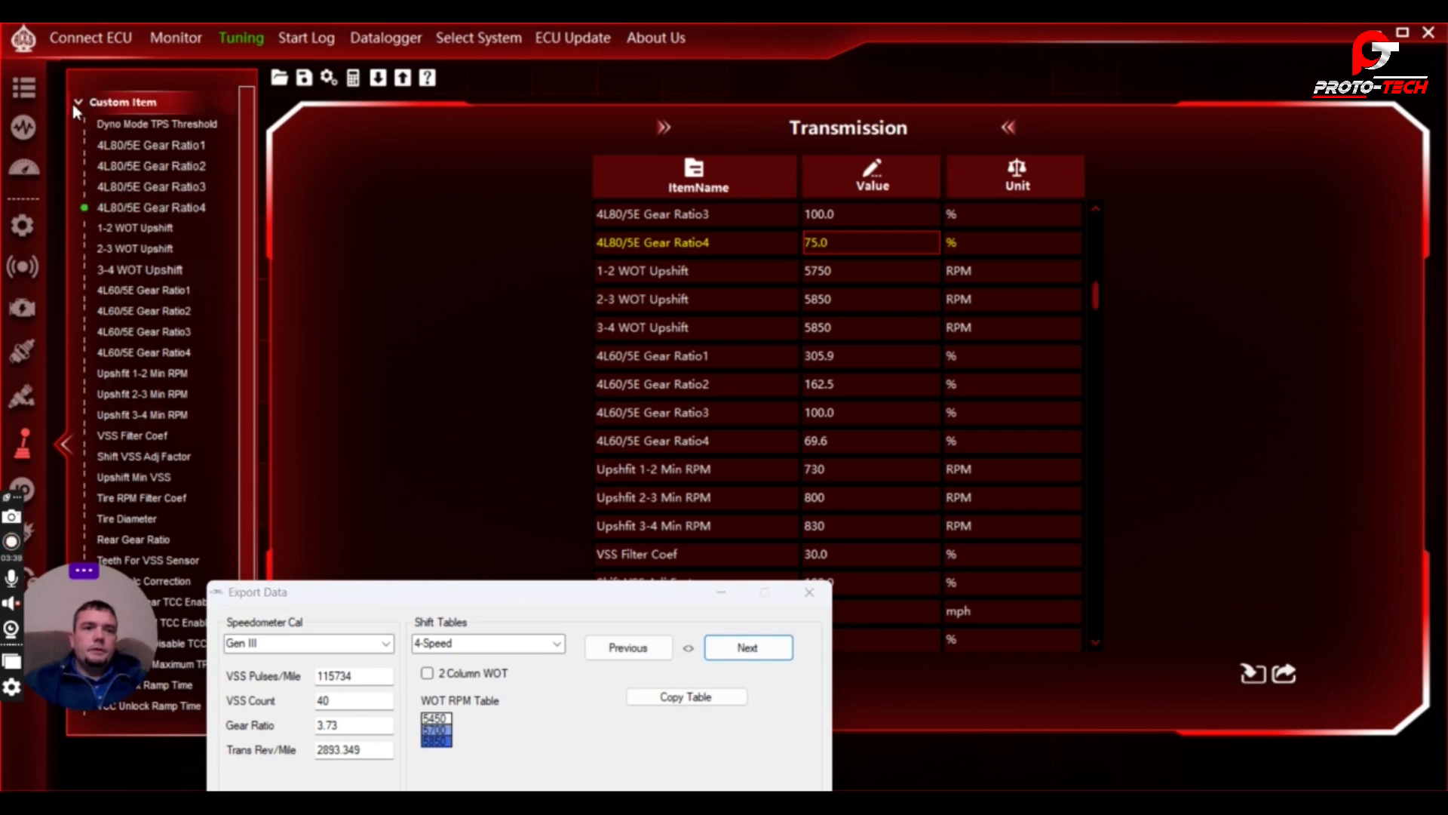
Move the export window aside and select the 2-3, 3-4 and 1-2 WOT upshift values.
{"action": "left_click", "coordinate": [78, 102]}
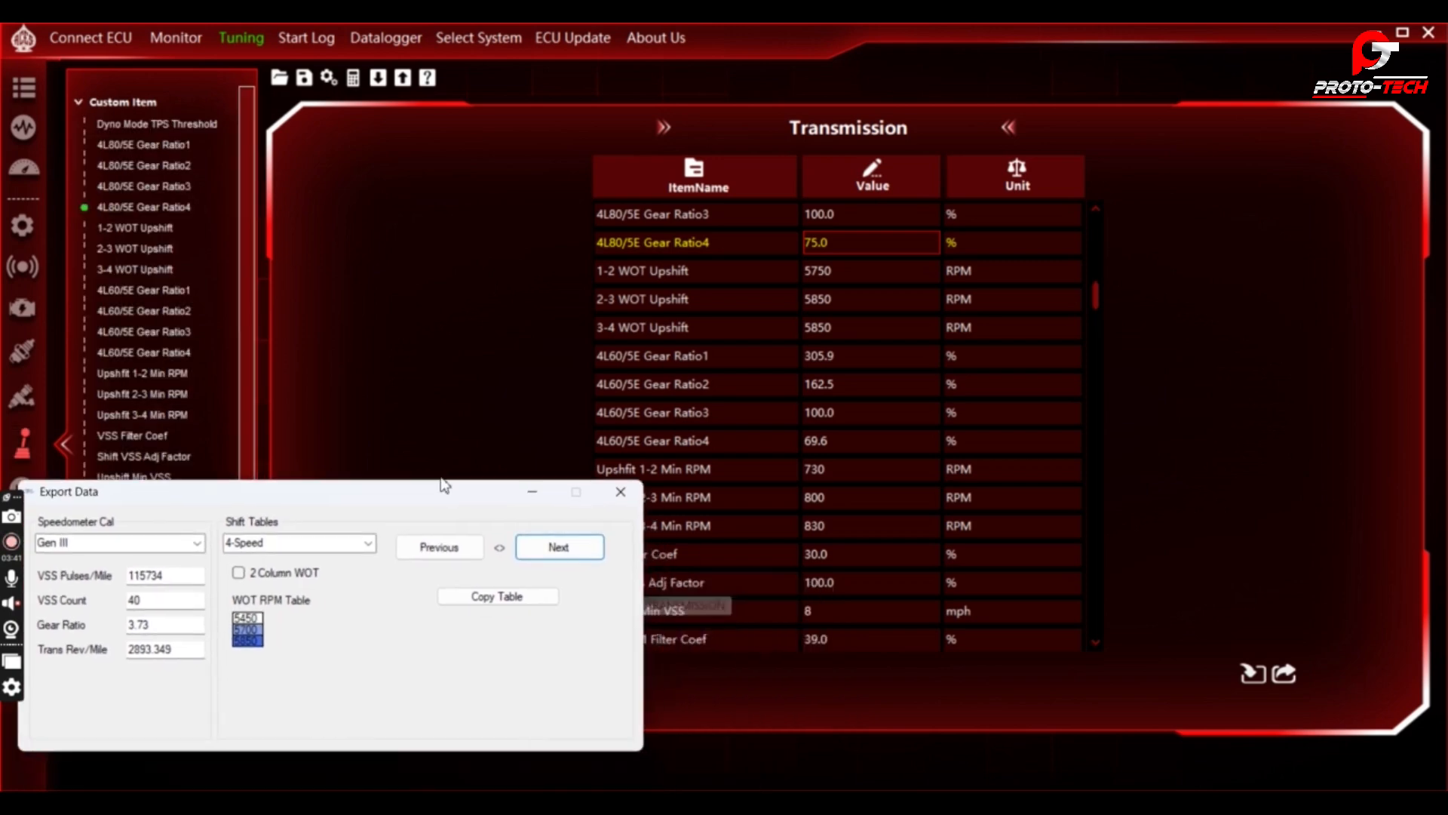
{"action": "left_click_drag", "start_coordinate": [444, 491], "coordinate": [360, 449]}
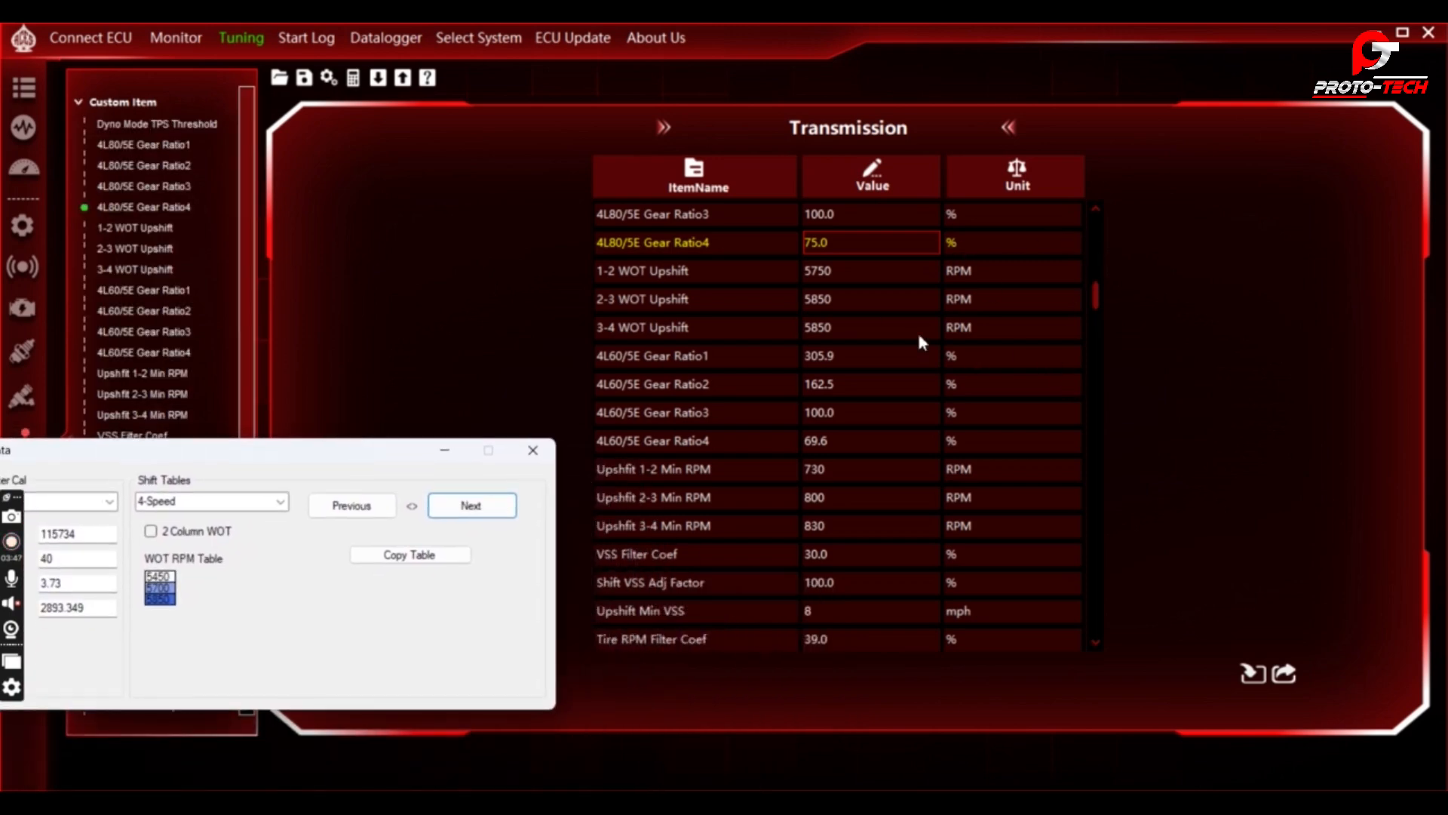
{"action": "left_click", "coordinate": [868, 299]}
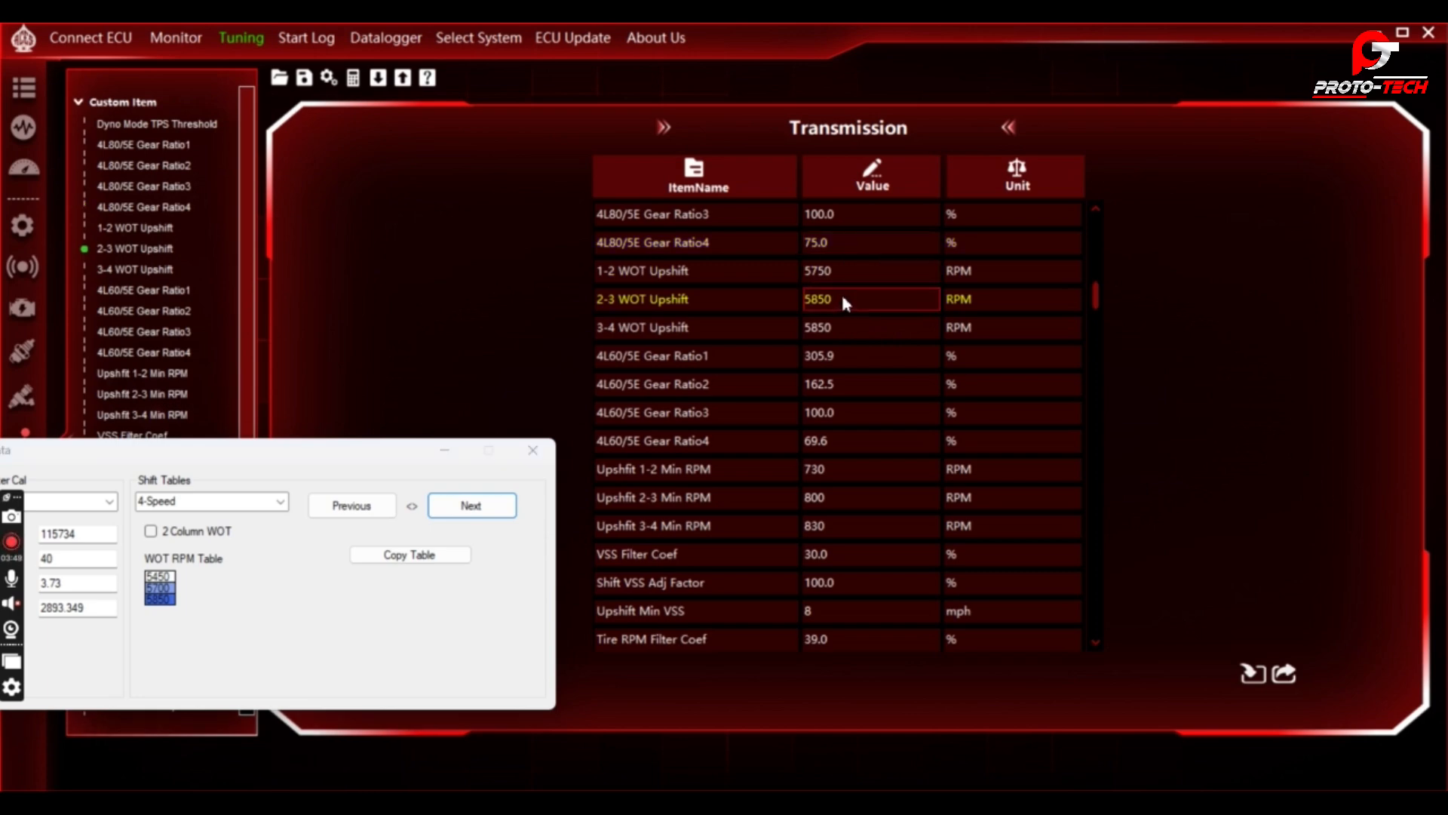
{"action": "left_click", "coordinate": [869, 270]}
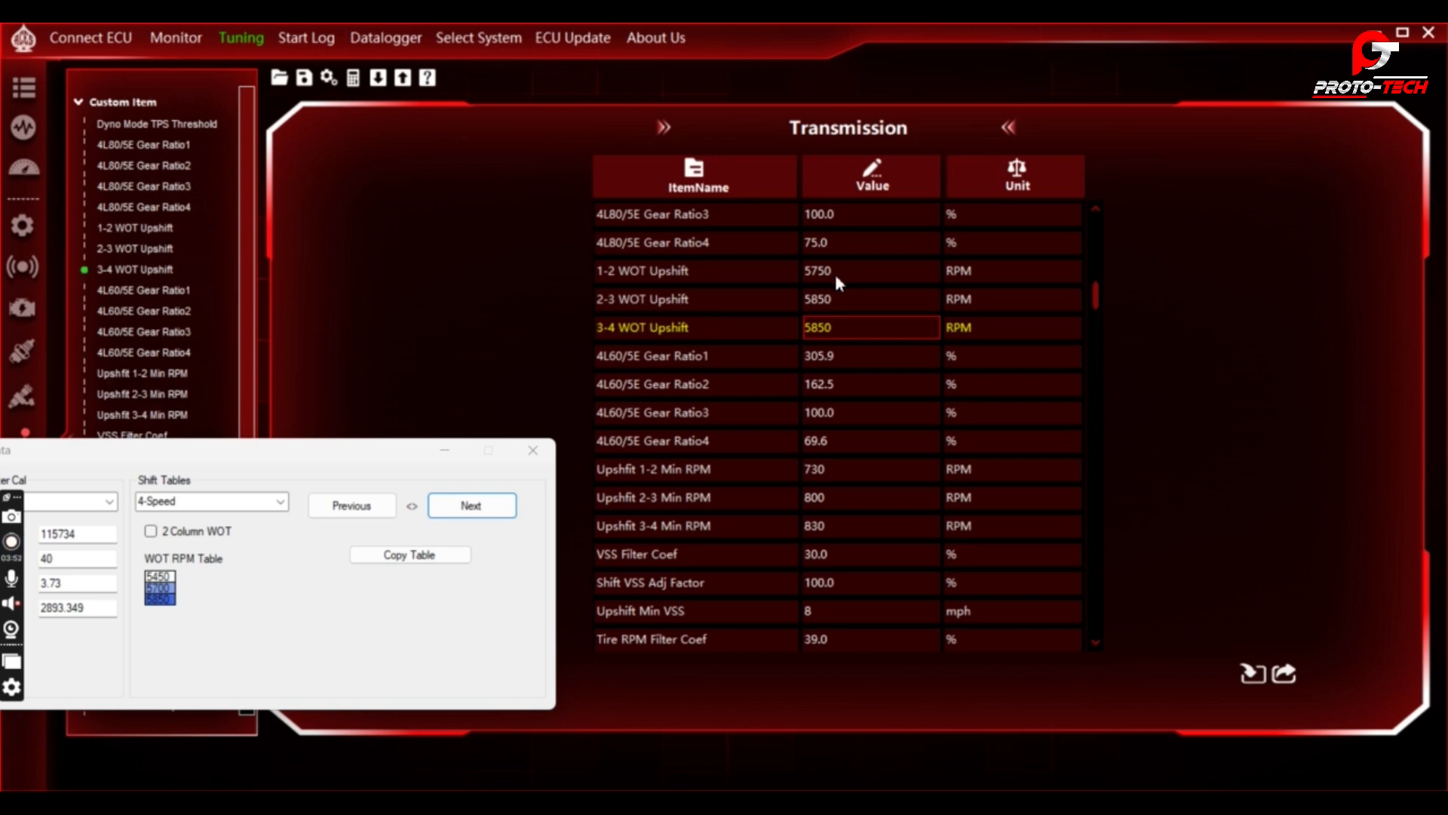
{"action": "left_click", "coordinate": [868, 271]}
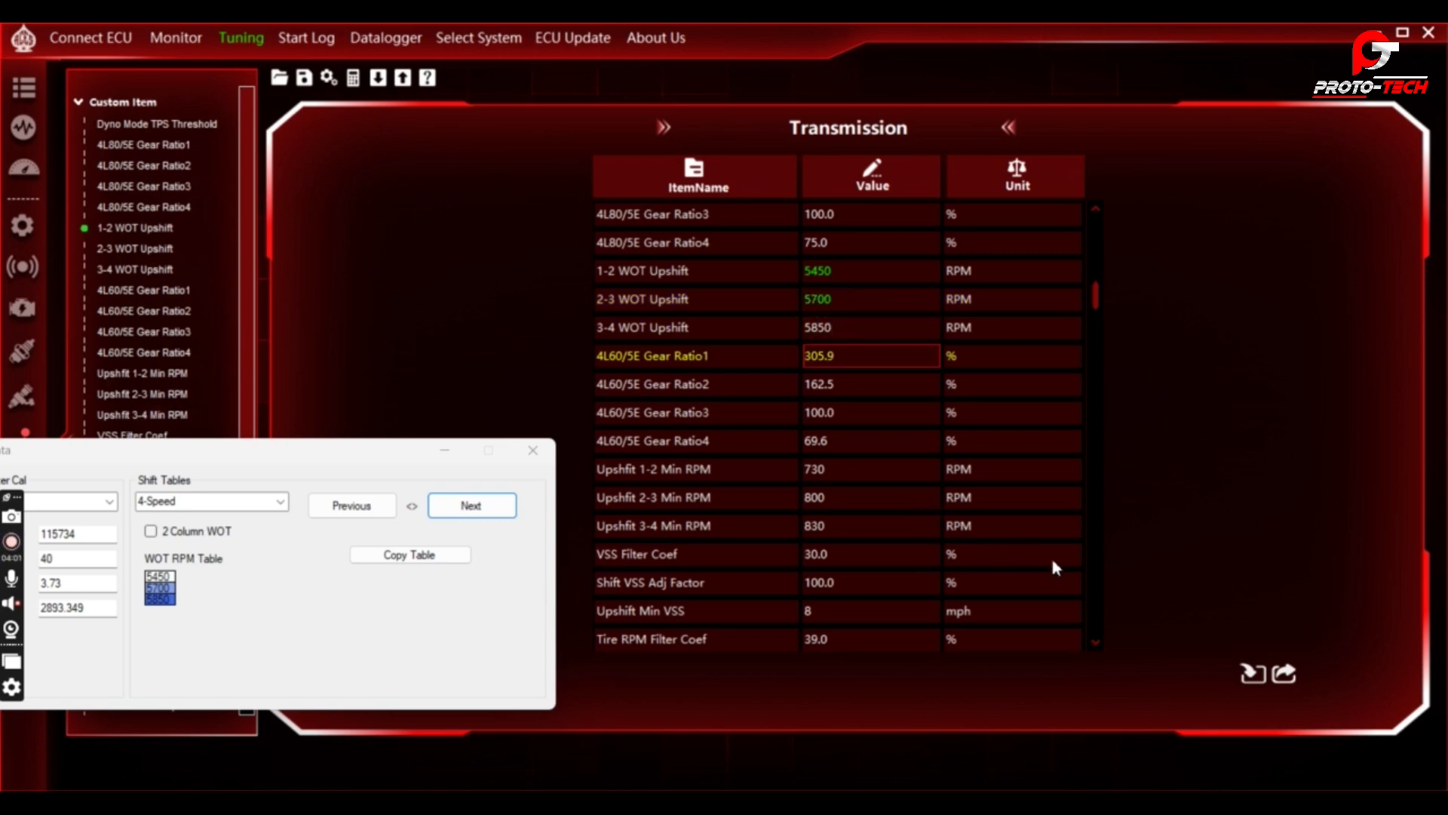
{"action": "scroll", "scroll_direction": "down", "scroll_amount": 3}
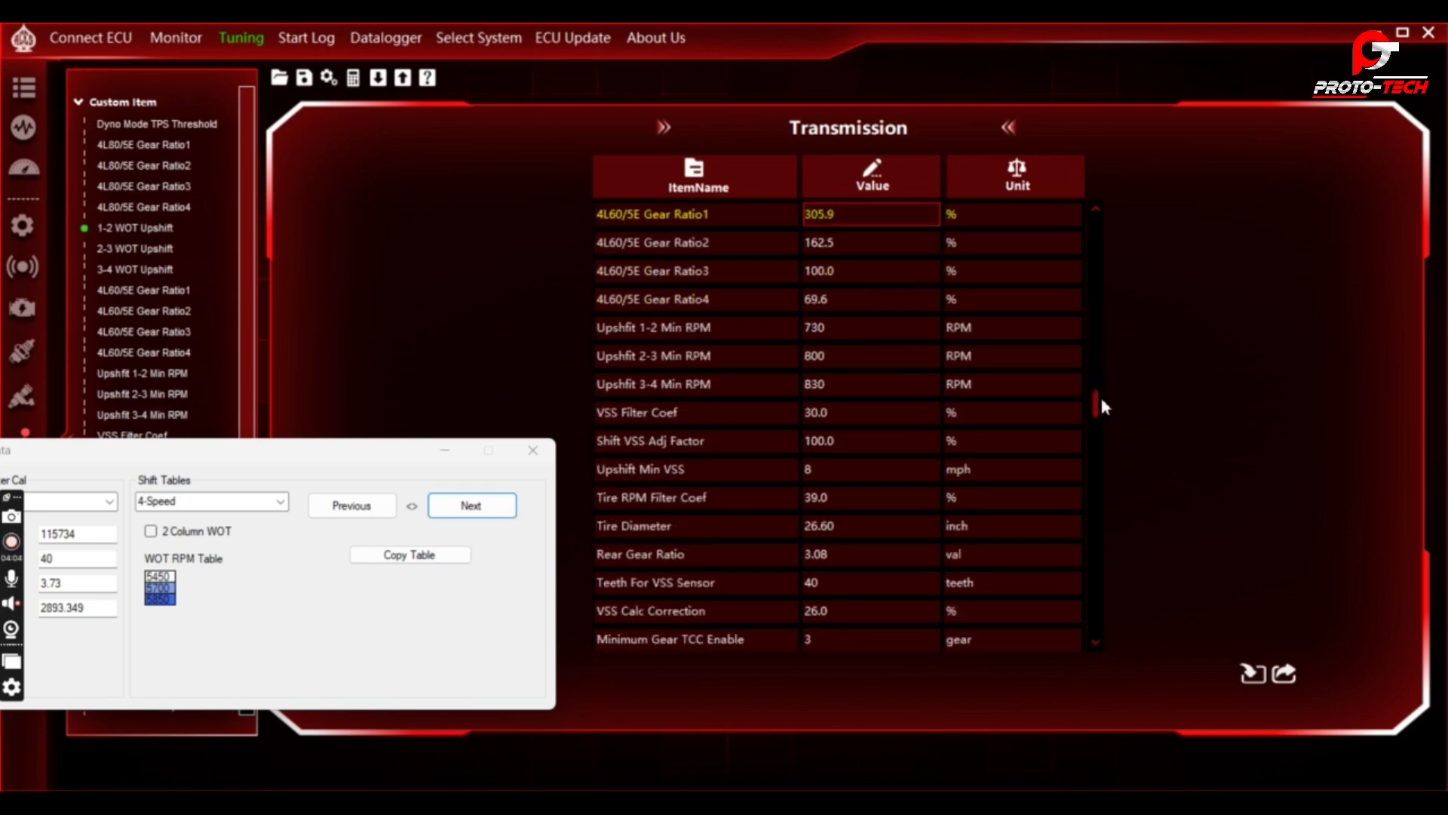
{"action": "mouse_move", "coordinate": [836, 395]}
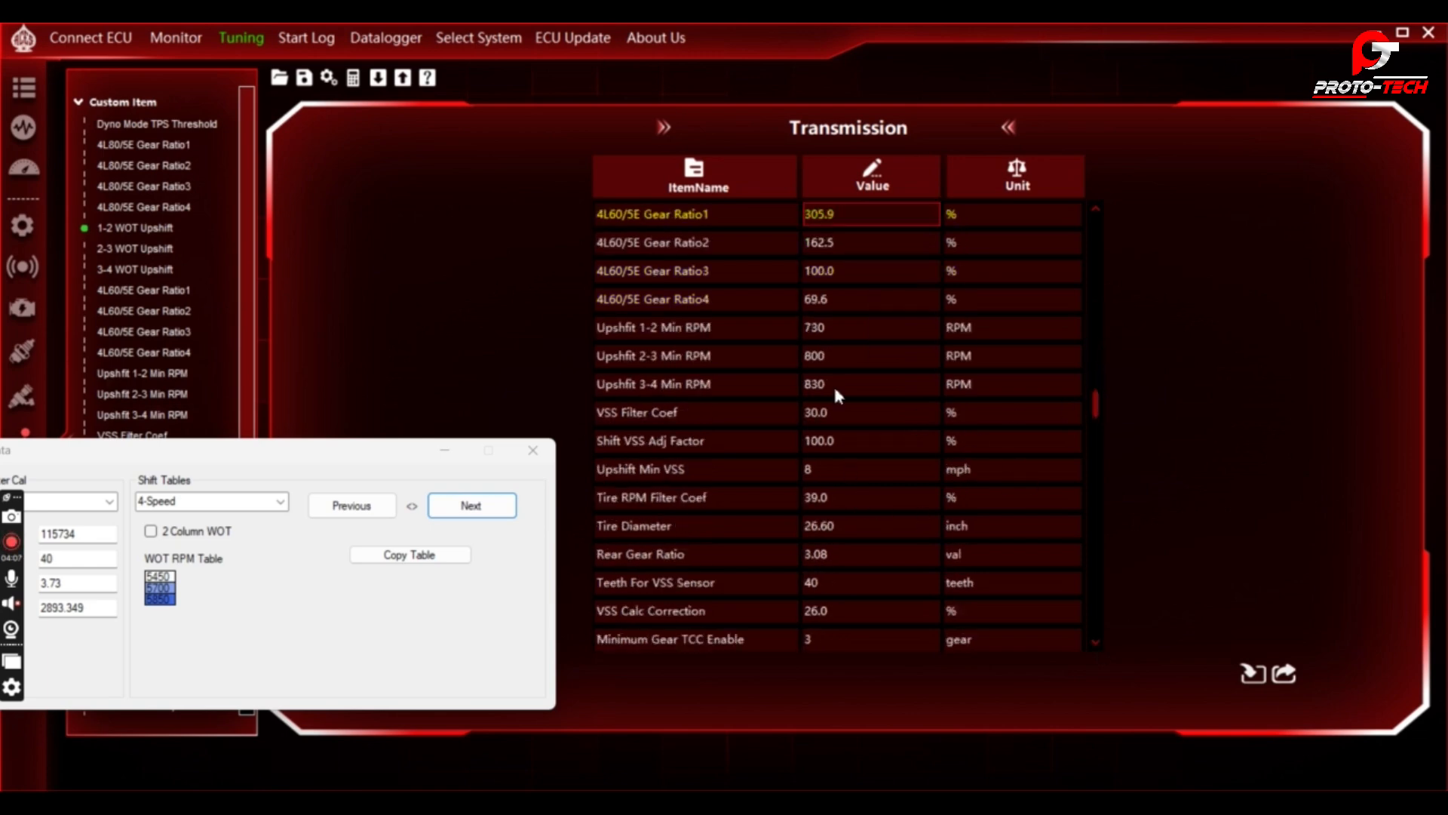
{"action": "mouse_move", "coordinate": [877, 310]}
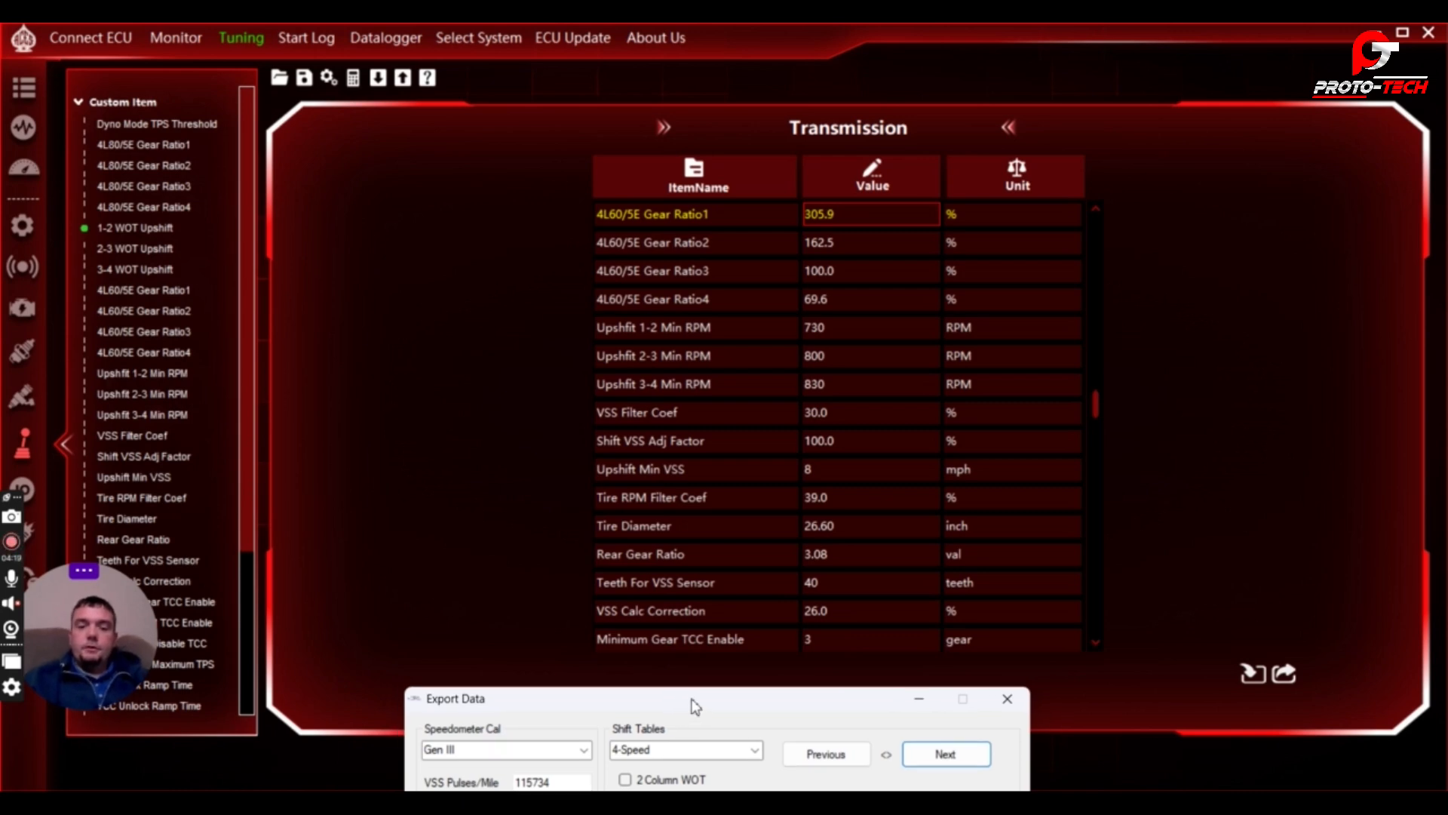
{"action": "mouse_move", "coordinate": [711, 694]}
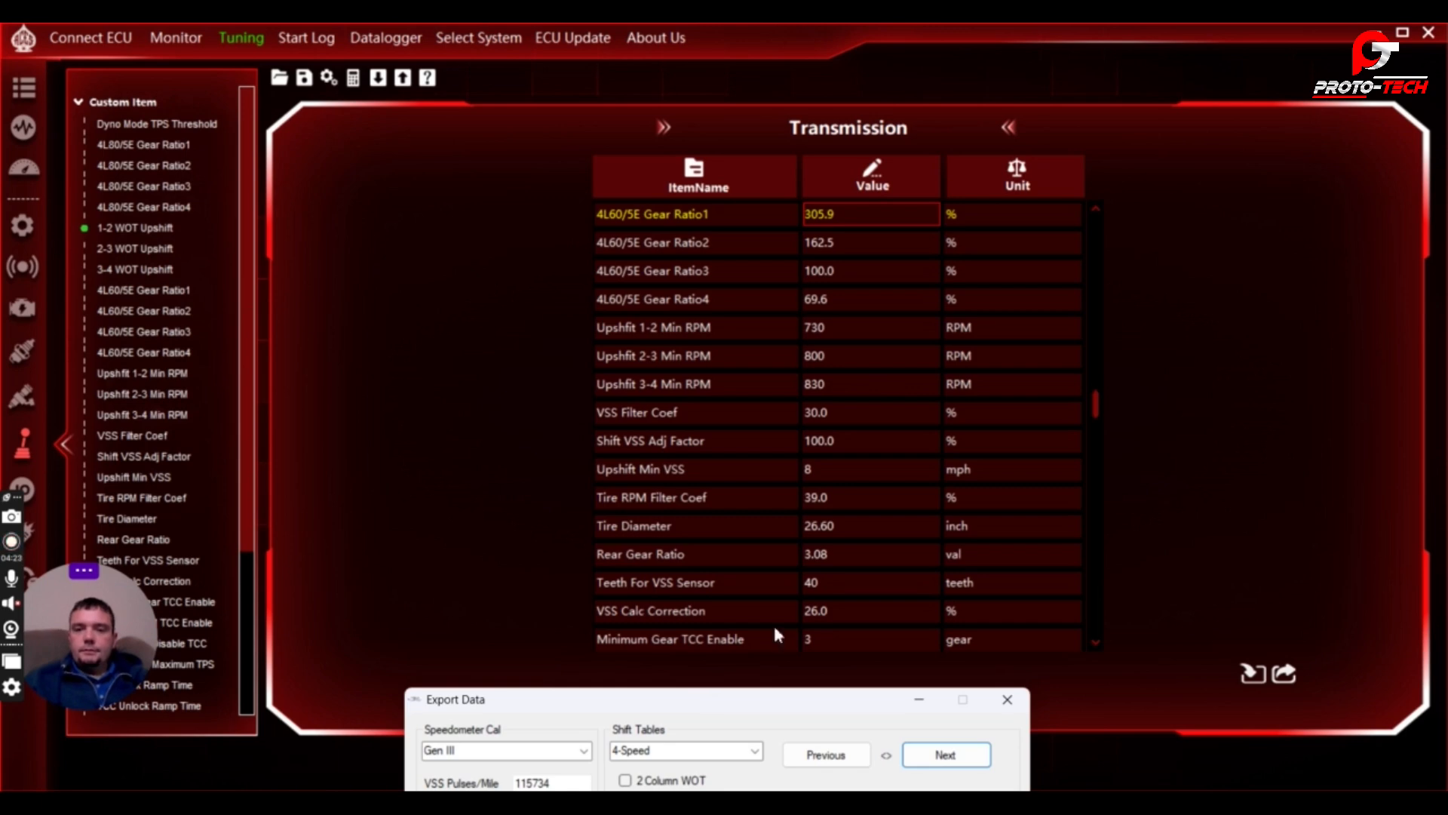
{"action": "mouse_move", "coordinate": [1090, 414]}
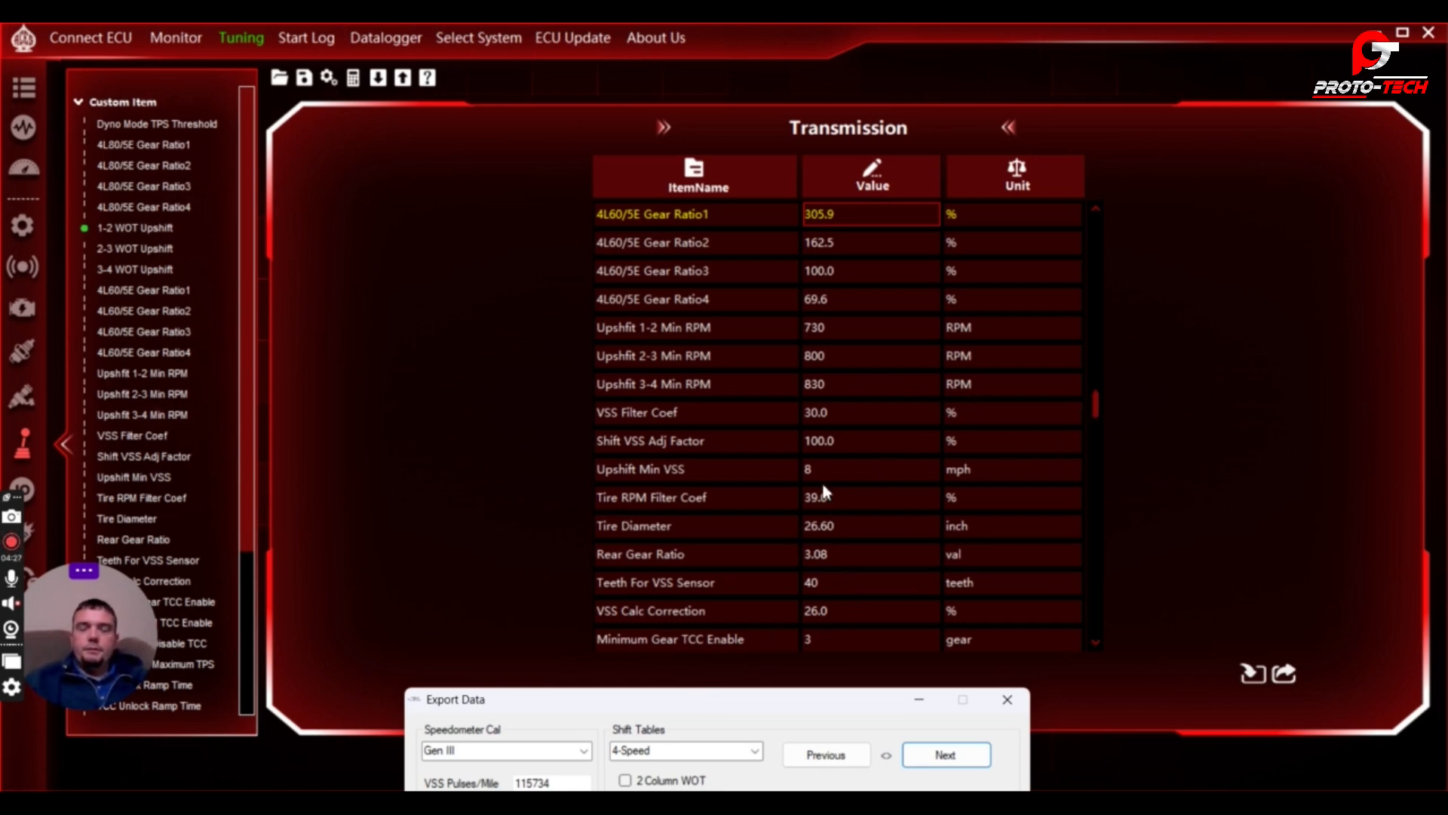
{"action": "mouse_move", "coordinate": [733, 354]}
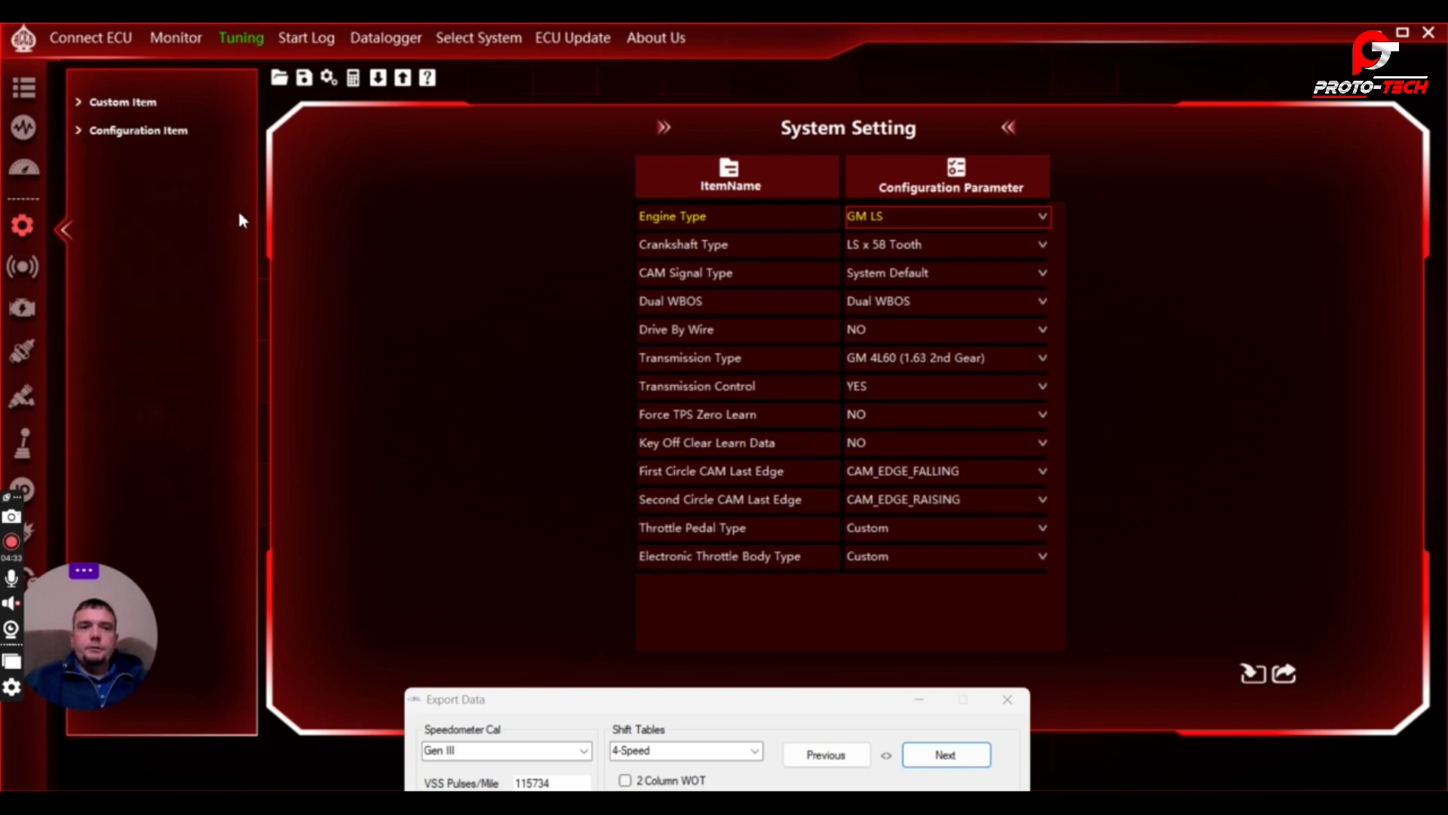
{"action": "mouse_move", "coordinate": [734, 284]}
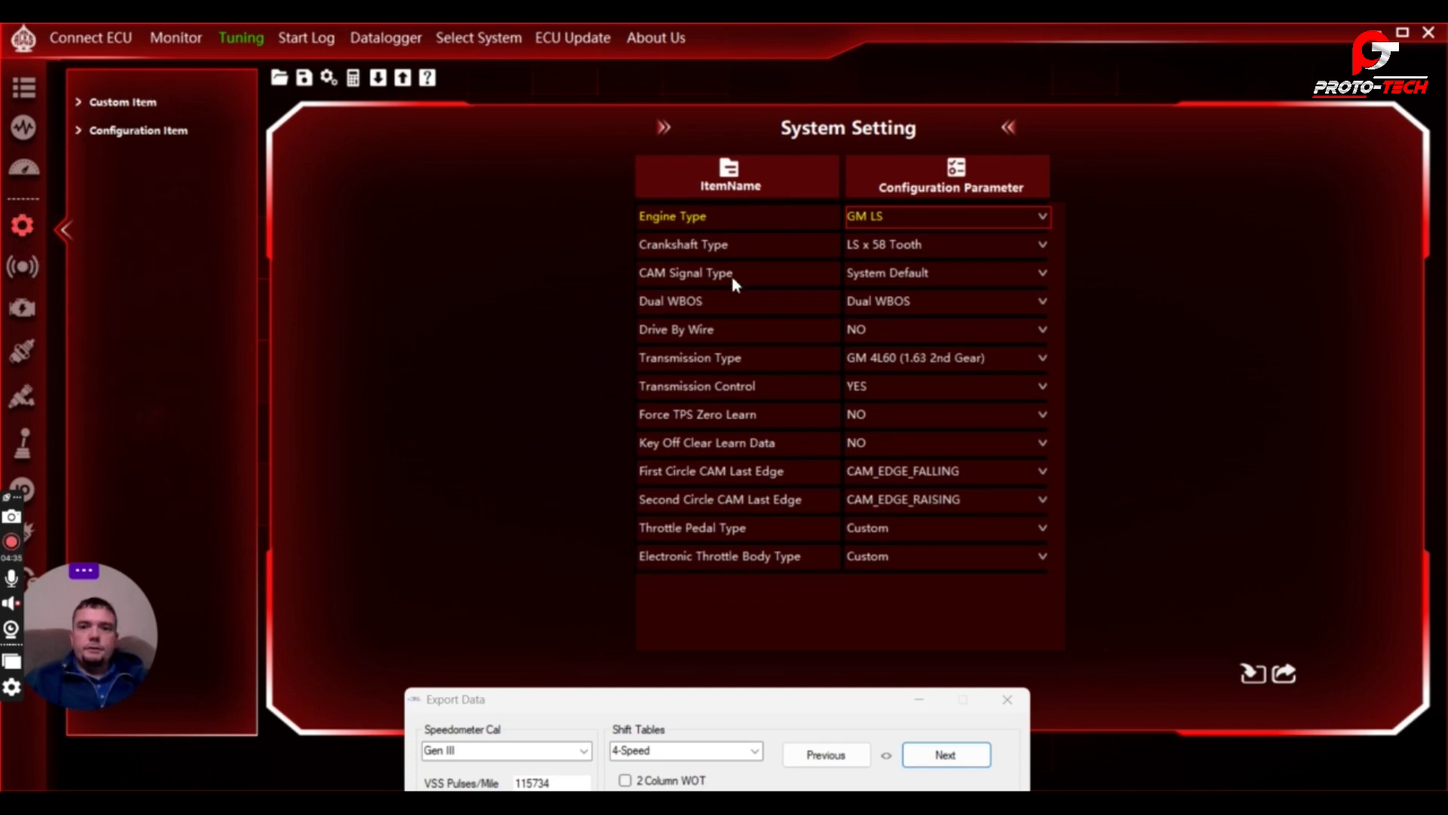
{"action": "mouse_move", "coordinate": [827, 399]}
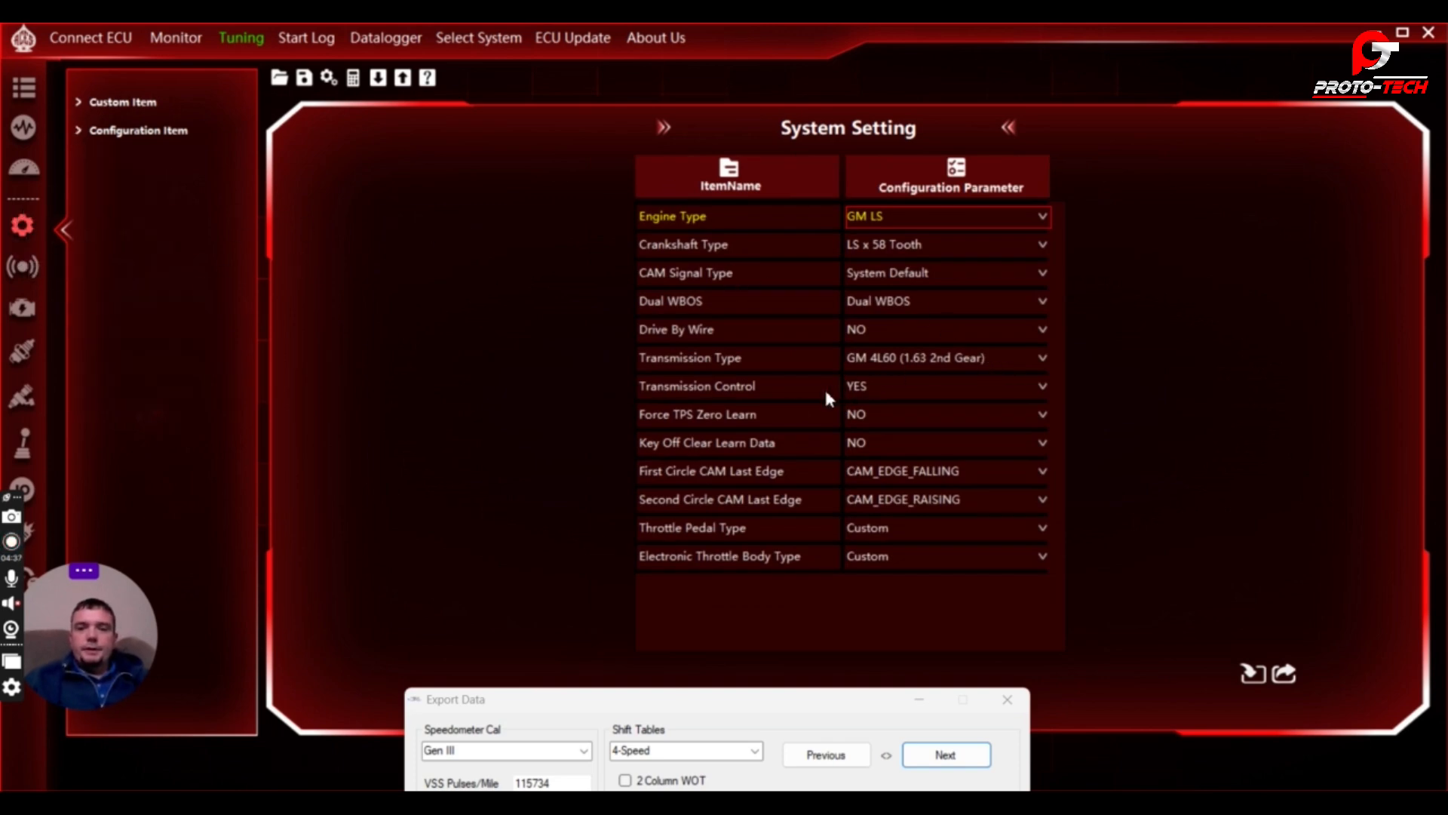
Set the Transmission Control dropdown to YES and commit it.
{"action": "left_click", "coordinate": [947, 386]}
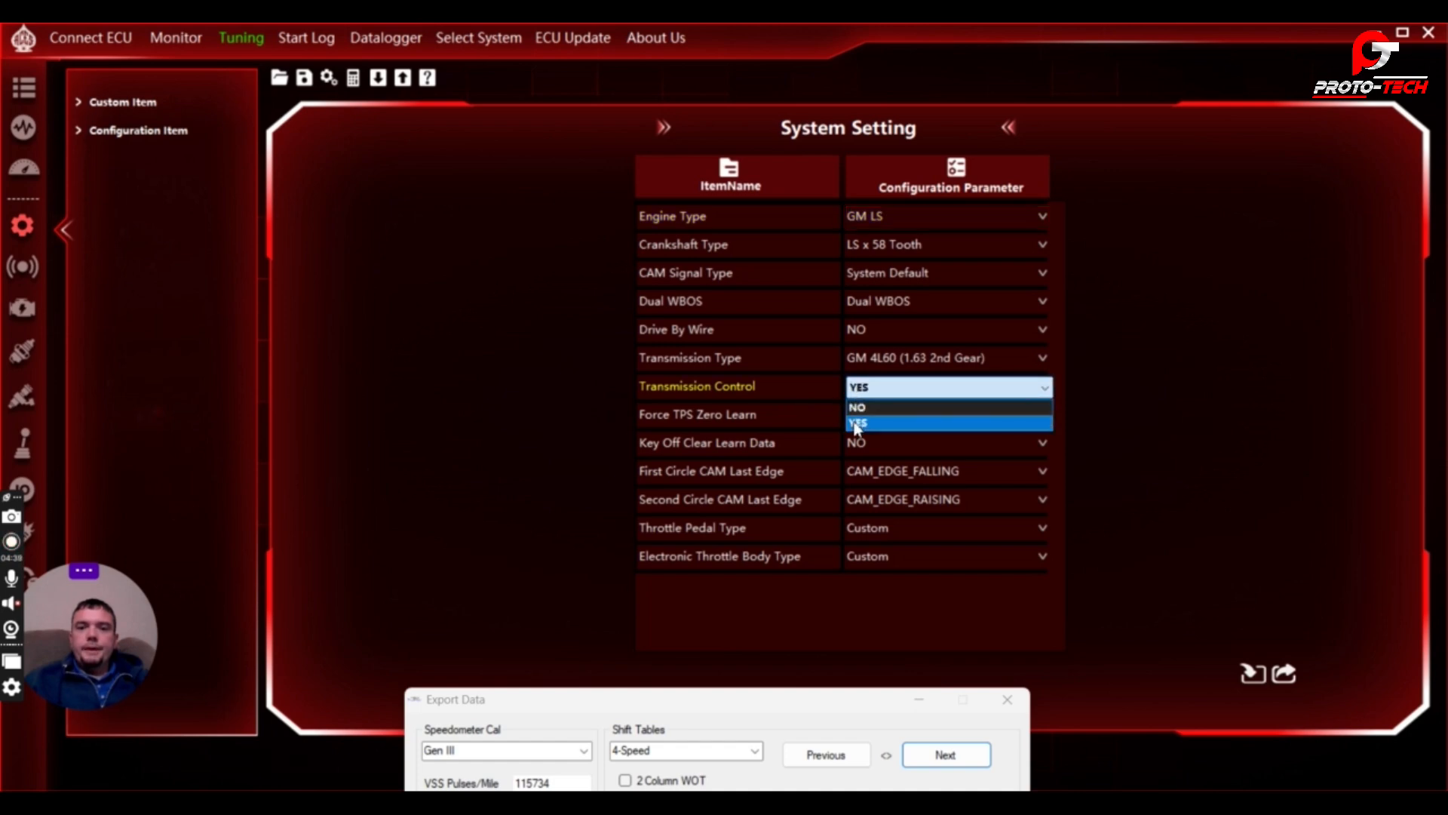
{"action": "left_click", "coordinate": [856, 423]}
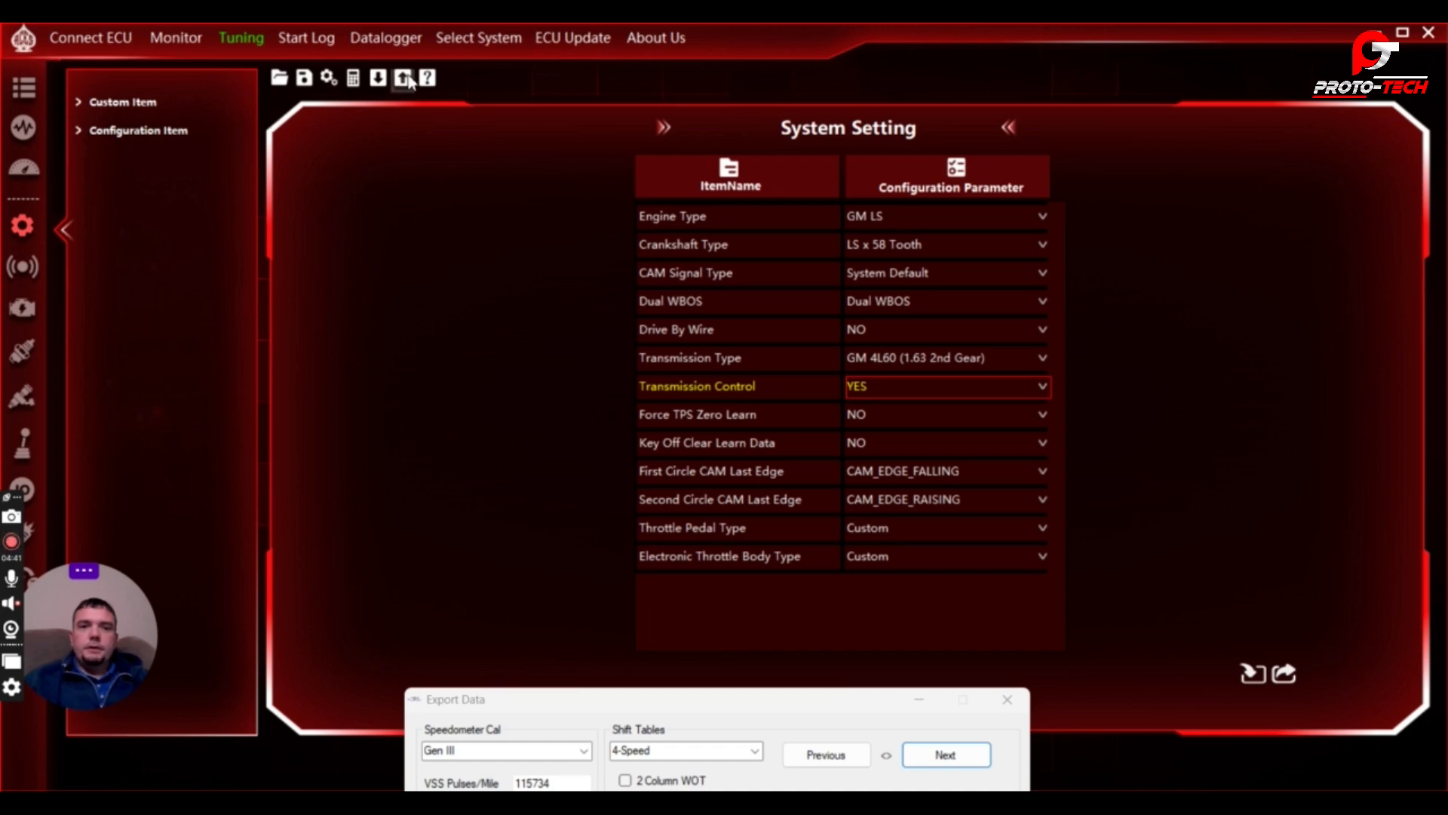
{"action": "mouse_move", "coordinate": [402, 78]}
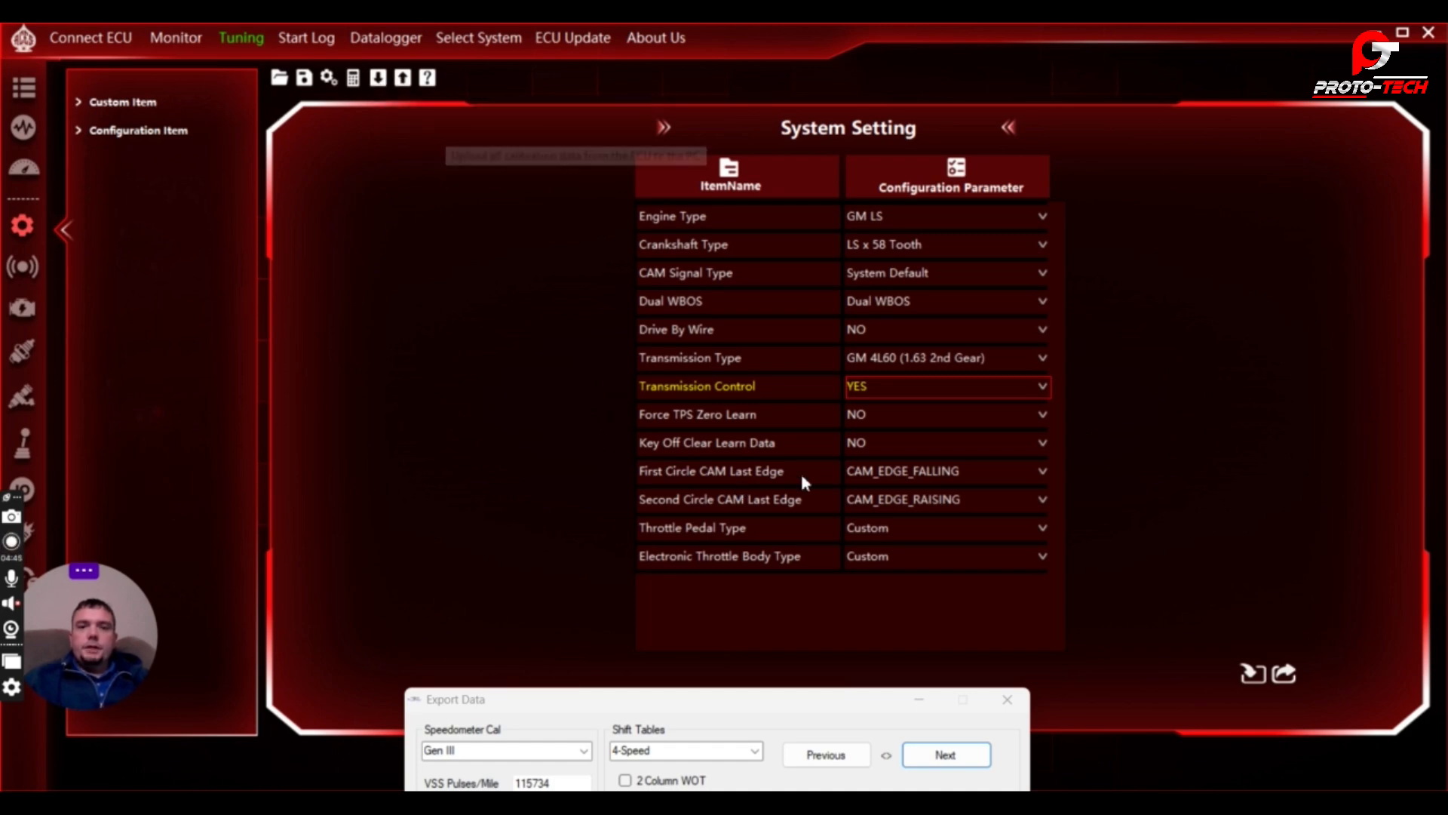
{"action": "left_click", "coordinate": [946, 386]}
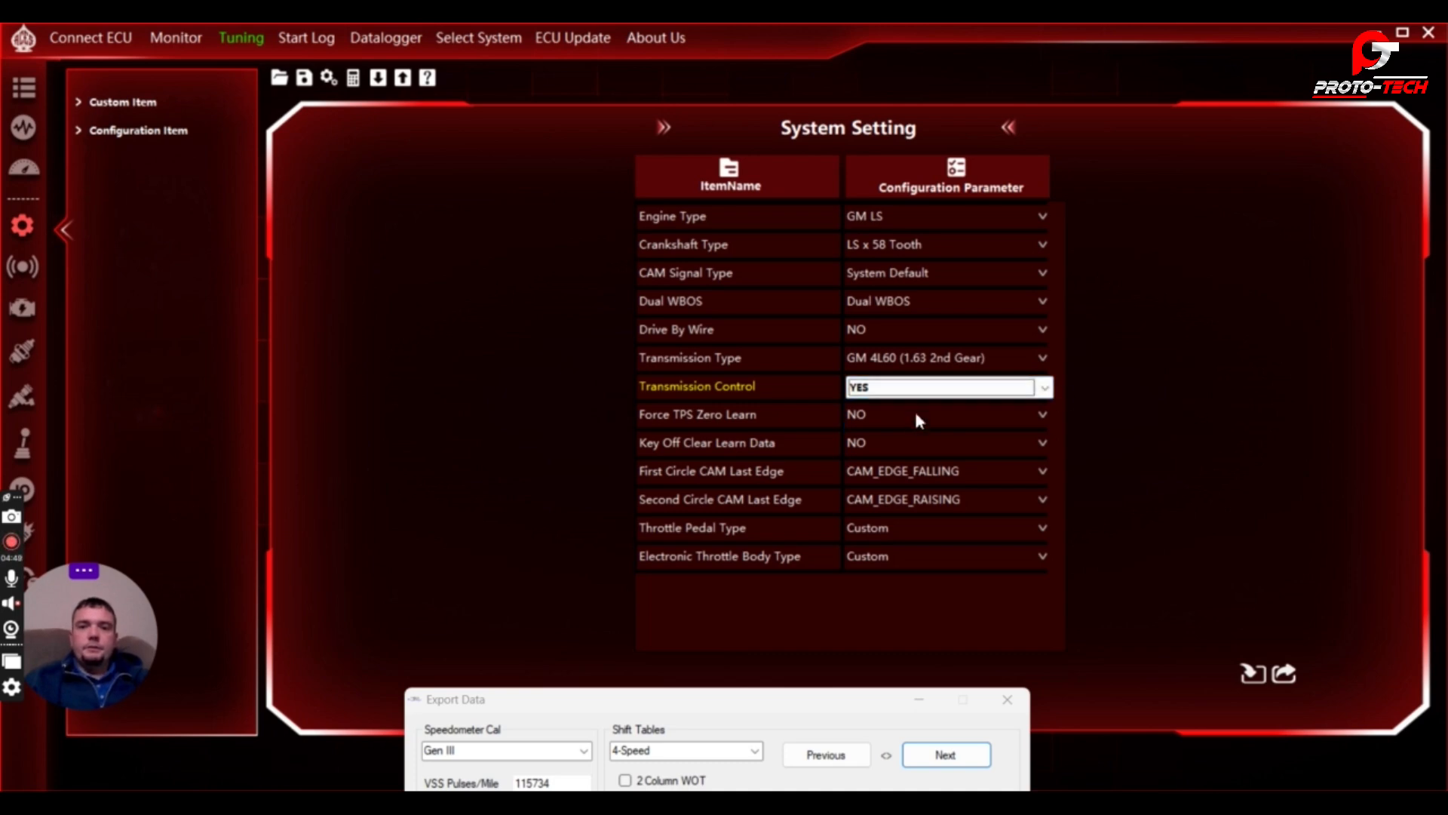
{"action": "mouse_move", "coordinate": [831, 231]}
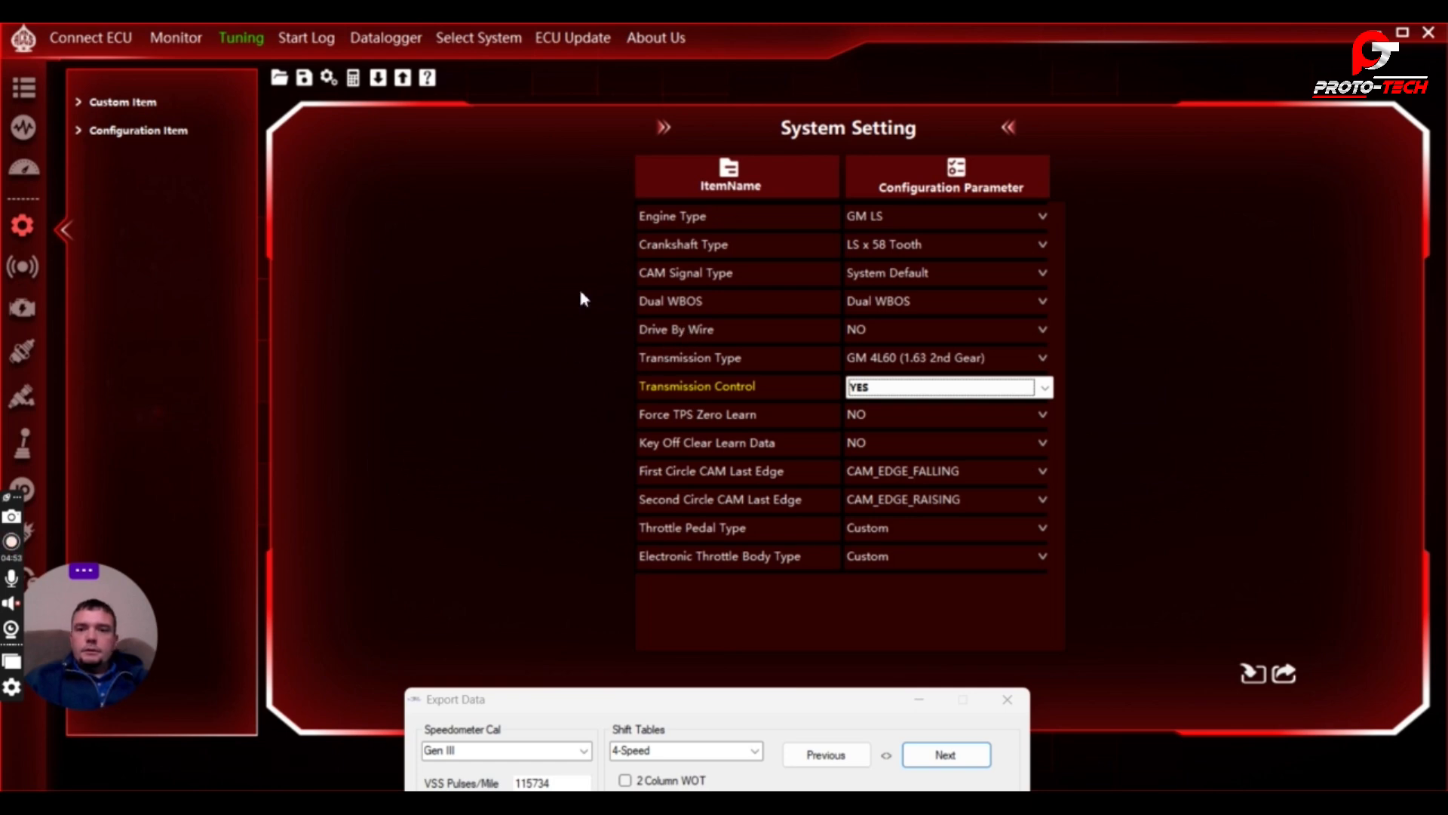
{"action": "mouse_move", "coordinate": [901, 229]}
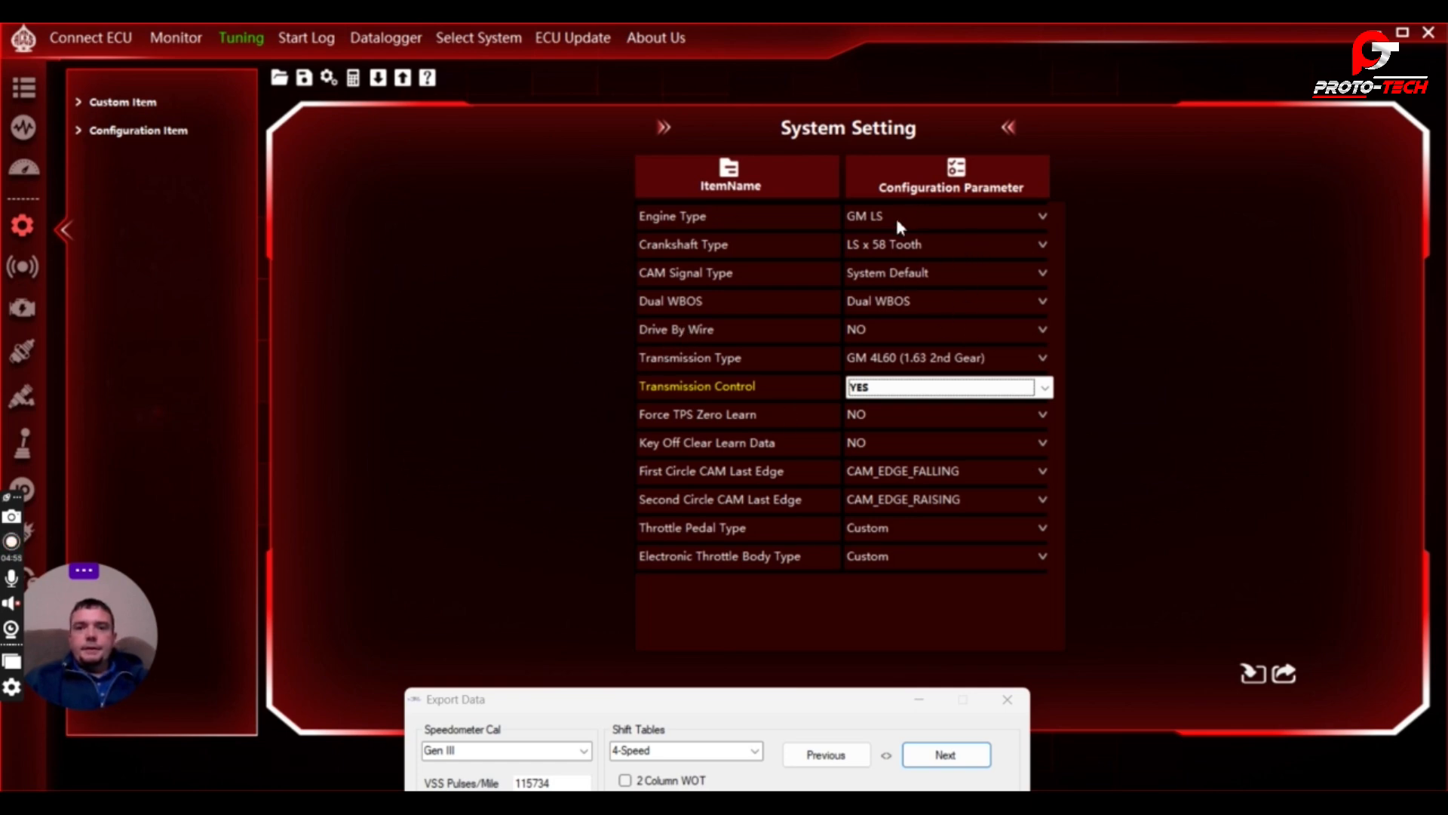
{"action": "mouse_move", "coordinate": [771, 491]}
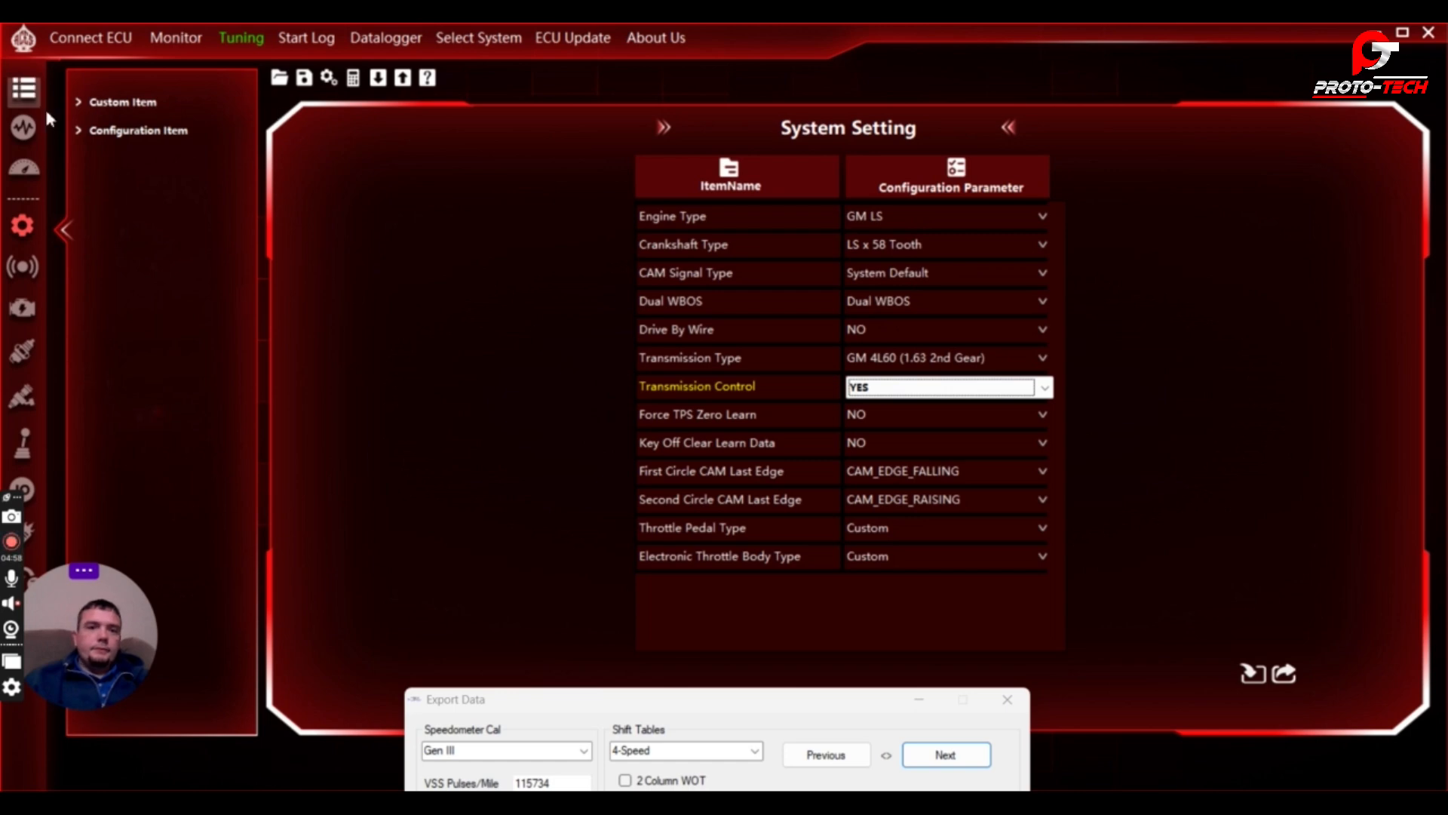
{"action": "left_click", "coordinate": [122, 102]}
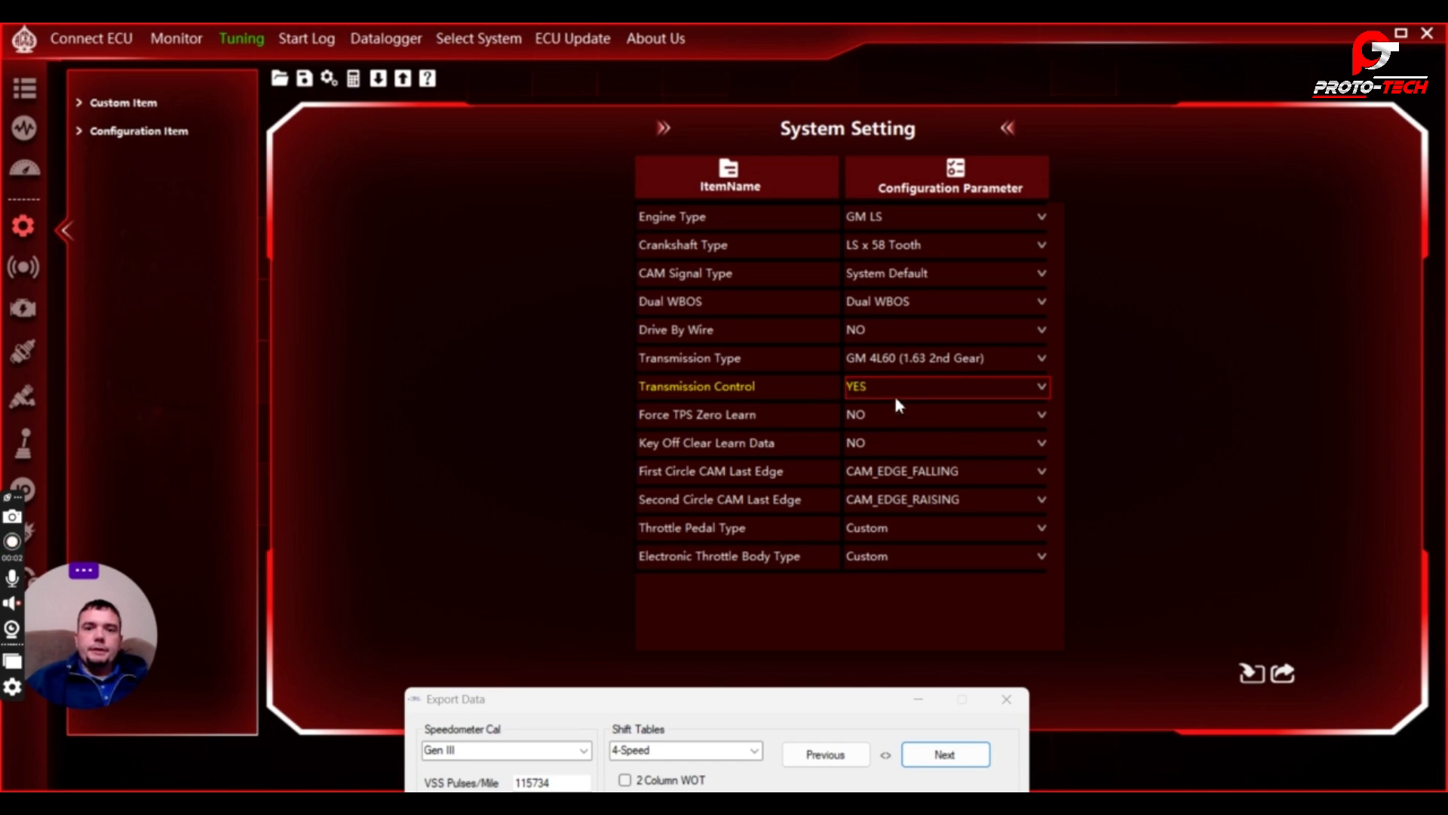
{"action": "mouse_move", "coordinate": [914, 458]}
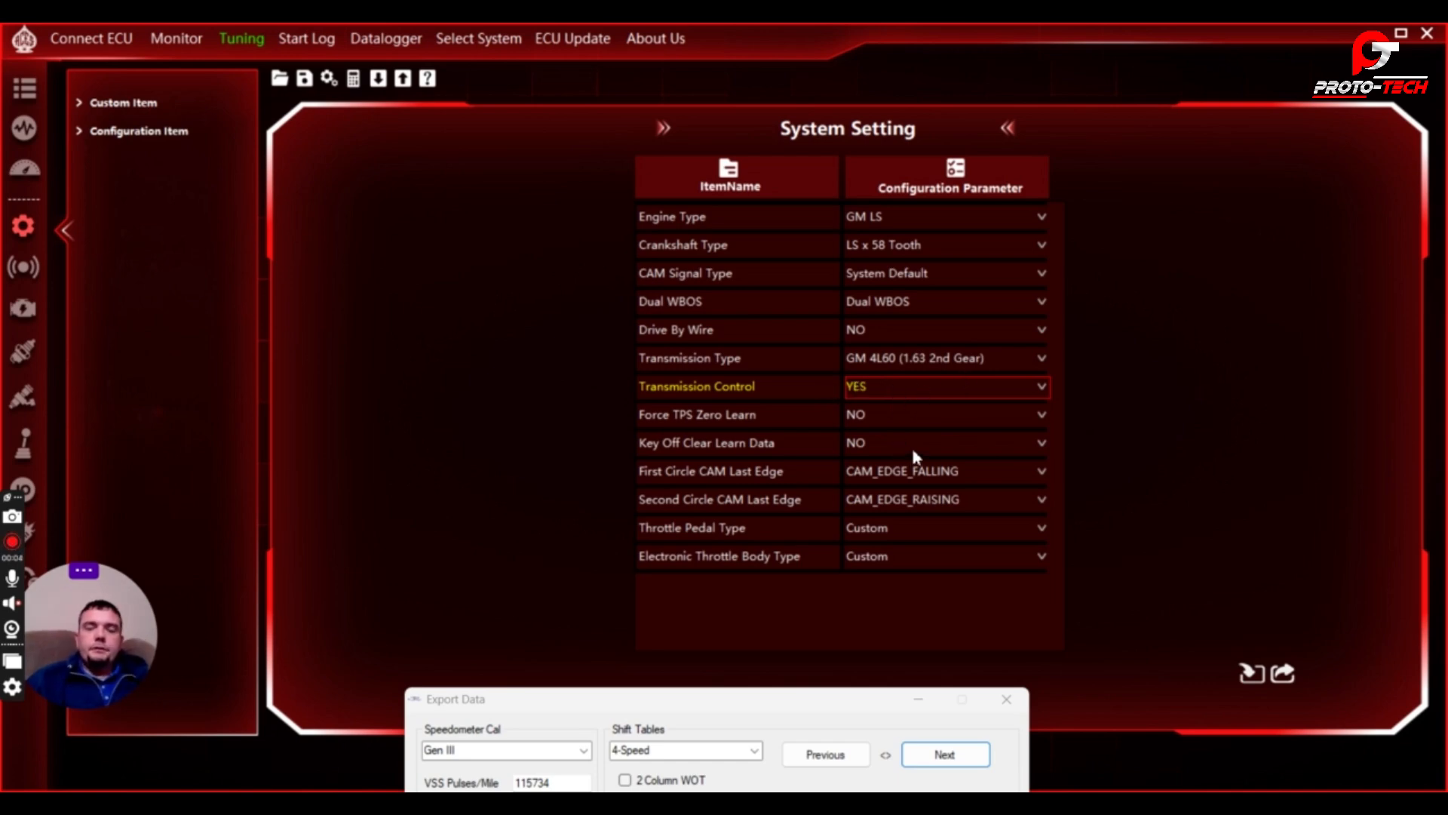
{"action": "mouse_move", "coordinate": [746, 310]}
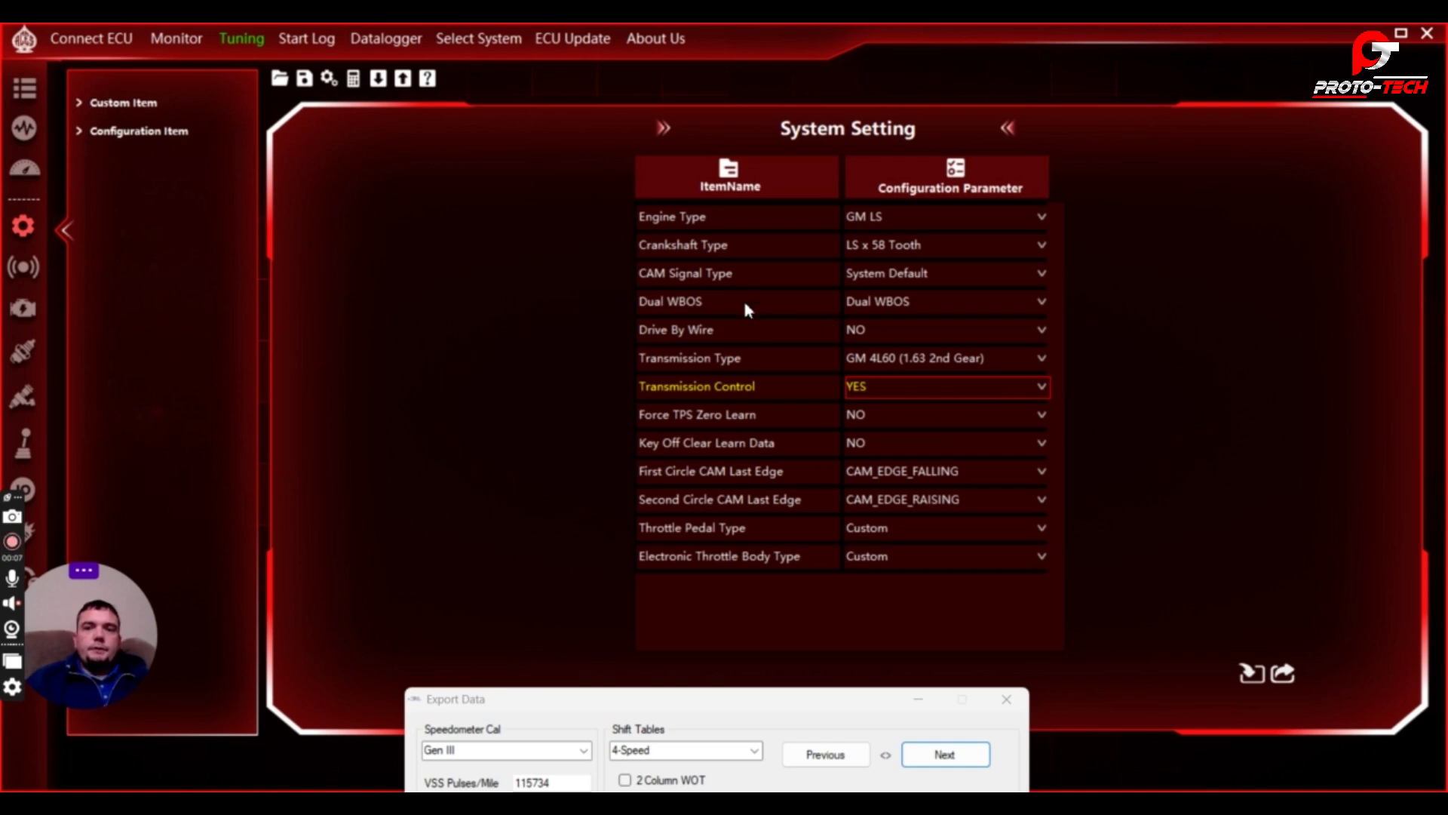
{"action": "mouse_move", "coordinate": [910, 412]}
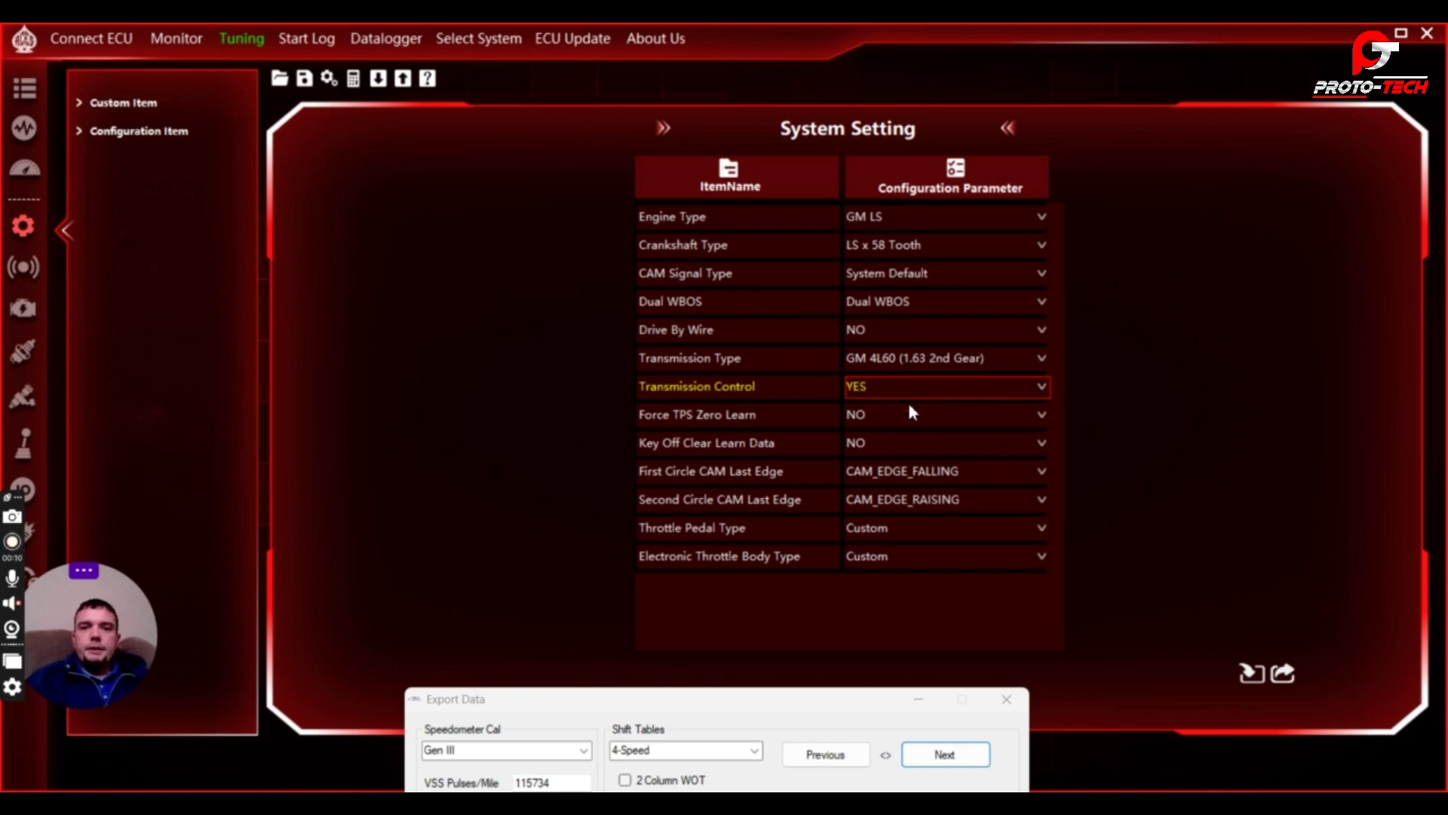
{"action": "mouse_move", "coordinate": [238, 194]}
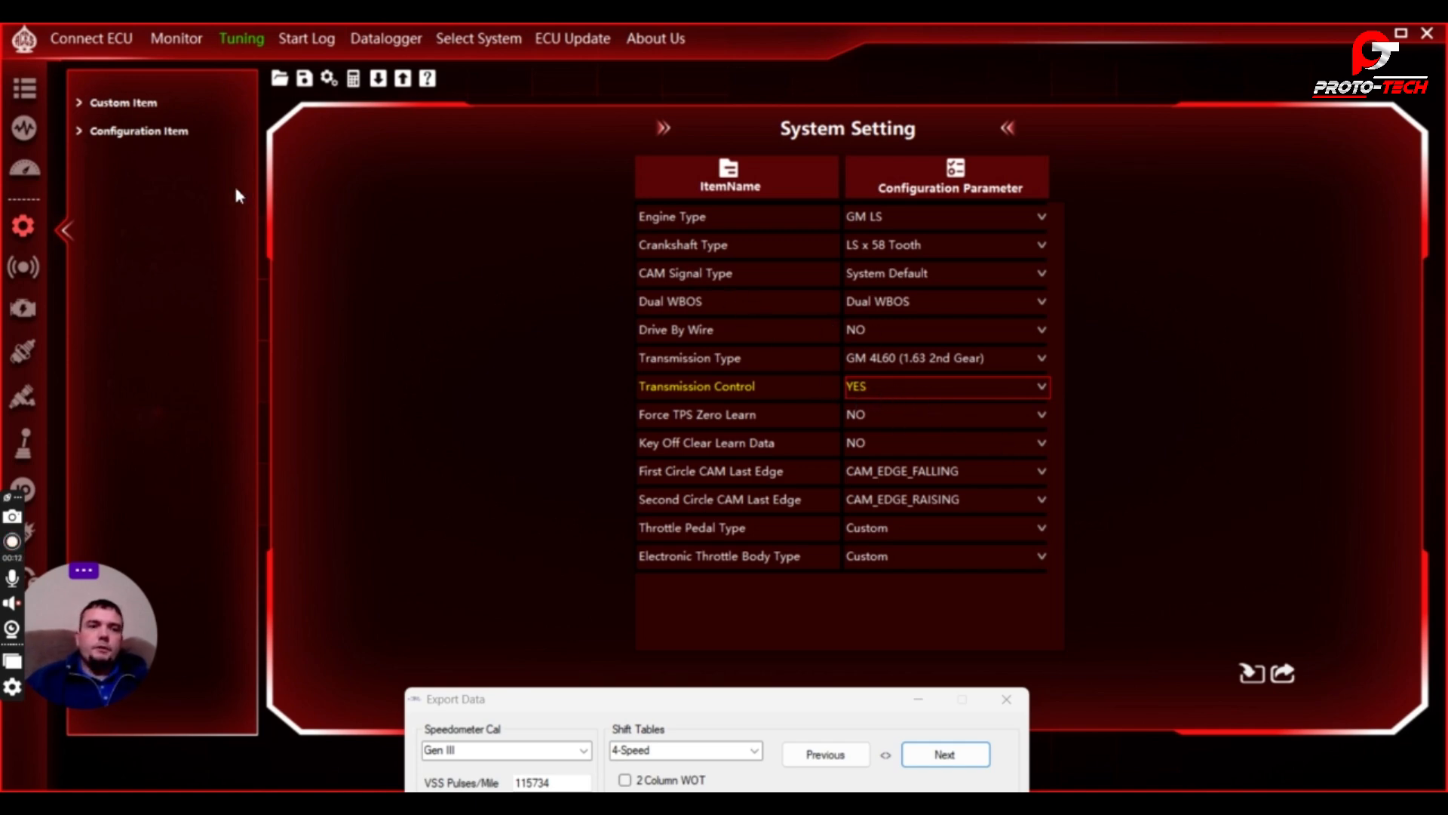
Expand the custom items, select Drive By Wire and open its NO dropdown.
{"action": "left_click", "coordinate": [139, 130]}
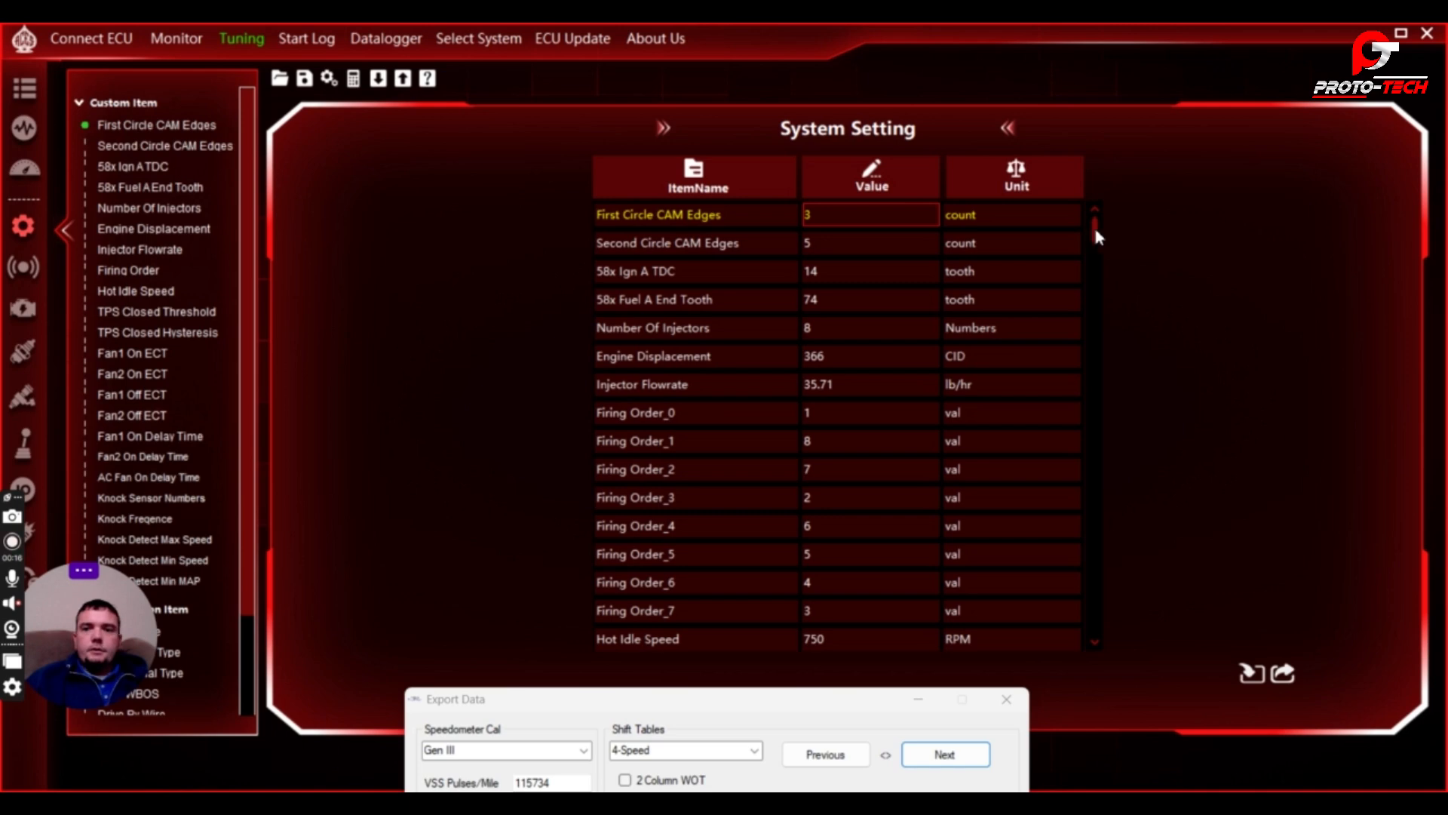
{"action": "scroll", "scroll_direction": "down", "scroll_amount": 3}
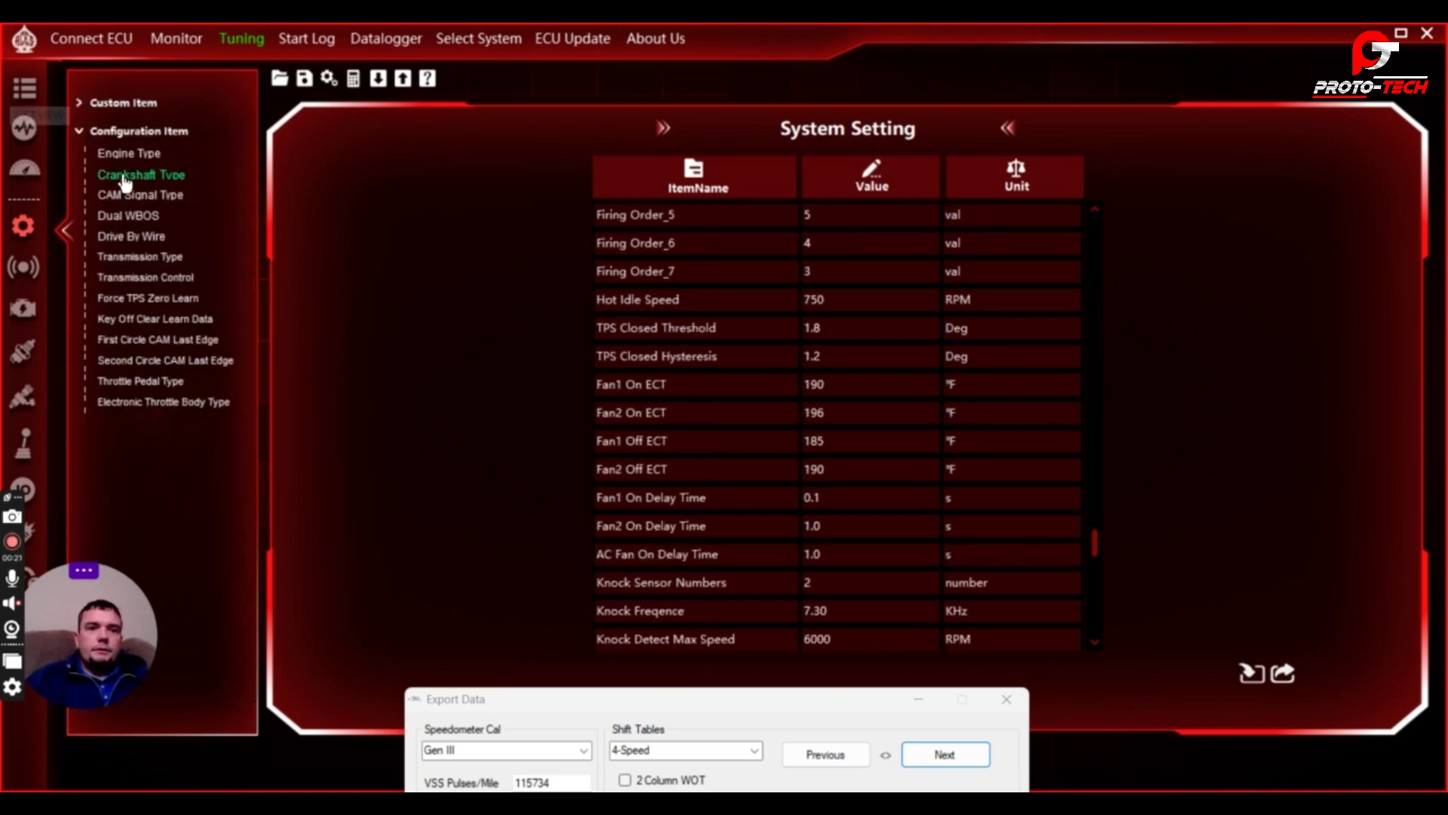
{"action": "left_click", "coordinate": [141, 173]}
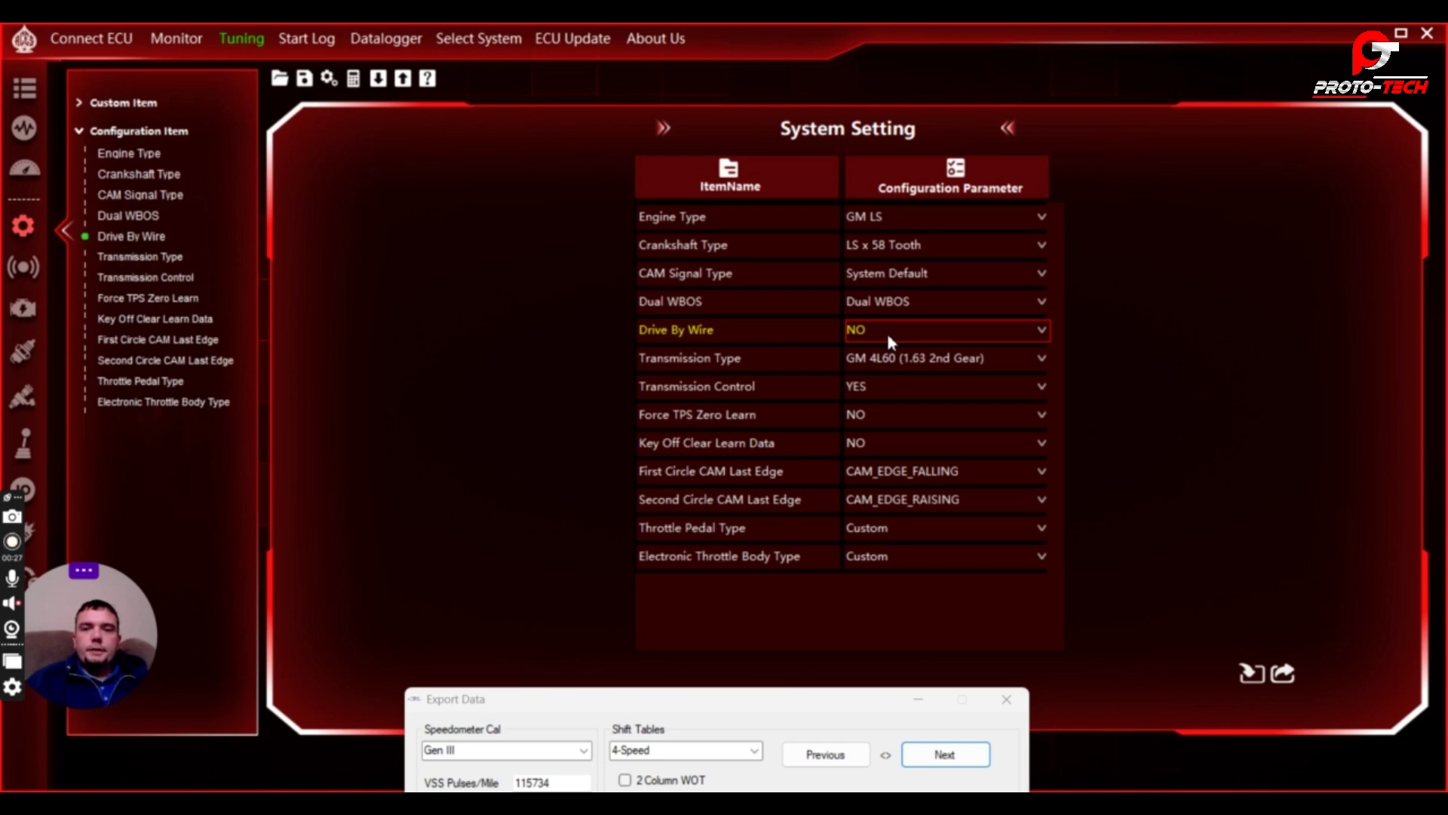
{"action": "left_click", "coordinate": [942, 329]}
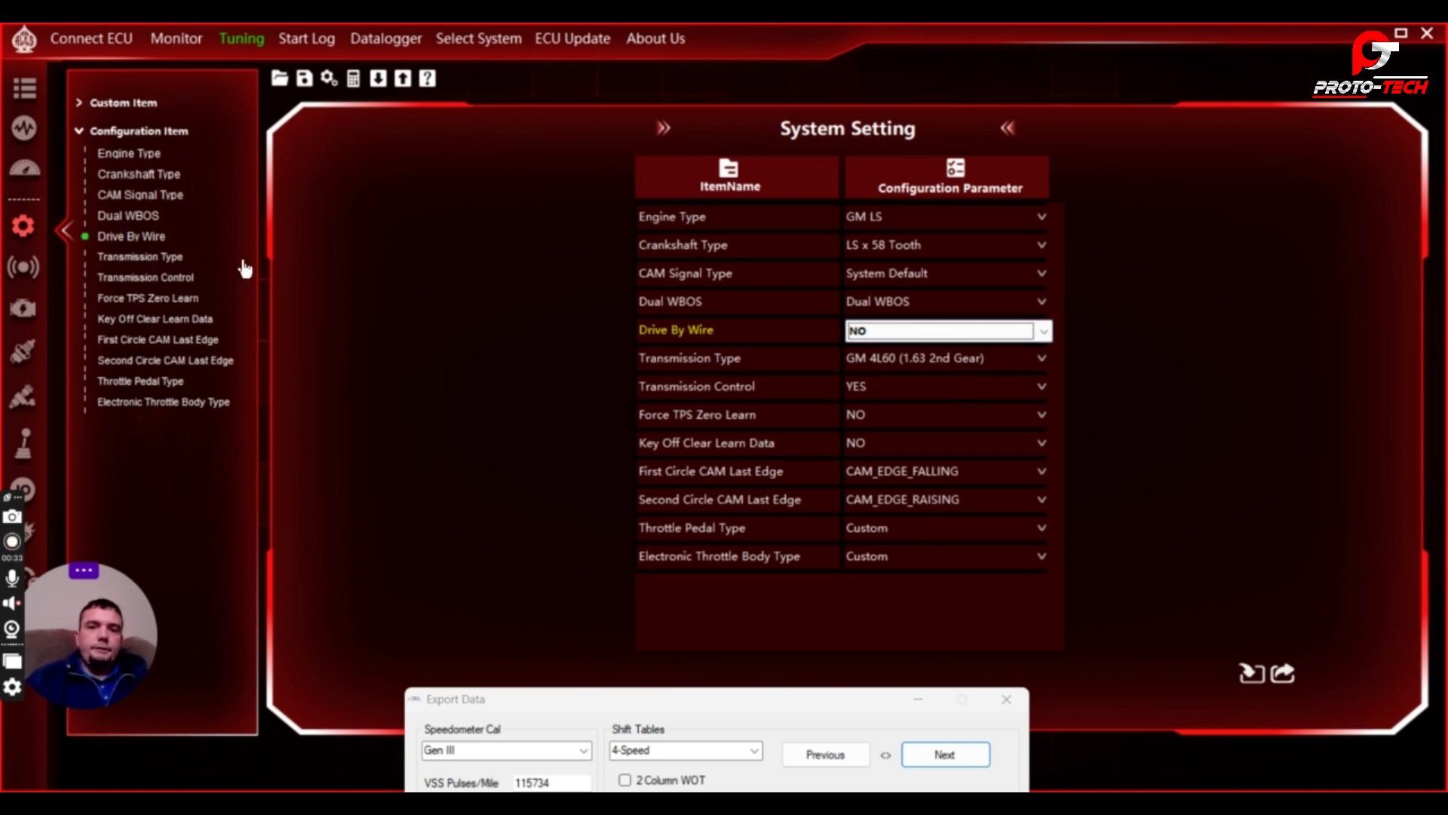
{"action": "mouse_move", "coordinate": [32, 317]}
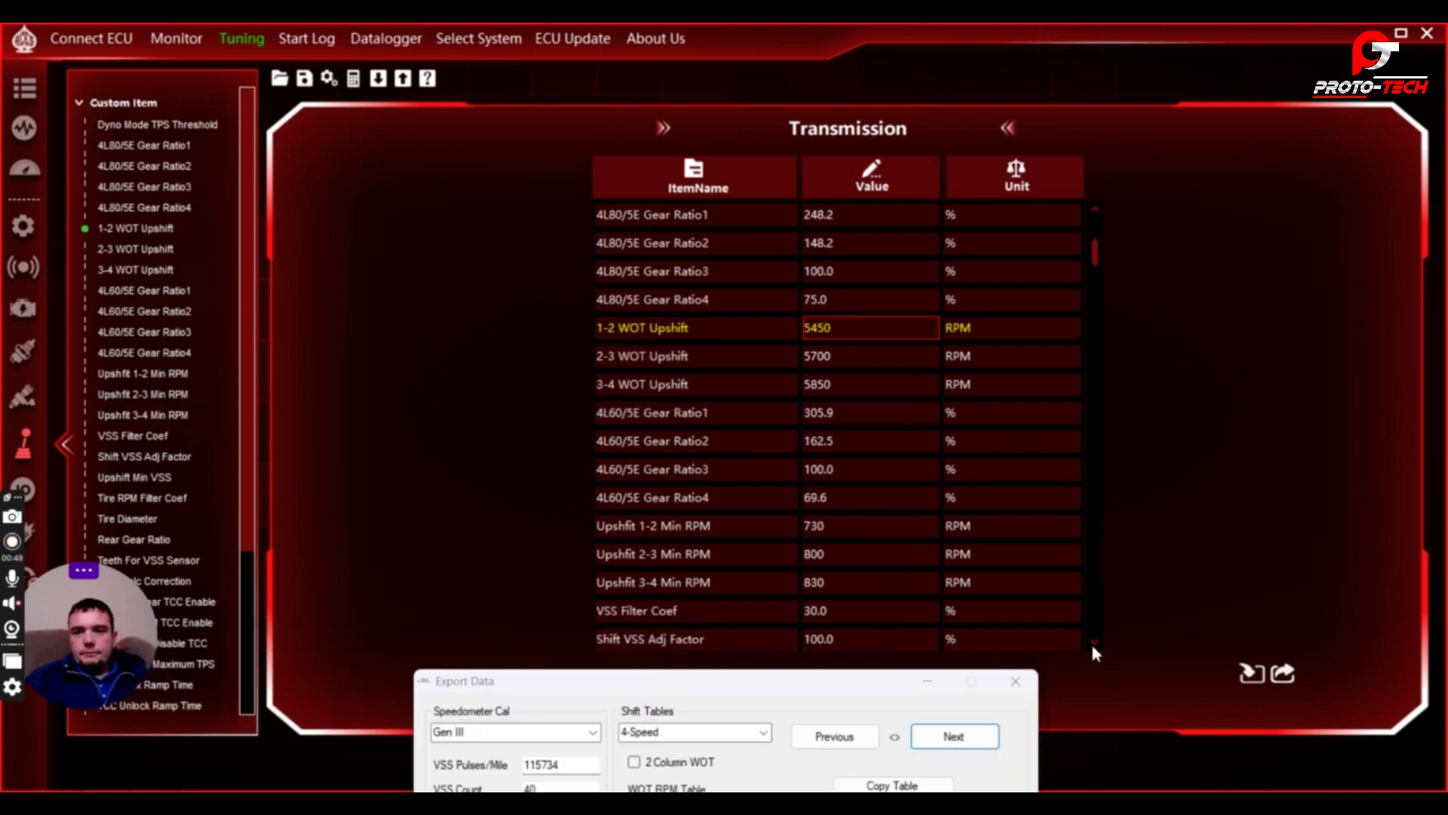
Scroll the Transmission table down to the WOT upshift and 26.60-inch Tire Diameter rows.
{"action": "scroll", "scroll_direction": "down", "scroll_amount": 3}
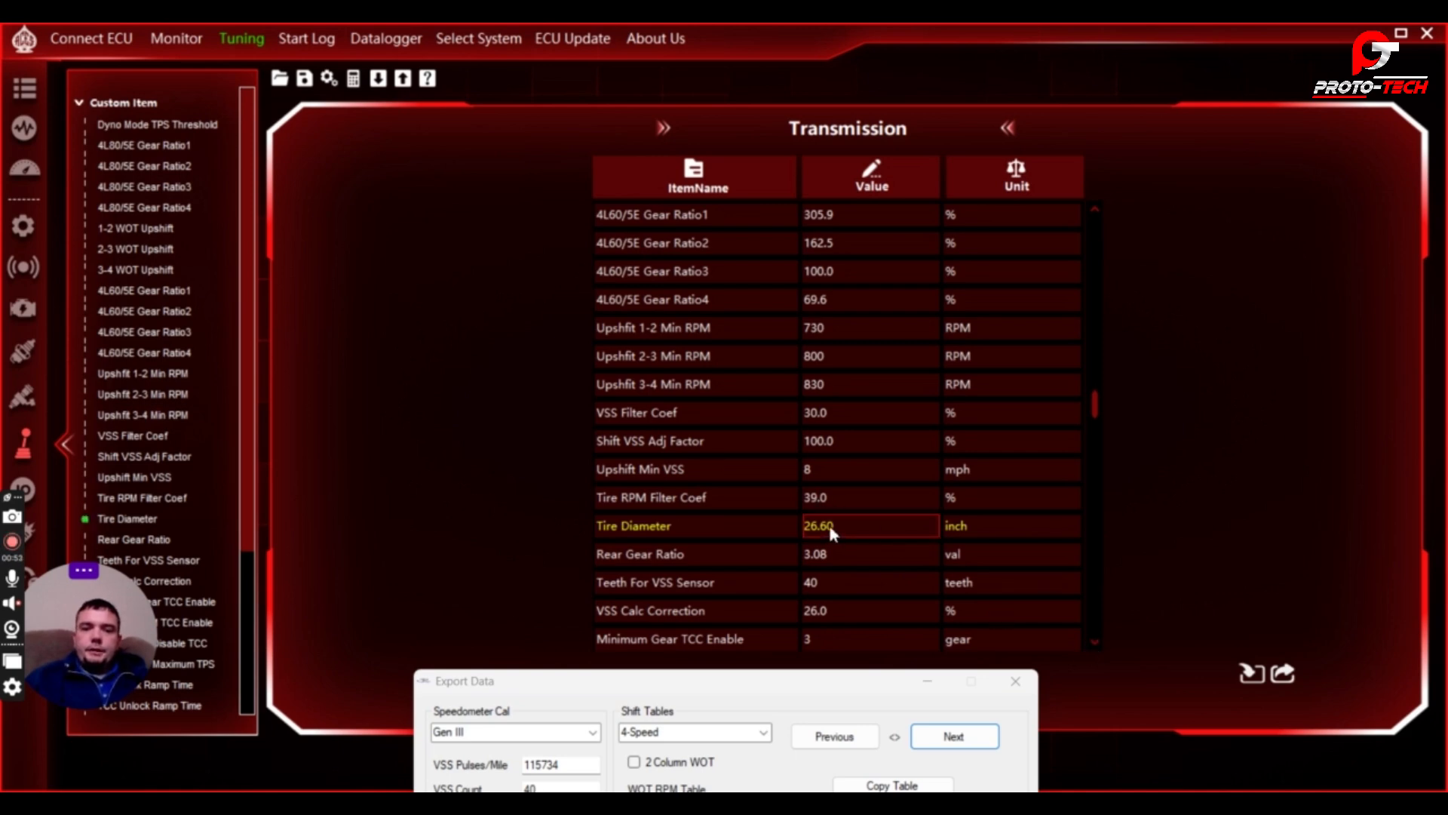
{"action": "mouse_move", "coordinate": [835, 515]}
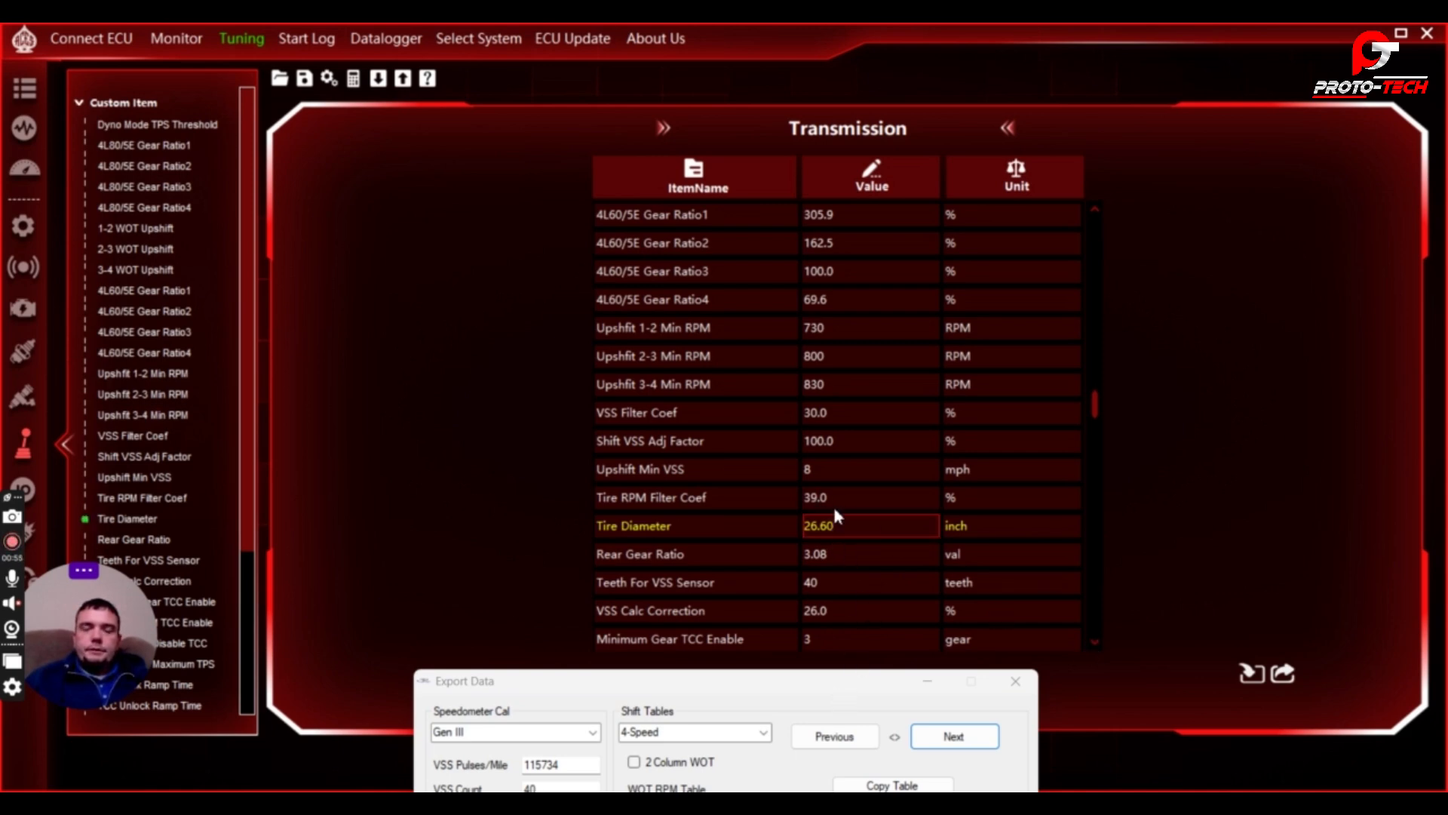
{"action": "mouse_move", "coordinate": [859, 674]}
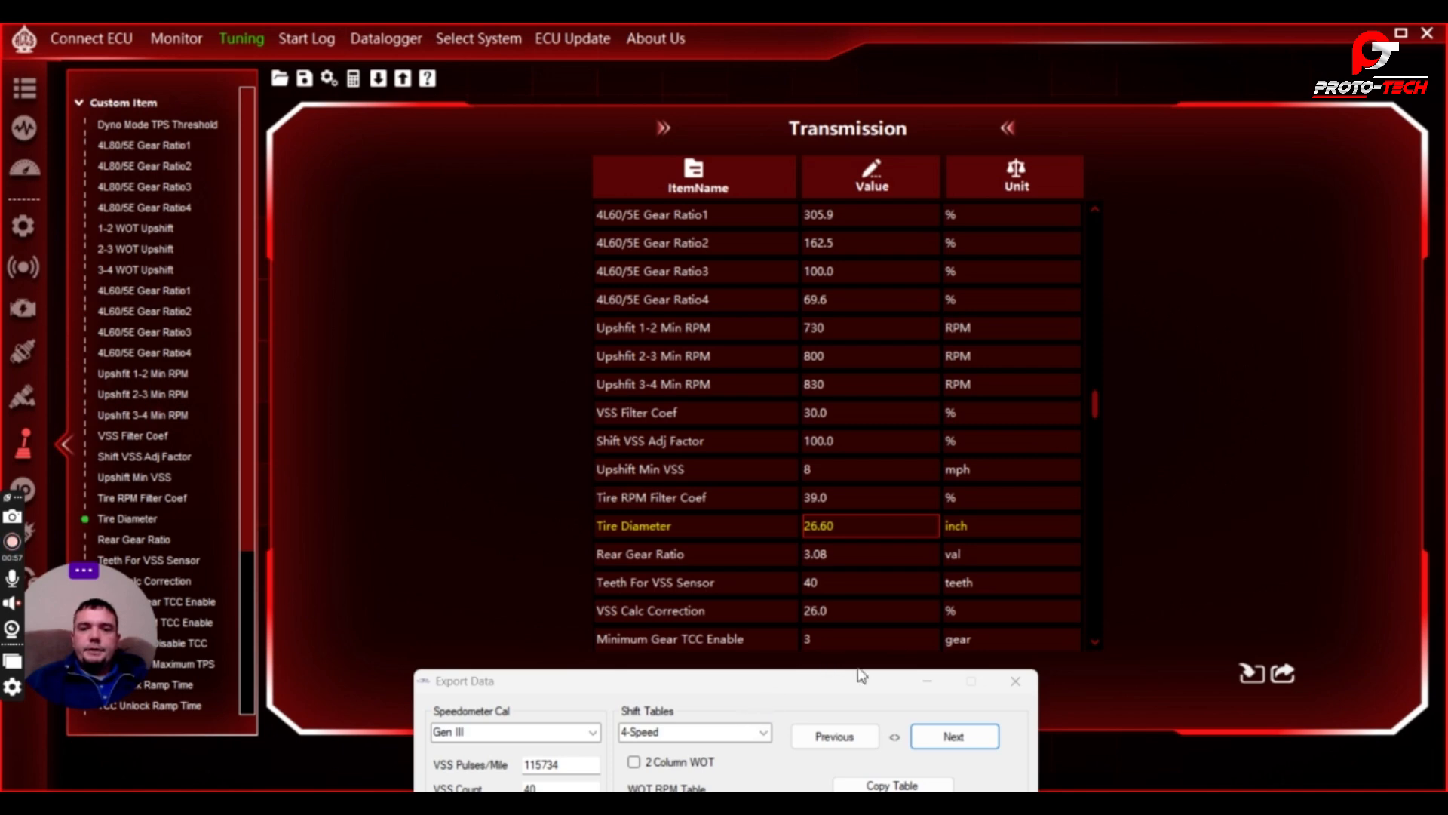
{"action": "mouse_move", "coordinate": [1041, 408]}
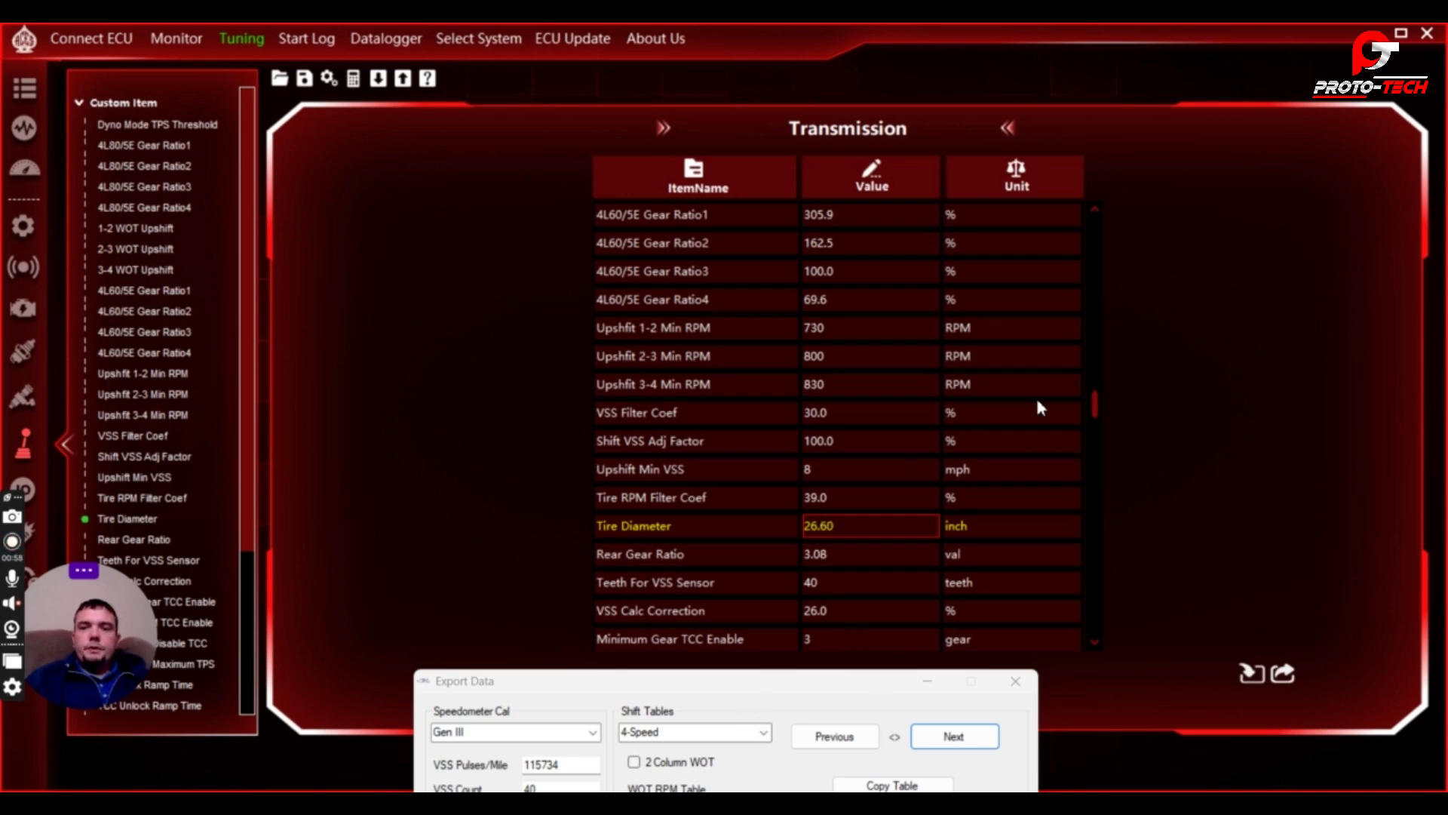
{"action": "mouse_move", "coordinate": [832, 686]}
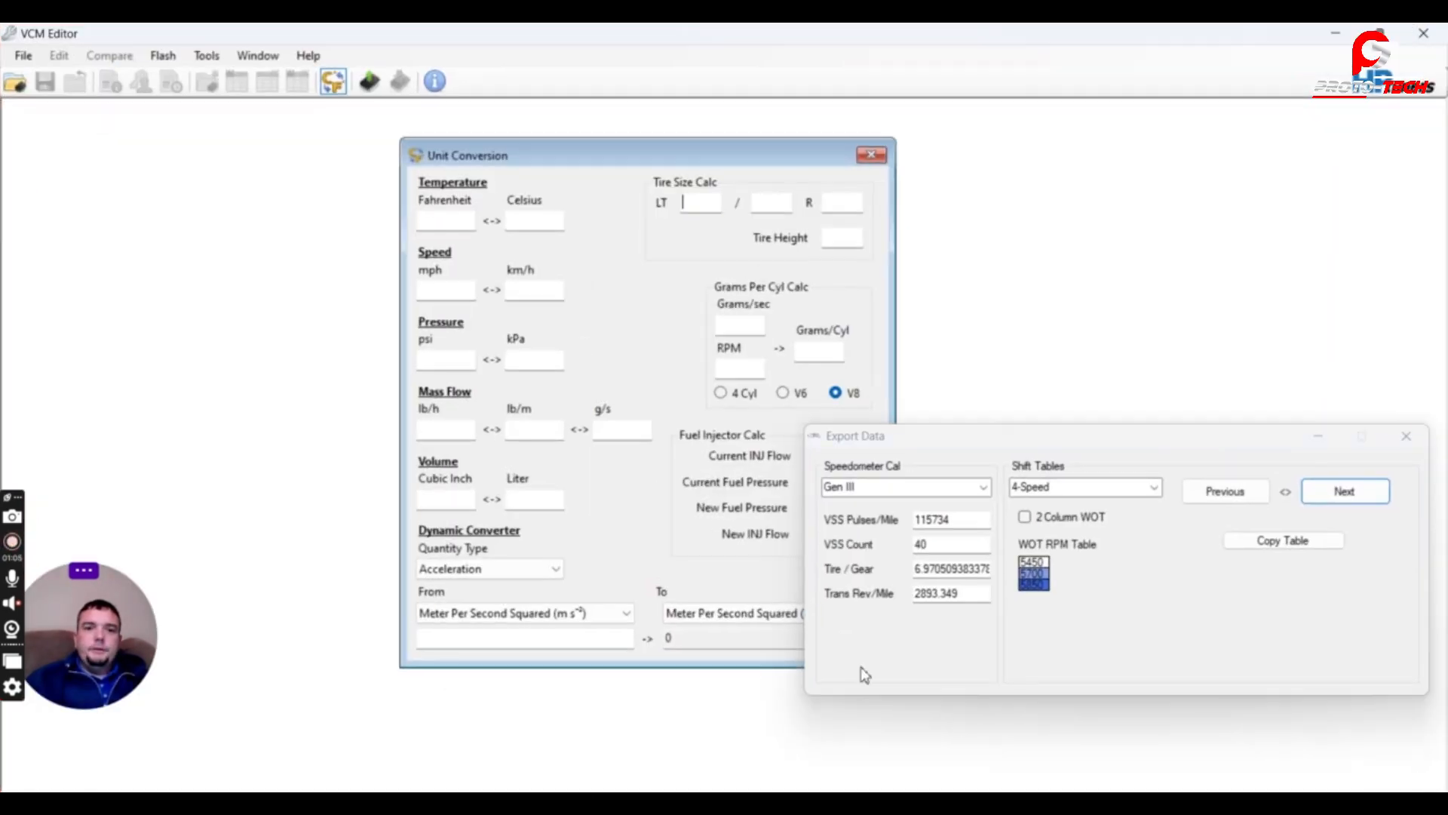
Enter 225/50 R18 in the Tire Size Calc to get a 26.9-inch tire height.
{"action": "left_click", "coordinate": [700, 202]}
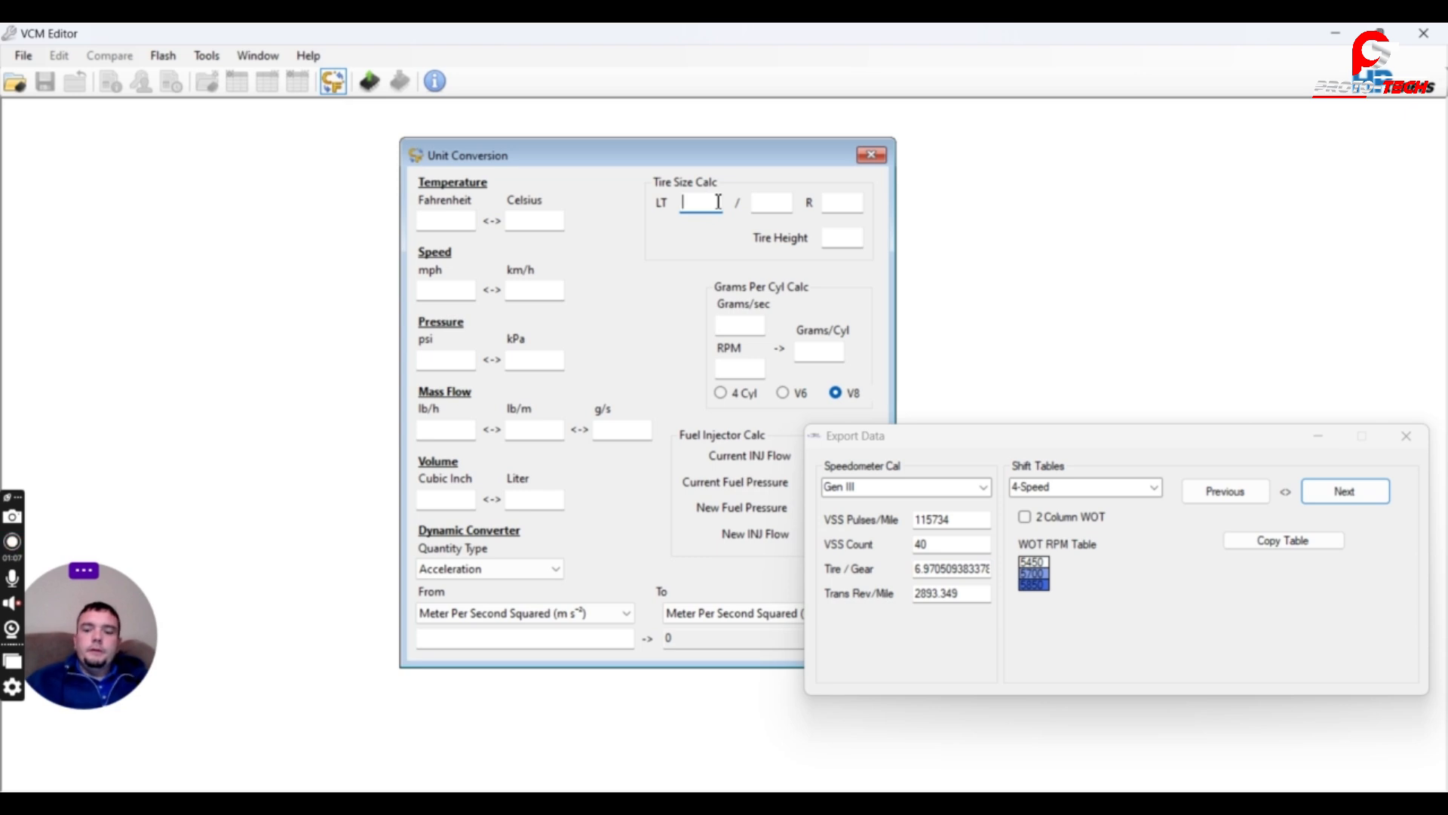
{"action": "type", "text": "225"}
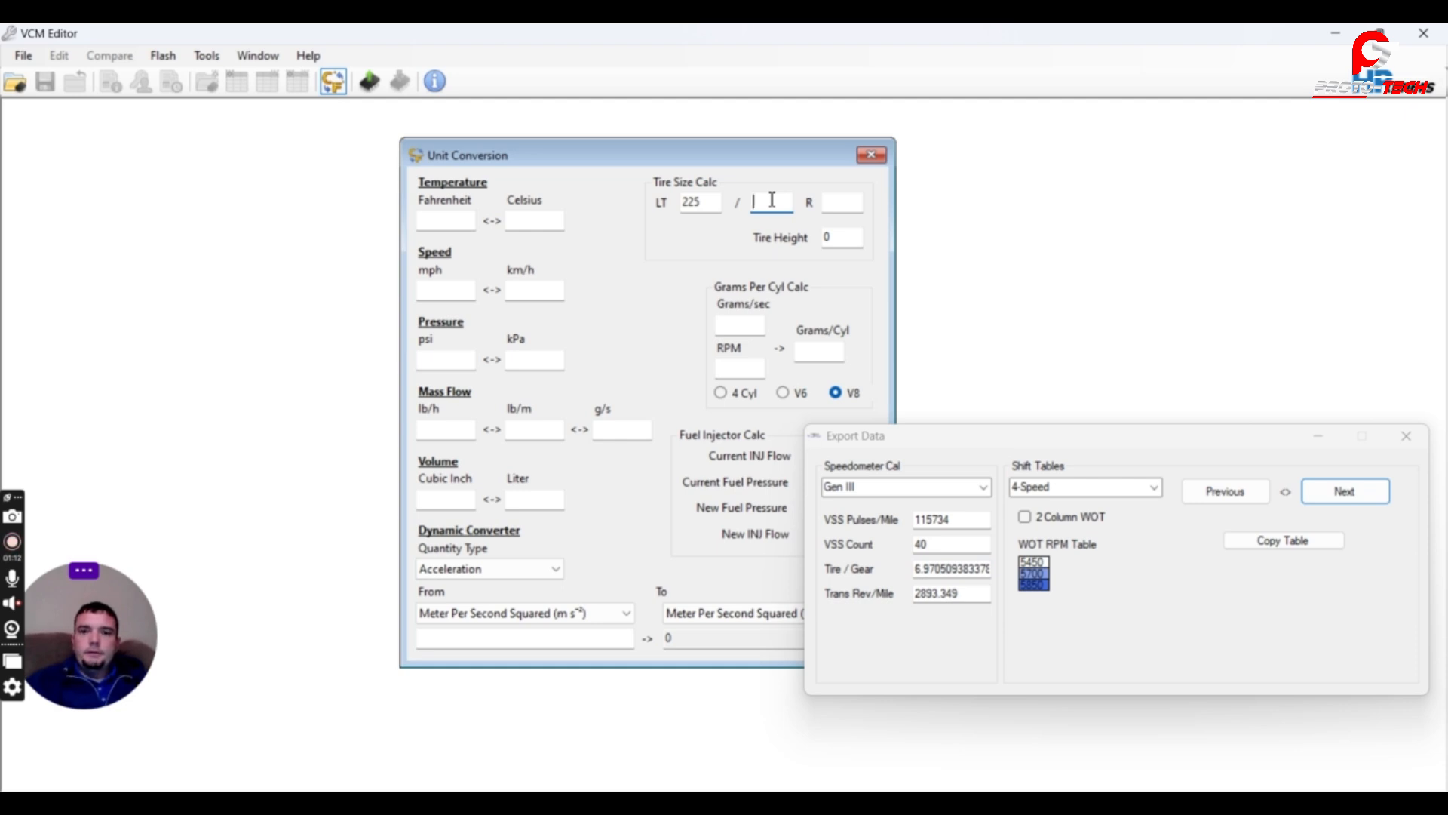
{"action": "type", "text": "50"}
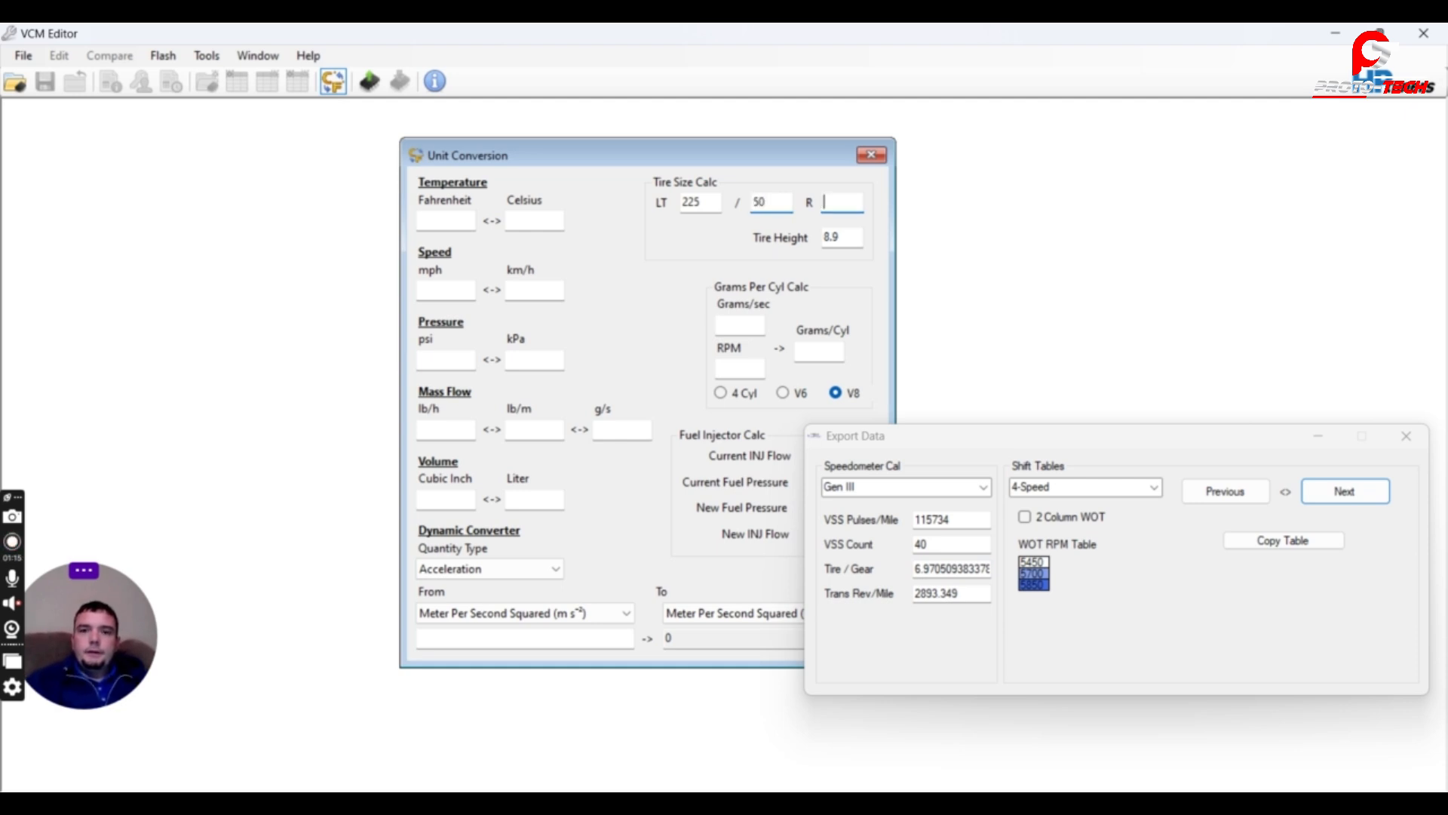
{"action": "type", "text": "18"}
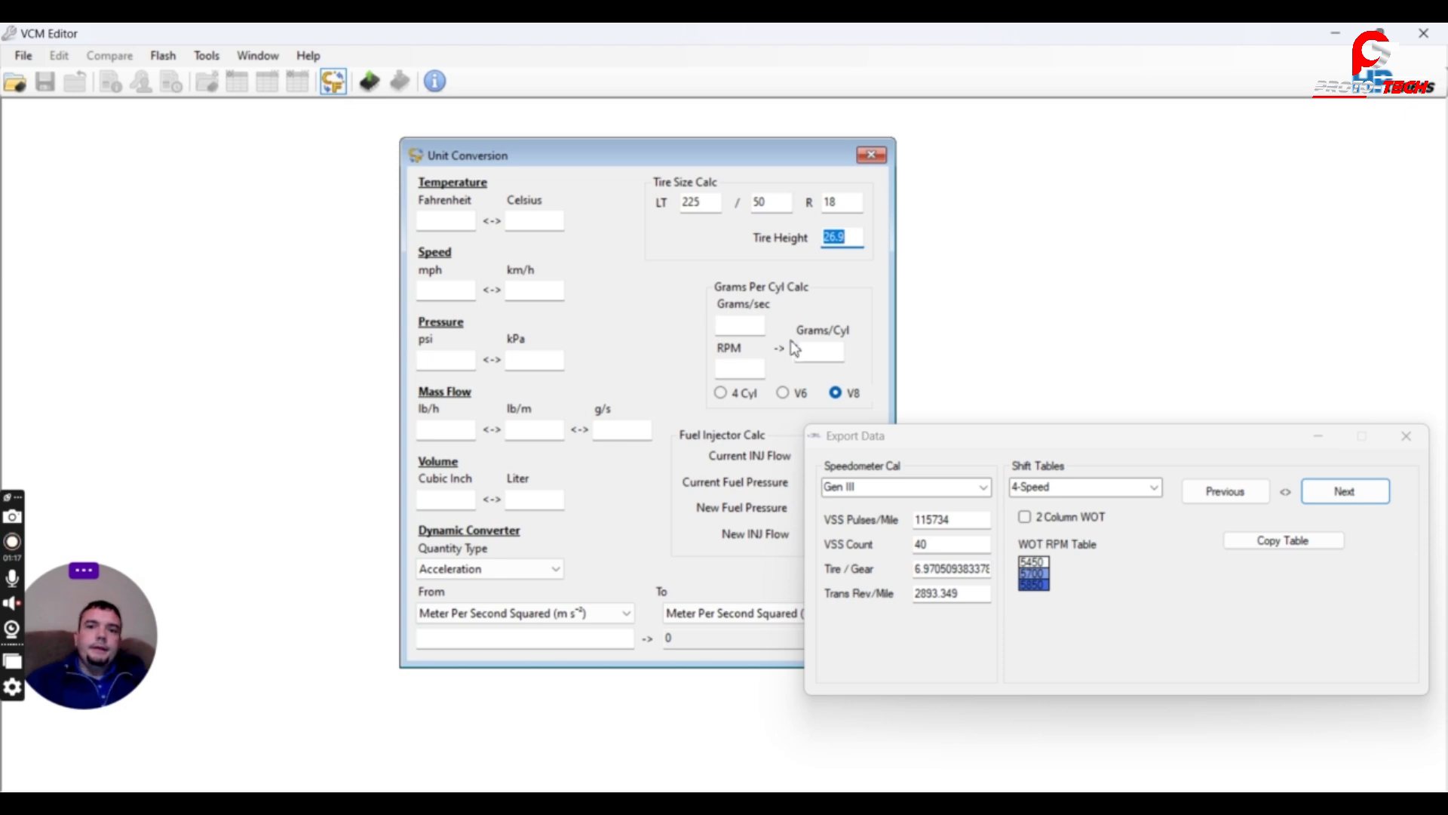
{"action": "mouse_move", "coordinate": [807, 283]}
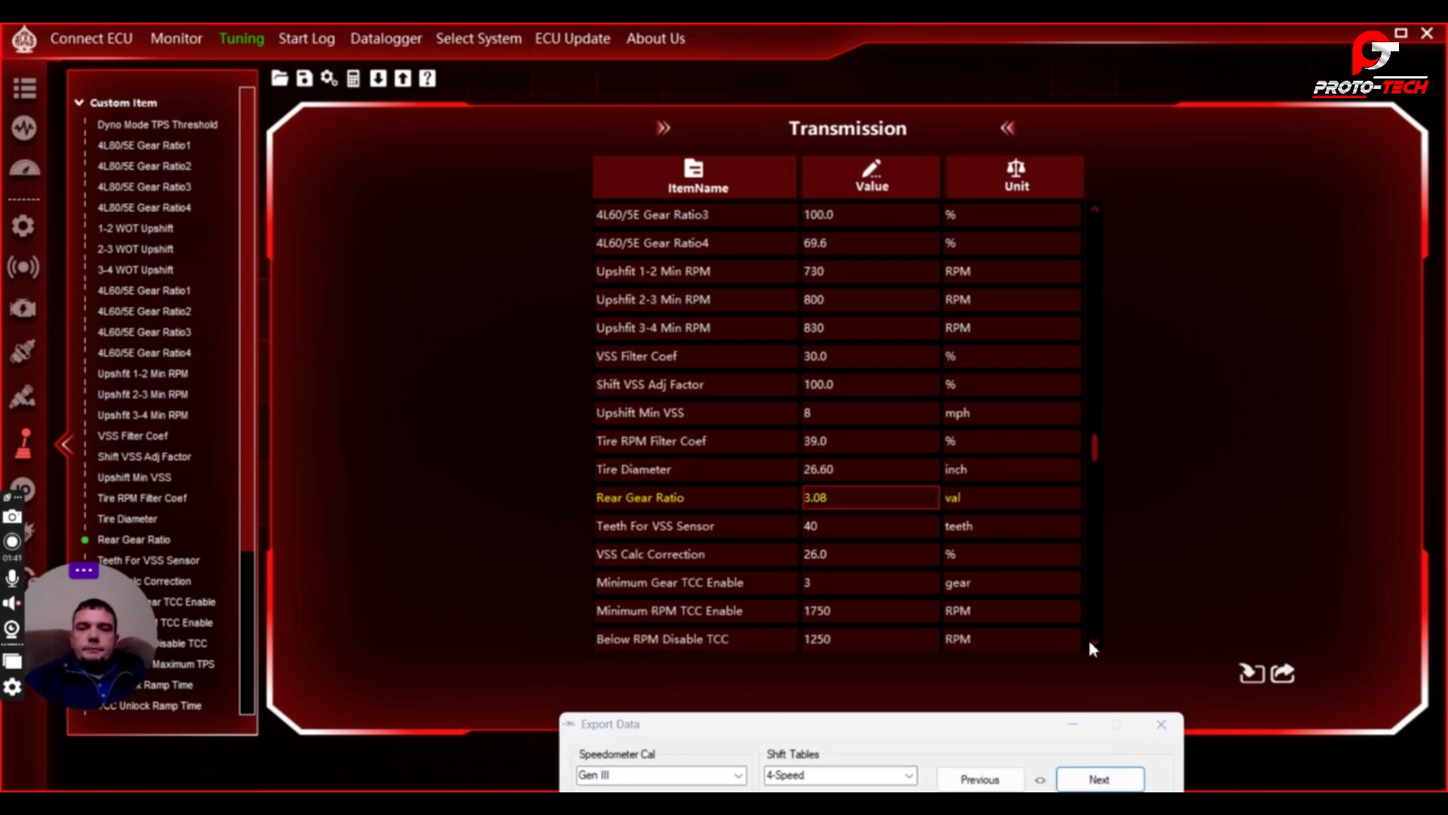
Change the transmission VSS Calc Correction value to 26.0%.
{"action": "scroll", "scroll_direction": "down", "scroll_amount": 3}
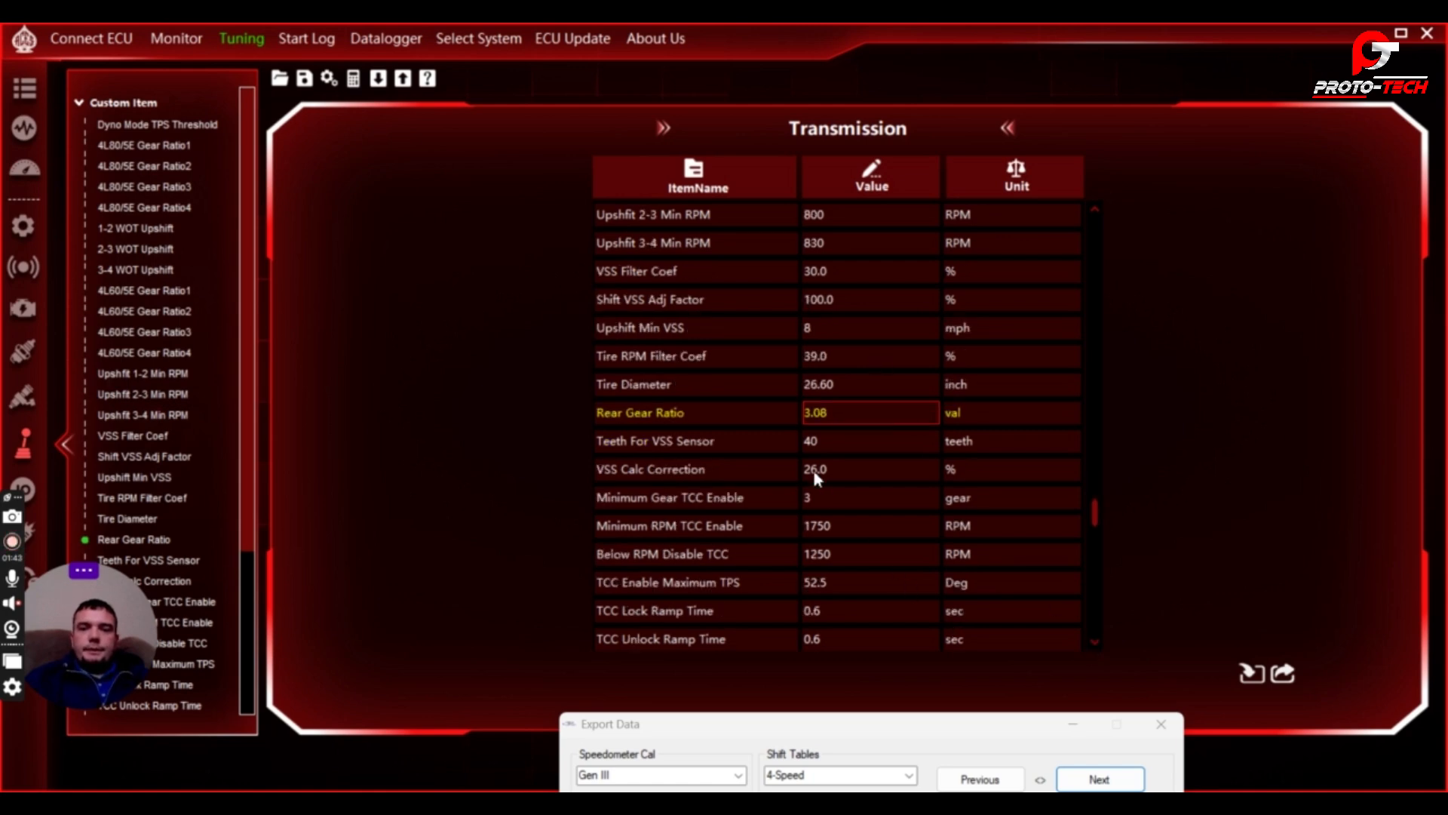
{"action": "left_click", "coordinate": [868, 469]}
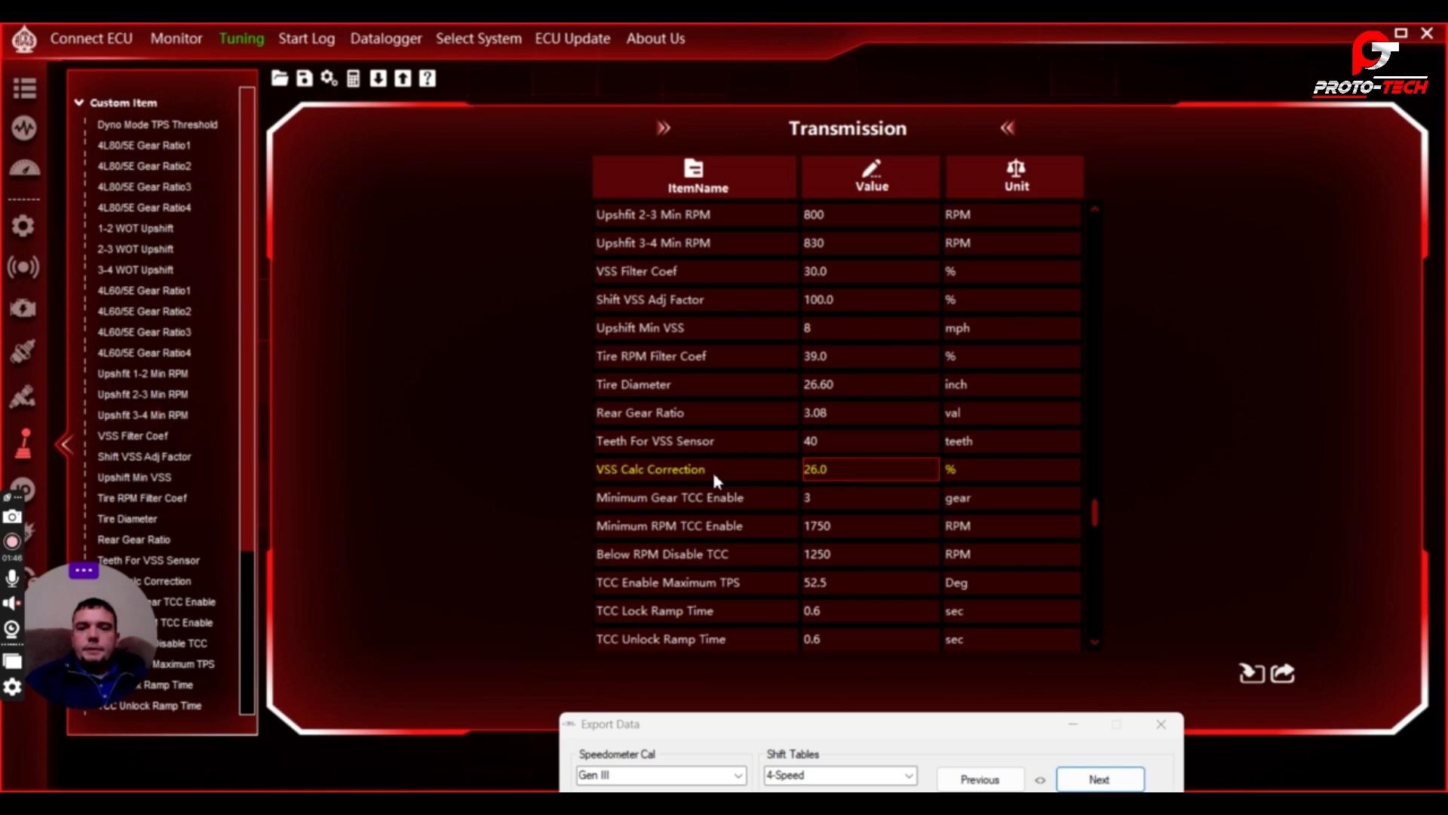
{"action": "mouse_move", "coordinate": [830, 493]}
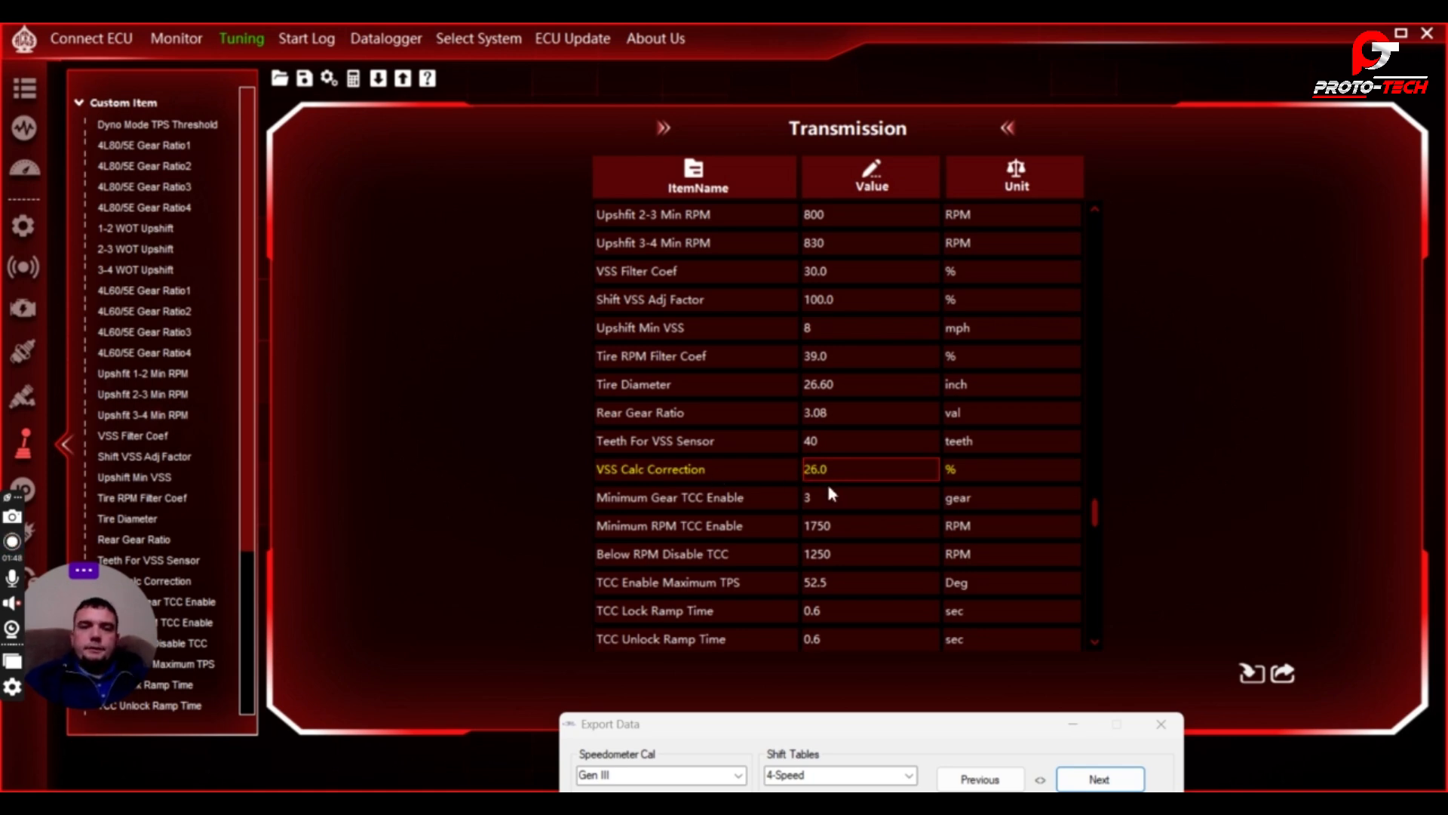
{"action": "mouse_move", "coordinate": [851, 482]}
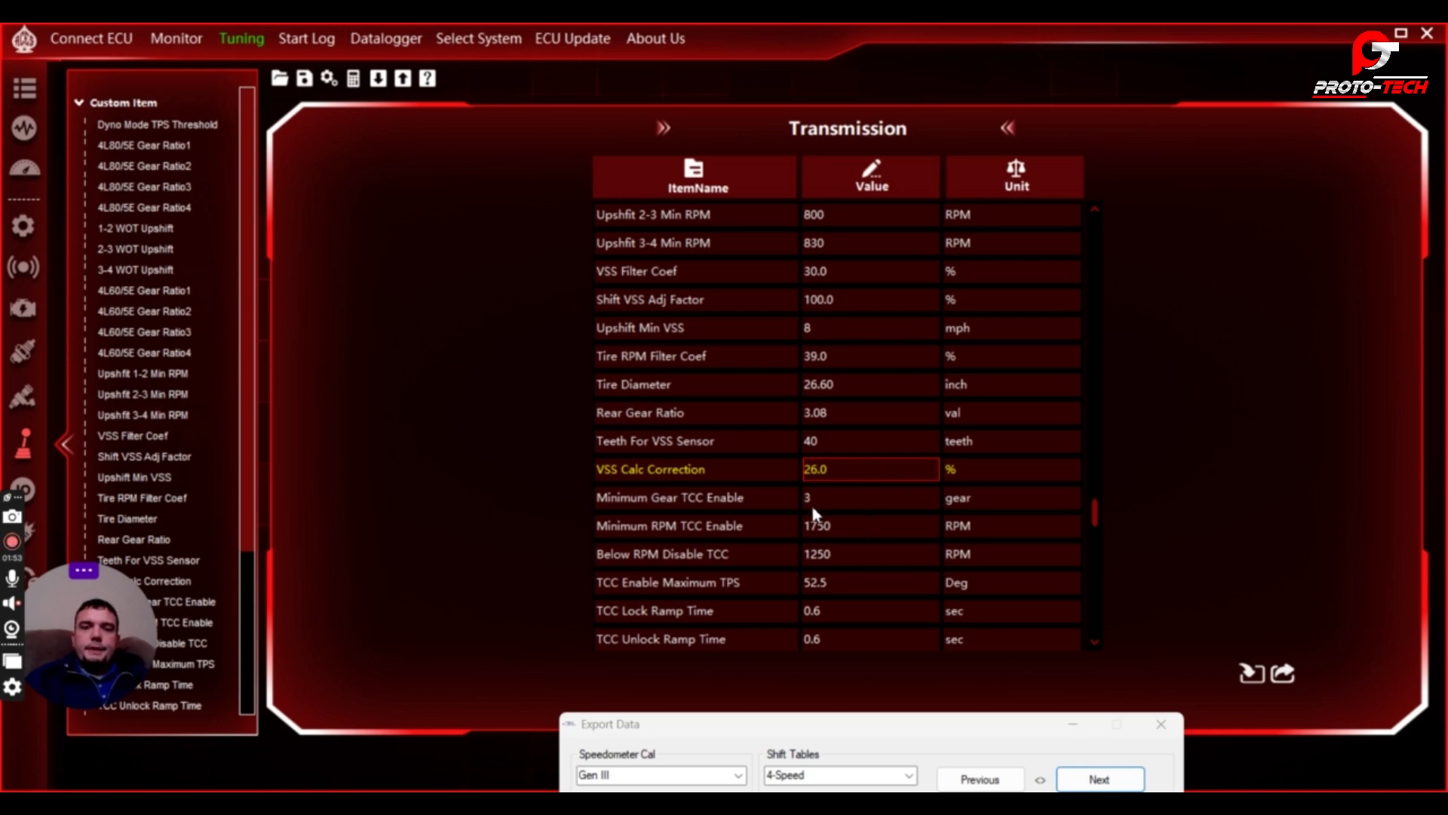
{"action": "mouse_move", "coordinate": [829, 485]}
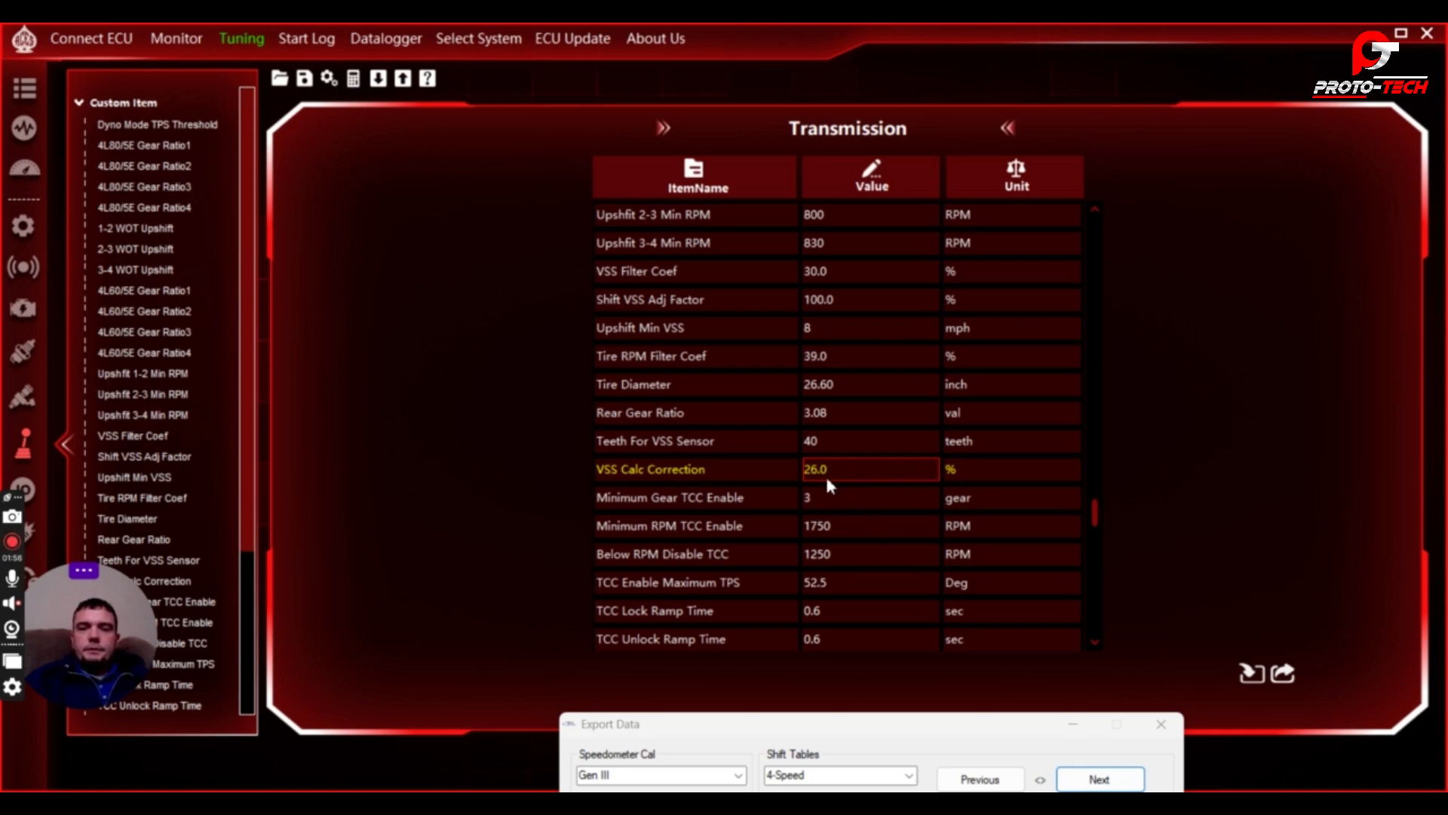
{"action": "mouse_move", "coordinate": [834, 486]}
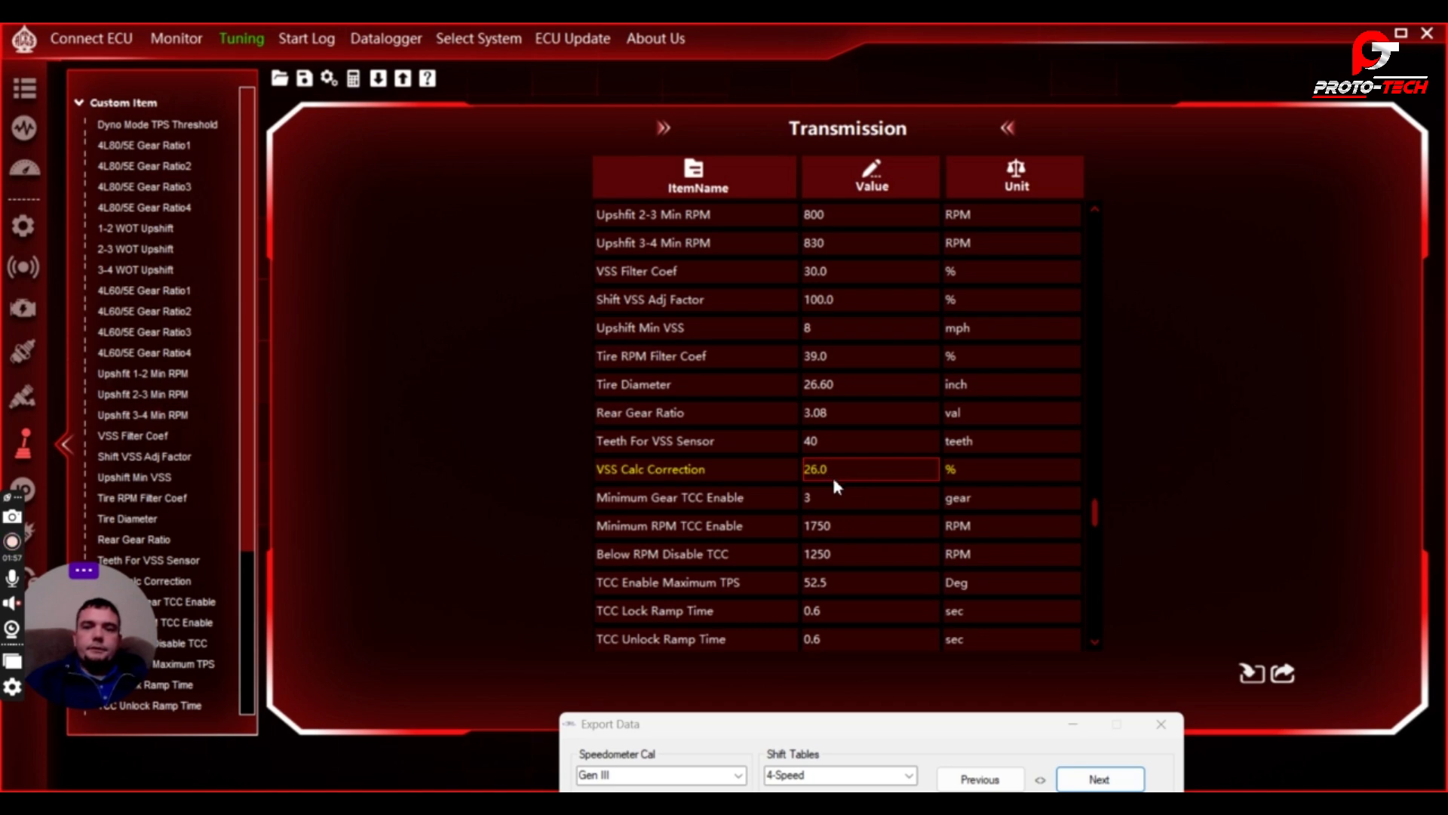
{"action": "mouse_move", "coordinate": [674, 513]}
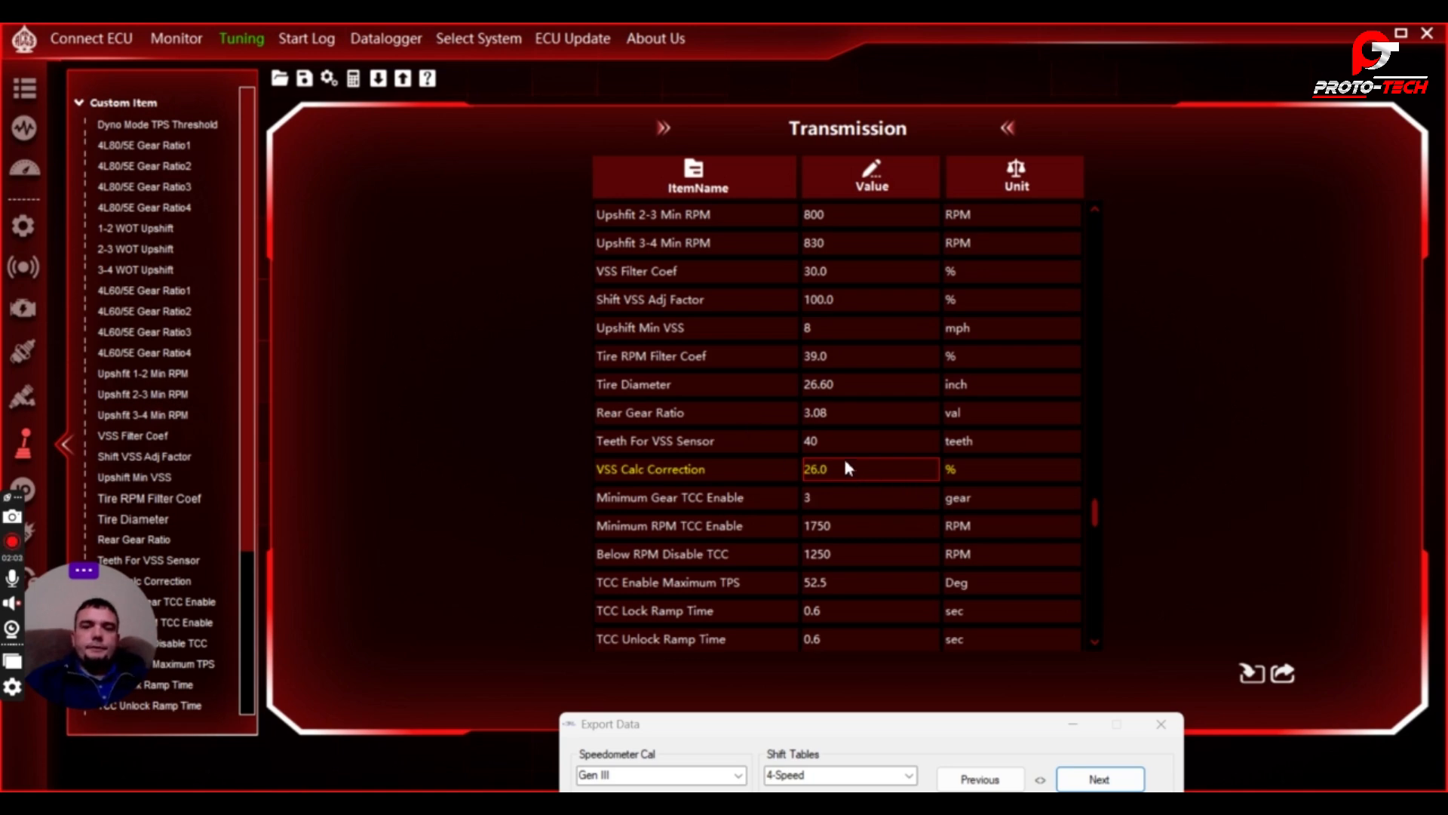
{"action": "double_click", "coordinate": [815, 469]}
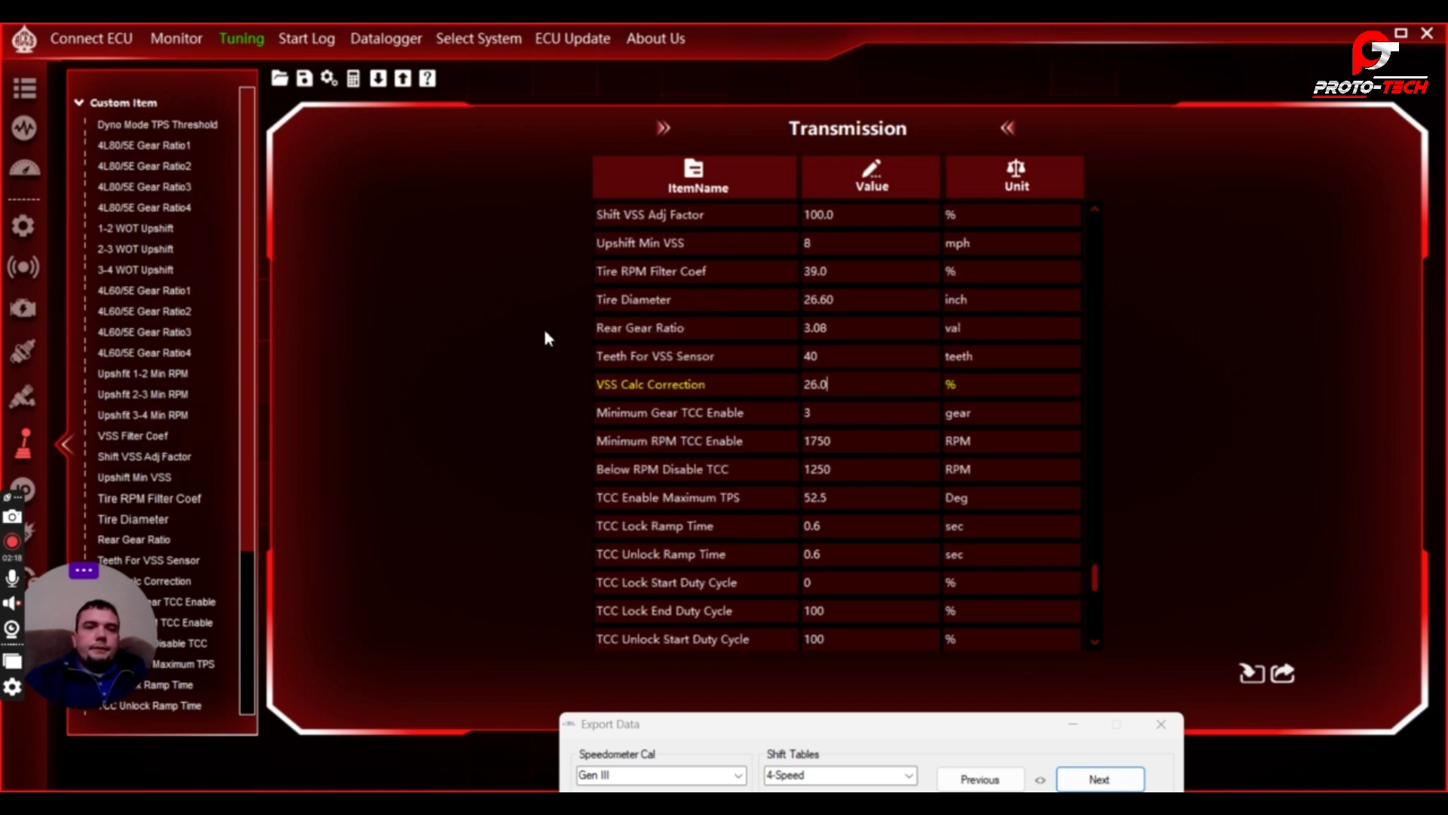
Collapse Custom Item and show the Upshift 1st->2nd Speed table from 1D Table.
{"action": "left_click", "coordinate": [156, 125]}
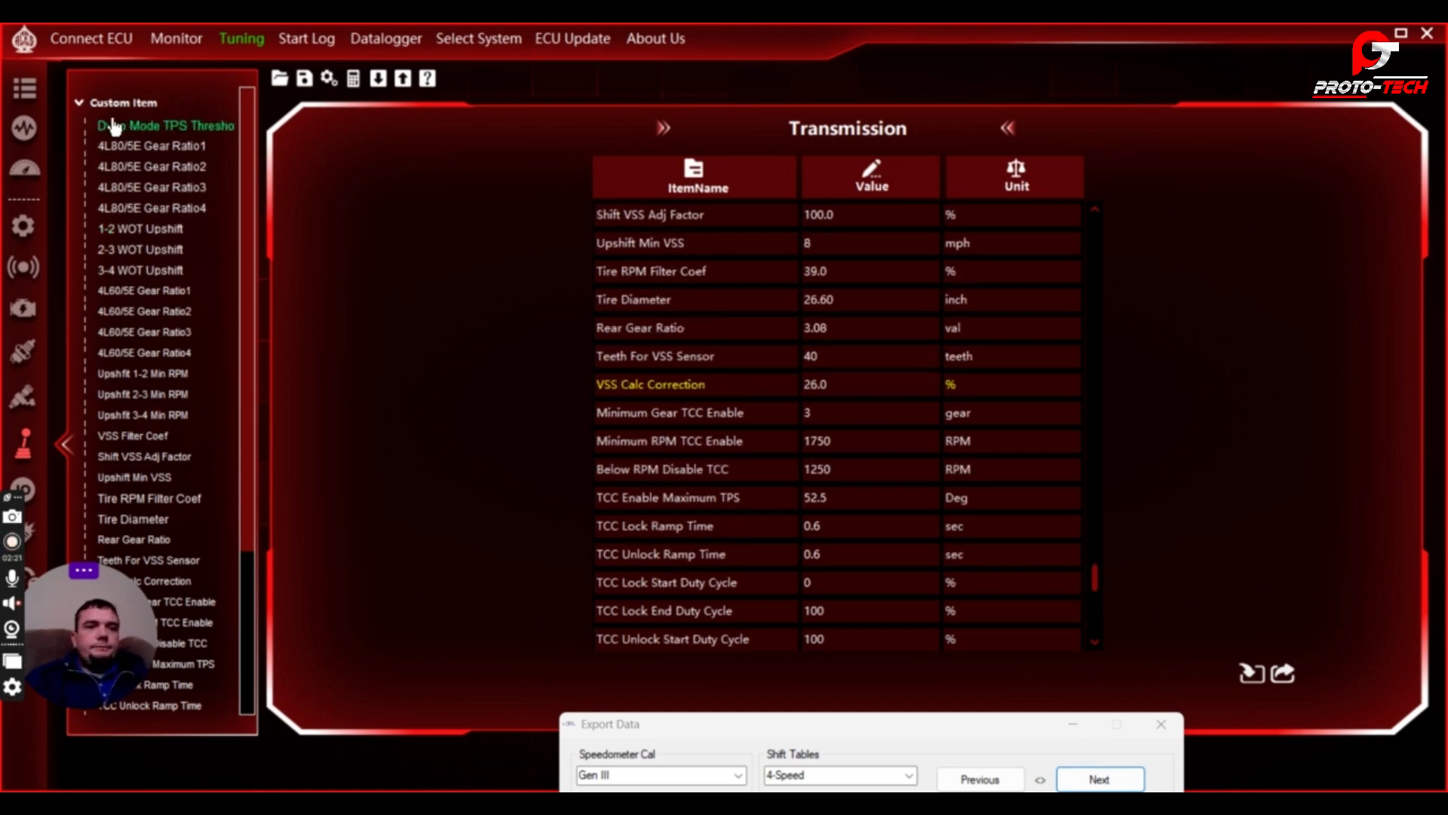
{"action": "left_click", "coordinate": [79, 102]}
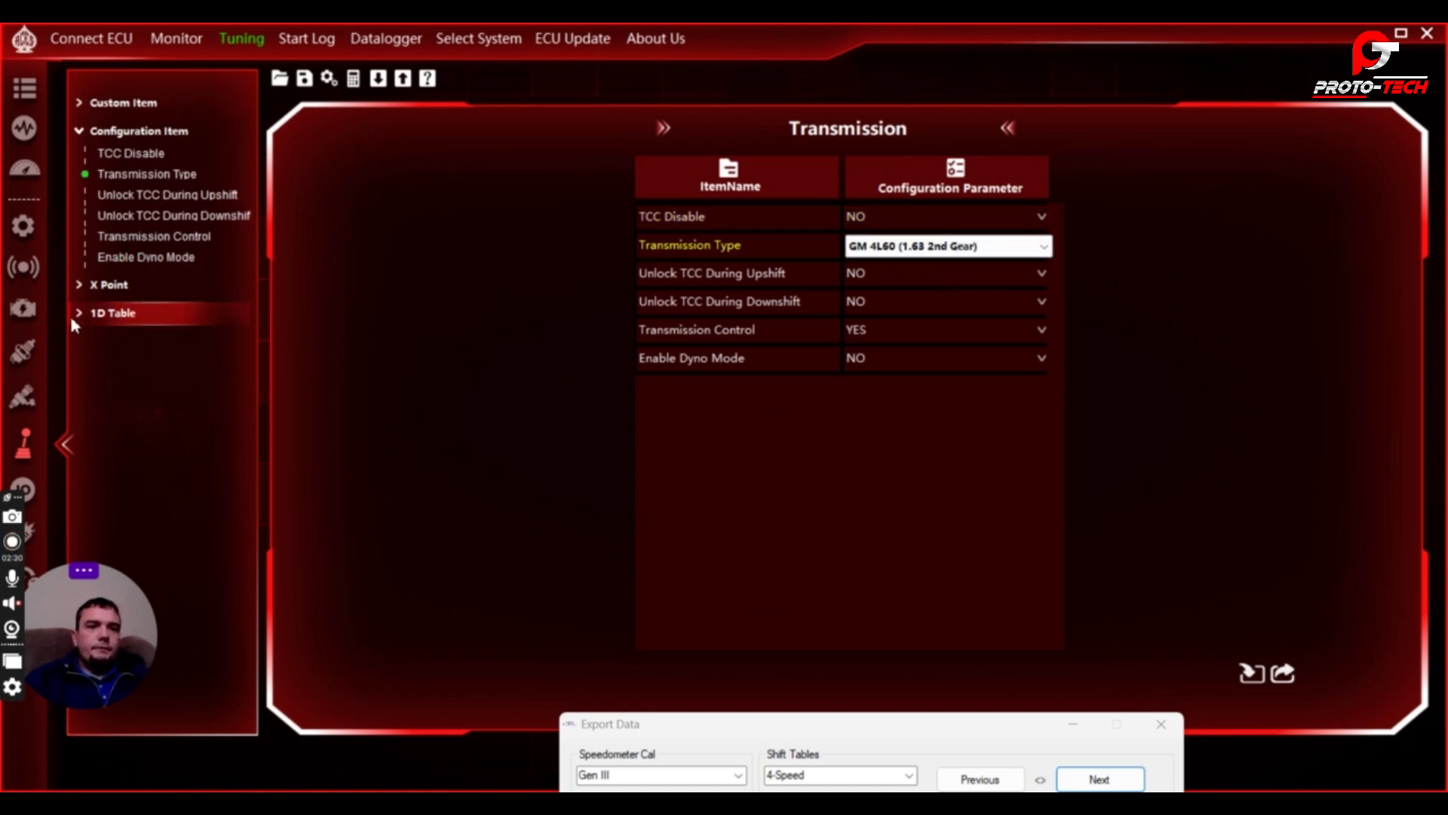
{"action": "left_click", "coordinate": [114, 313]}
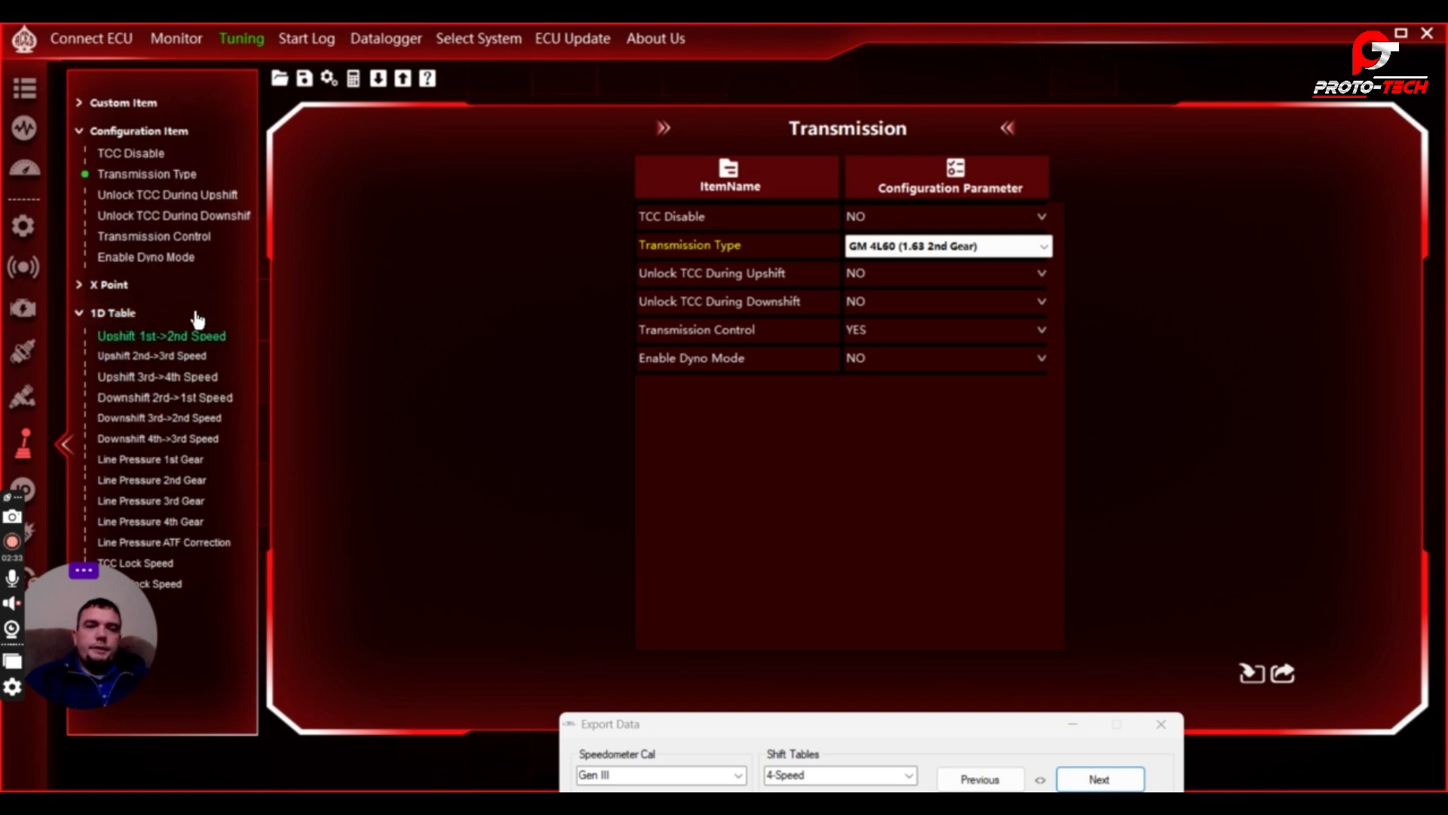
{"action": "left_click", "coordinate": [163, 335]}
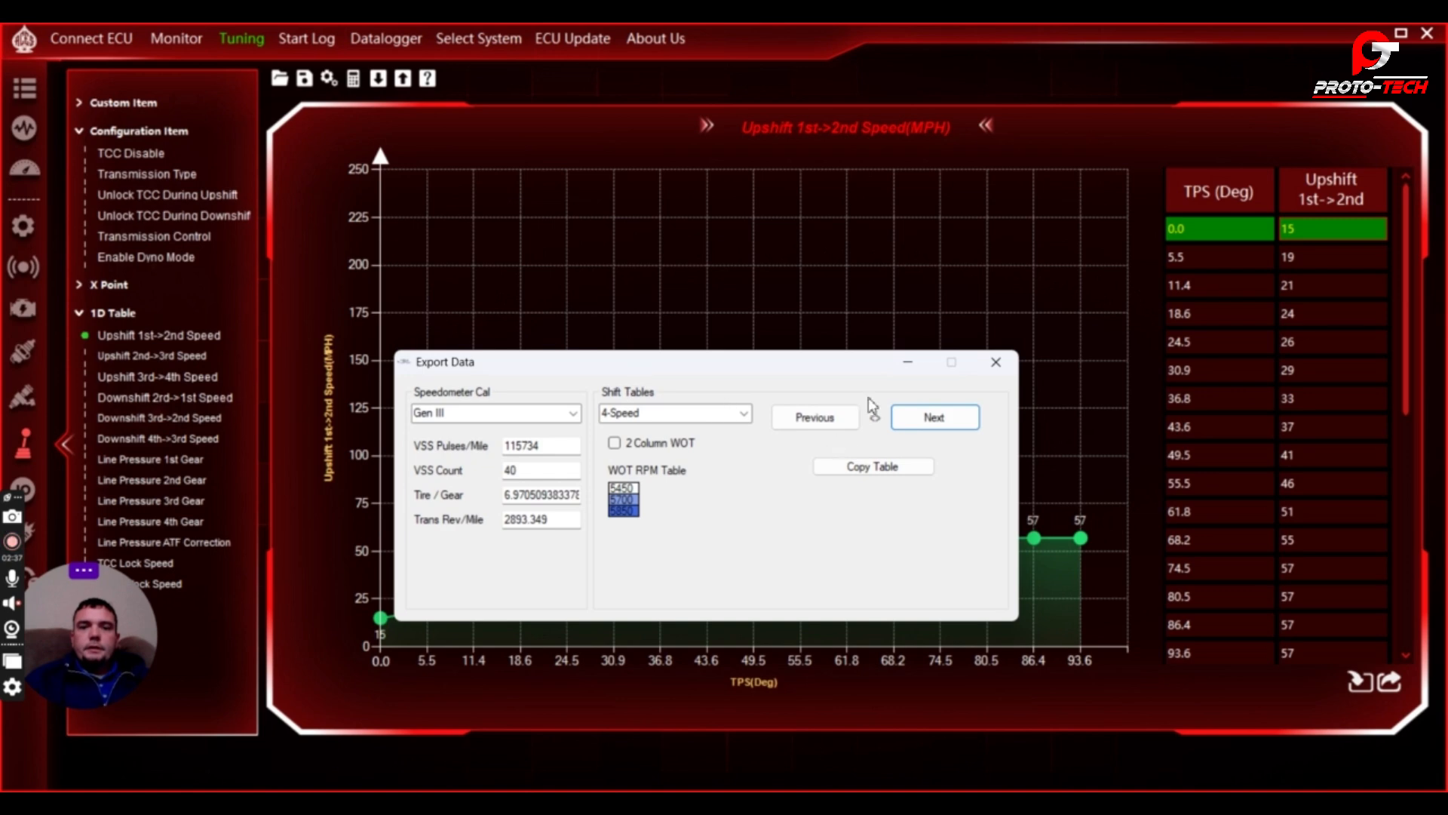
Copy BlueCat's Main Shift Table 1-2 speeds into ACES, starting 11, 12, 15, 16, 18 MPH.
{"action": "left_click", "coordinate": [814, 417]}
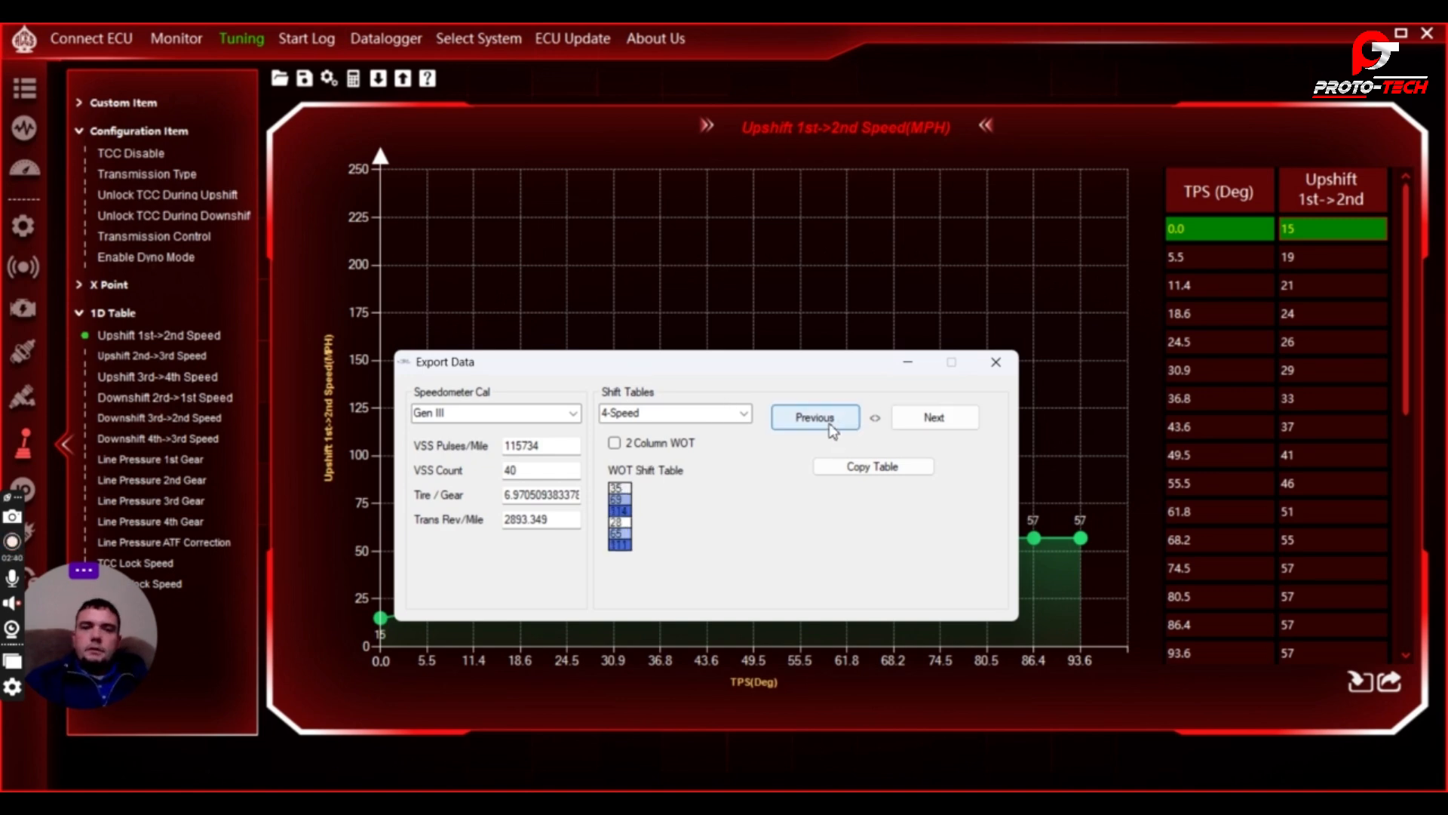
{"action": "mouse_move", "coordinate": [844, 466]}
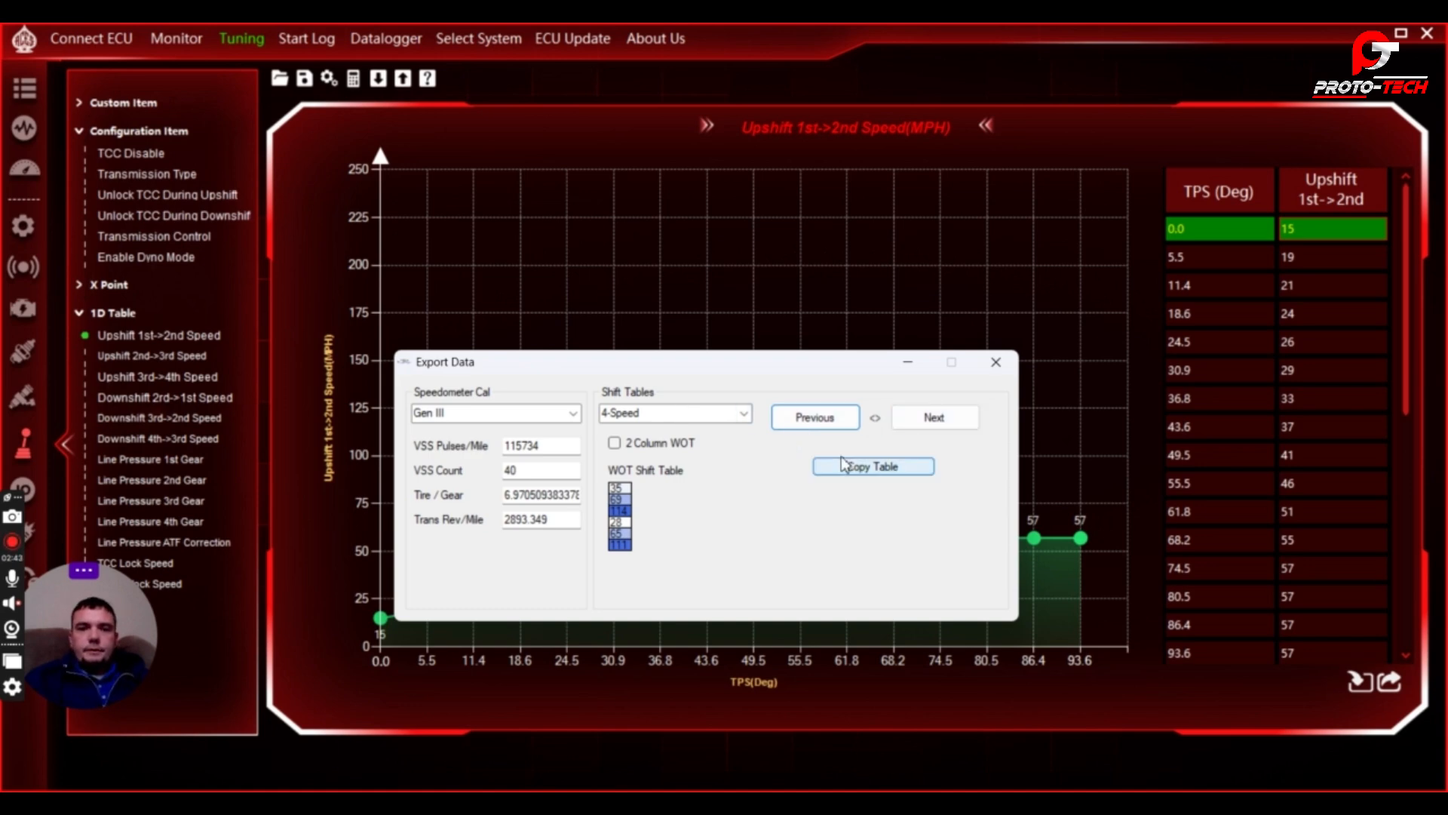
{"action": "left_click", "coordinate": [872, 466]}
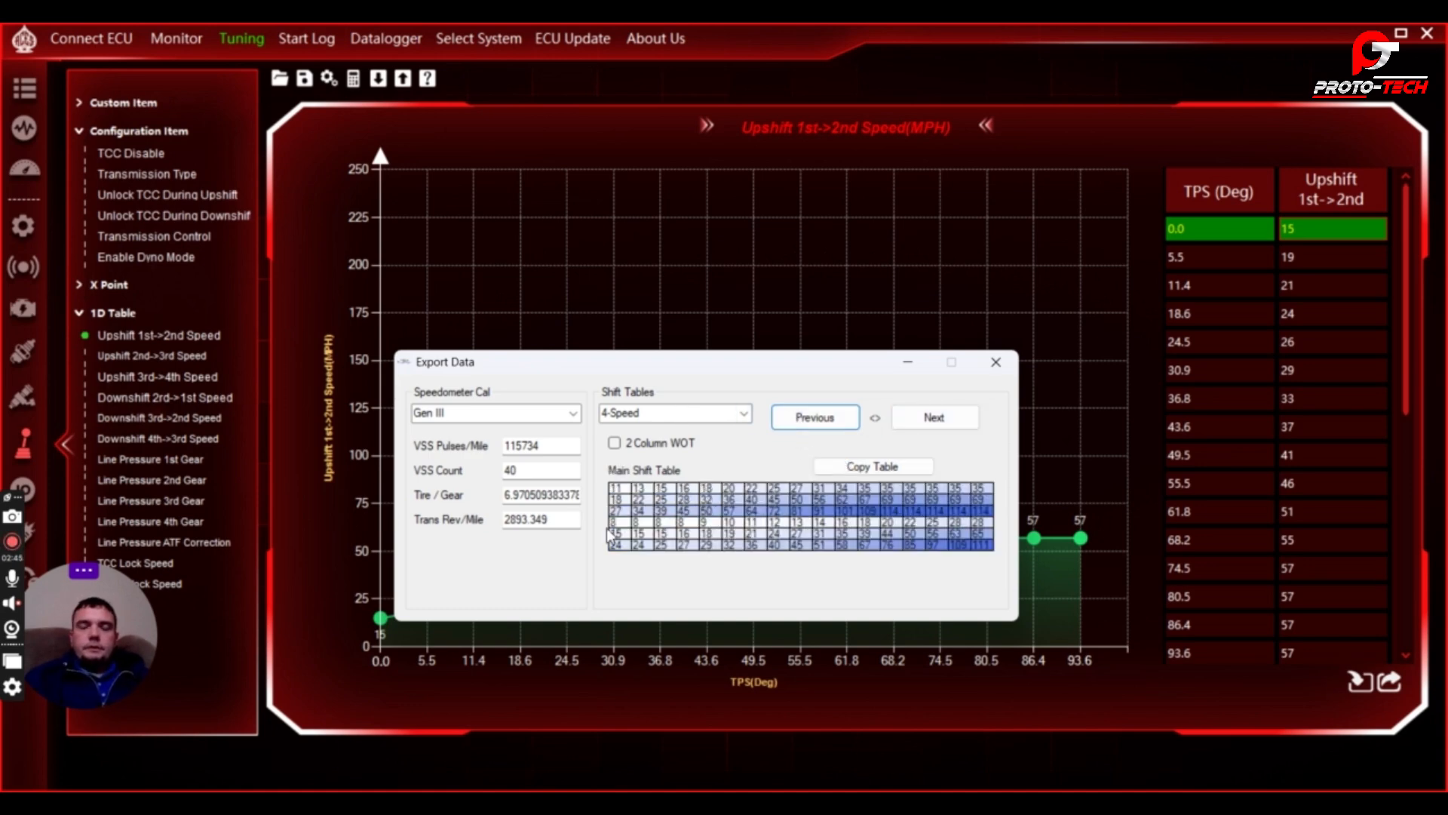
{"action": "left_click", "coordinate": [613, 488]}
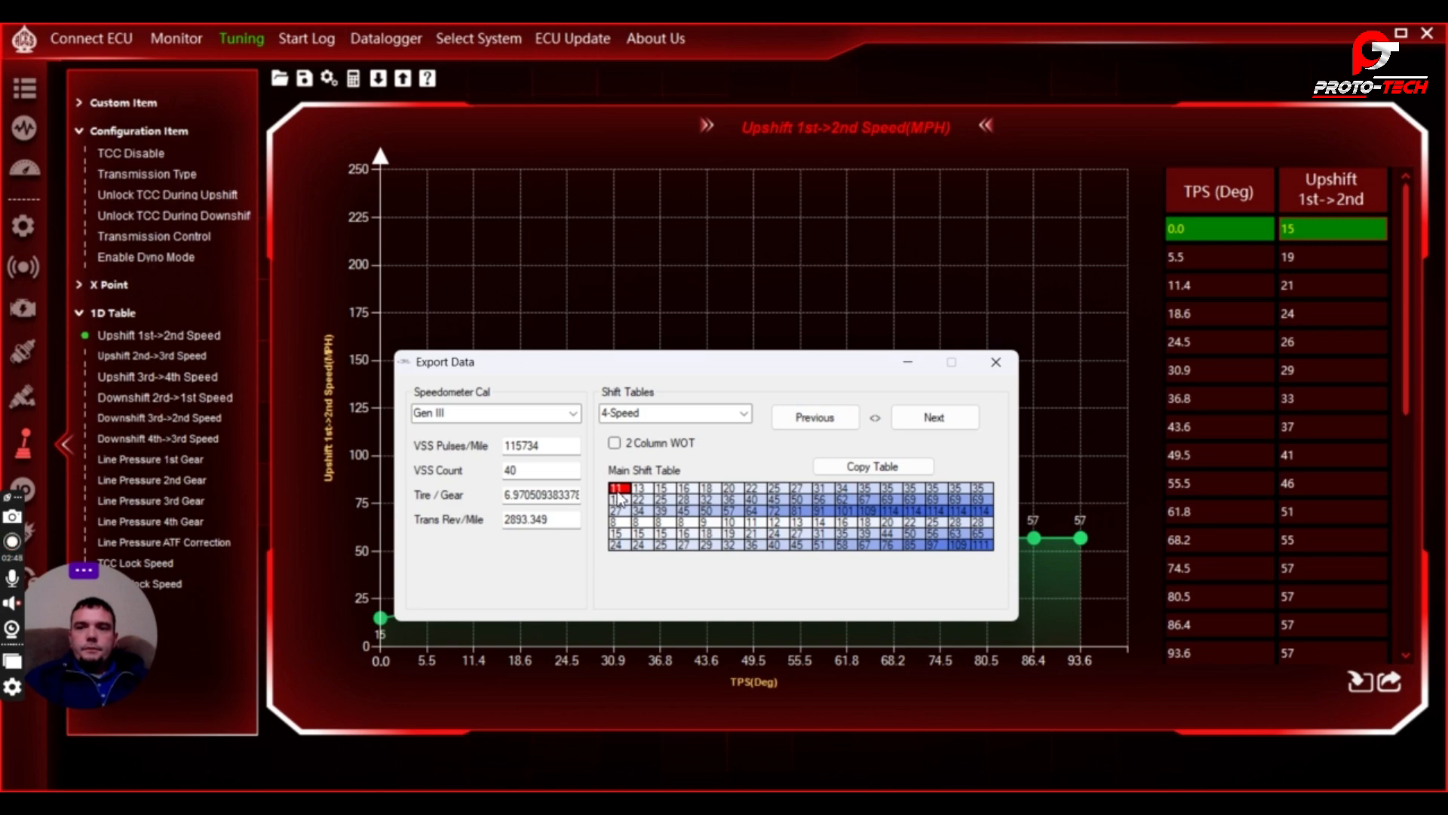
{"action": "type", "text": "18"}
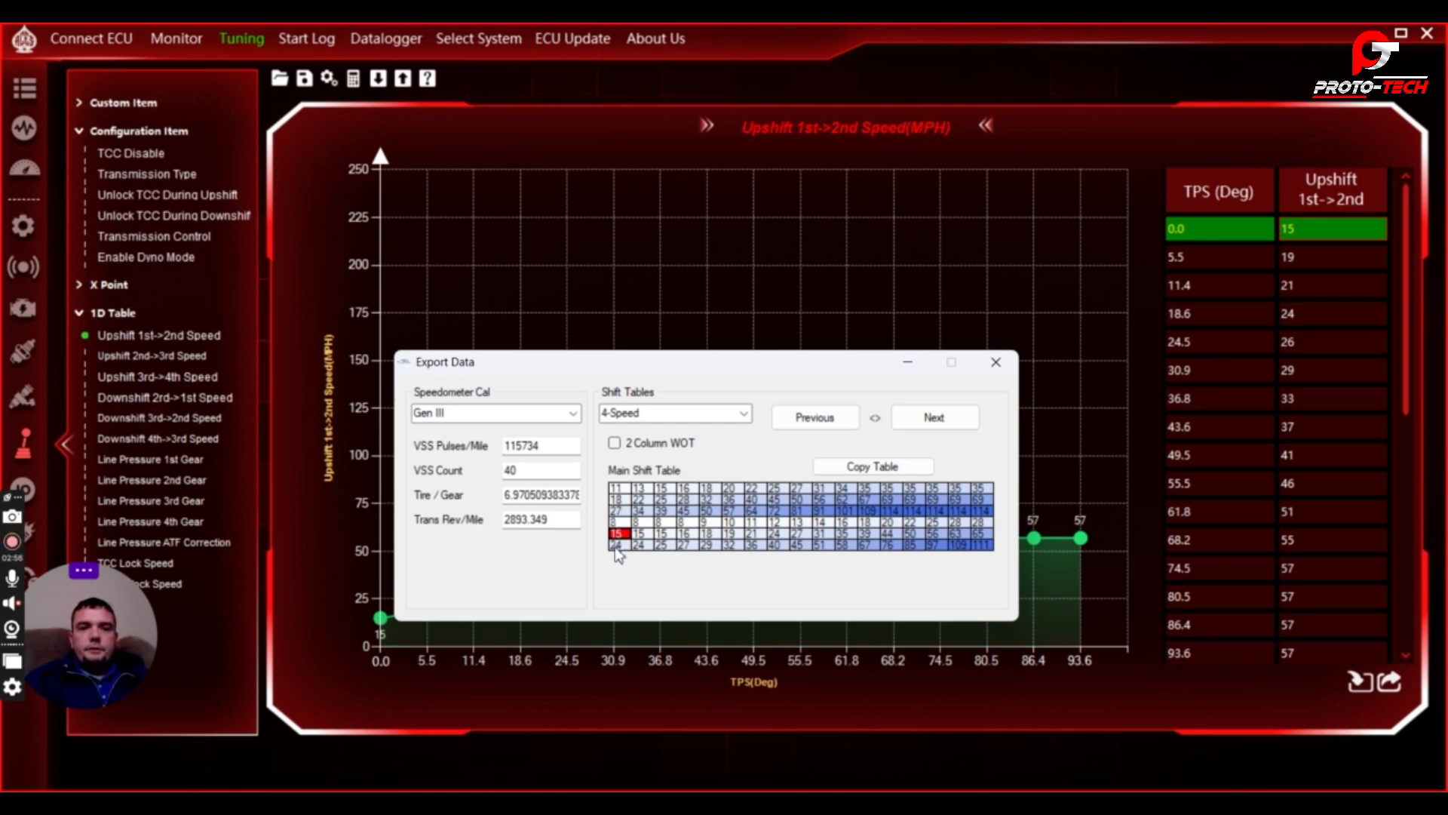
{"action": "left_click", "coordinate": [659, 488]}
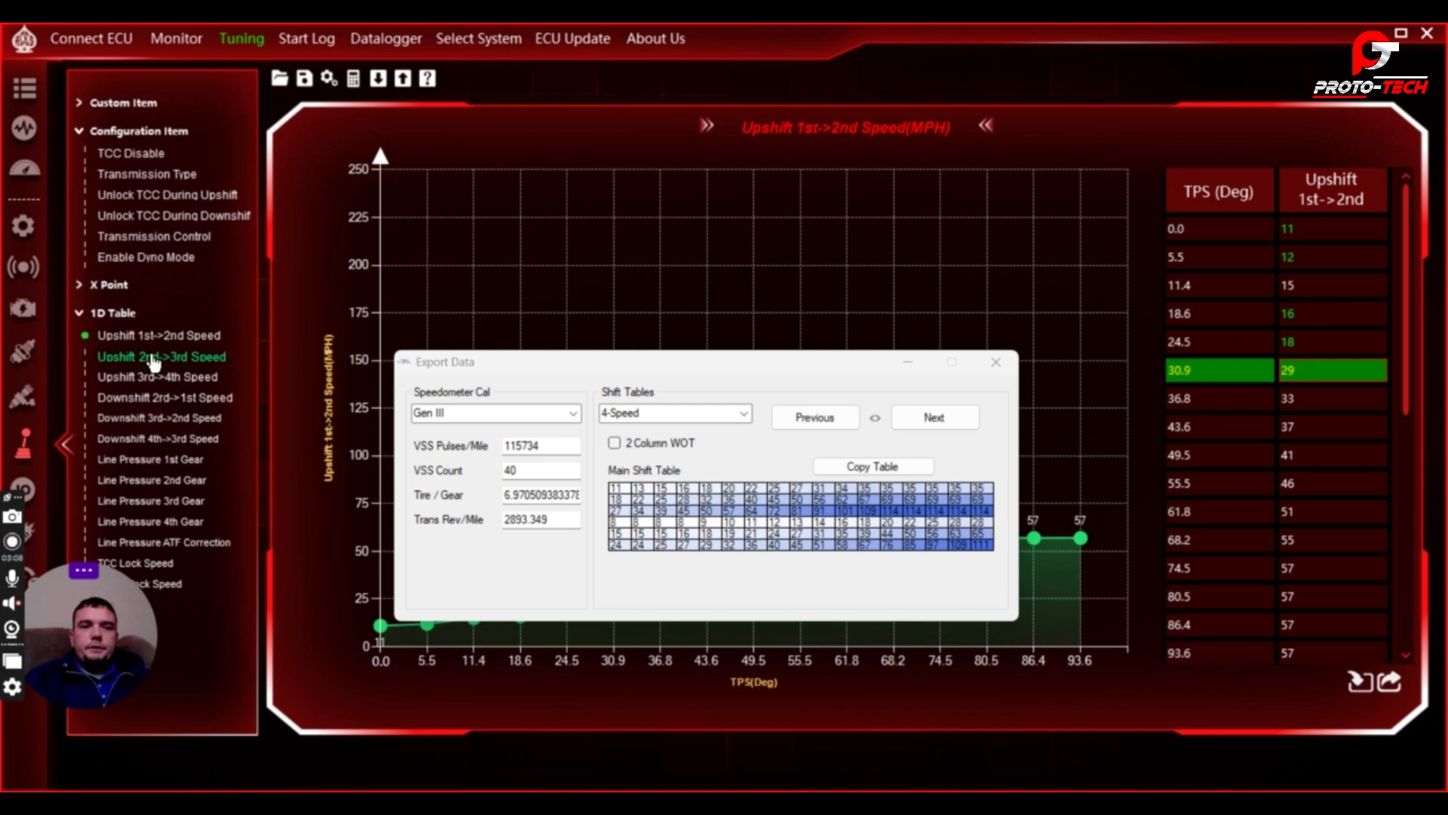
Paste Bluecat shift rows into the Upshift 2nd->3rd through Downshift 4th->3rd Speed tables.
{"action": "left_click", "coordinate": [160, 355]}
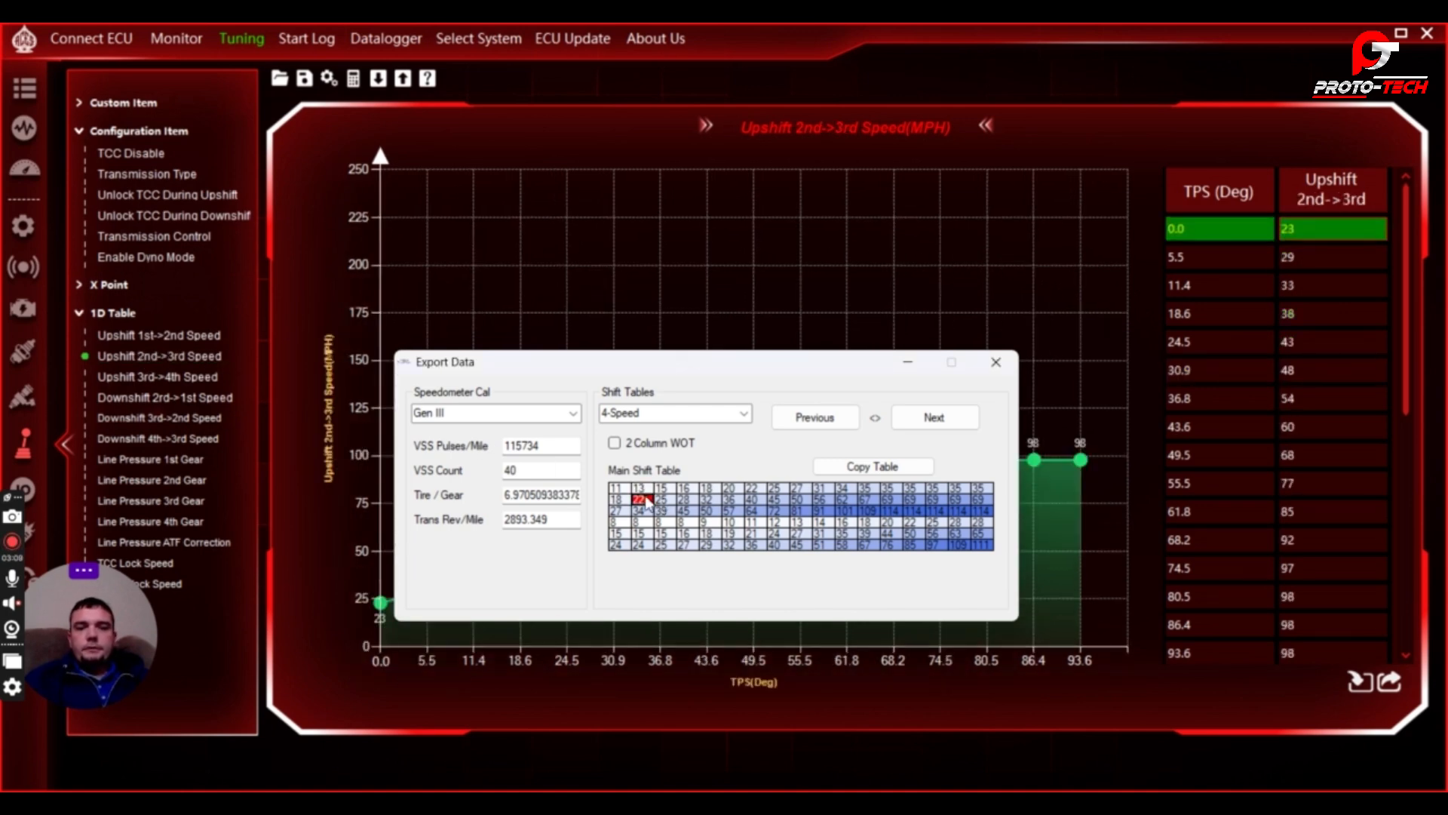
{"action": "mouse_move", "coordinate": [827, 503]}
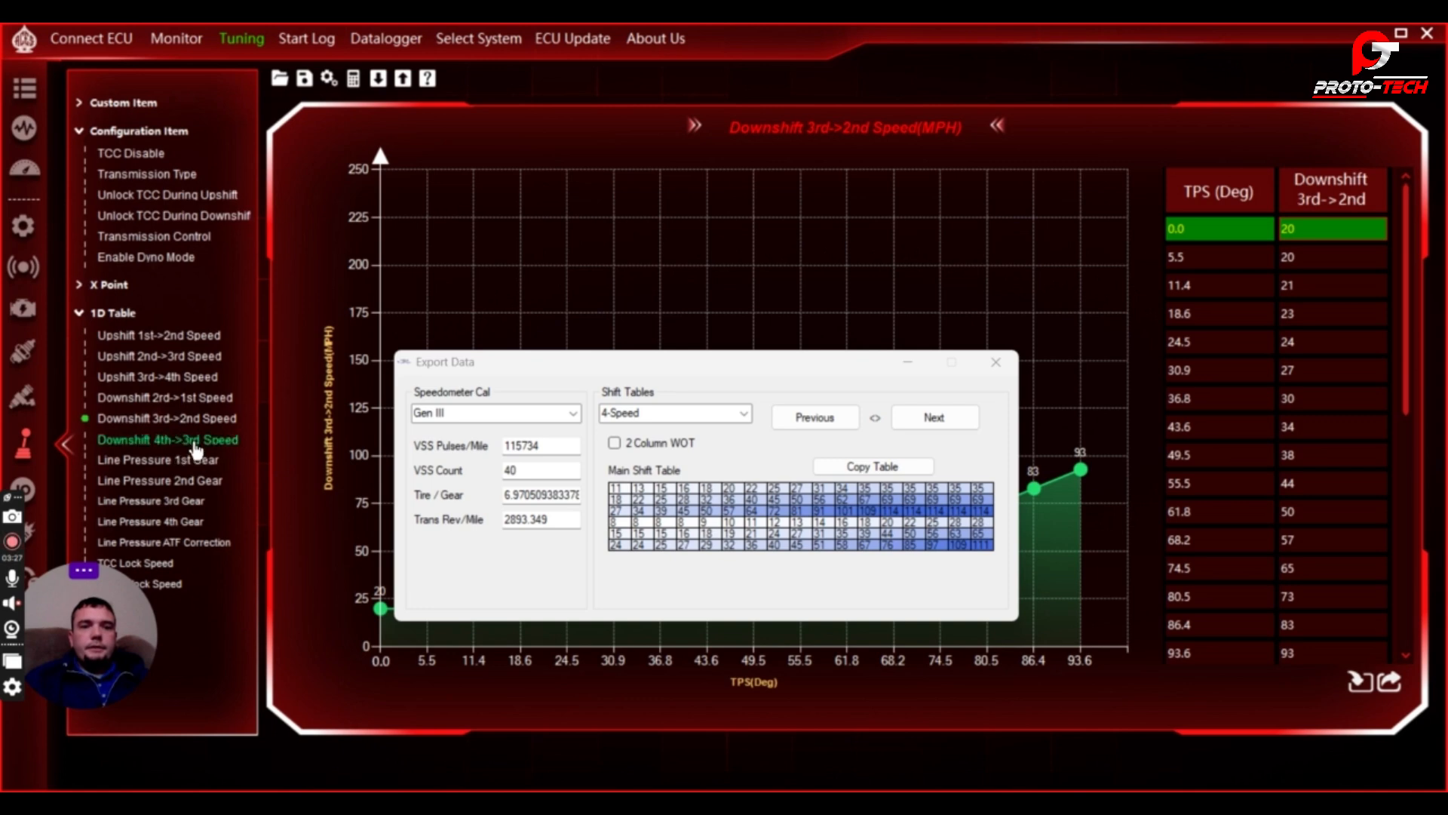
{"action": "left_click", "coordinate": [168, 439]}
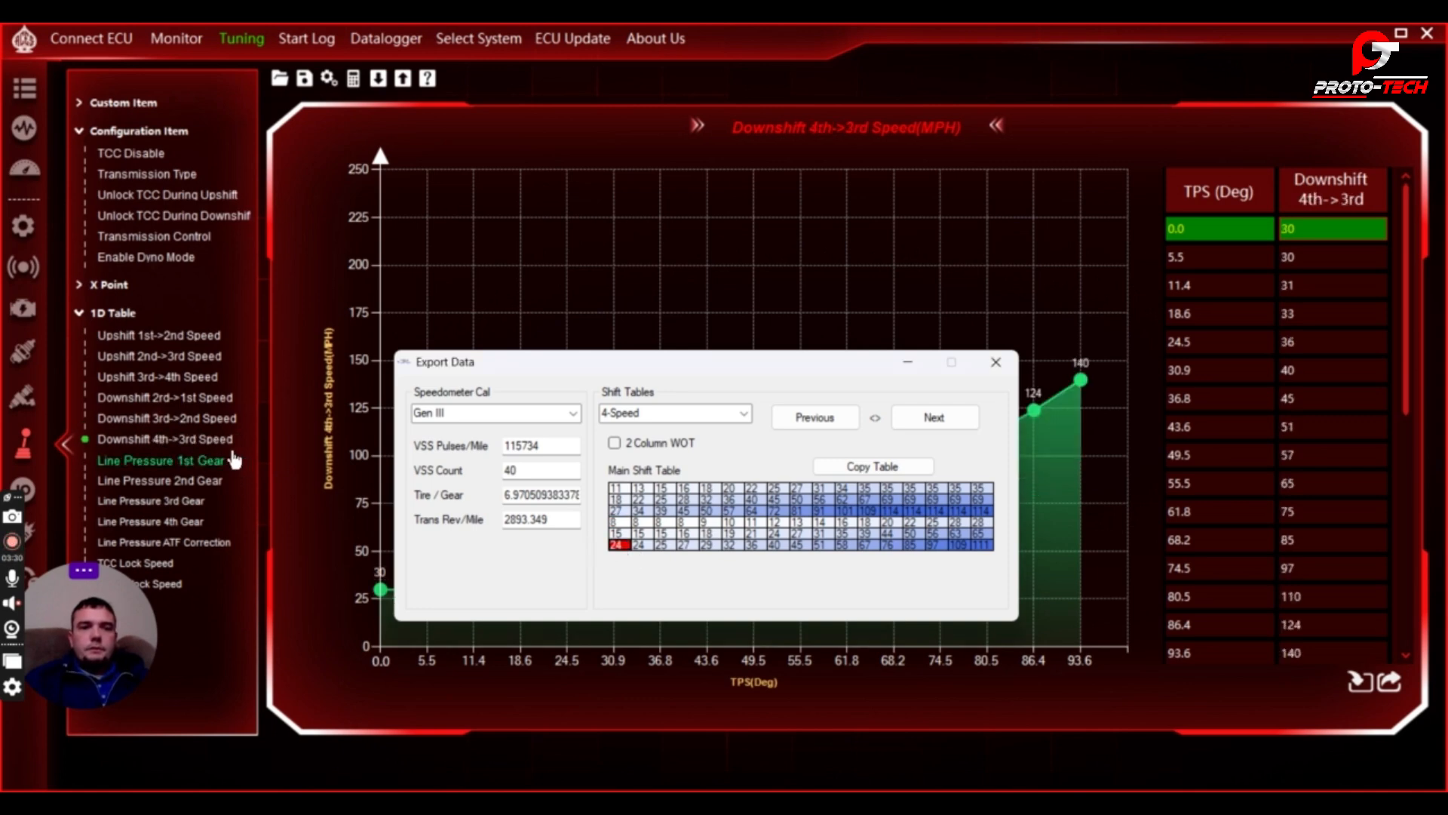
{"action": "mouse_move", "coordinate": [1085, 423]}
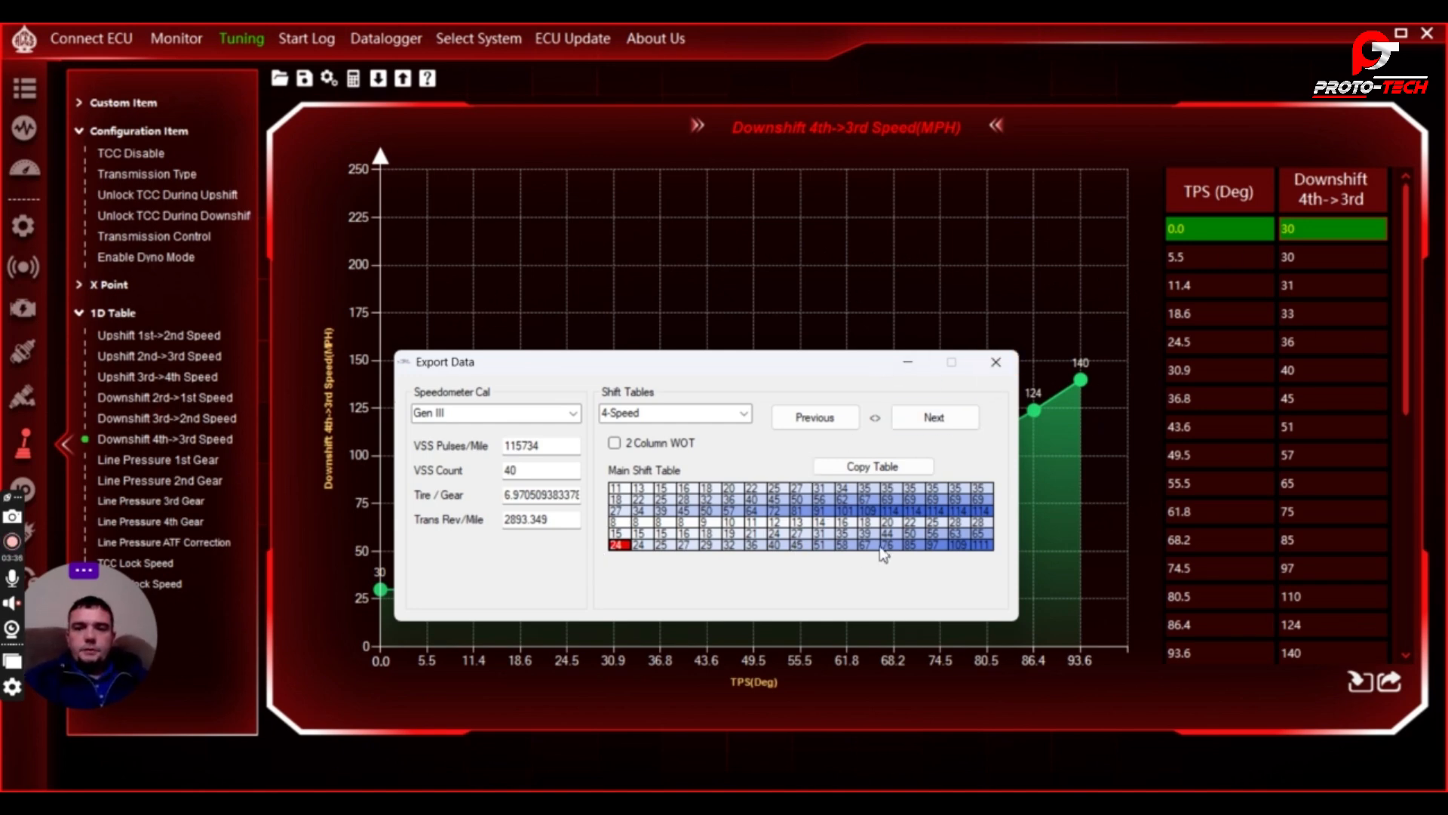
{"action": "mouse_move", "coordinate": [1325, 286]}
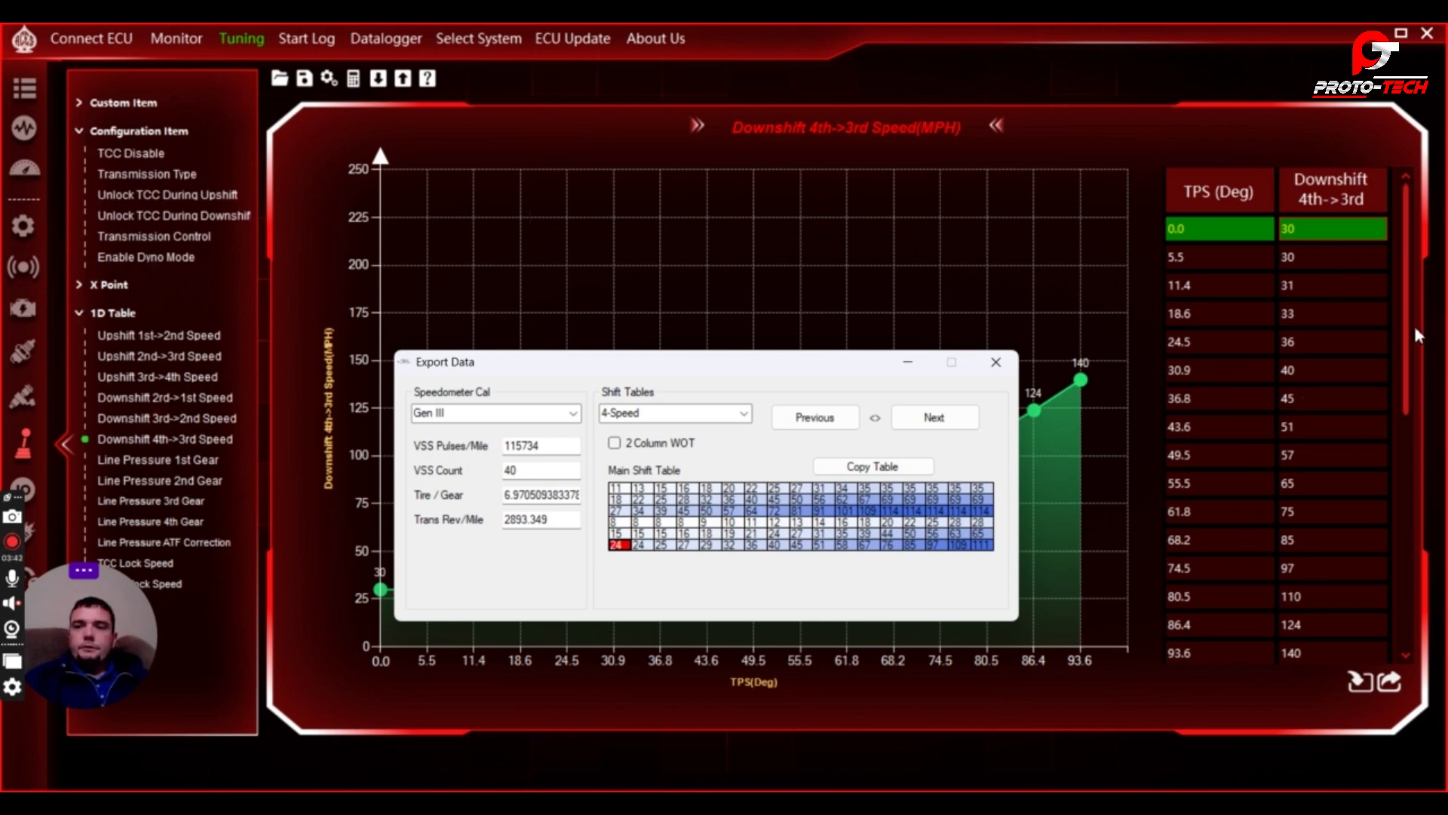
Enter WOT upshift RPMs of 5450, 5700 and 5850, then switch to Spark settings.
{"action": "scroll", "scroll_direction": "down", "scroll_amount": 3}
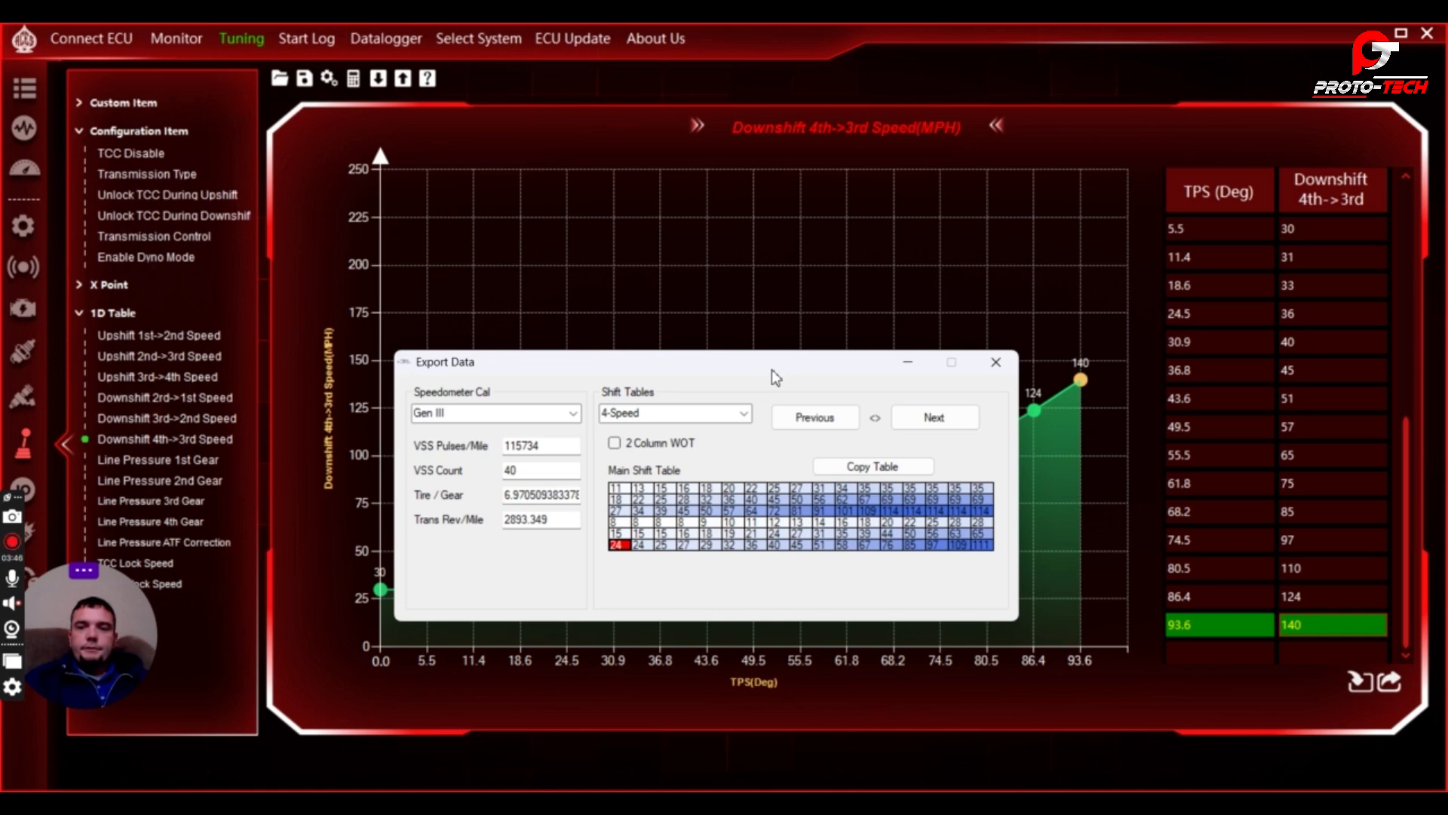
{"action": "left_click_drag", "start_coordinate": [774, 362], "coordinate": [739, 354]}
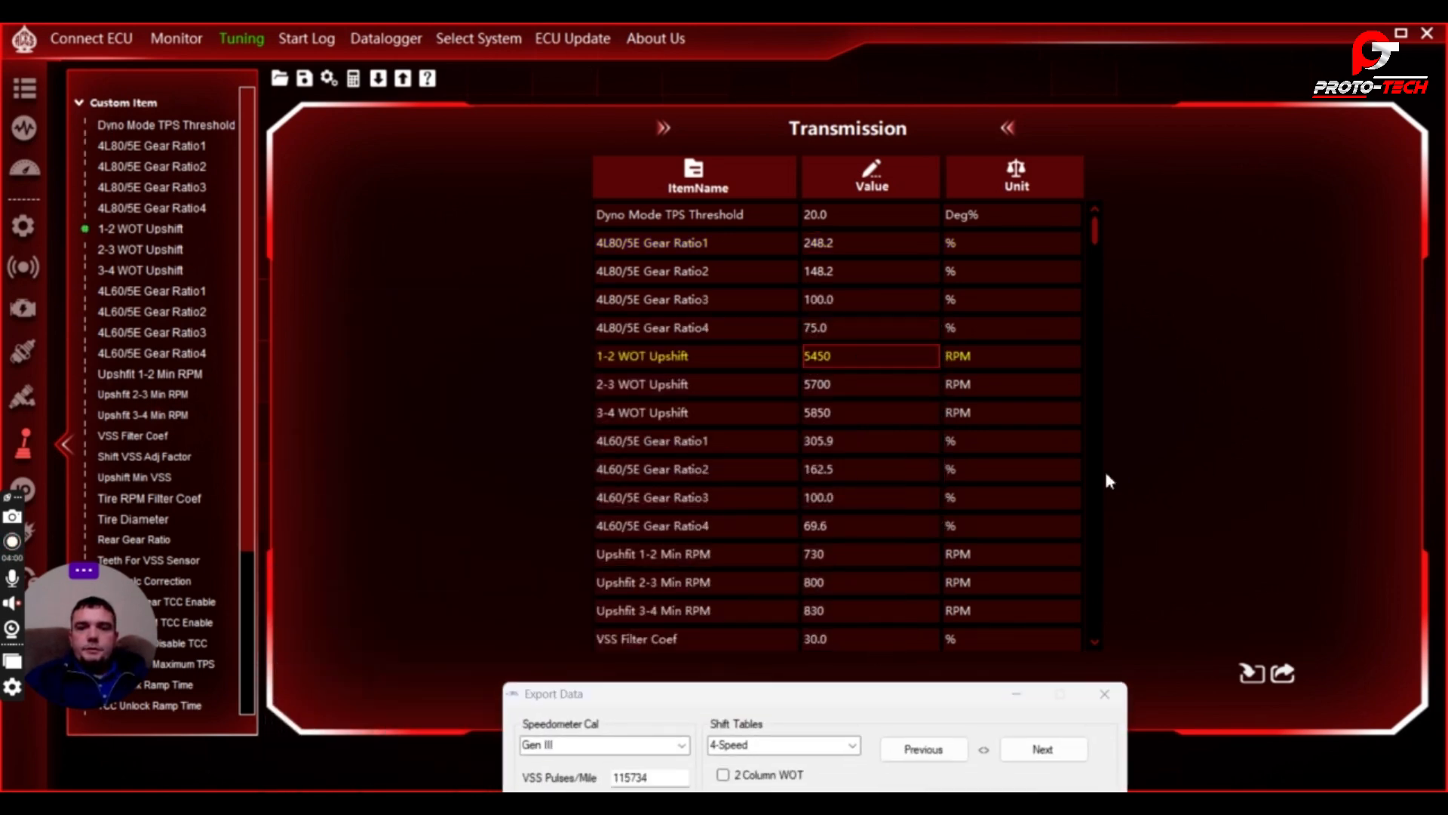
{"action": "scroll", "scroll_direction": "down", "scroll_amount": 3}
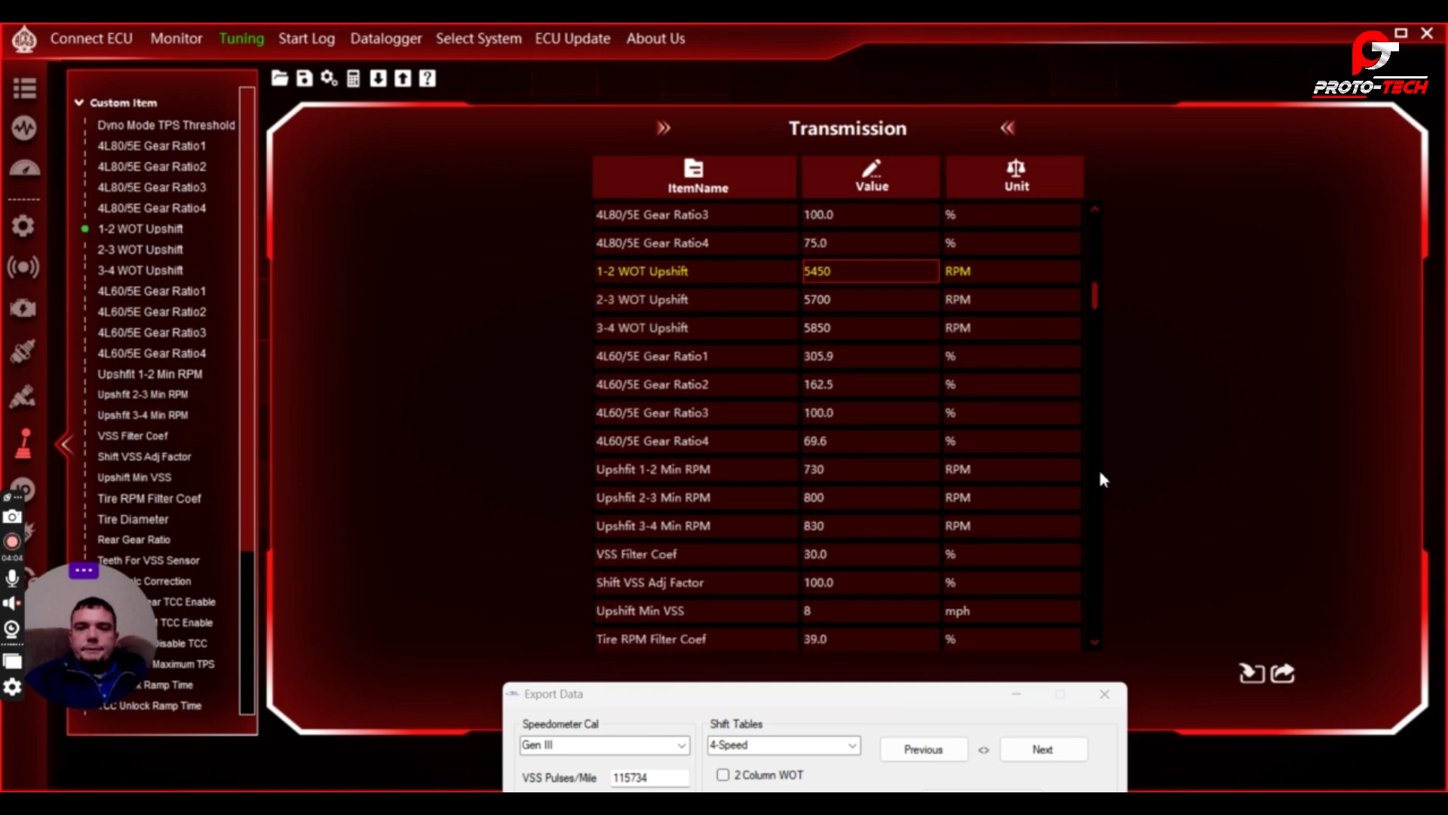
{"action": "scroll", "scroll_direction": "down", "scroll_amount": 3}
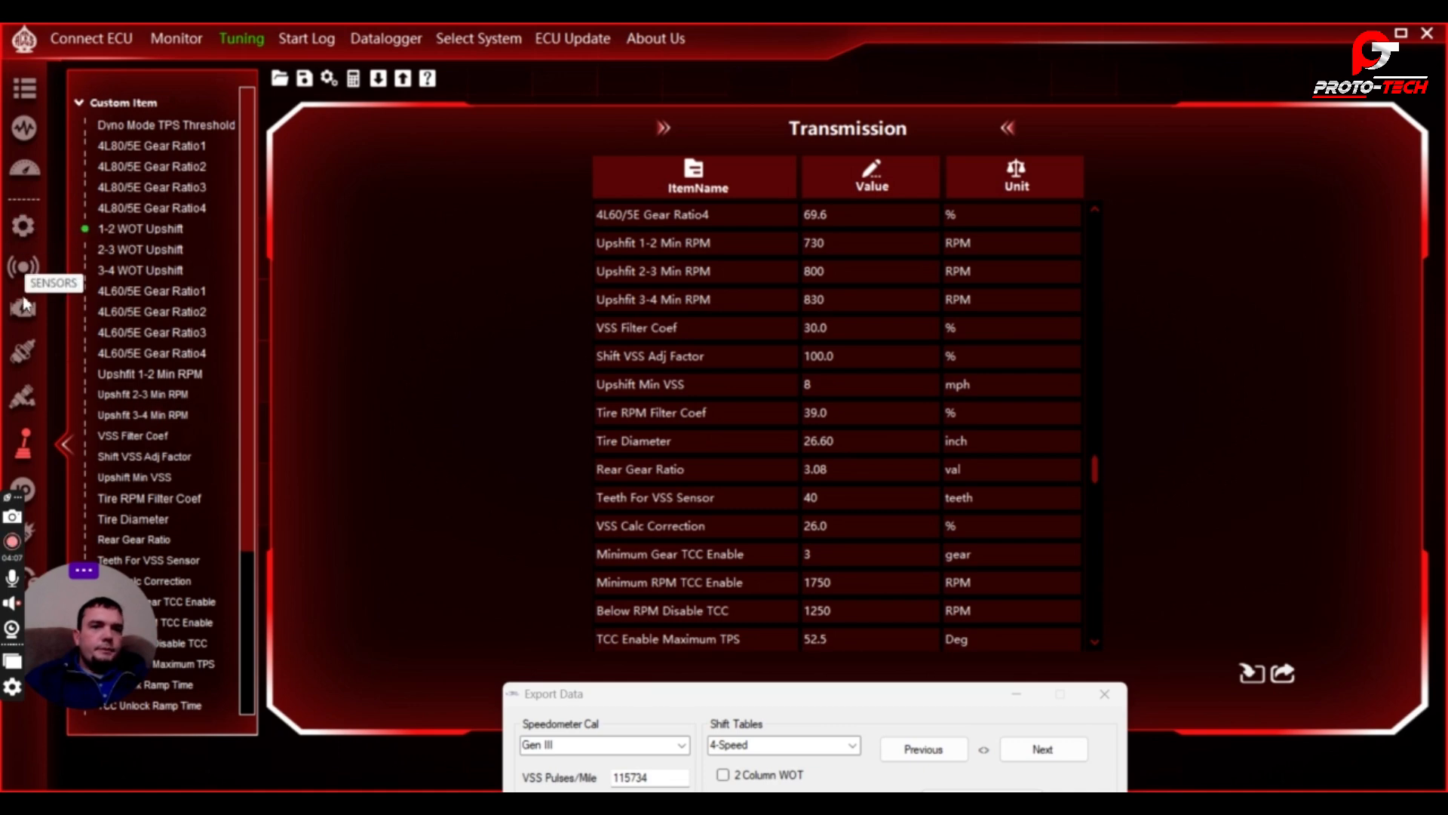
{"action": "left_click", "coordinate": [24, 222]}
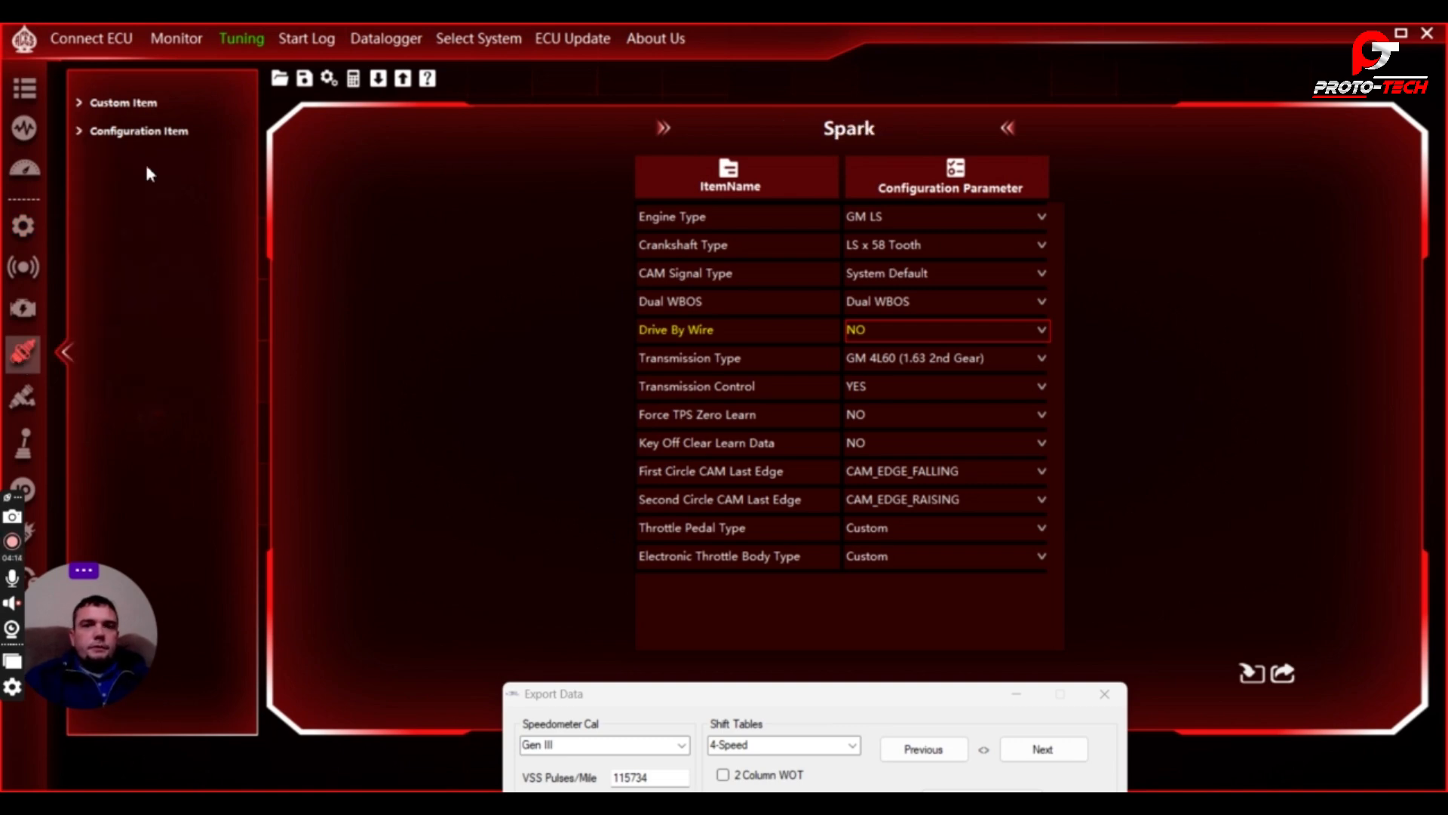
Expand Spark custom items and select the Gear UpShift 1->2 Retard value of 8.0 degrees.
{"action": "left_click", "coordinate": [123, 102]}
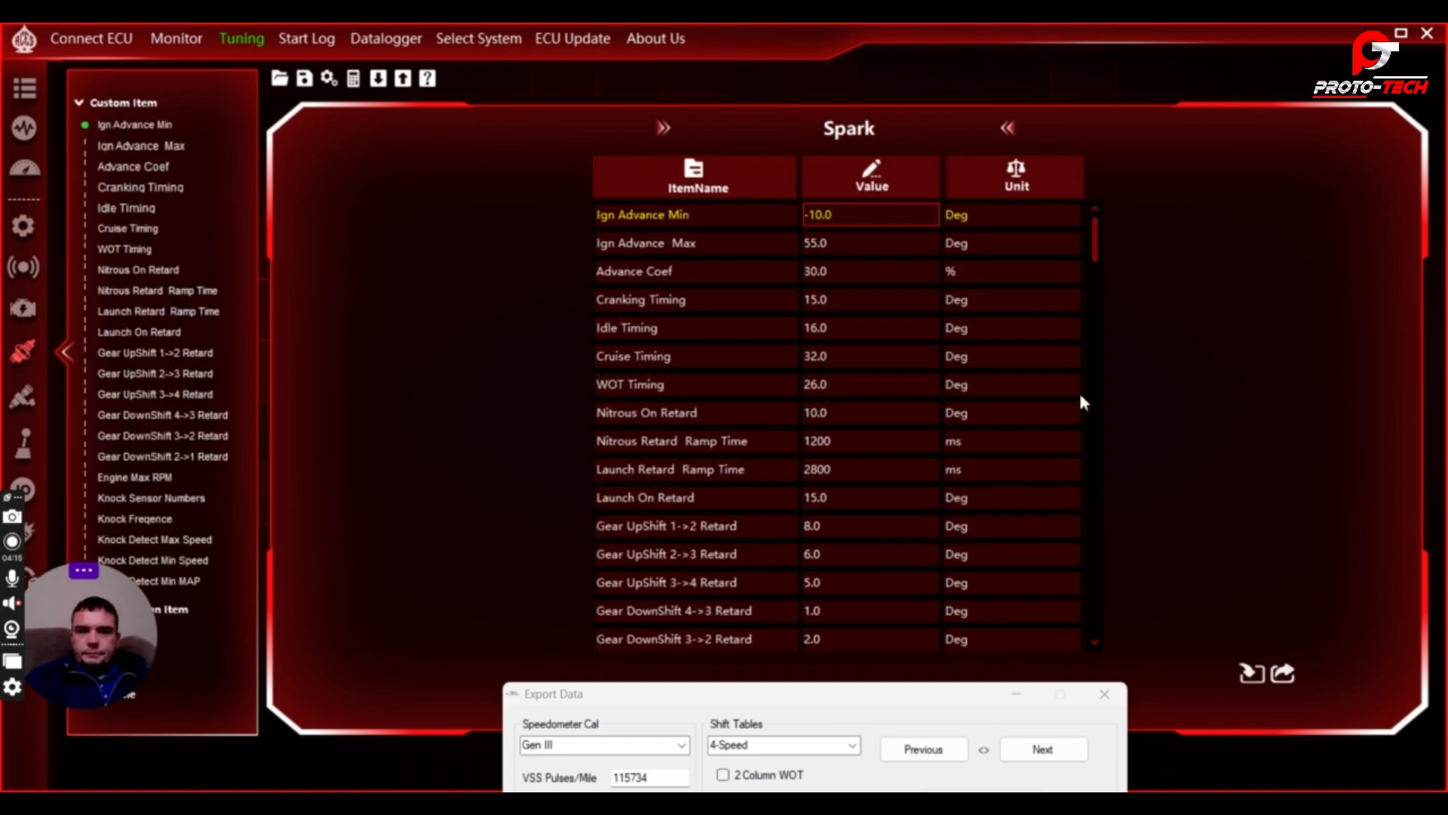
{"action": "left_click", "coordinate": [869, 526]}
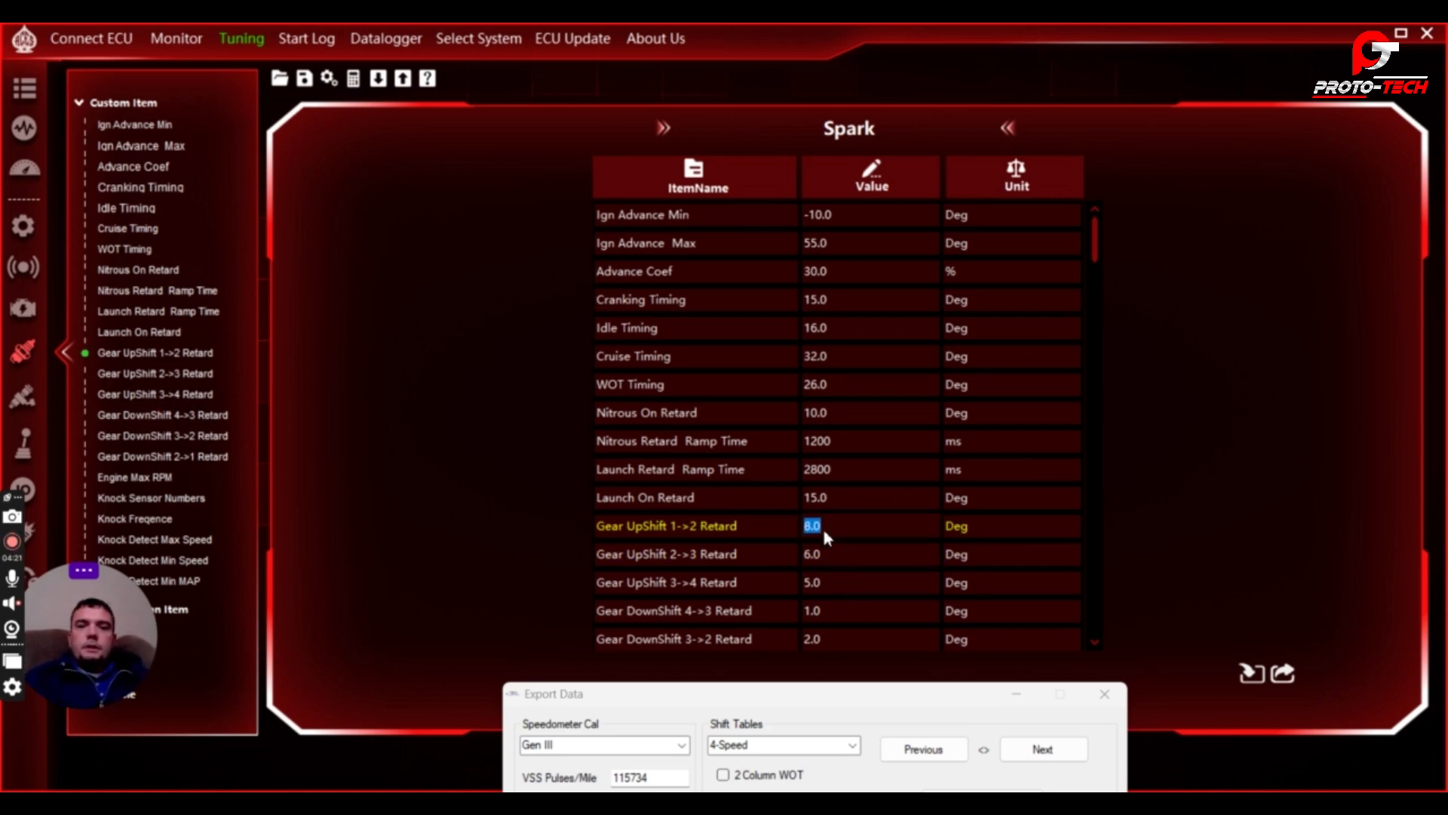
{"action": "left_click", "coordinate": [868, 526]}
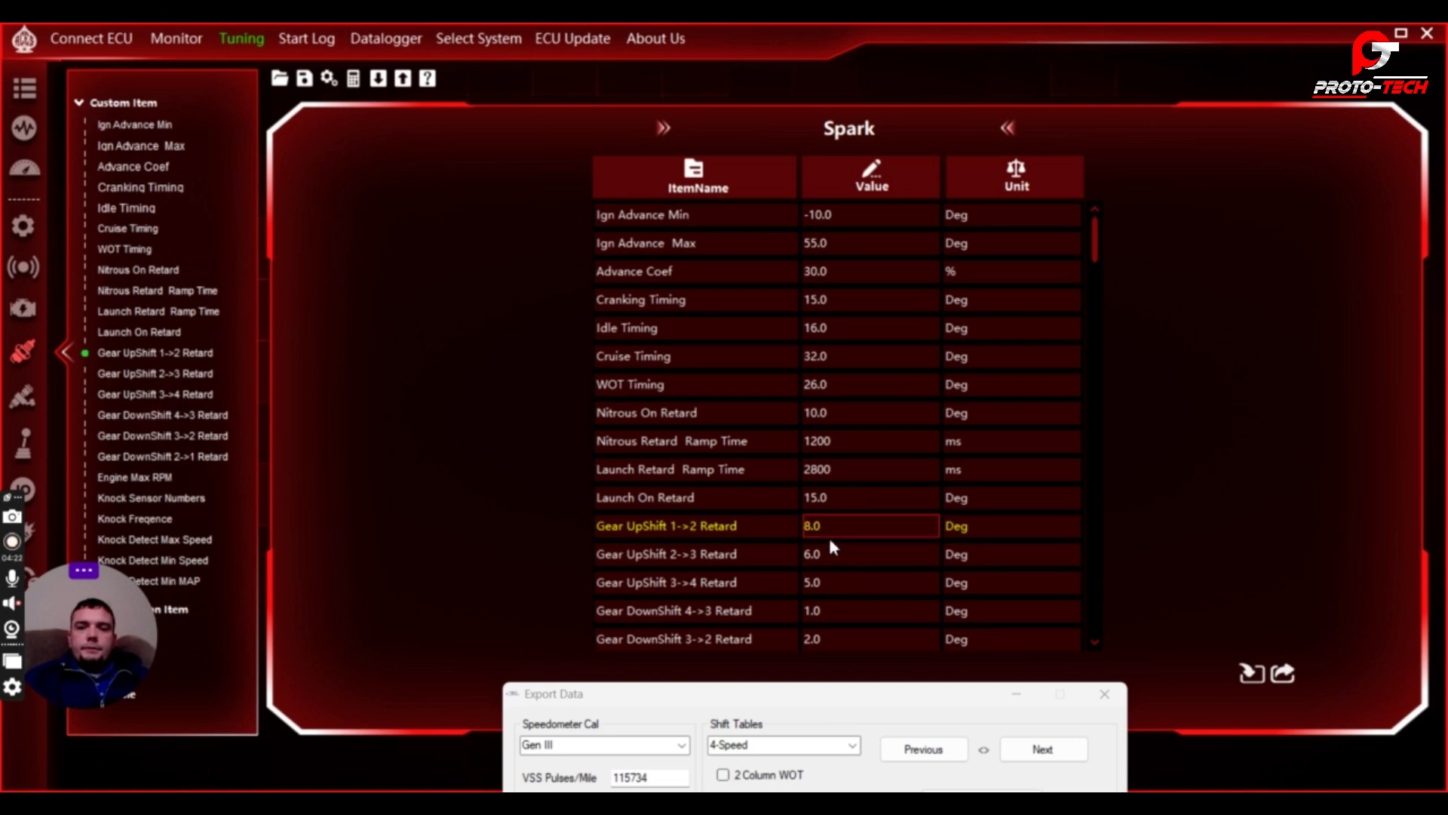
{"action": "mouse_move", "coordinate": [842, 550]}
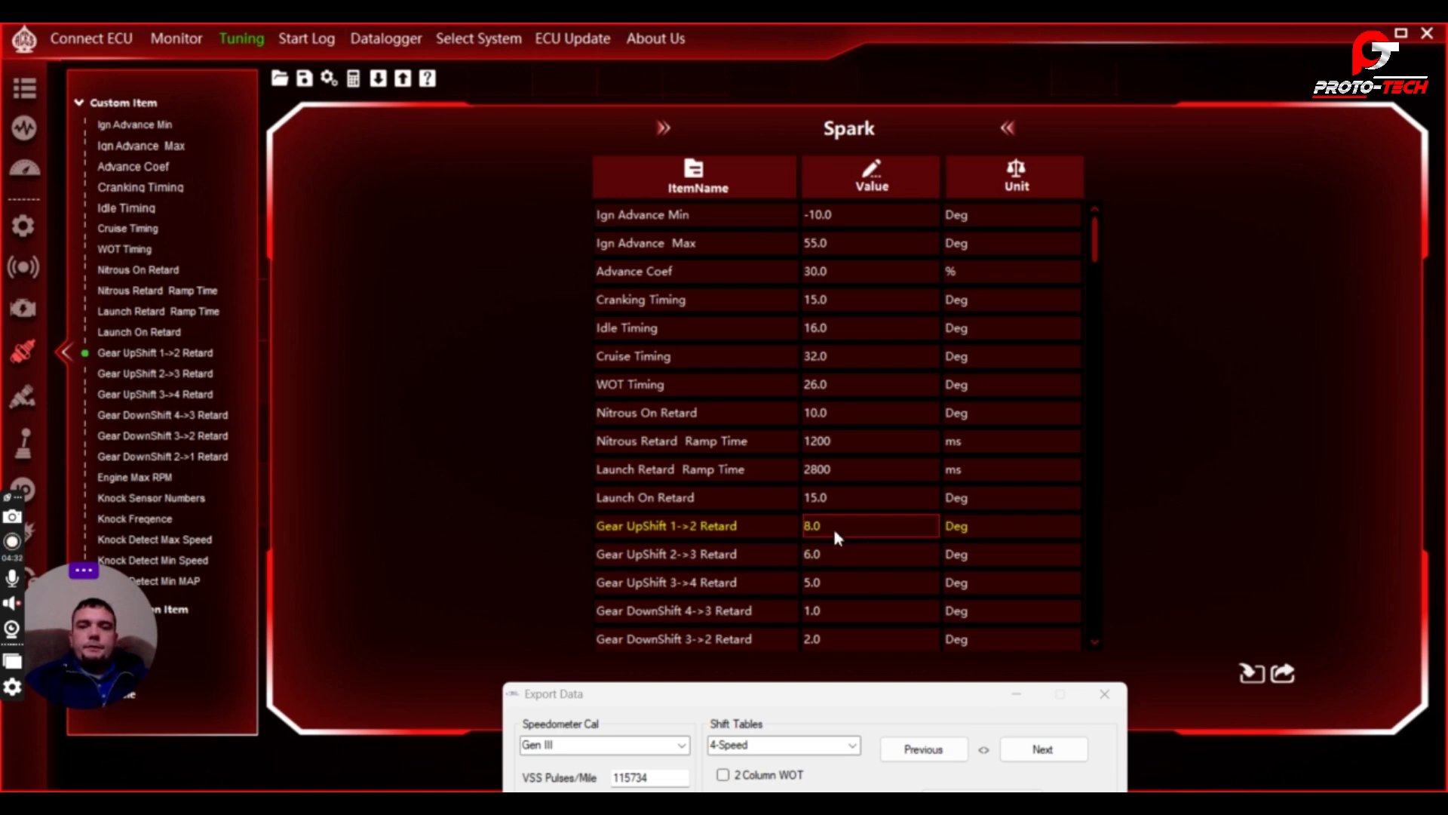
{"action": "left_click", "coordinate": [868, 553]}
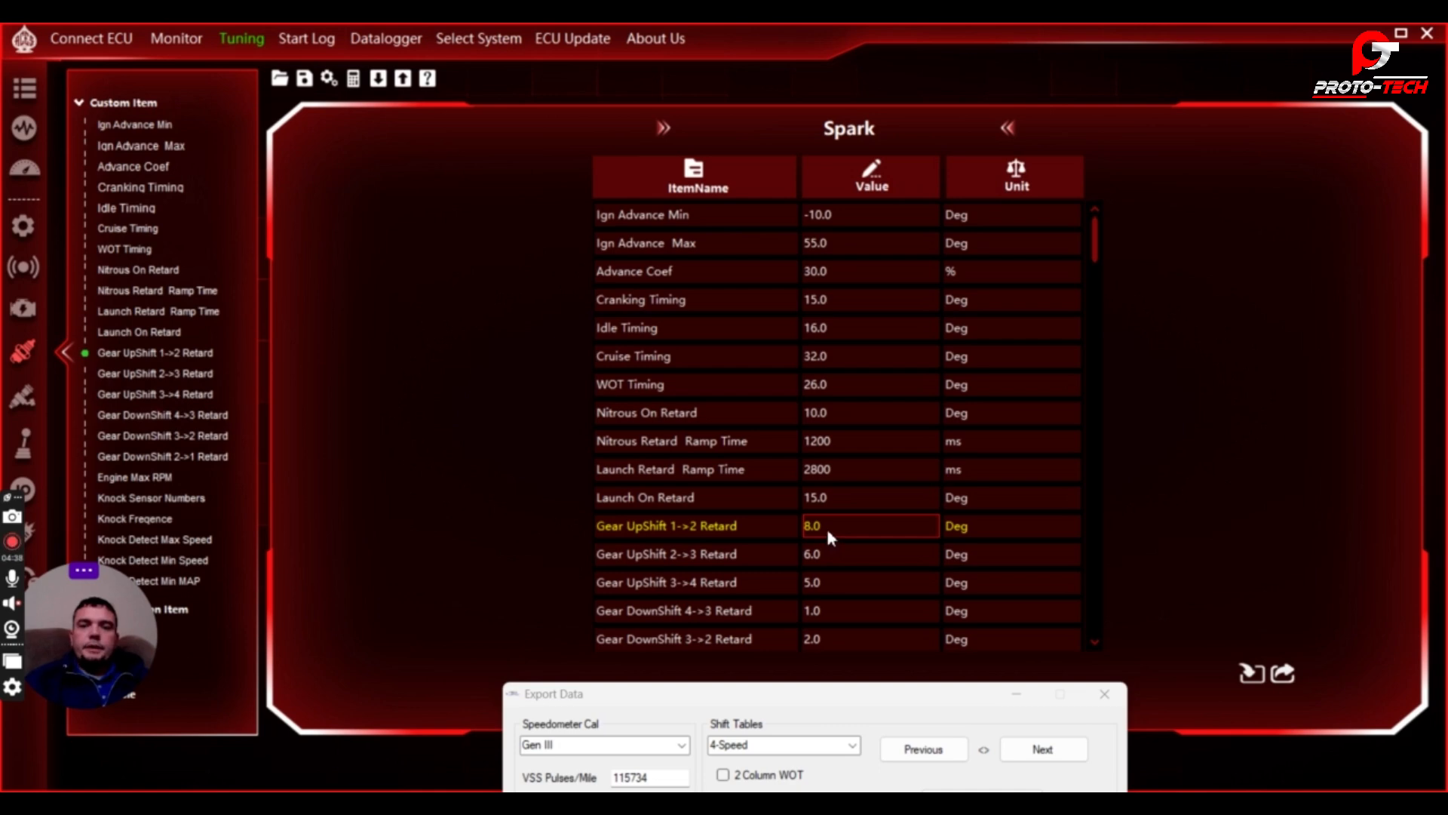
{"action": "mouse_move", "coordinate": [848, 542]}
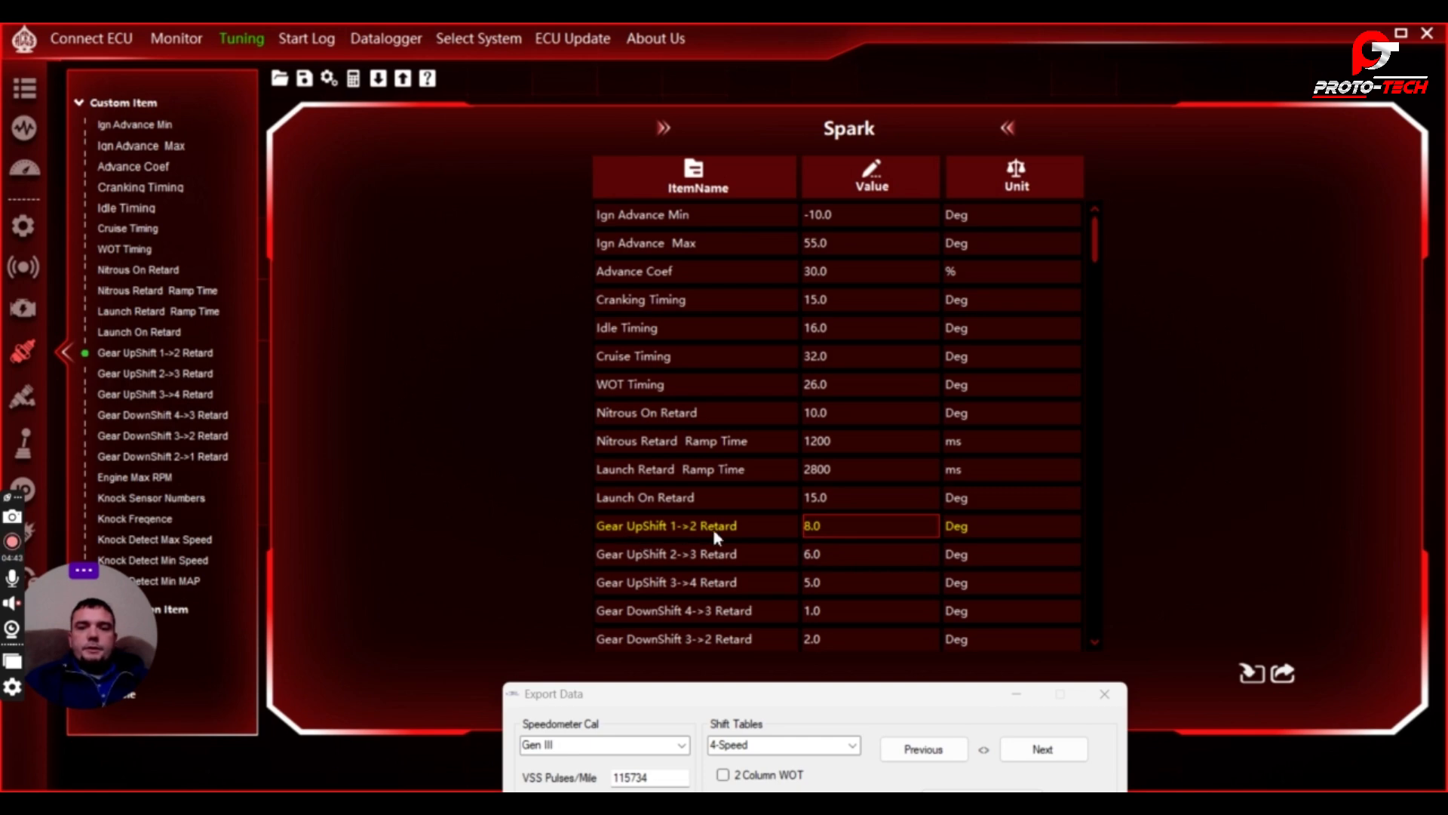
{"action": "mouse_move", "coordinate": [843, 527]}
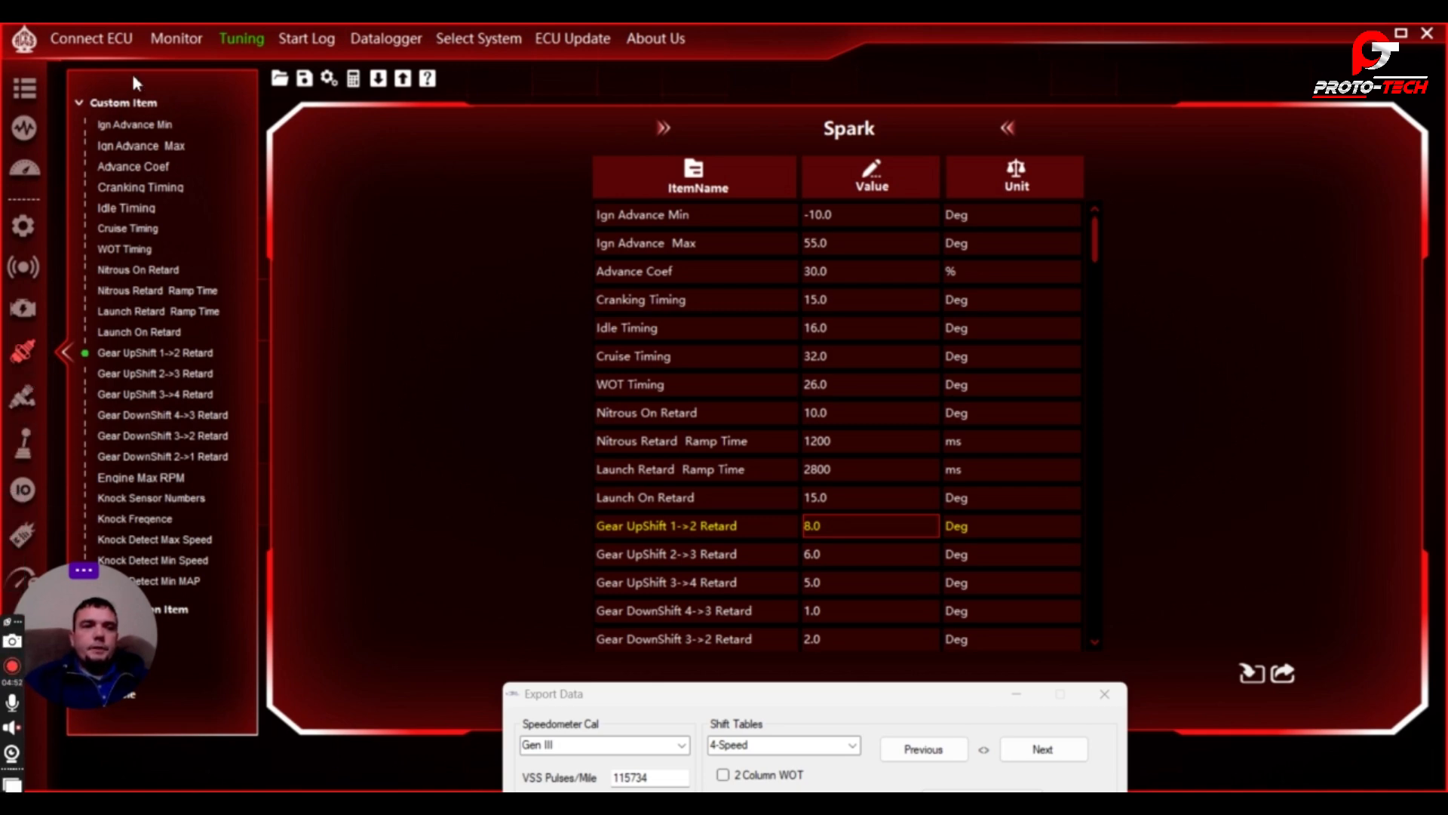
View MBT Timing as a heat map, inspect the 60 kPa and 40 kPa cells, open System Setting.
{"action": "left_click", "coordinate": [121, 102]}
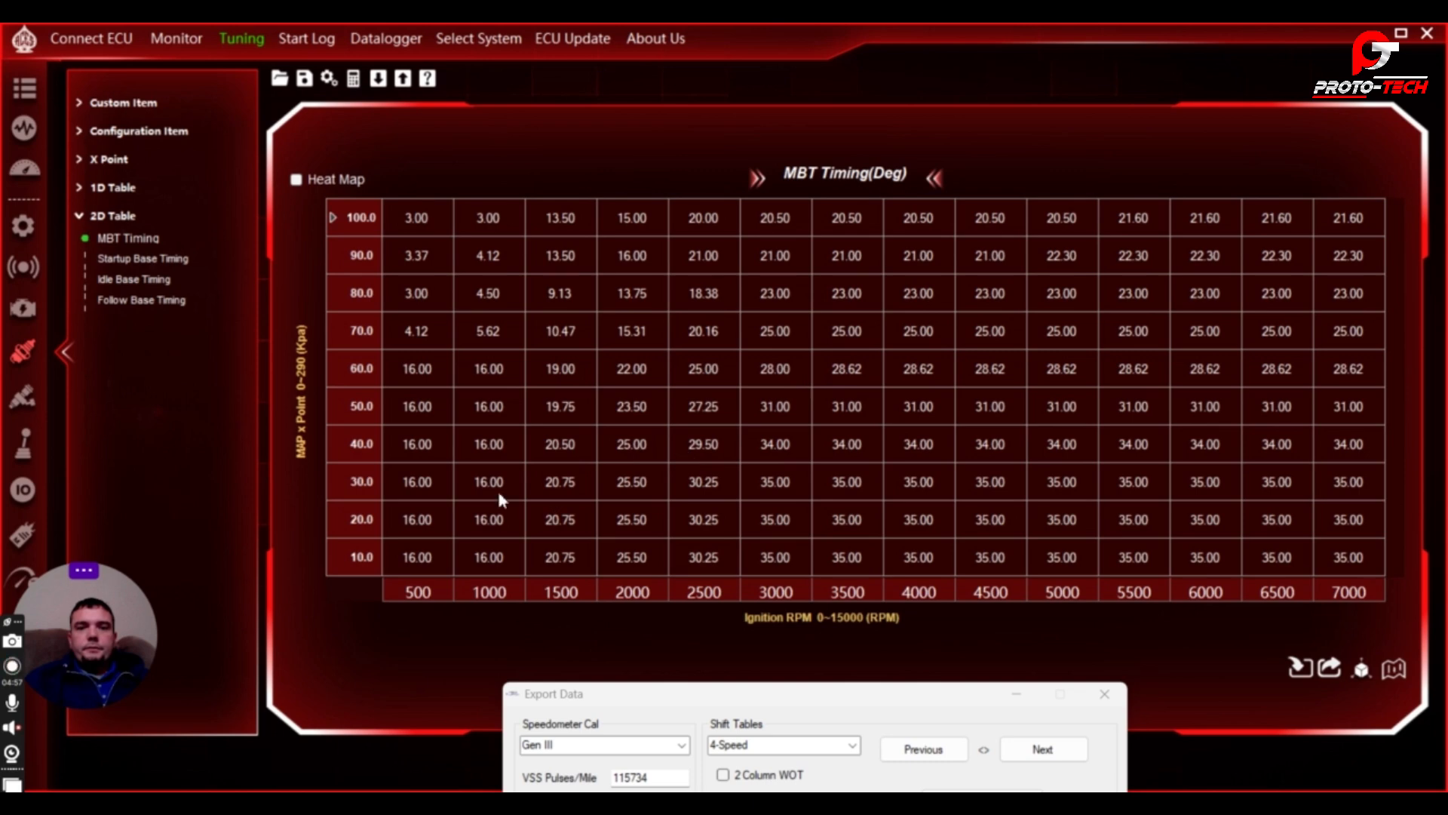
{"action": "left_click", "coordinate": [297, 179]}
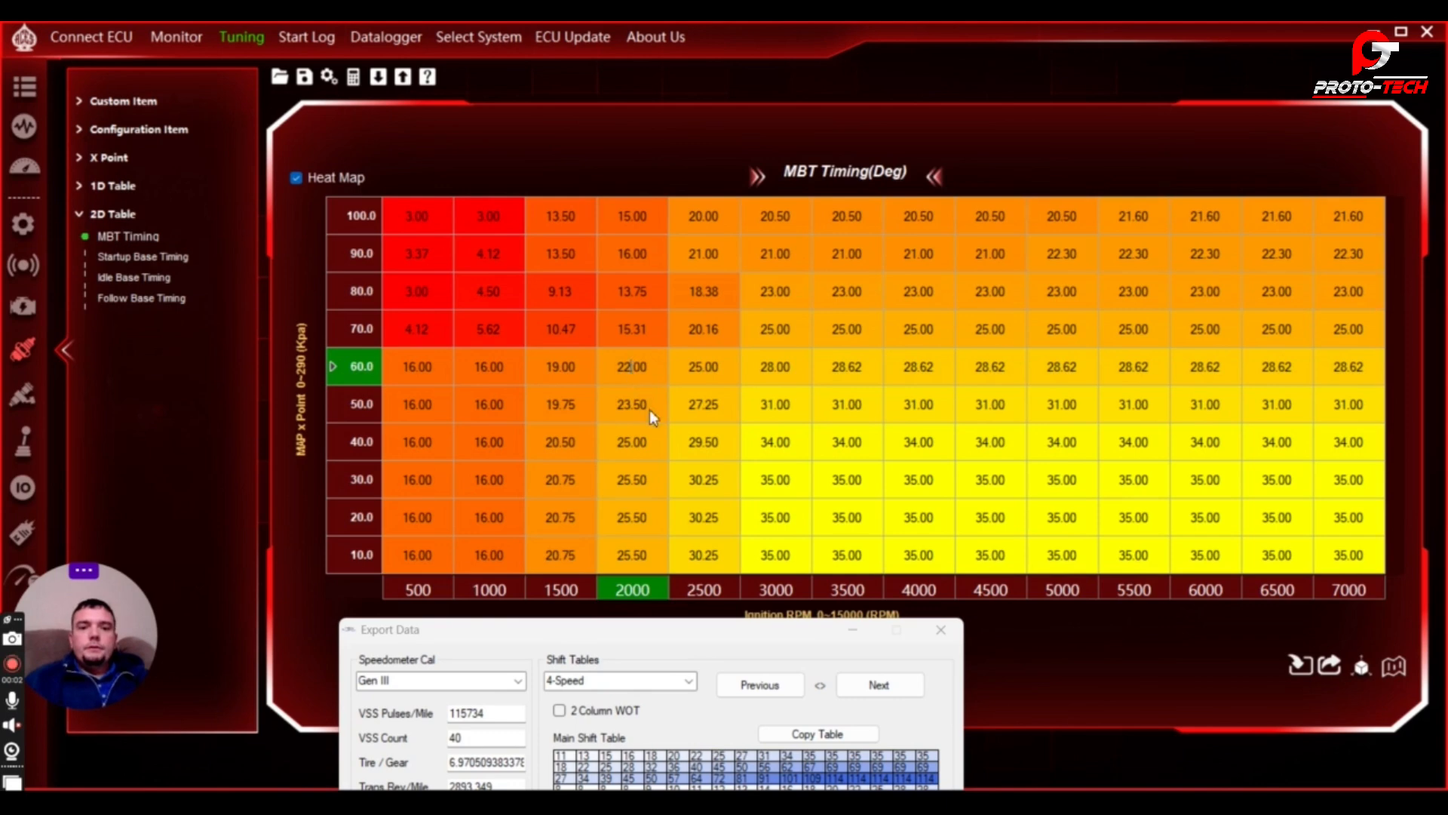
{"action": "left_click", "coordinate": [632, 366]}
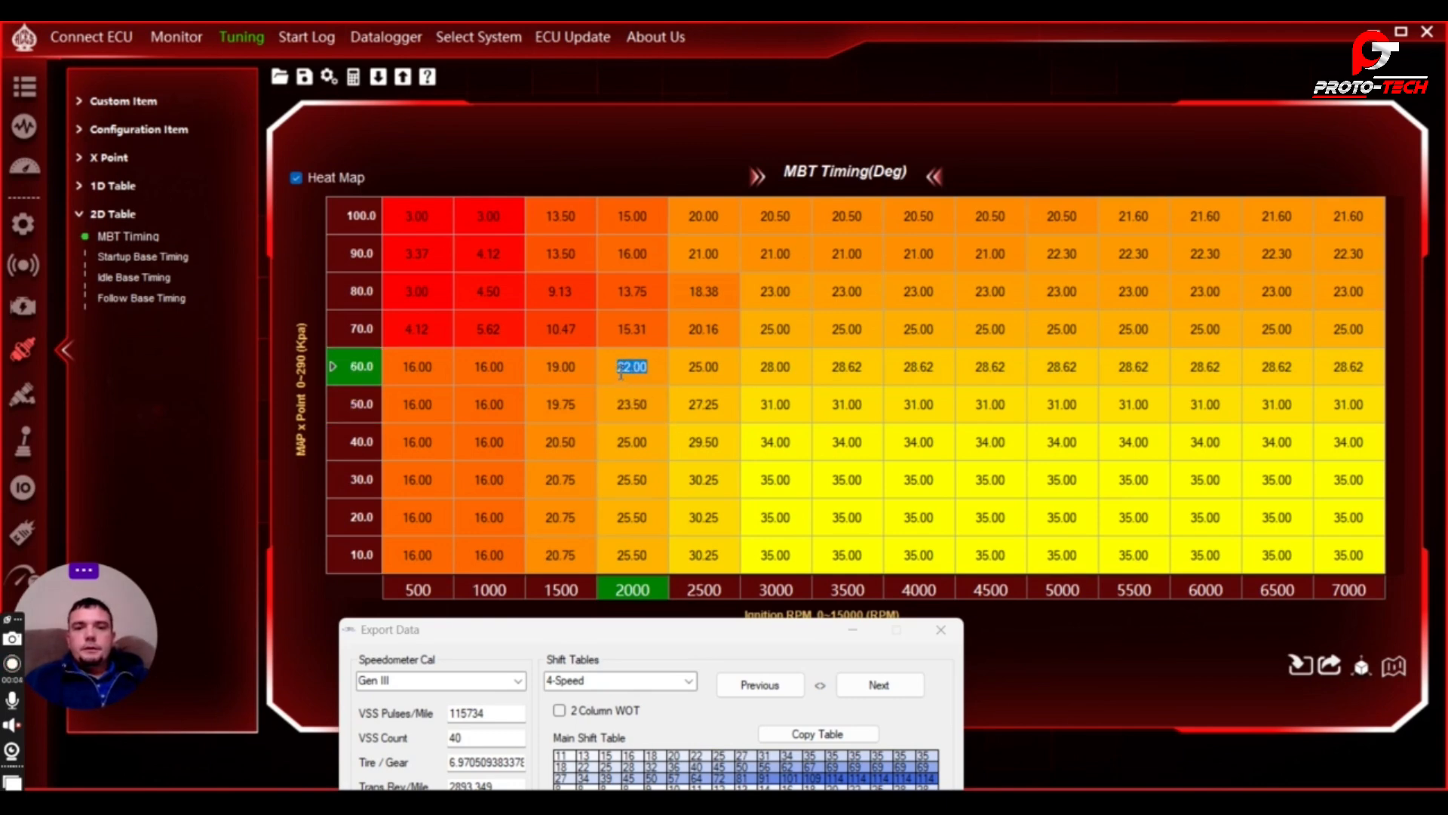
{"action": "mouse_move", "coordinate": [649, 390]}
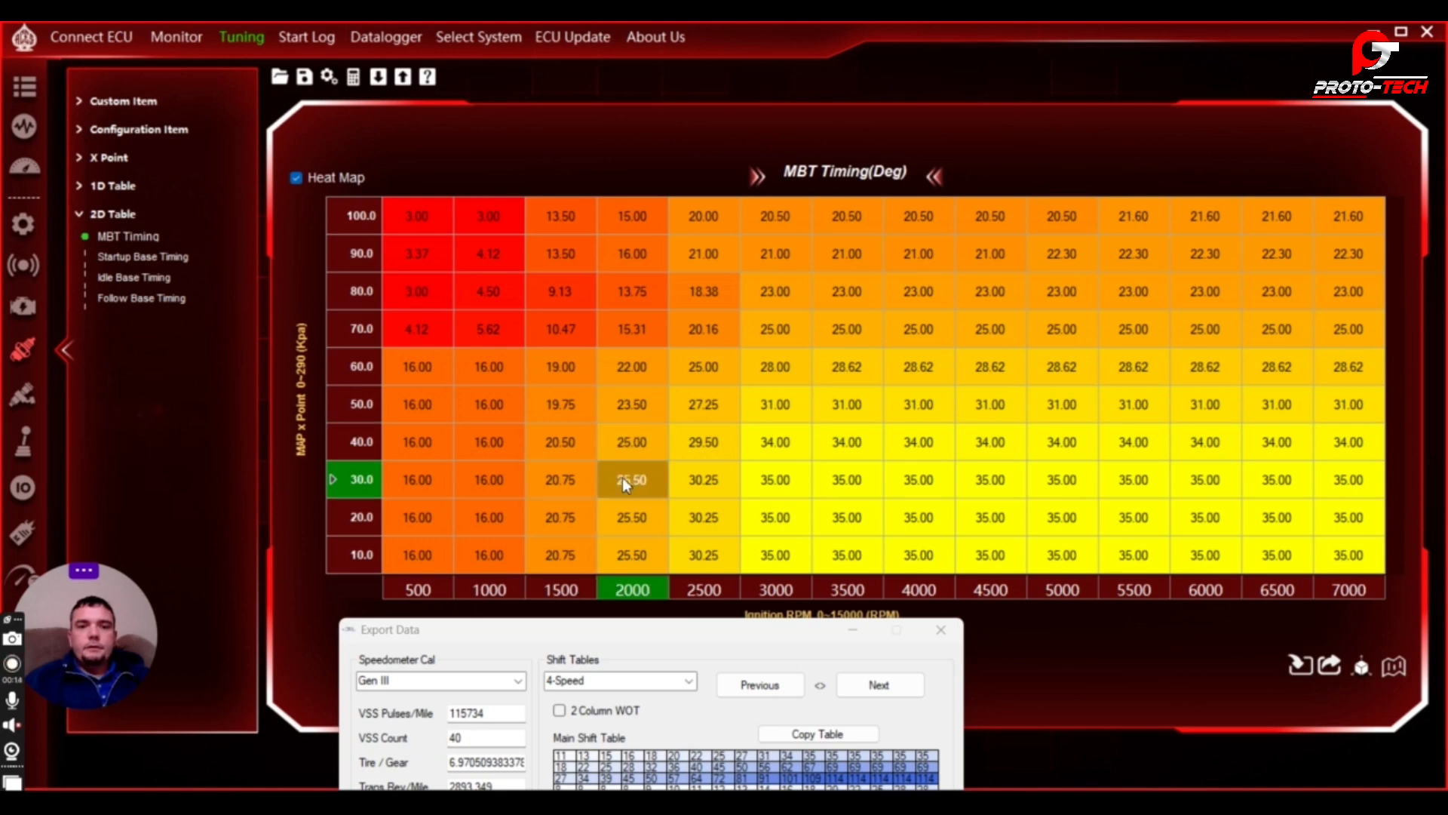
{"action": "left_click", "coordinate": [489, 480]}
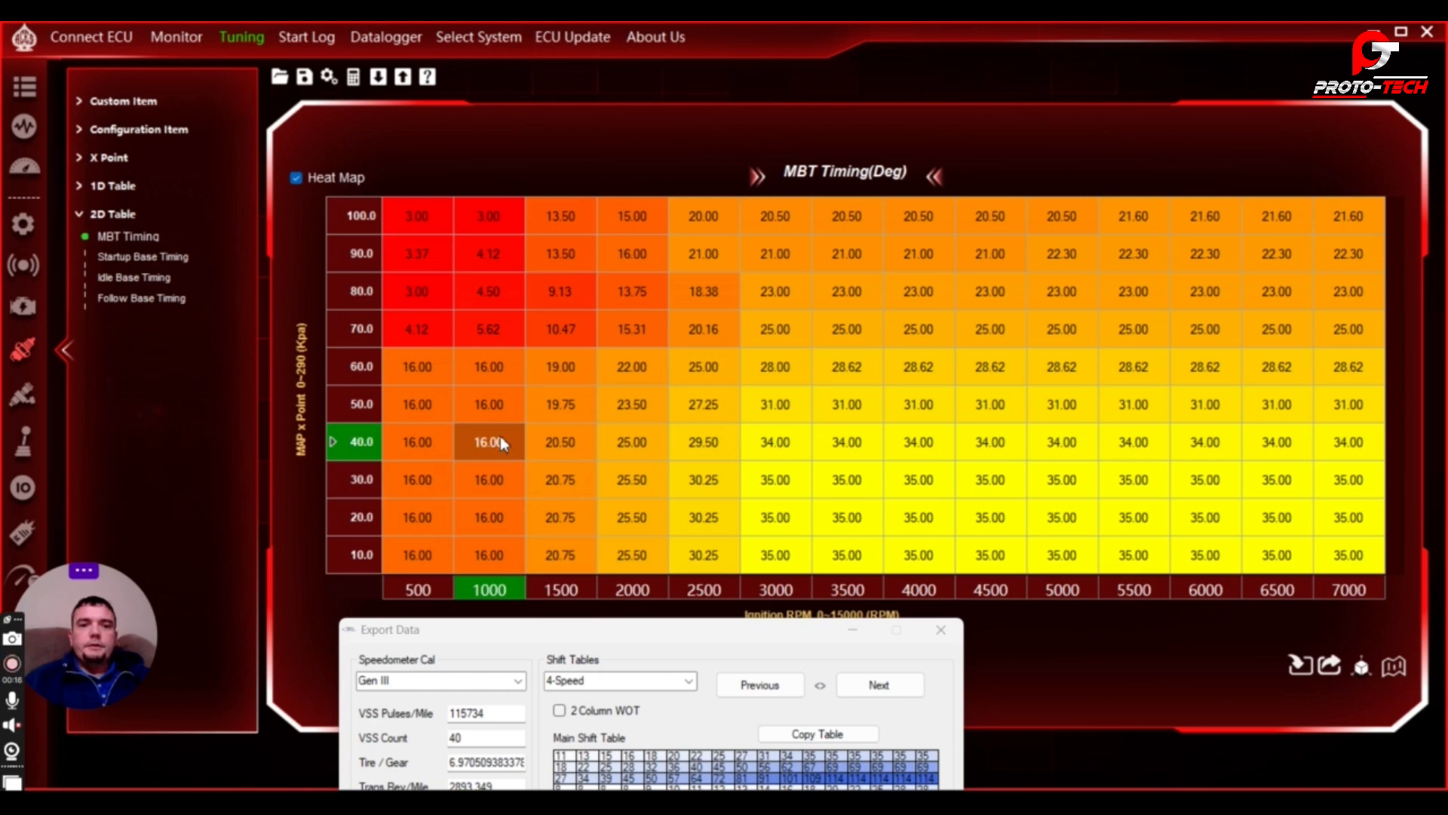
{"action": "left_click", "coordinate": [560, 441]}
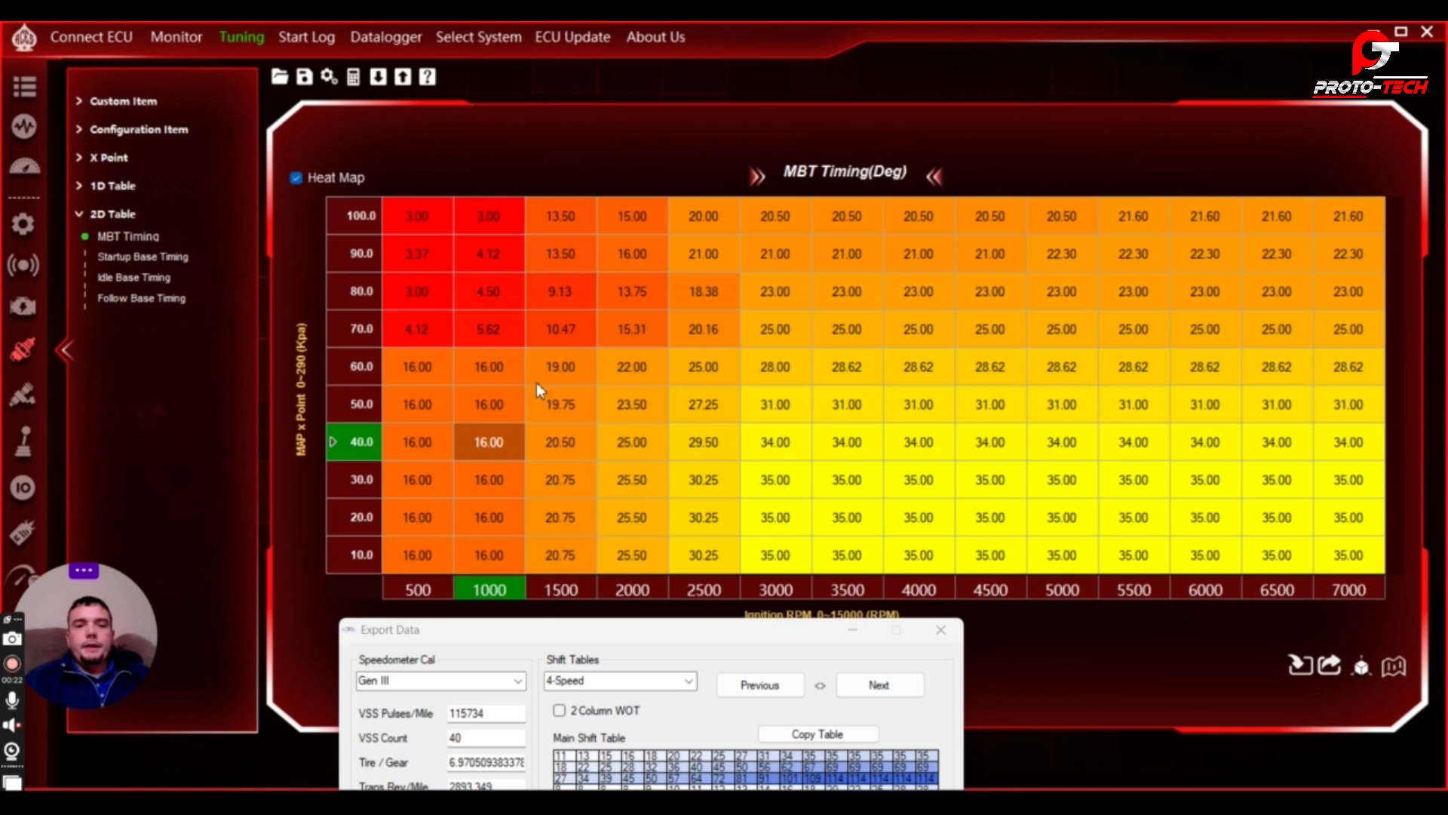
{"action": "mouse_move", "coordinate": [472, 465]}
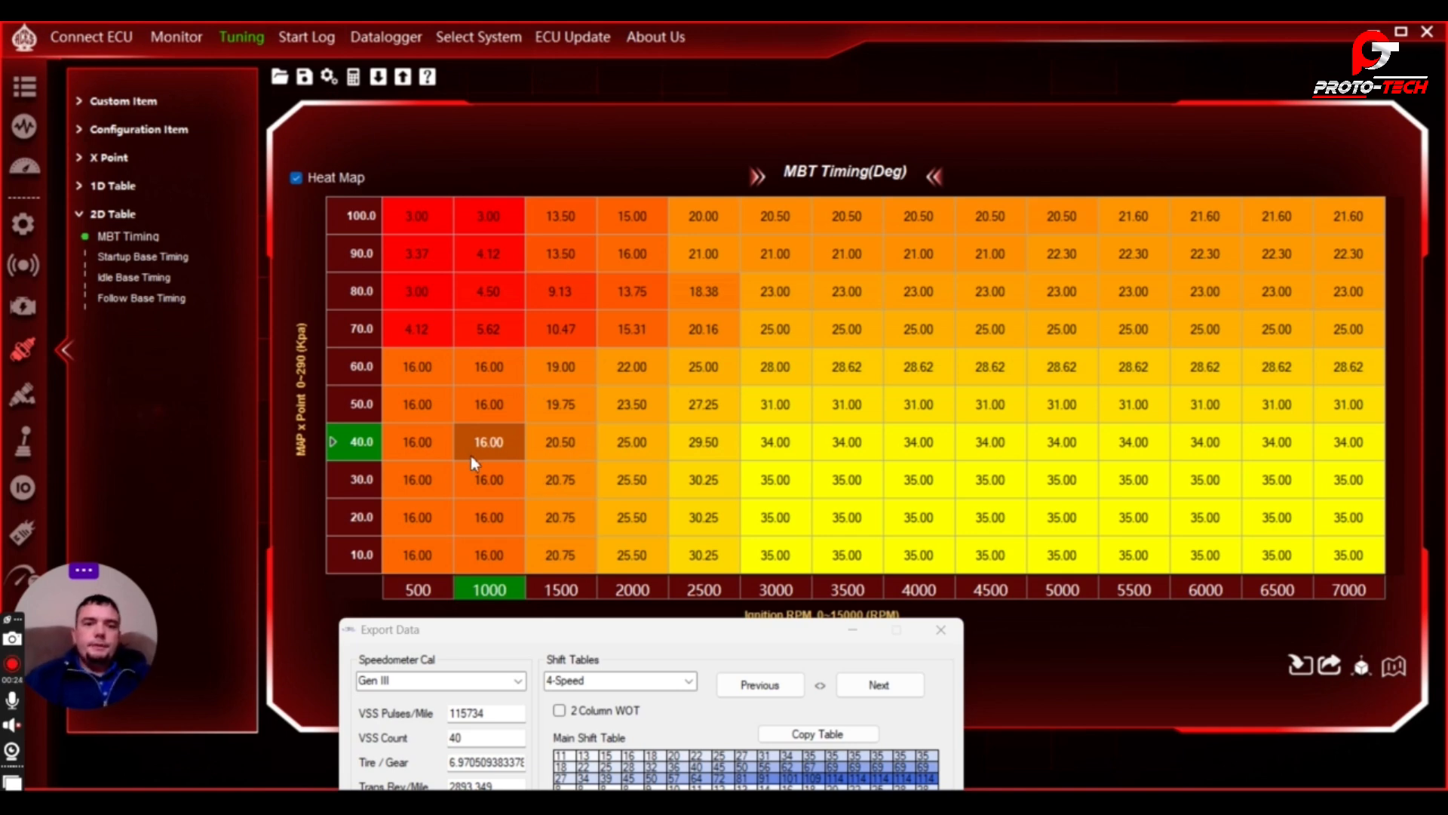
{"action": "mouse_move", "coordinate": [559, 462]}
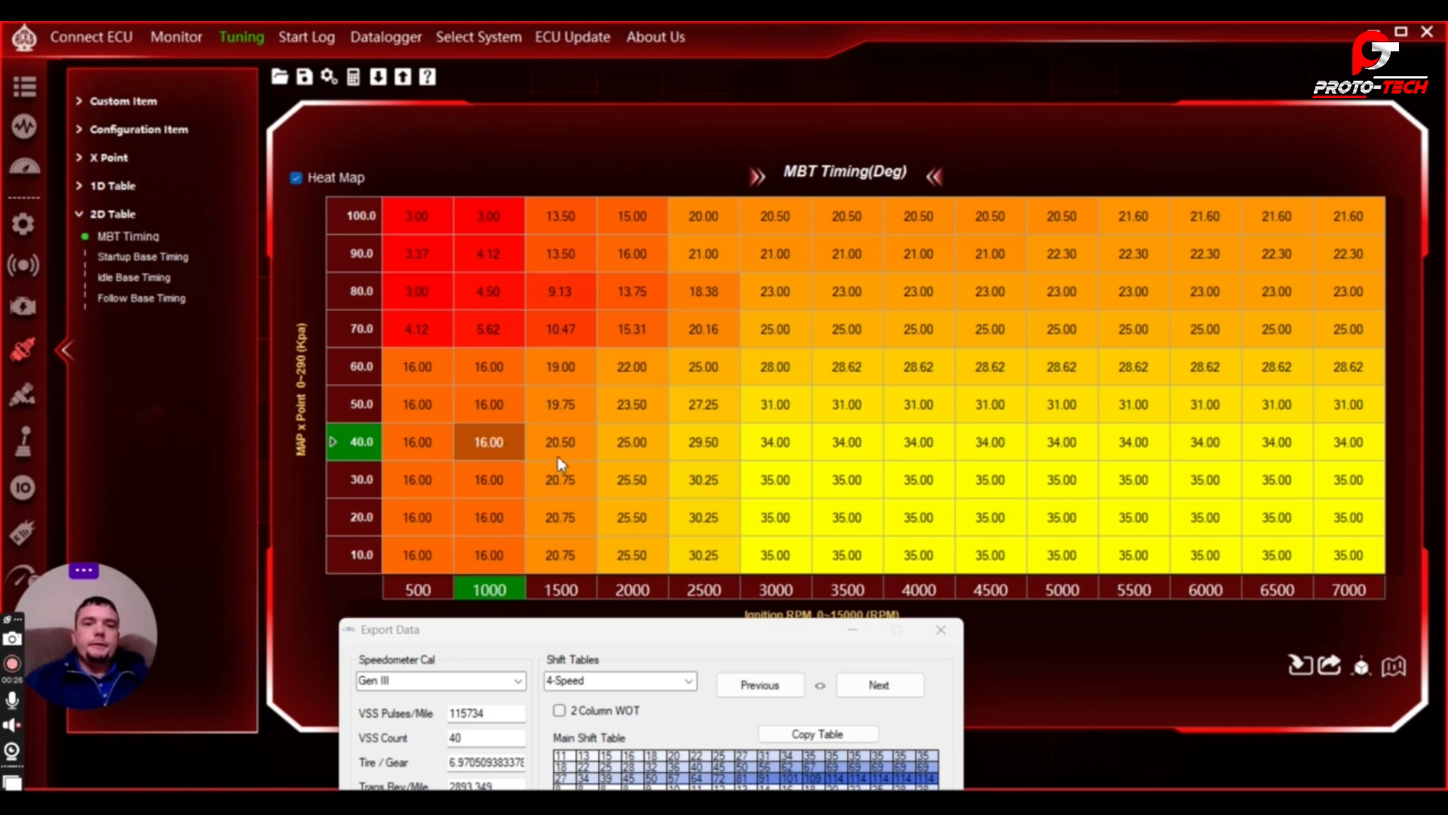
{"action": "left_click", "coordinate": [560, 441]}
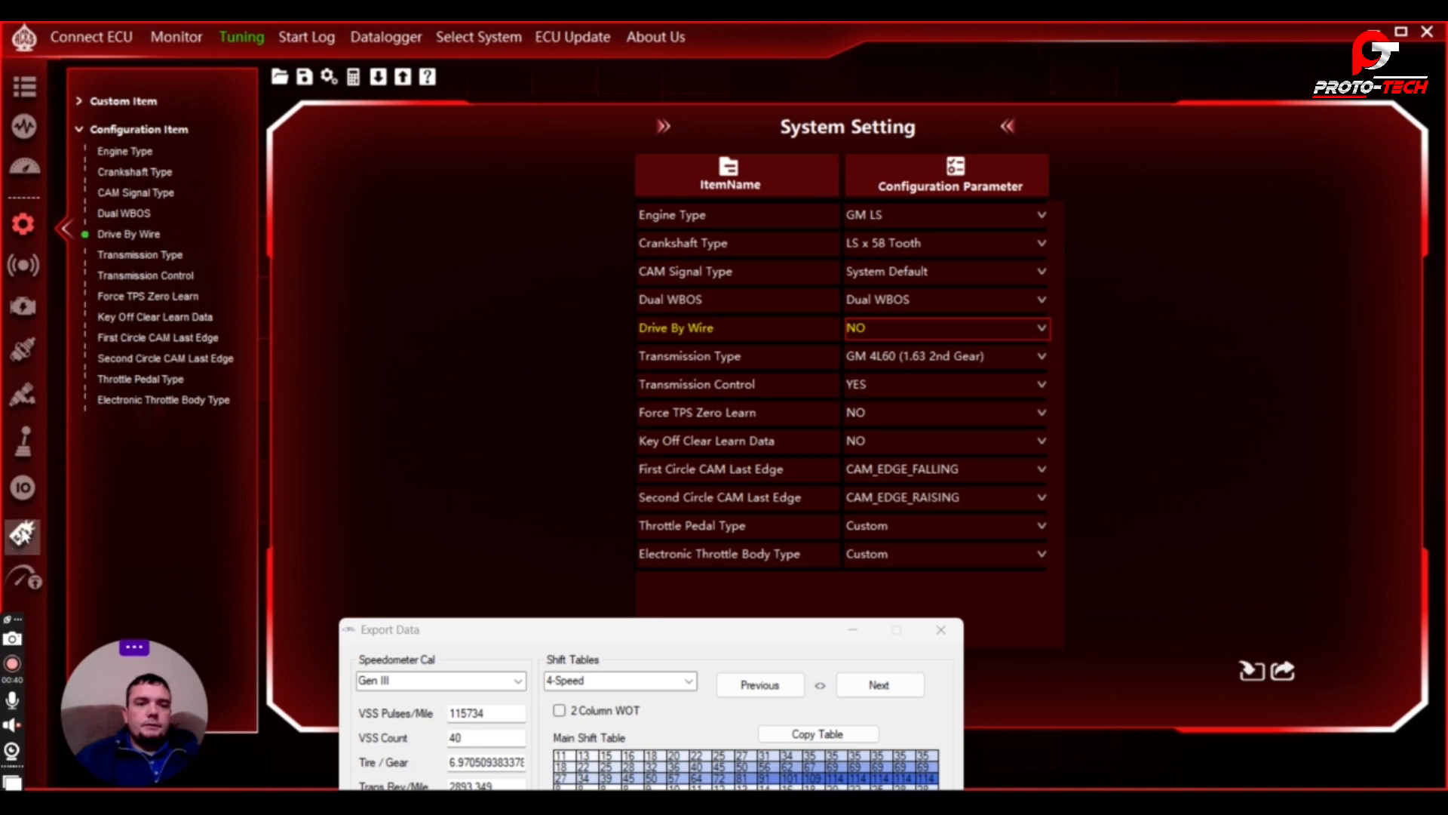
Return to Transmission custom items and scroll to the 5450/5700/5850 RPM WOT upshifts.
{"action": "left_click", "coordinate": [21, 442]}
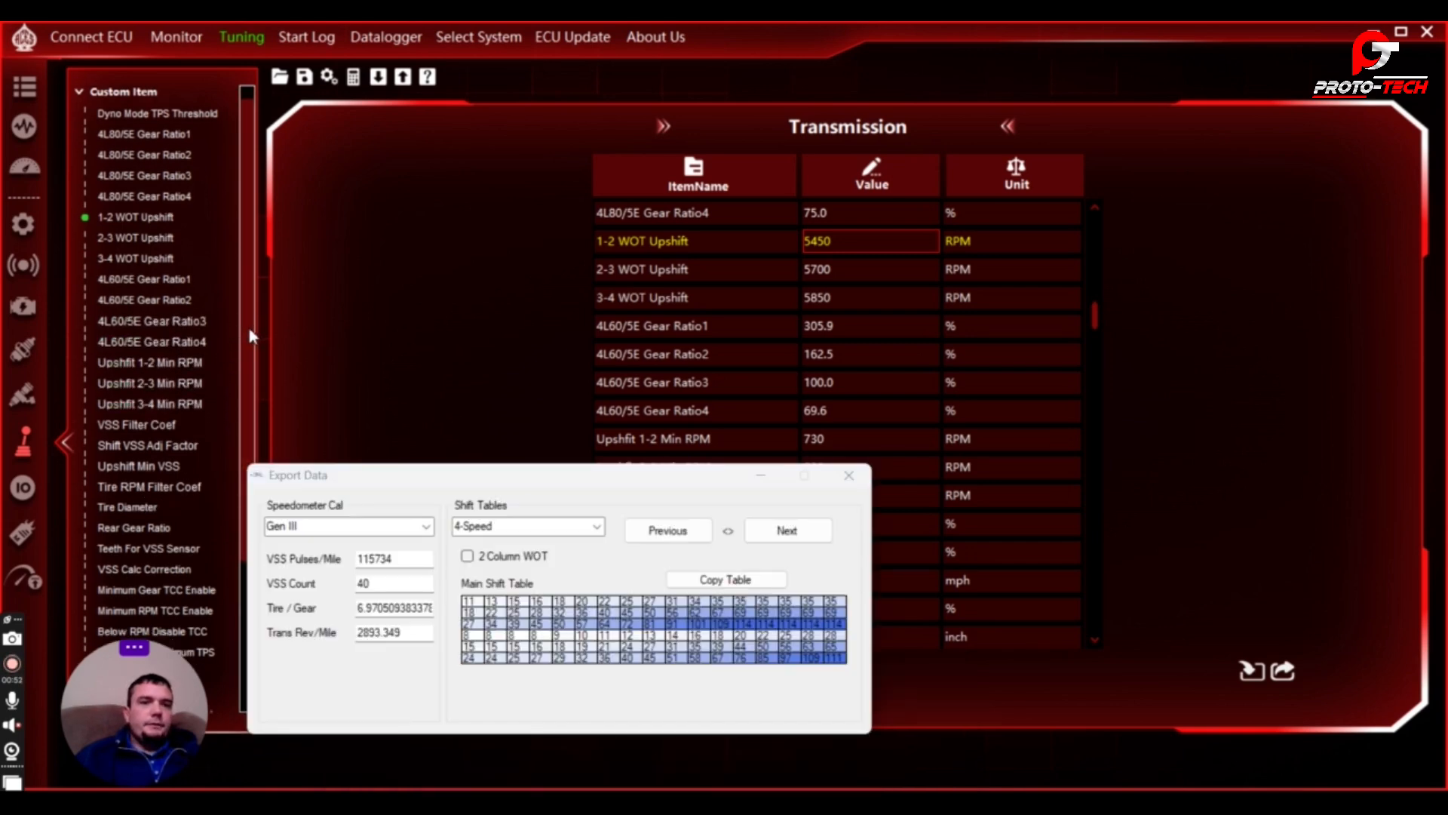
{"action": "scroll", "scroll_direction": "down", "scroll_amount": 3}
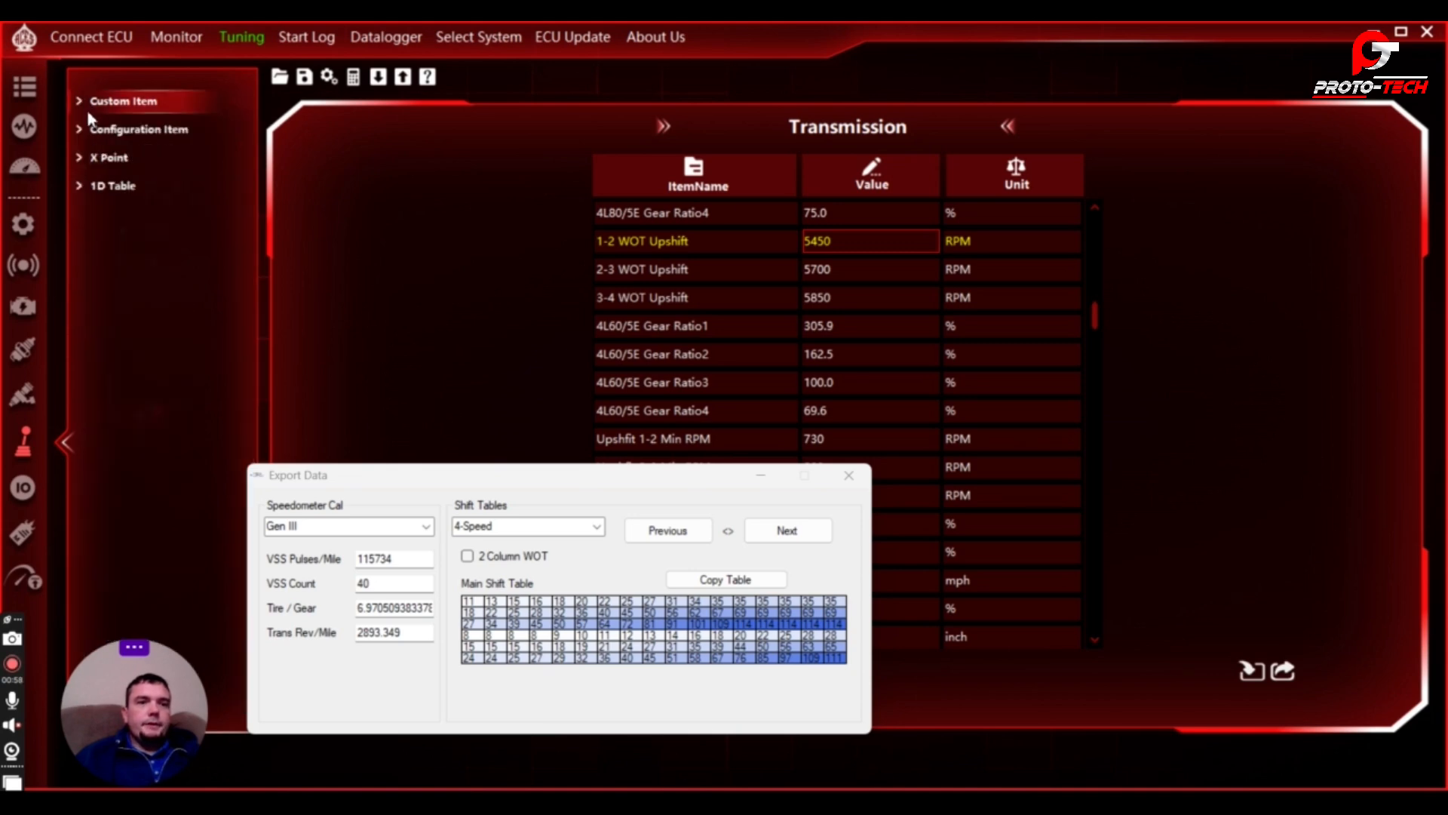
{"action": "mouse_move", "coordinate": [76, 88]}
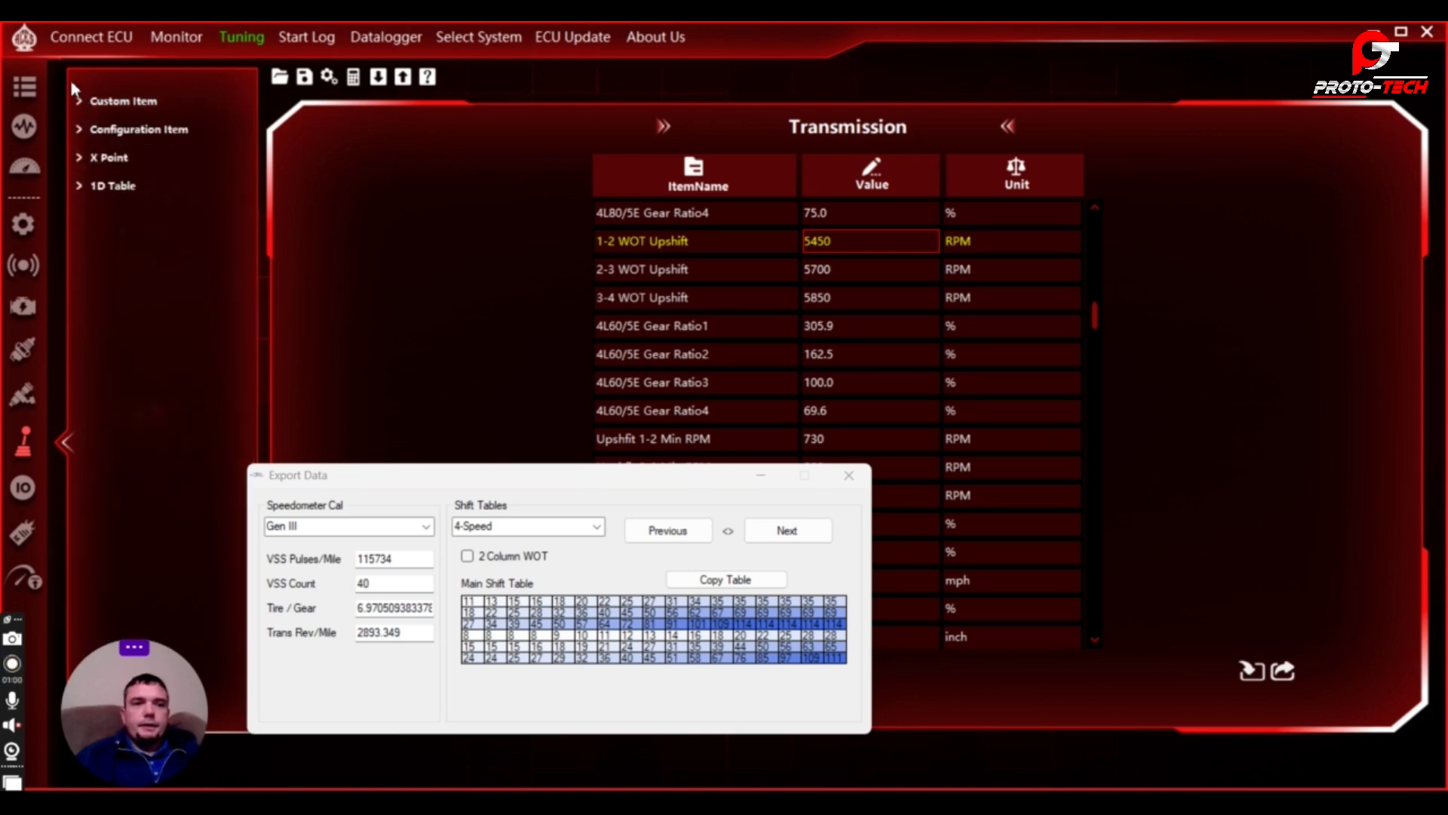
{"action": "mouse_move", "coordinate": [214, 352]}
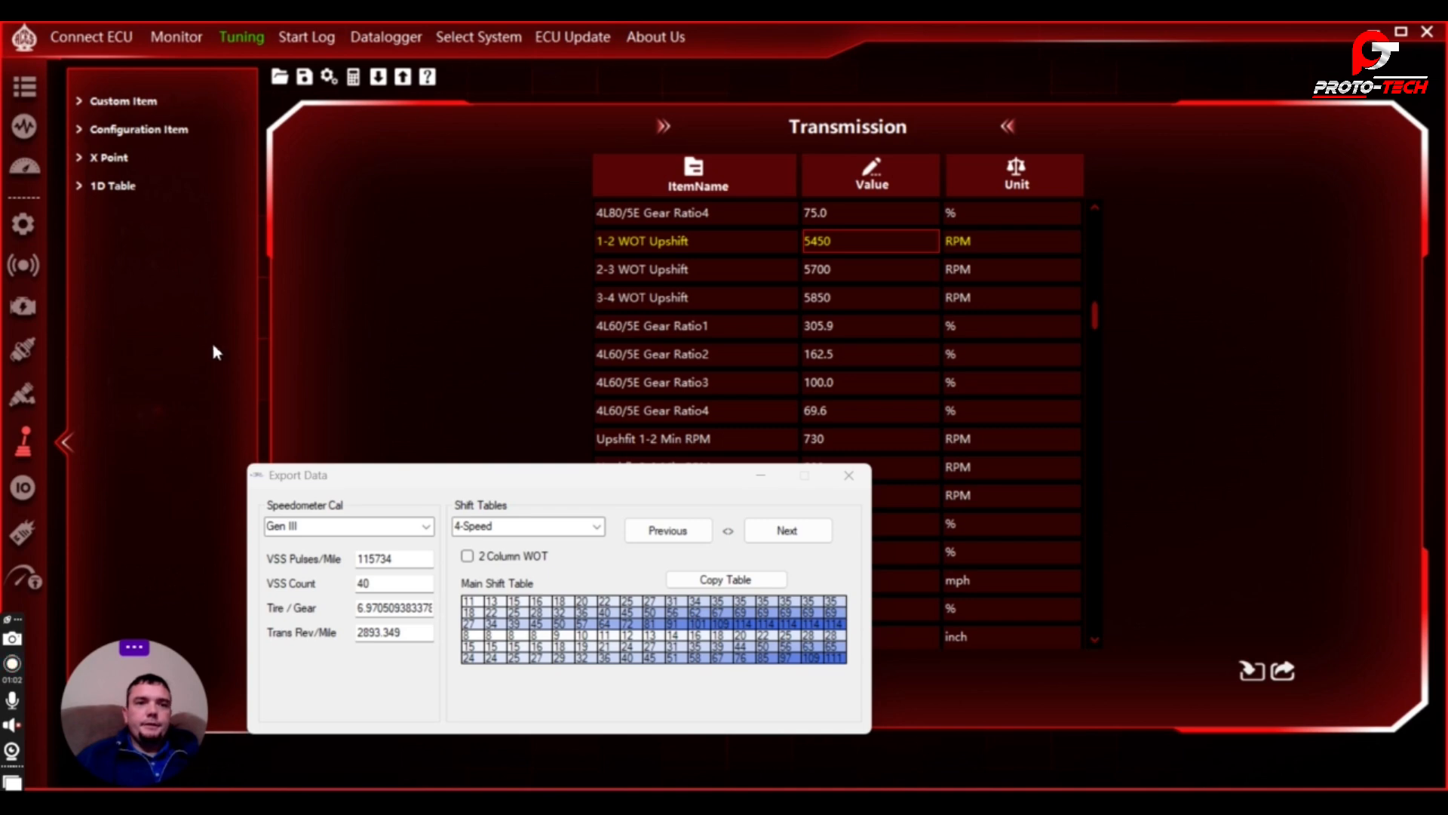
{"action": "mouse_move", "coordinate": [655, 485]}
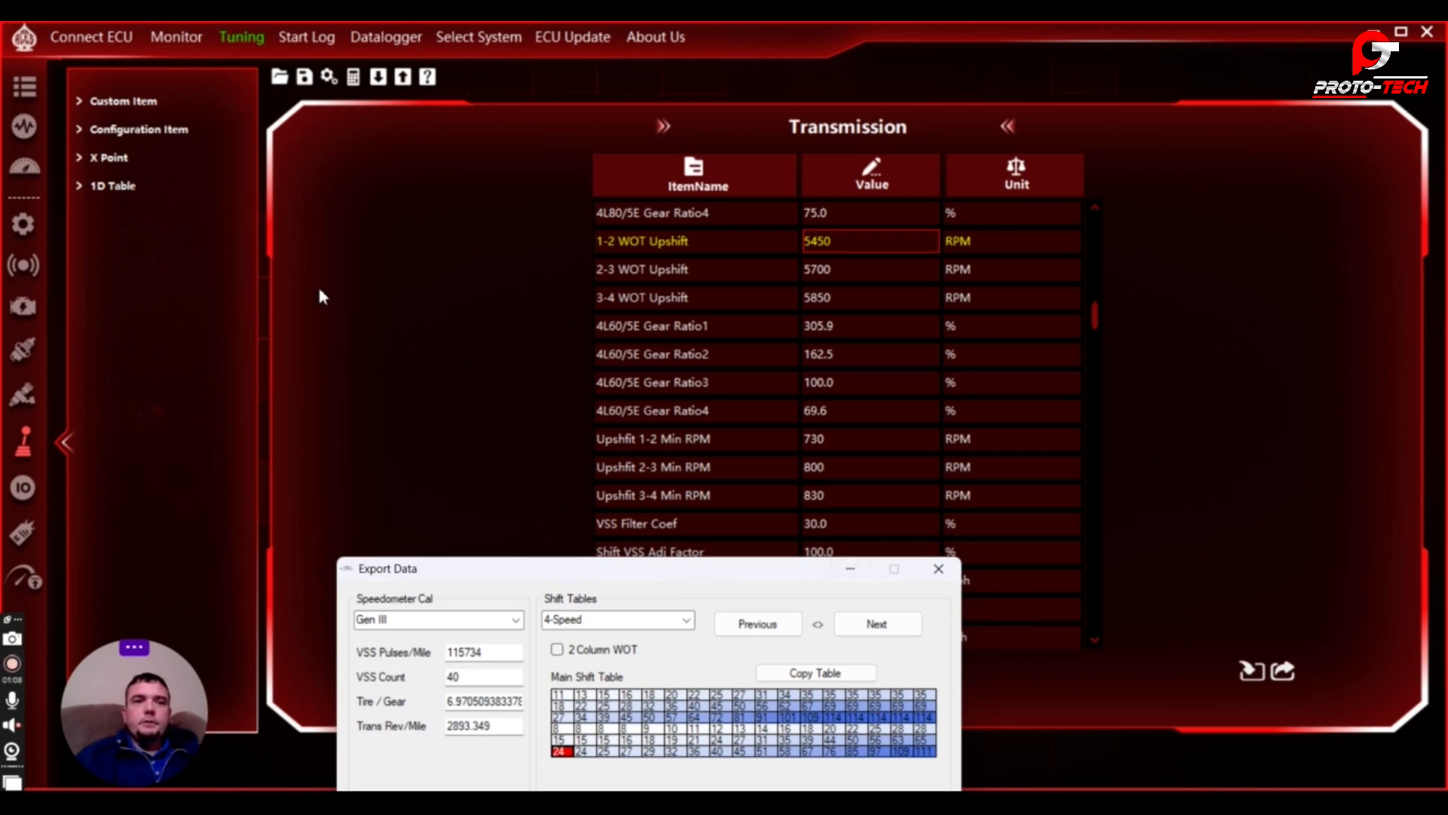
{"action": "scroll", "scroll_direction": "down", "scroll_amount": 3}
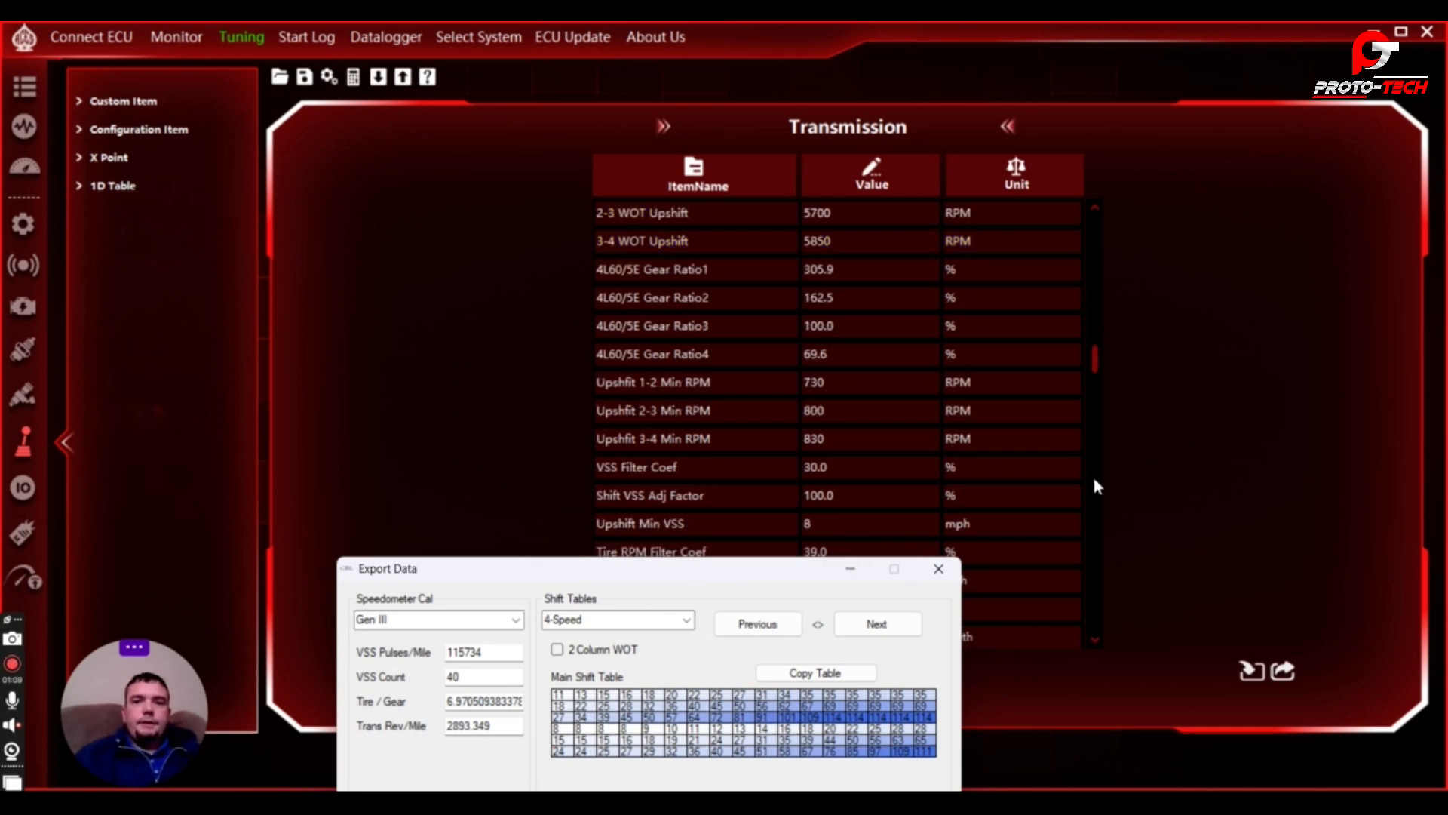
{"action": "left_click_drag", "start_coordinate": [388, 568], "coordinate": [353, 515]}
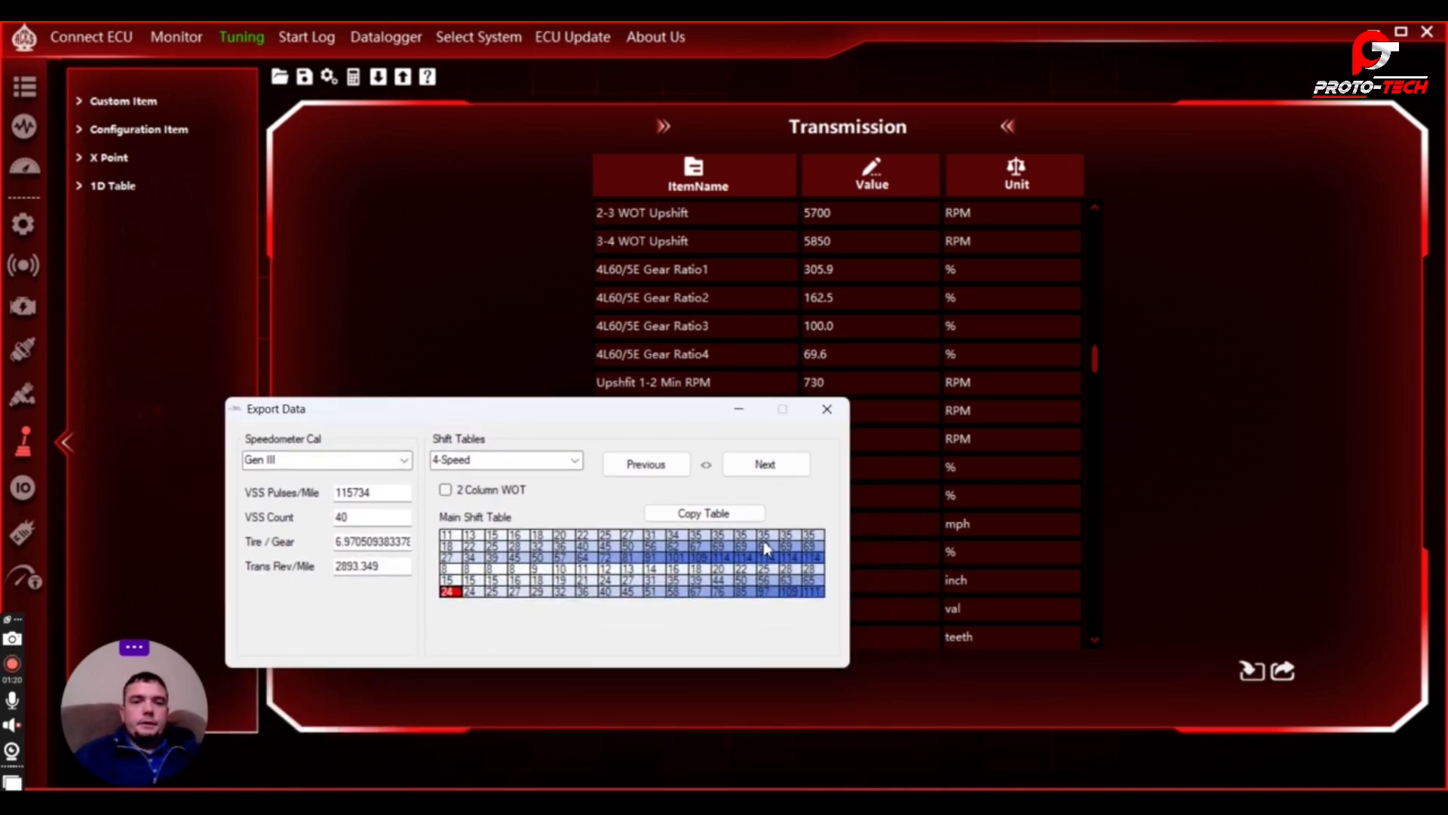
{"action": "mouse_move", "coordinate": [139, 427]}
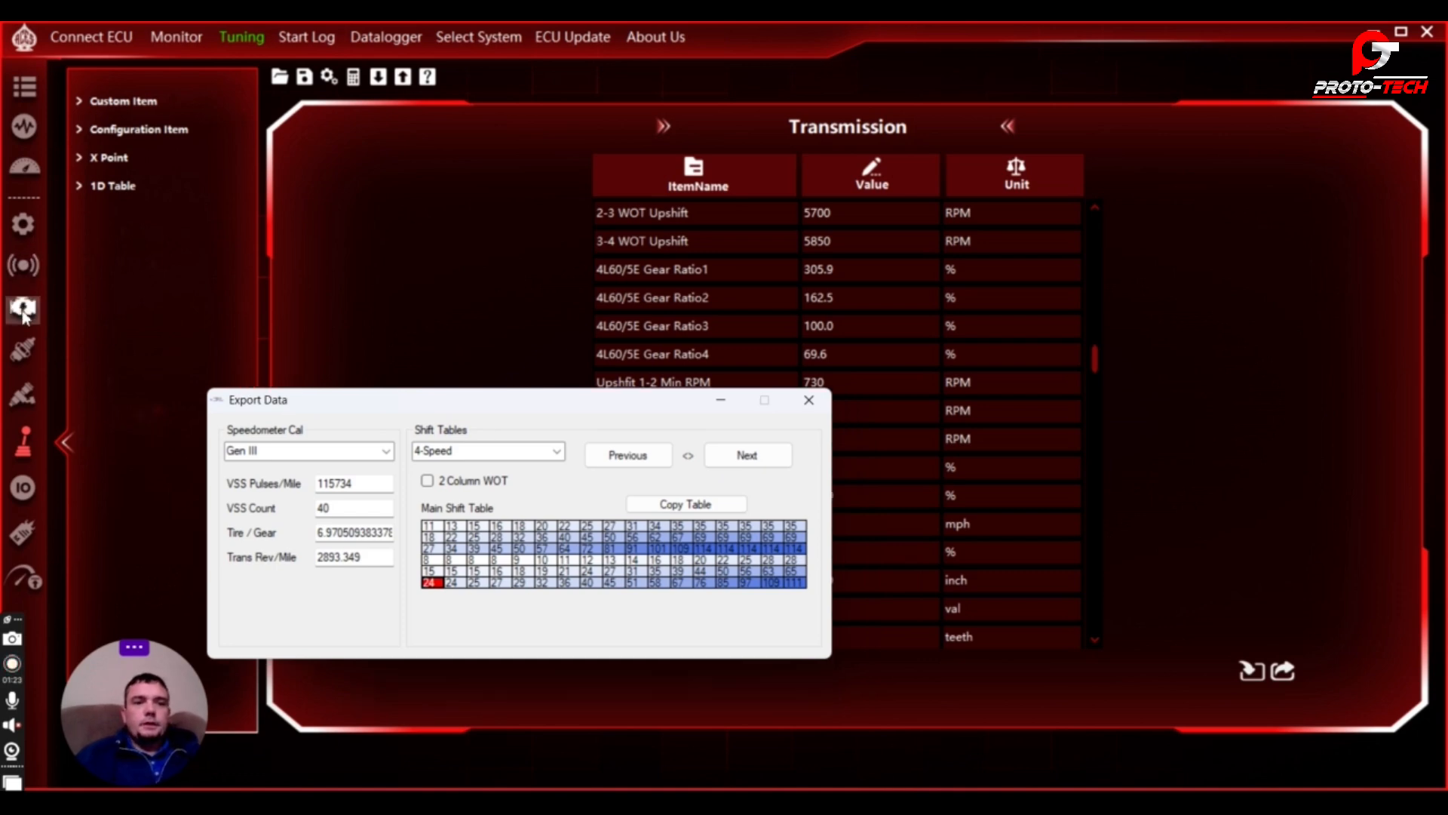
{"action": "mouse_move", "coordinate": [23, 367]}
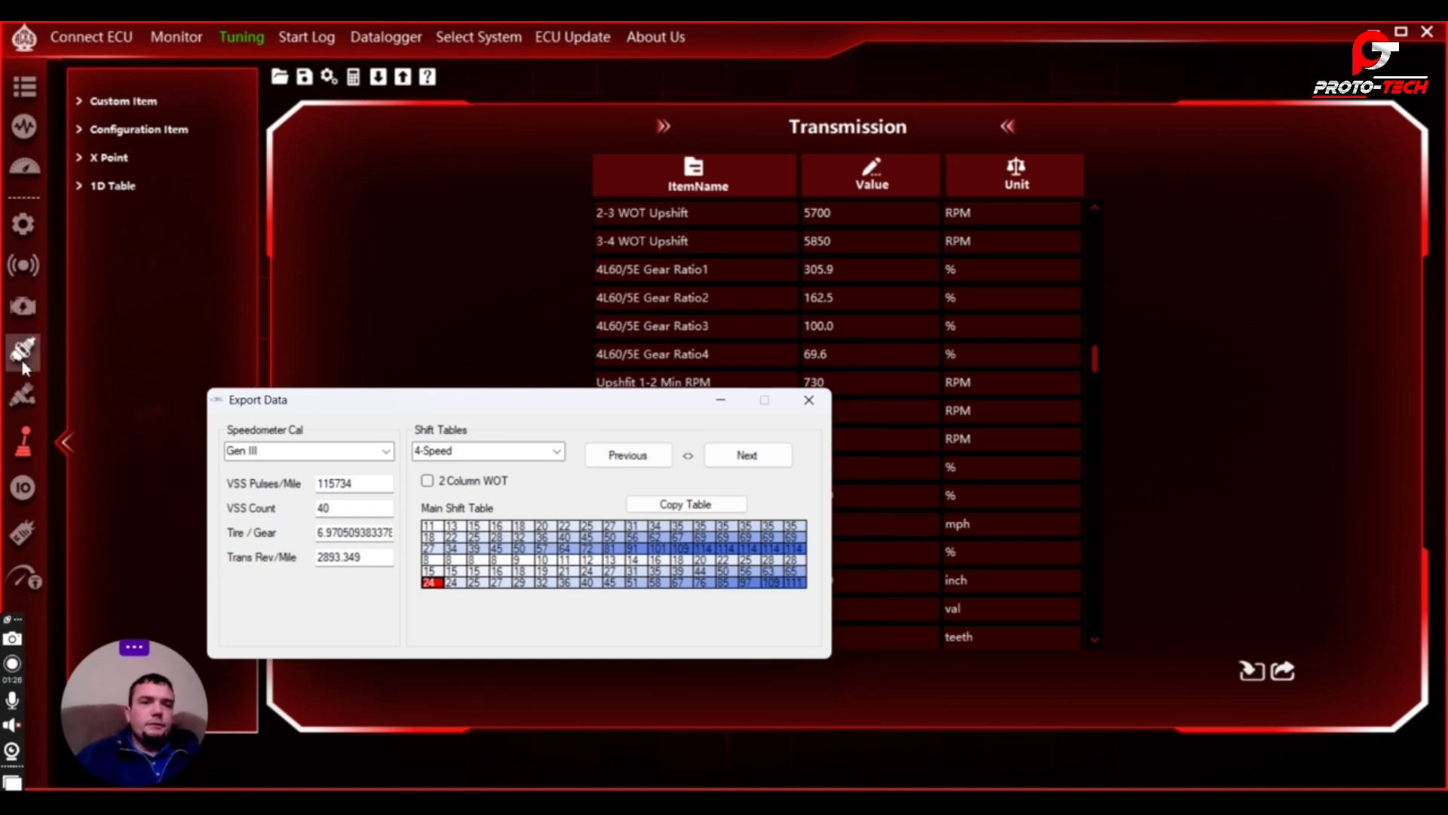
{"action": "left_click_drag", "start_coordinate": [258, 399], "coordinate": [289, 352]}
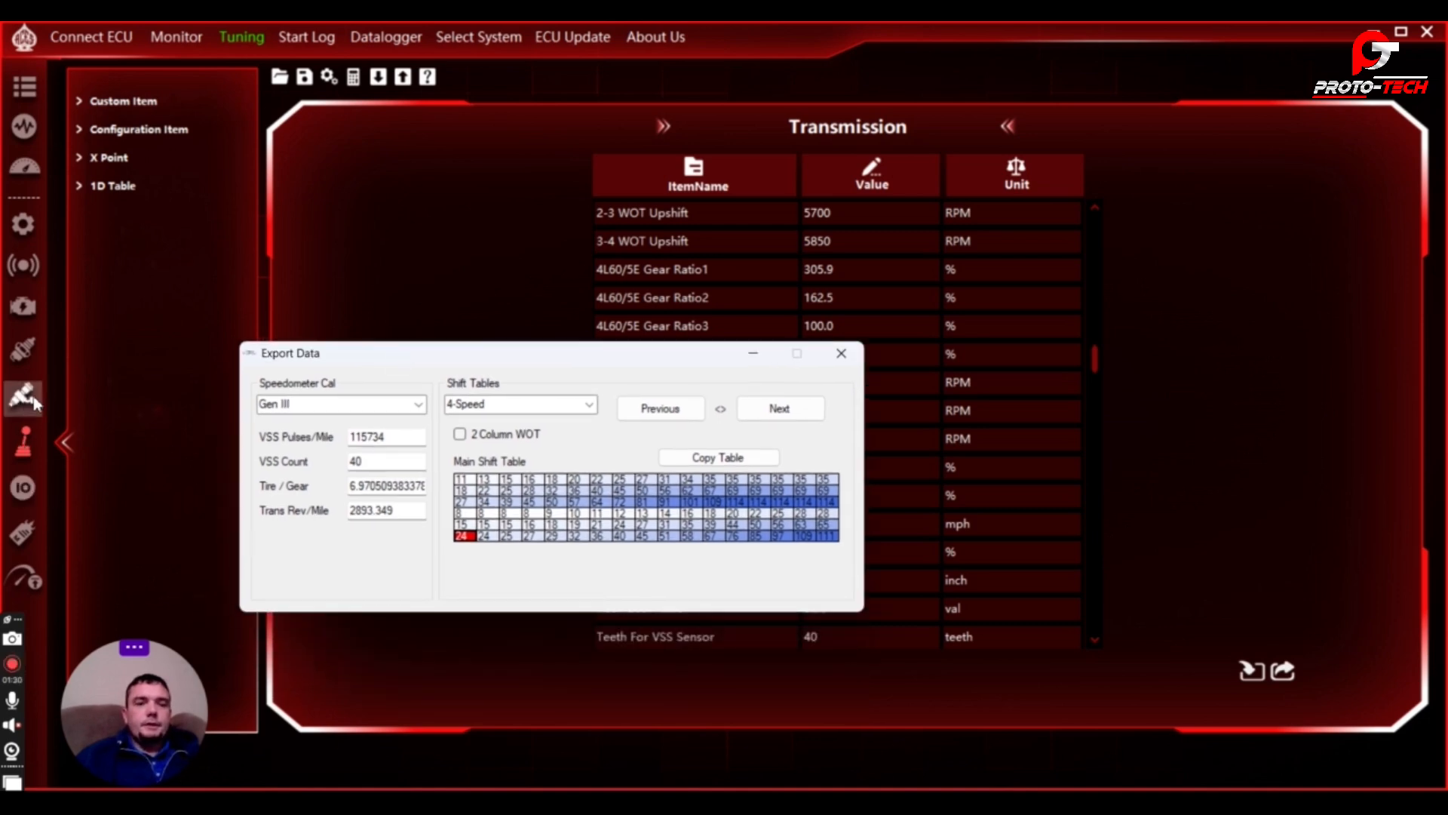
{"action": "mouse_move", "coordinate": [157, 601]}
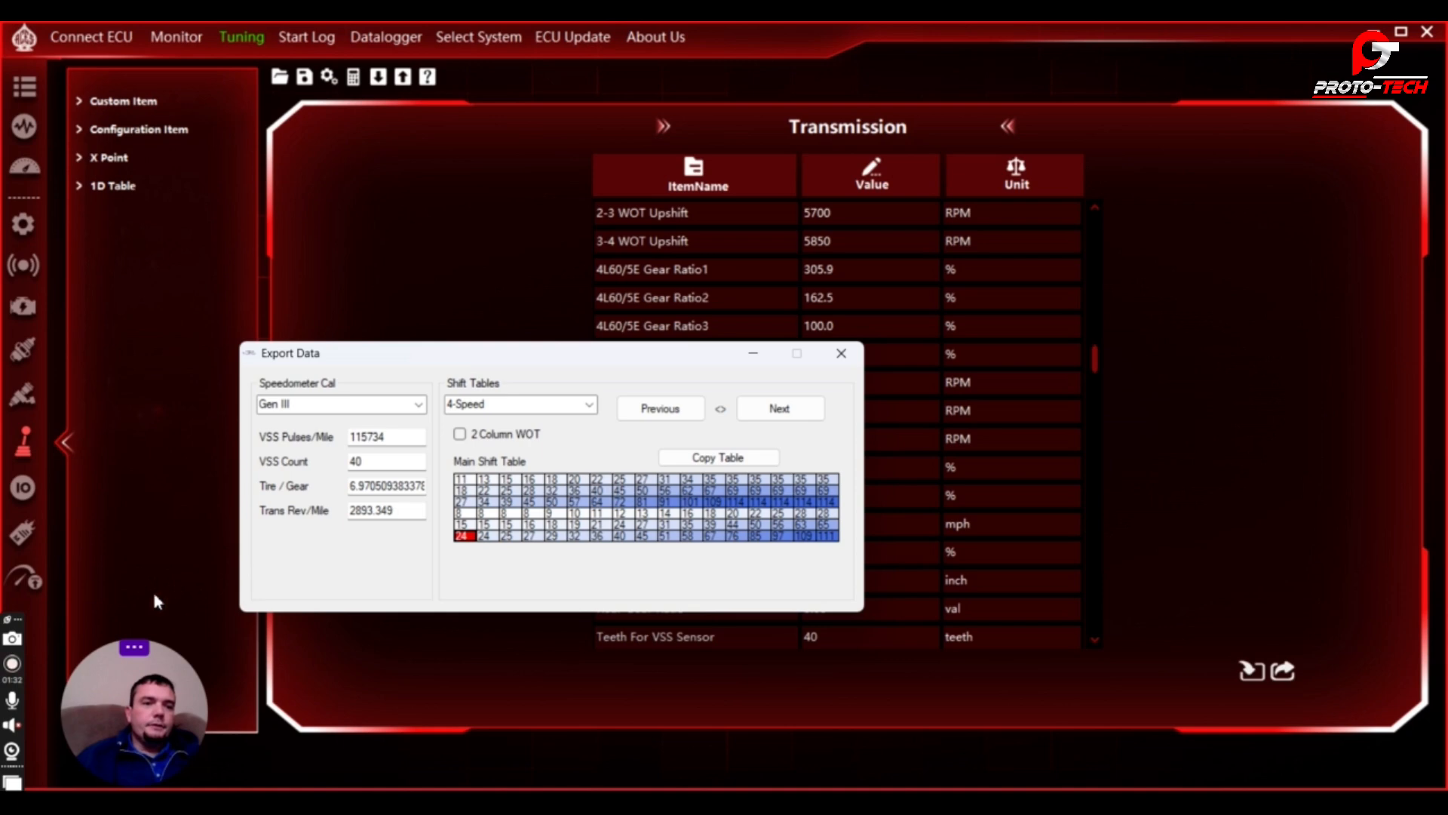
{"action": "mouse_move", "coordinate": [387, 298]}
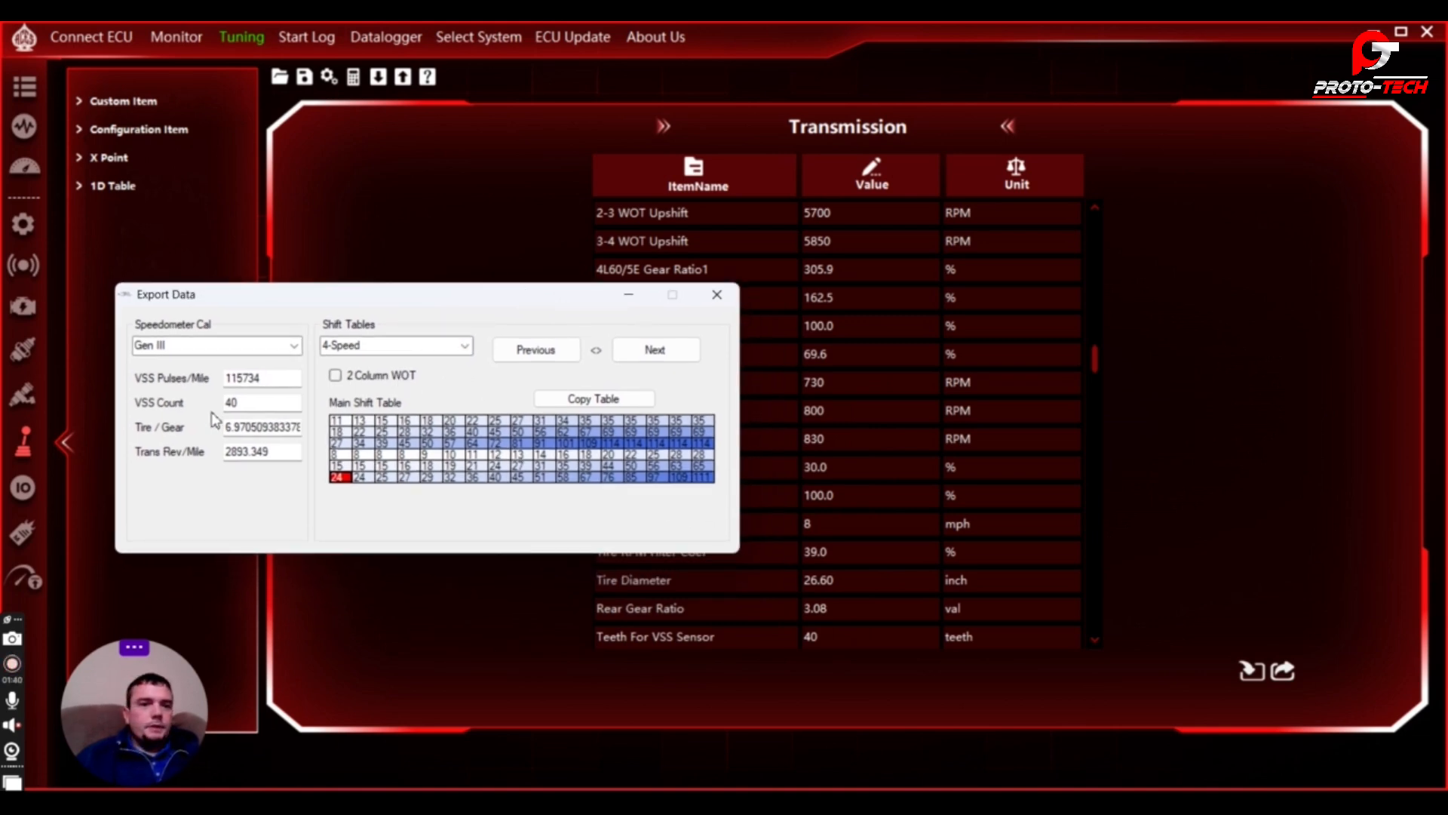
{"action": "mouse_move", "coordinate": [134, 529]}
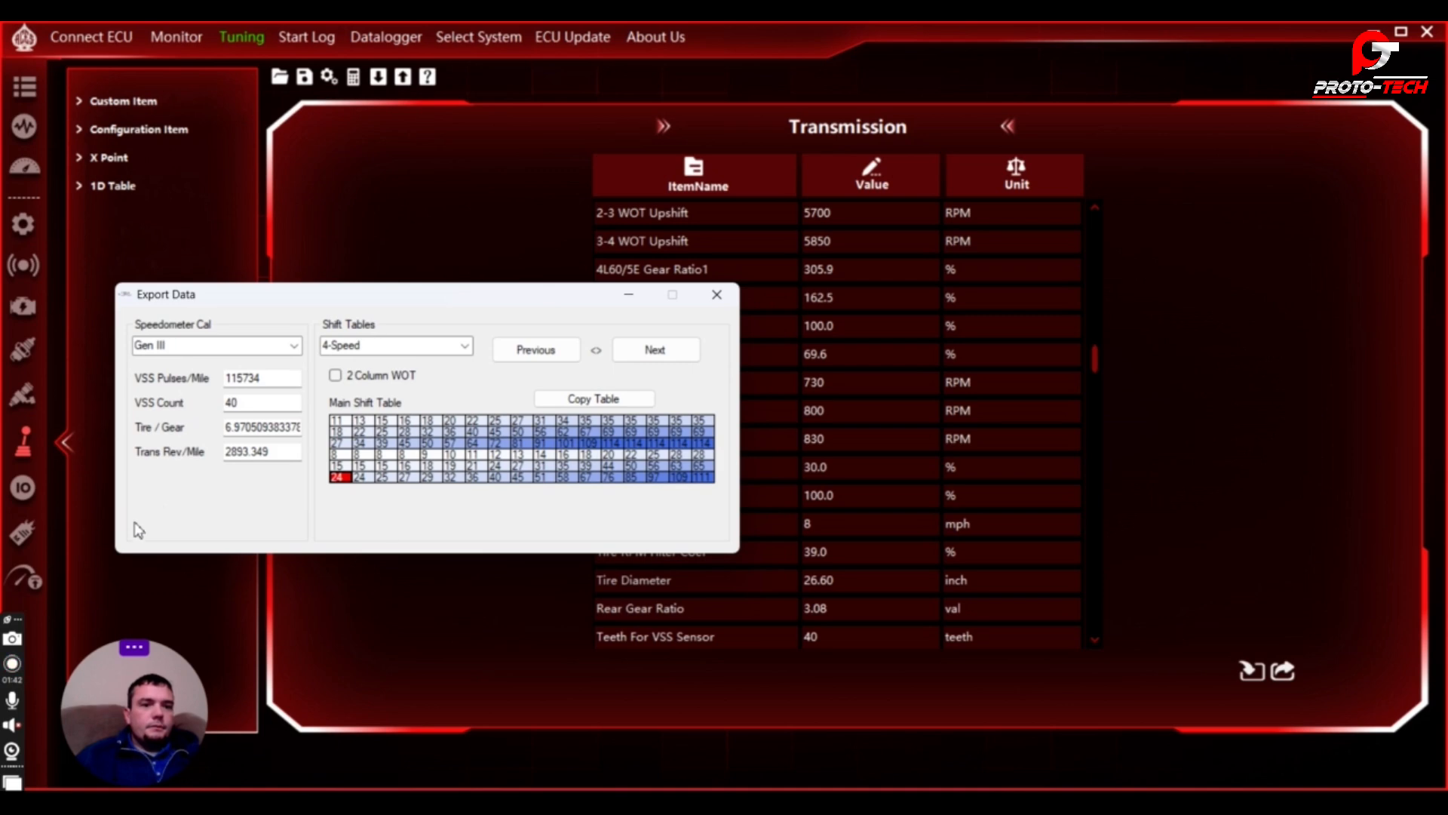
{"action": "mouse_move", "coordinate": [450, 361]}
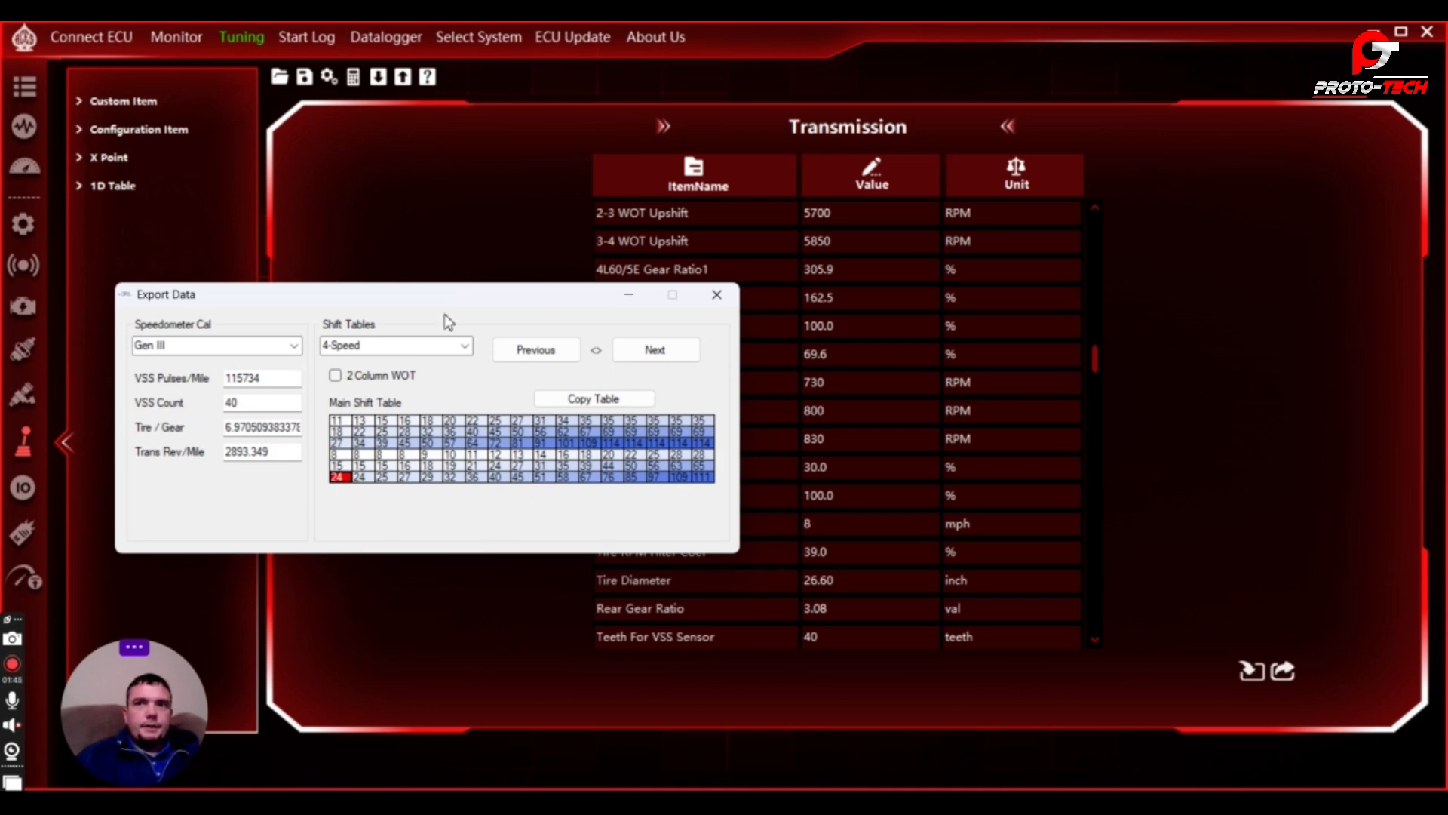
{"action": "left_click_drag", "start_coordinate": [444, 293], "coordinate": [531, 283]}
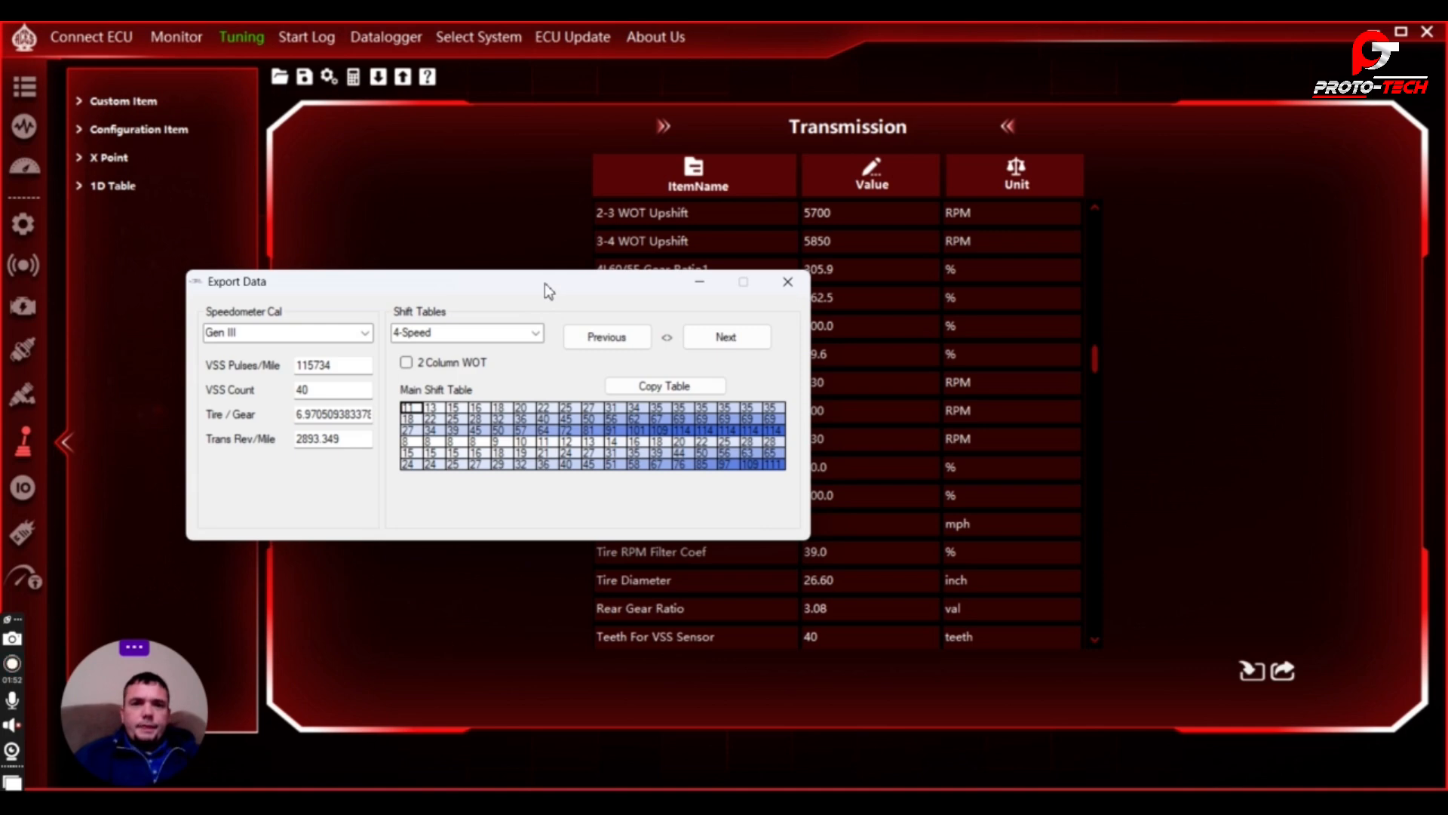
{"action": "left_click_drag", "start_coordinate": [544, 281], "coordinate": [540, 299]}
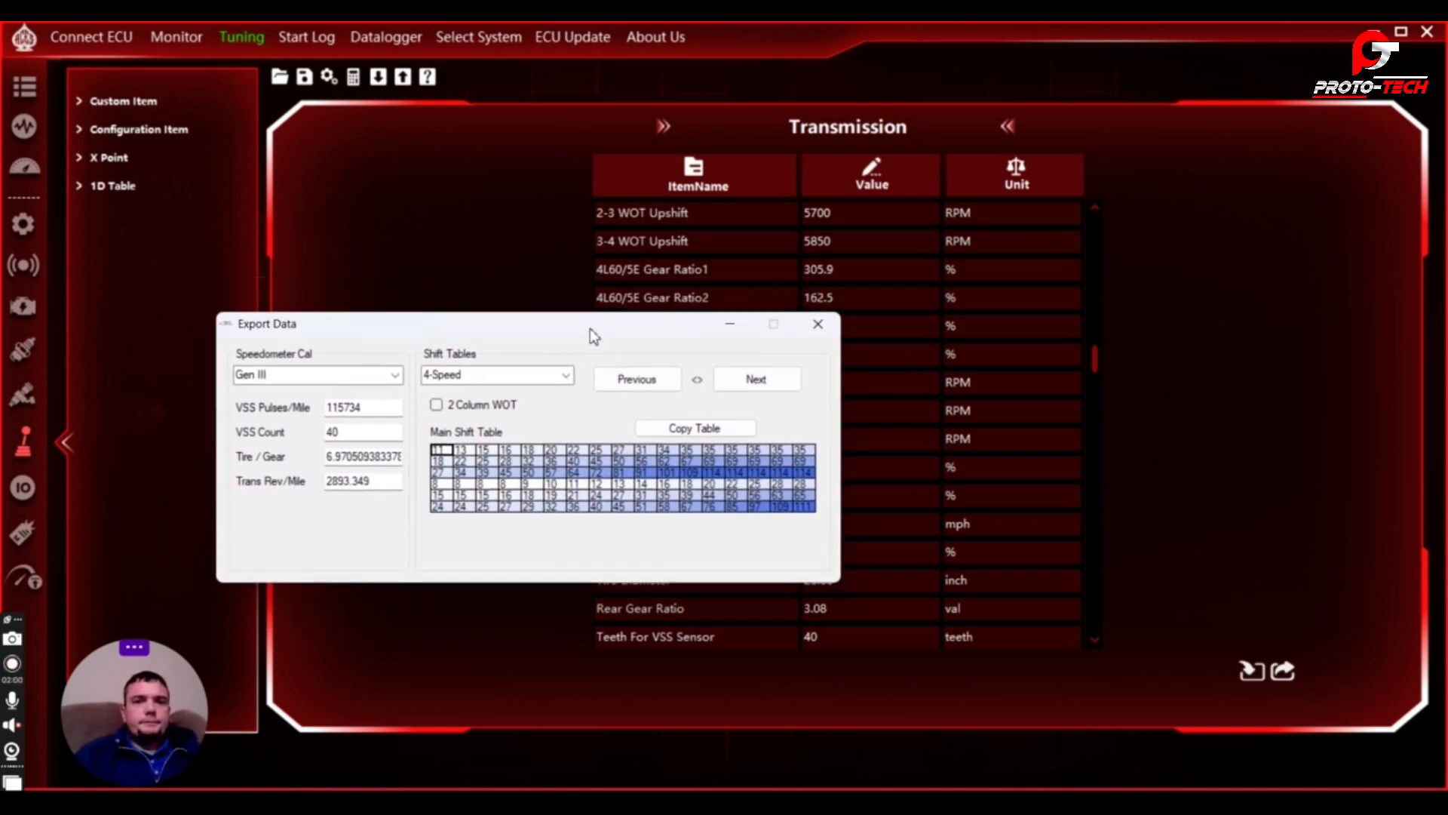
{"action": "mouse_move", "coordinate": [914, 739]}
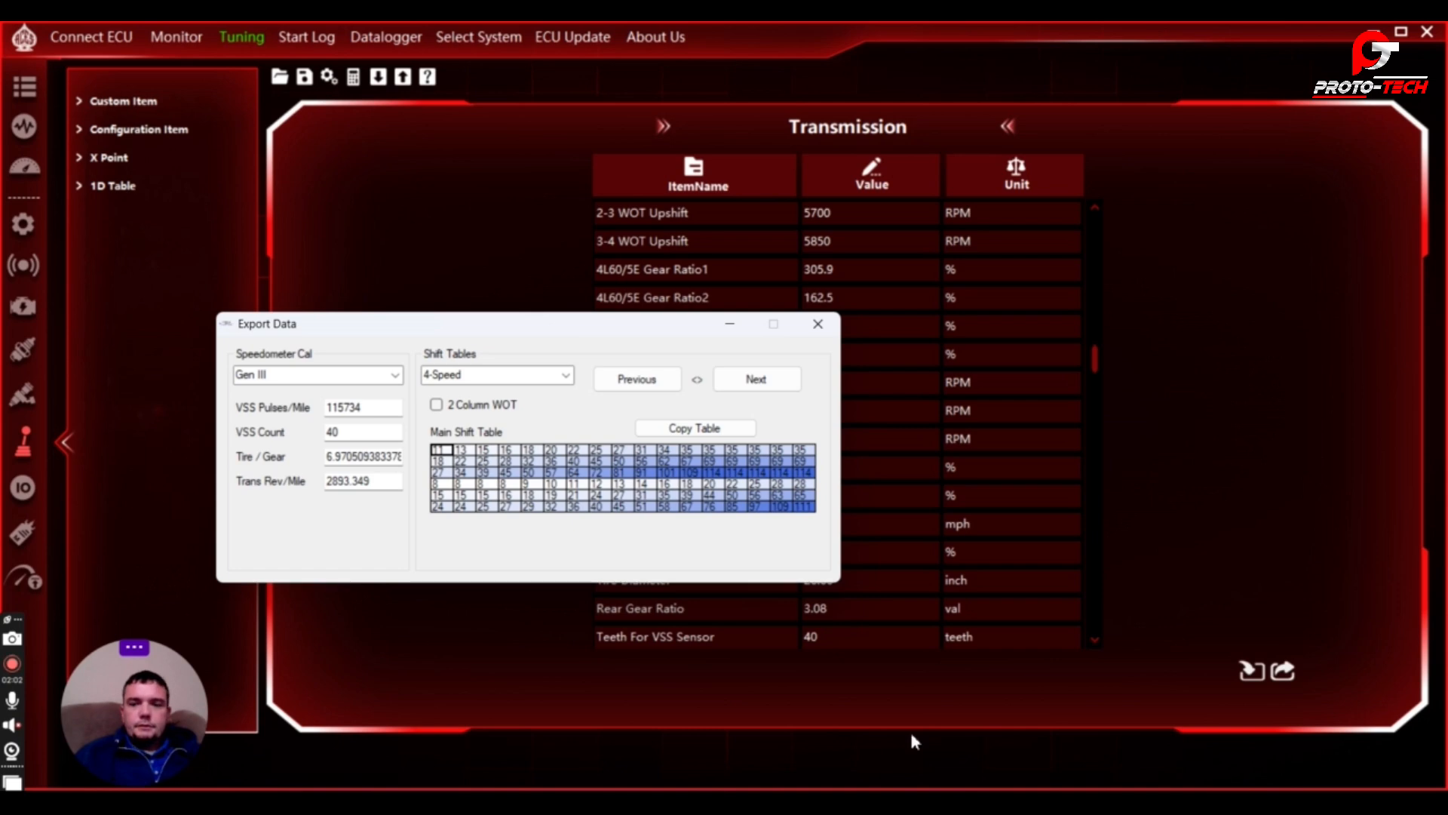